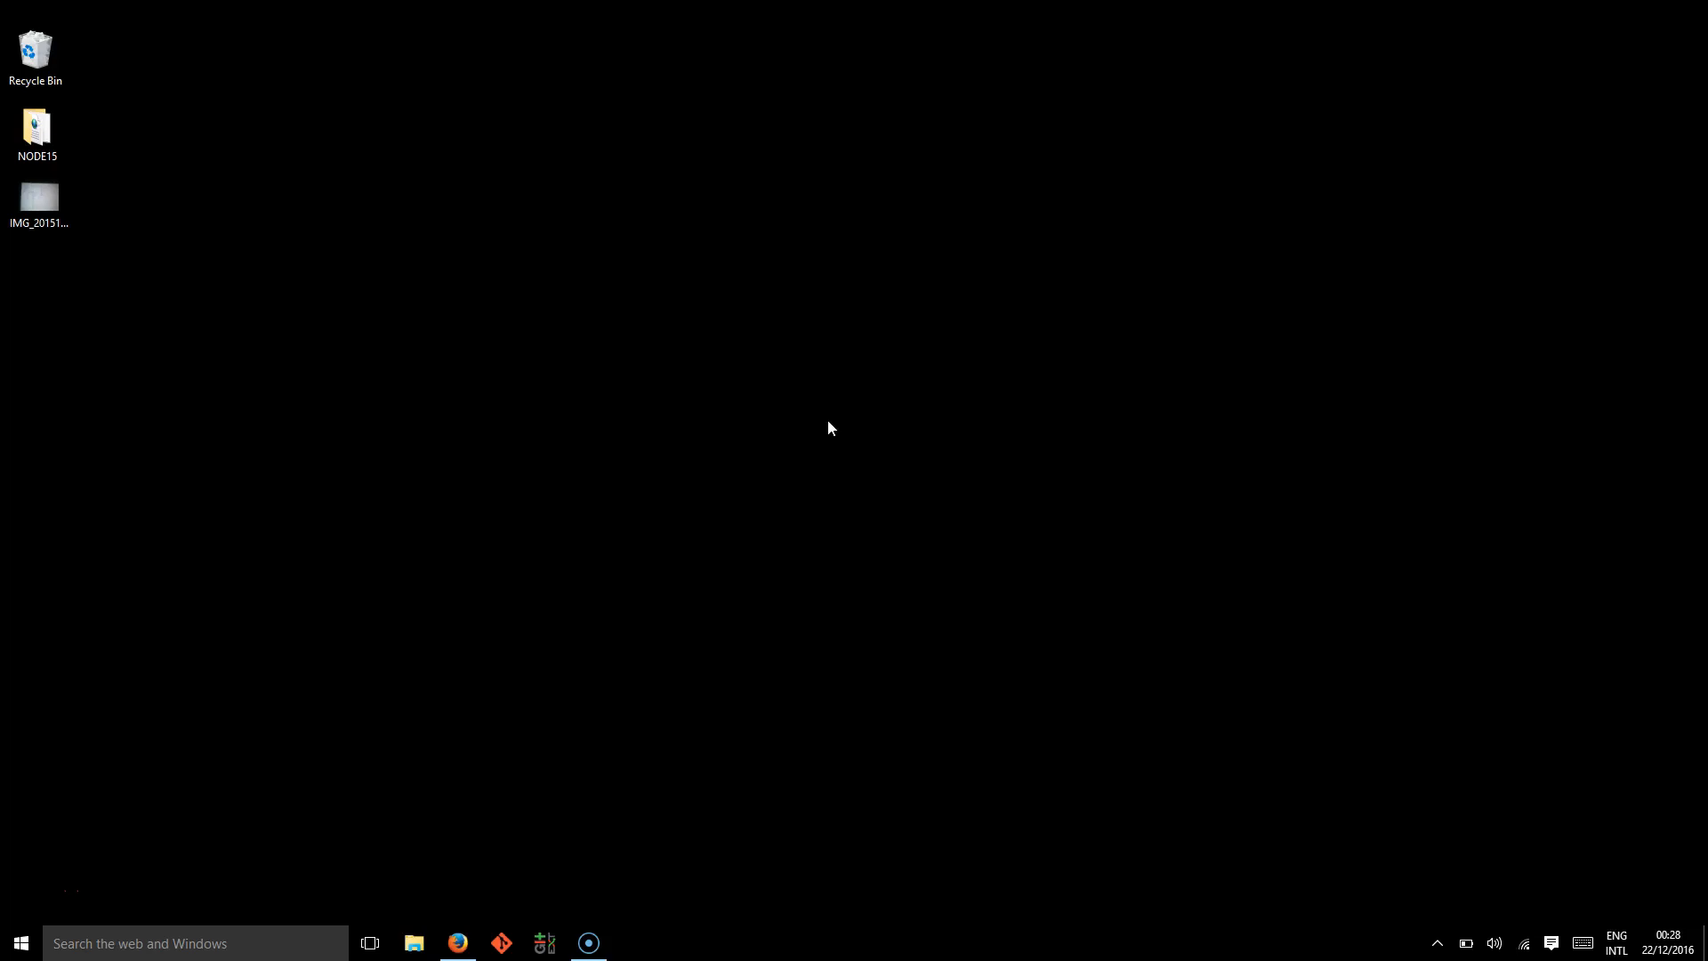
mouse_move(491, 918)
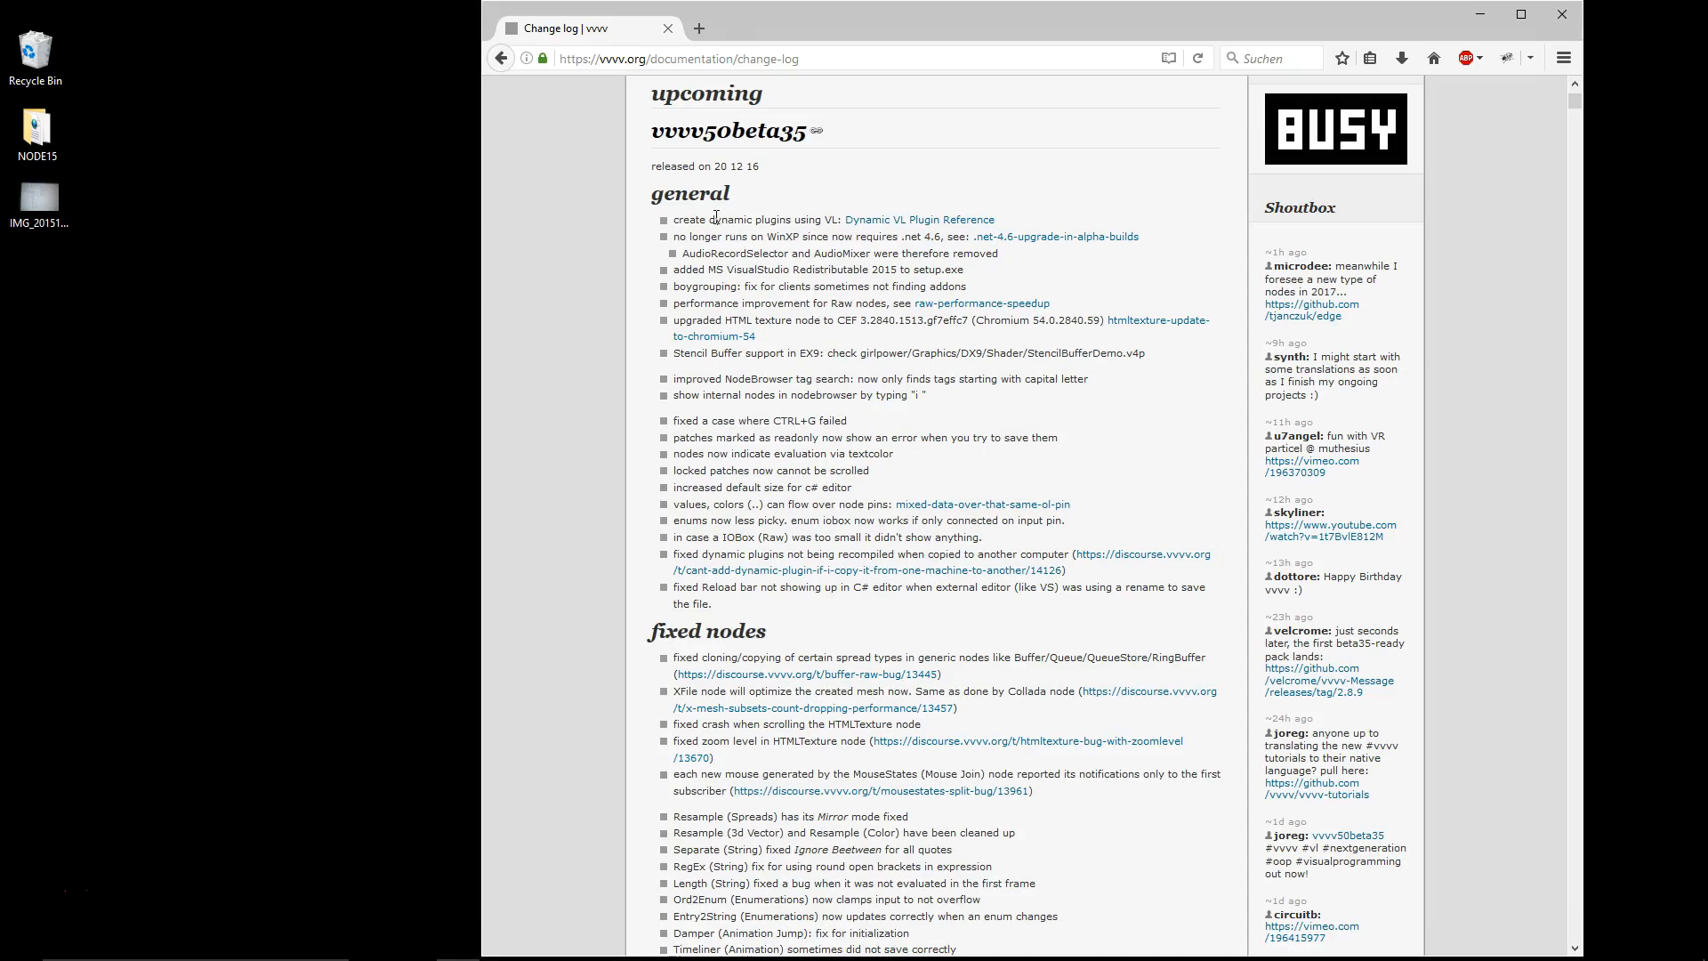
Scroll through the vvvv50beta35 change log entries down to the new nodes section.
scroll("down", 3)
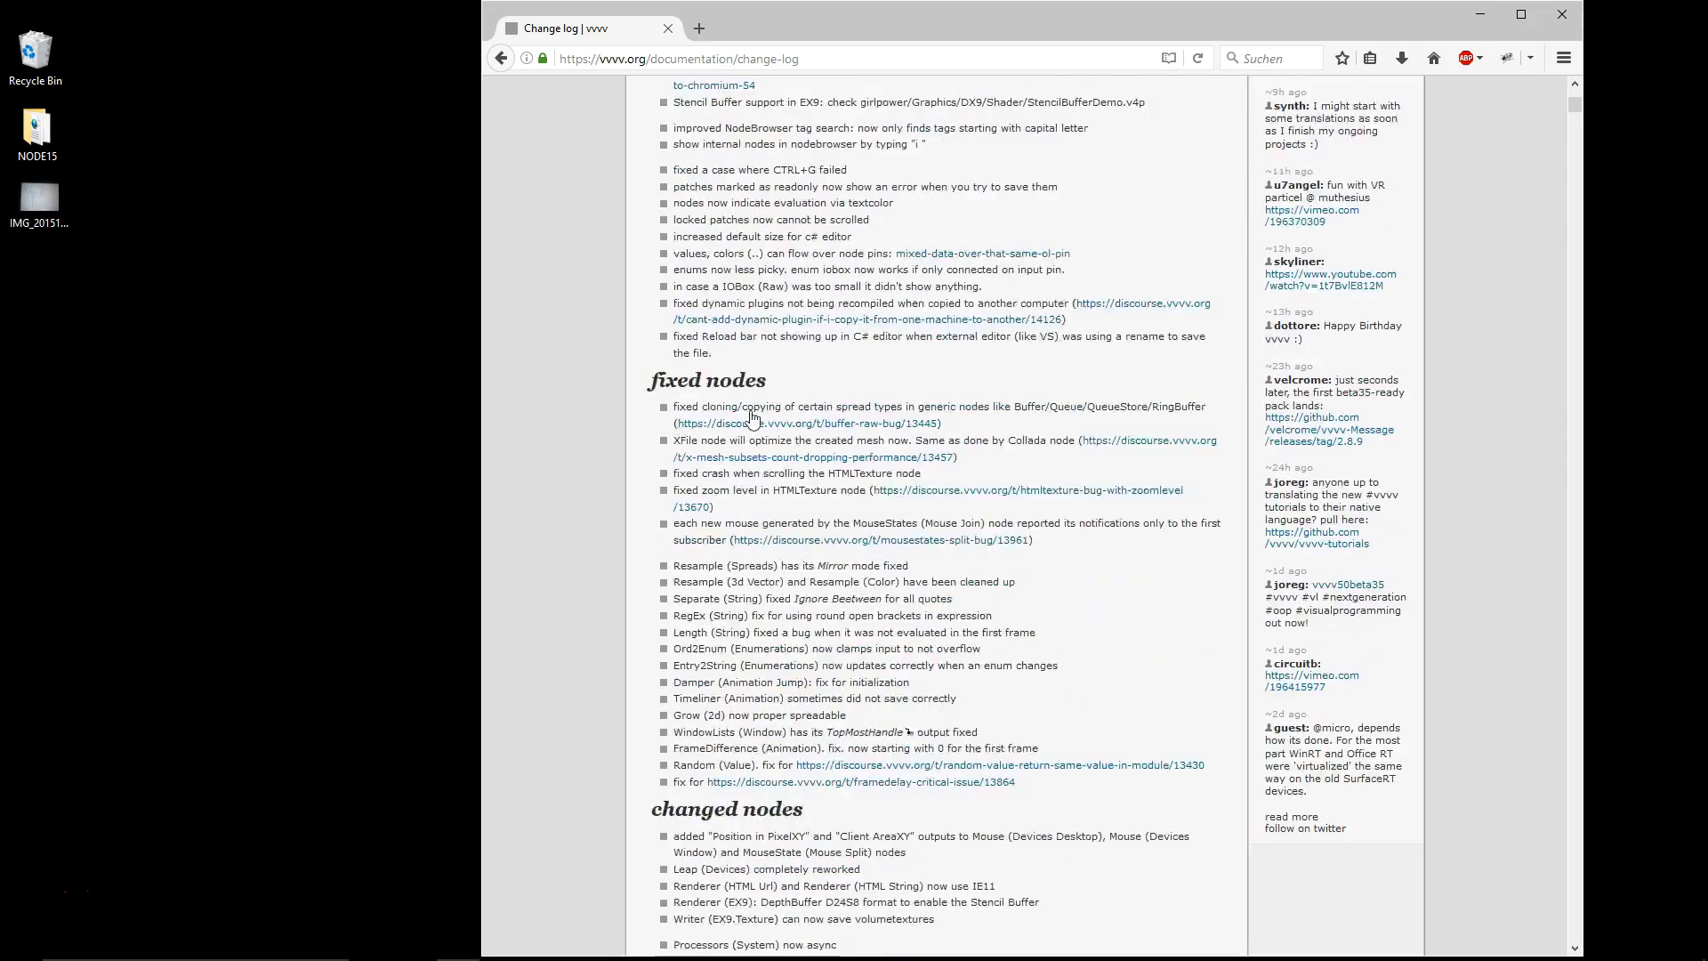
scroll("down", 3)
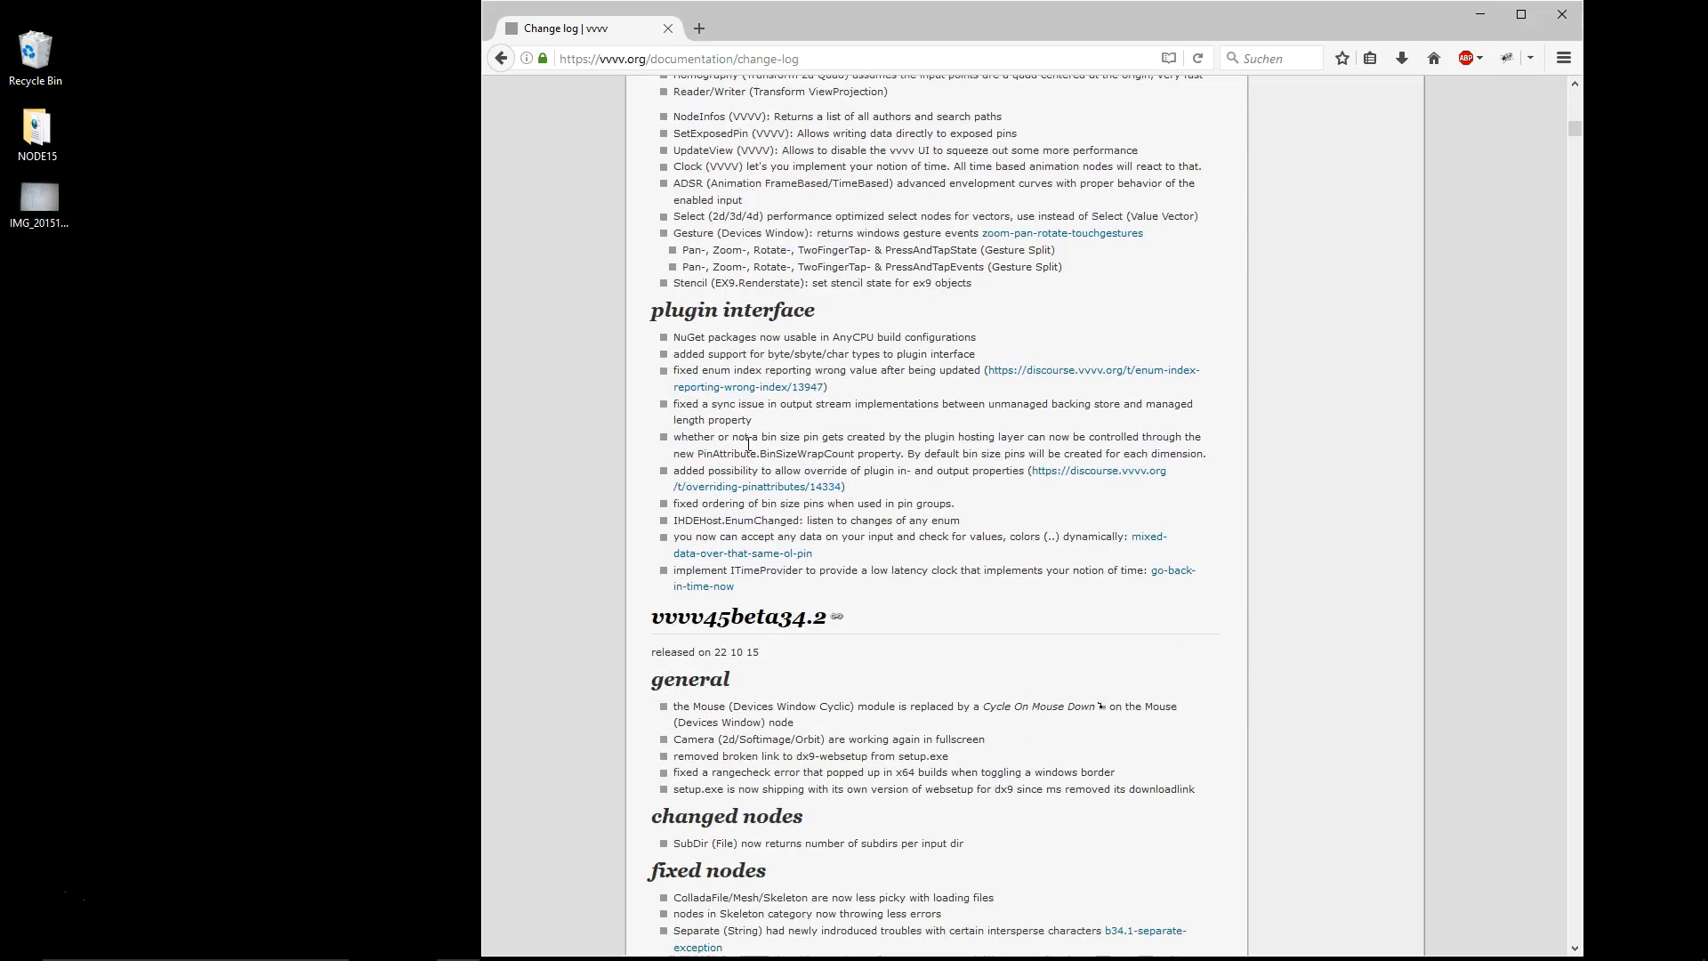
mouse_move(751, 598)
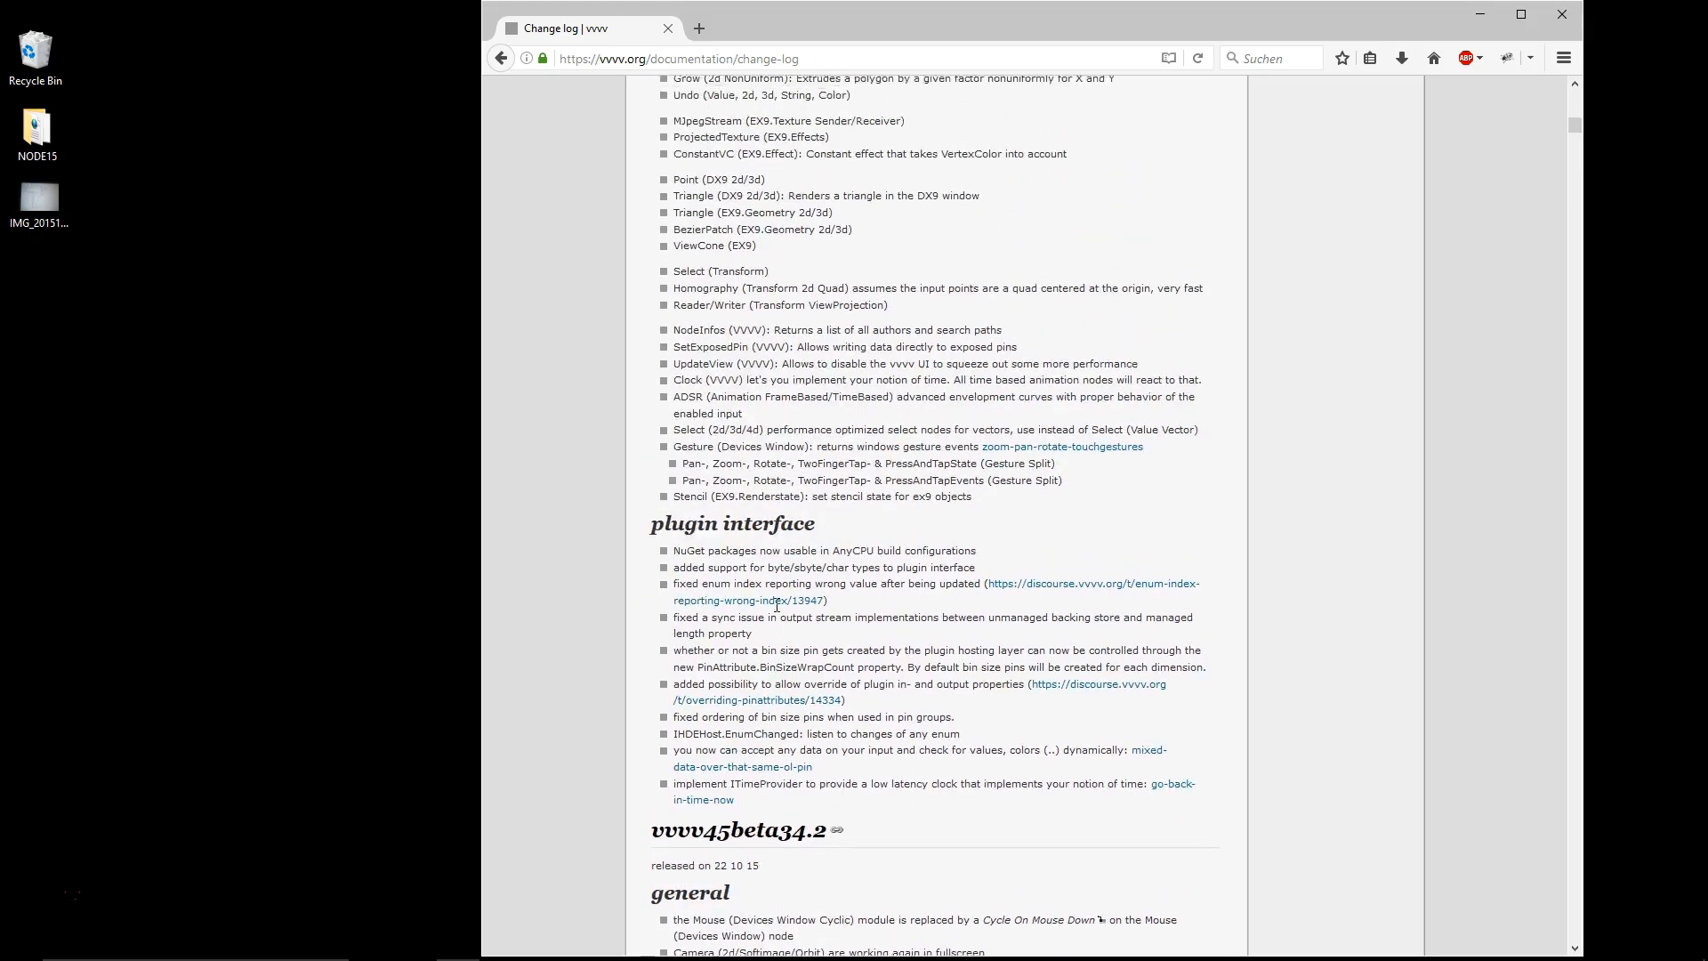
scroll("up", 3)
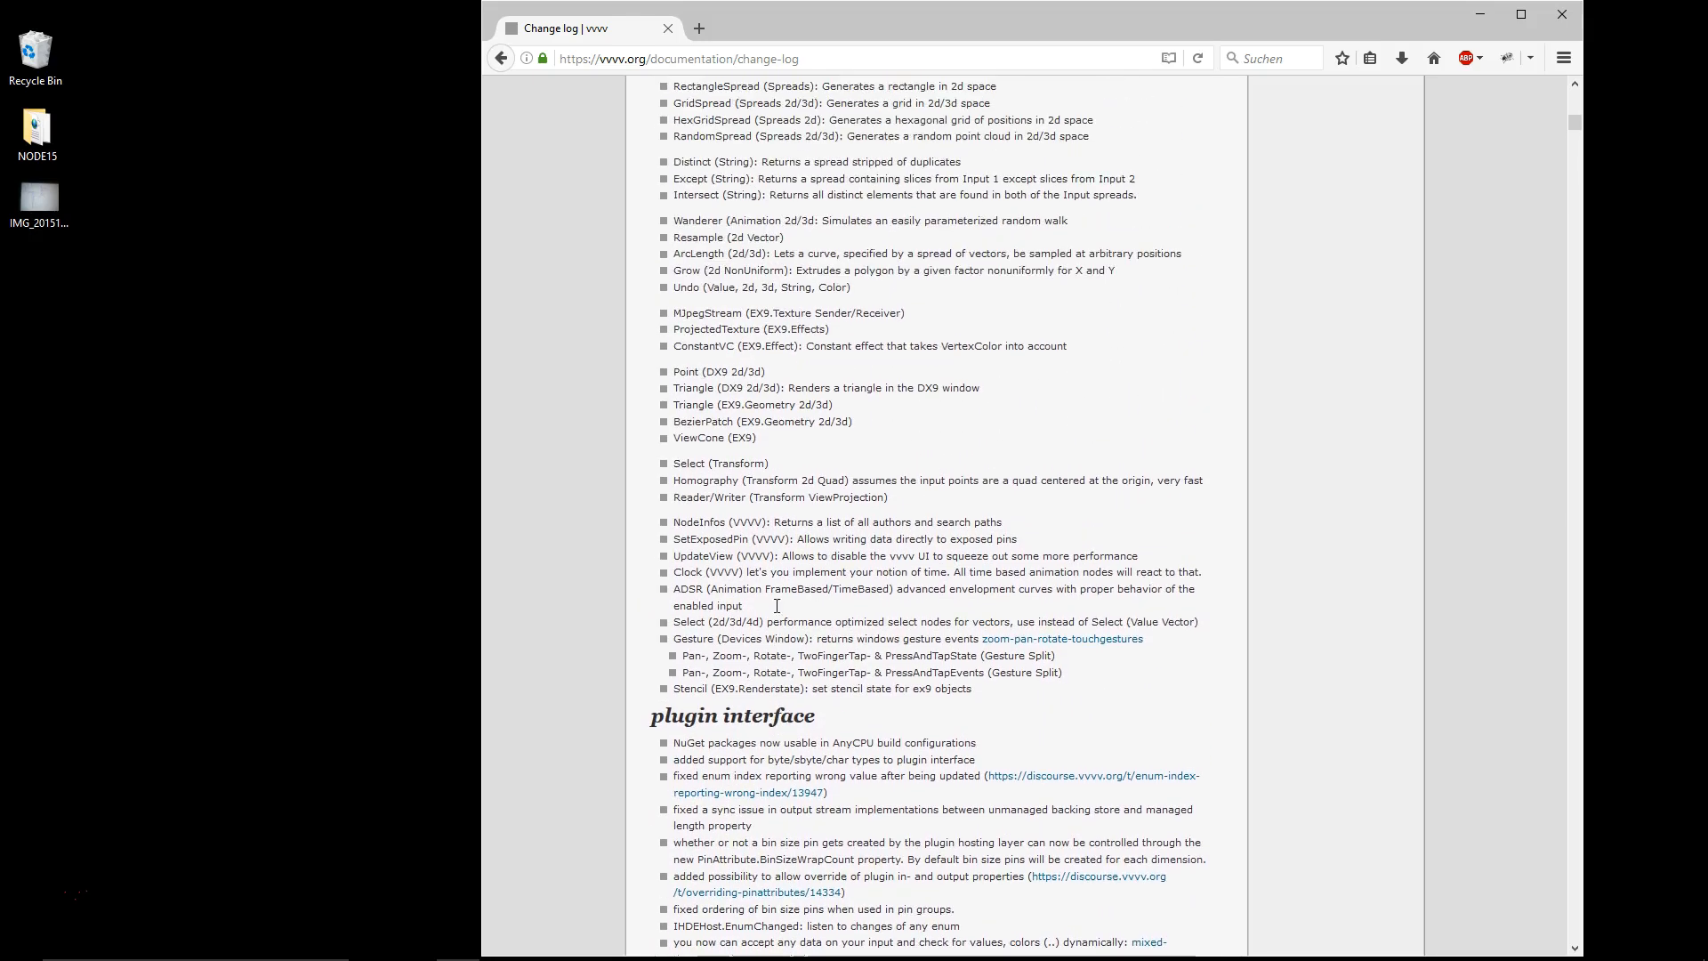
scroll("up", 3)
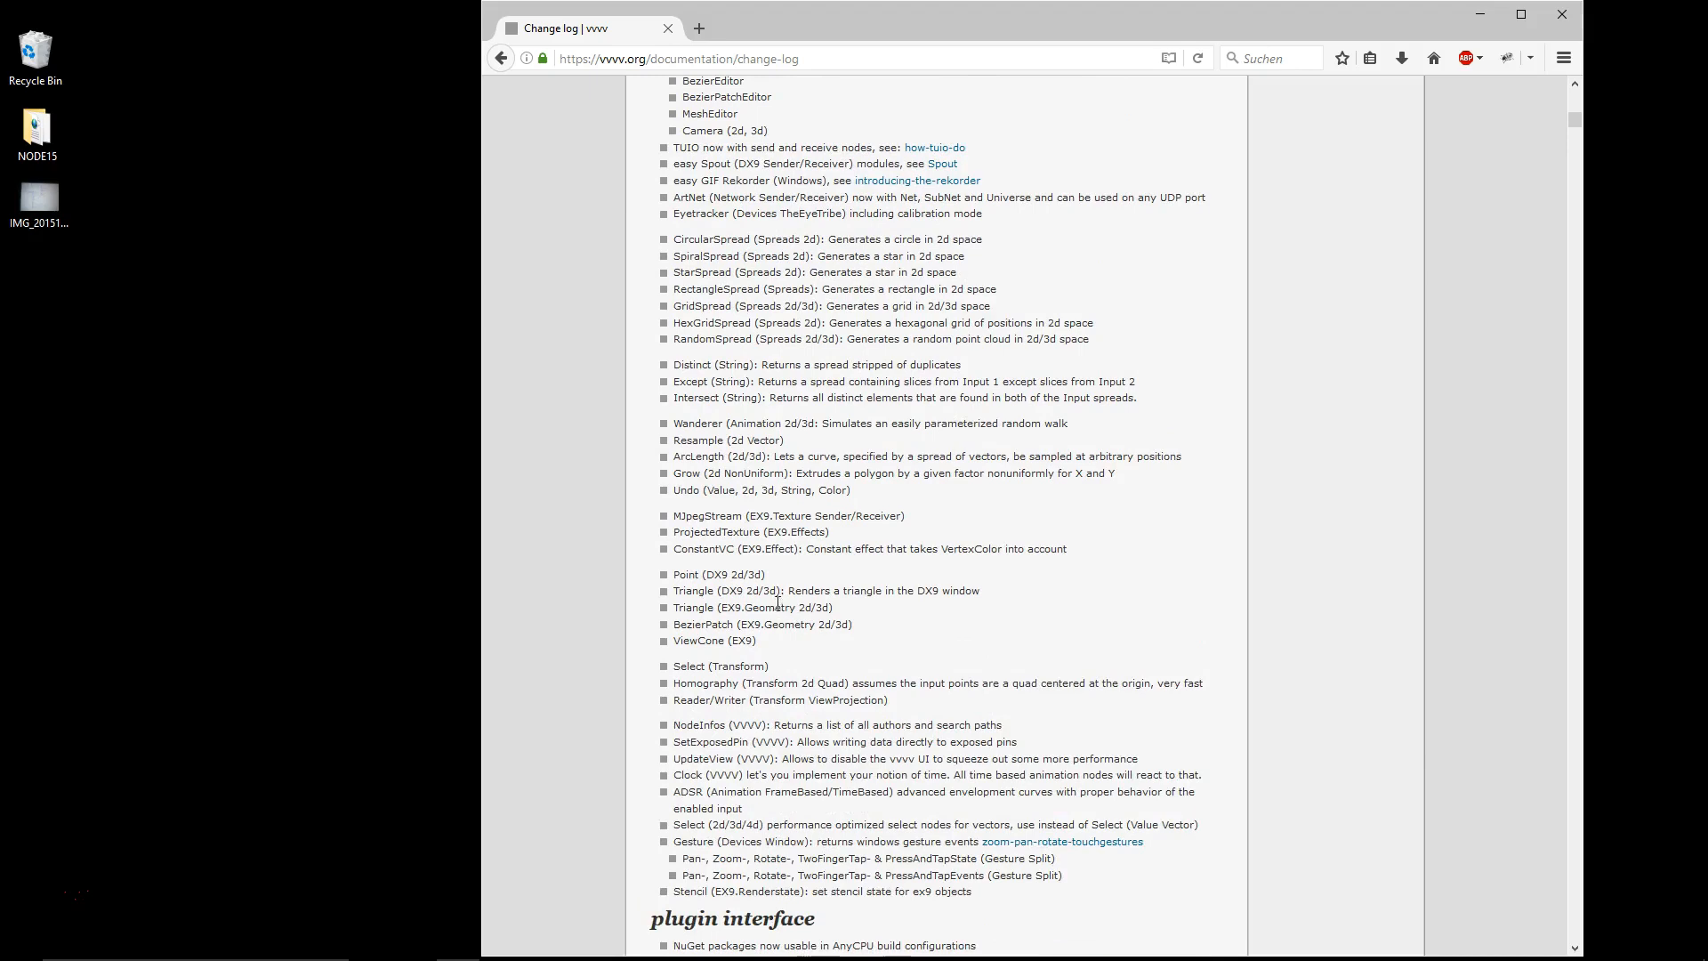
mouse_move(783, 532)
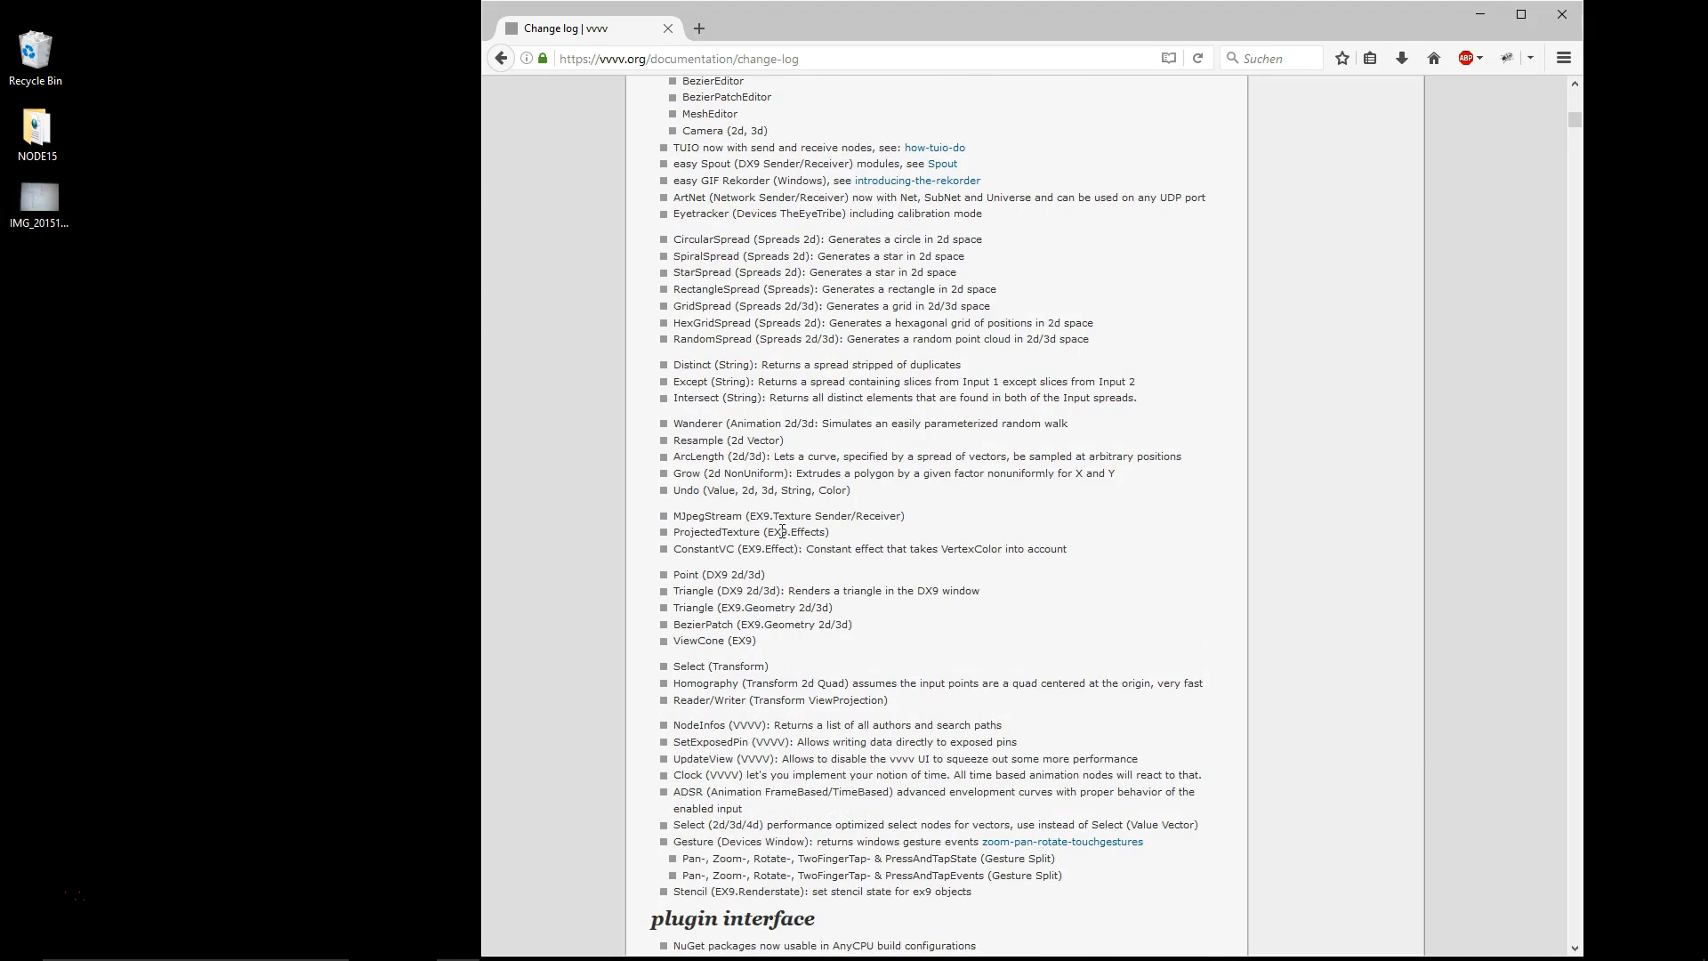
scroll("up", 3)
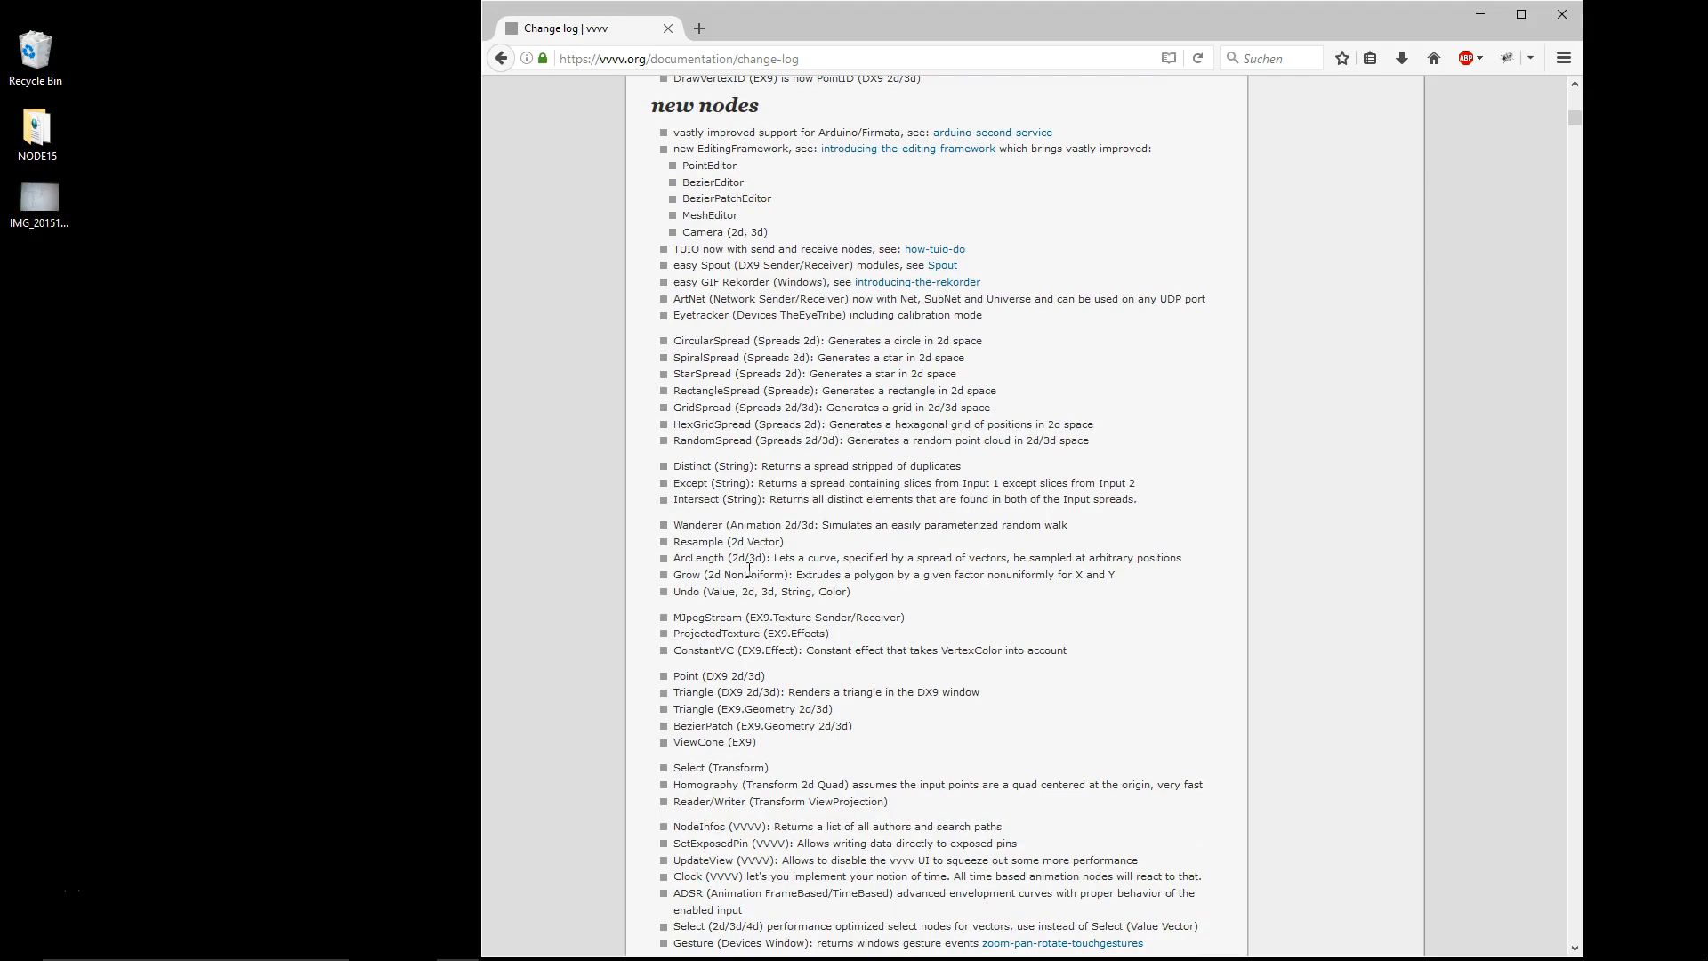
scroll("up", 3)
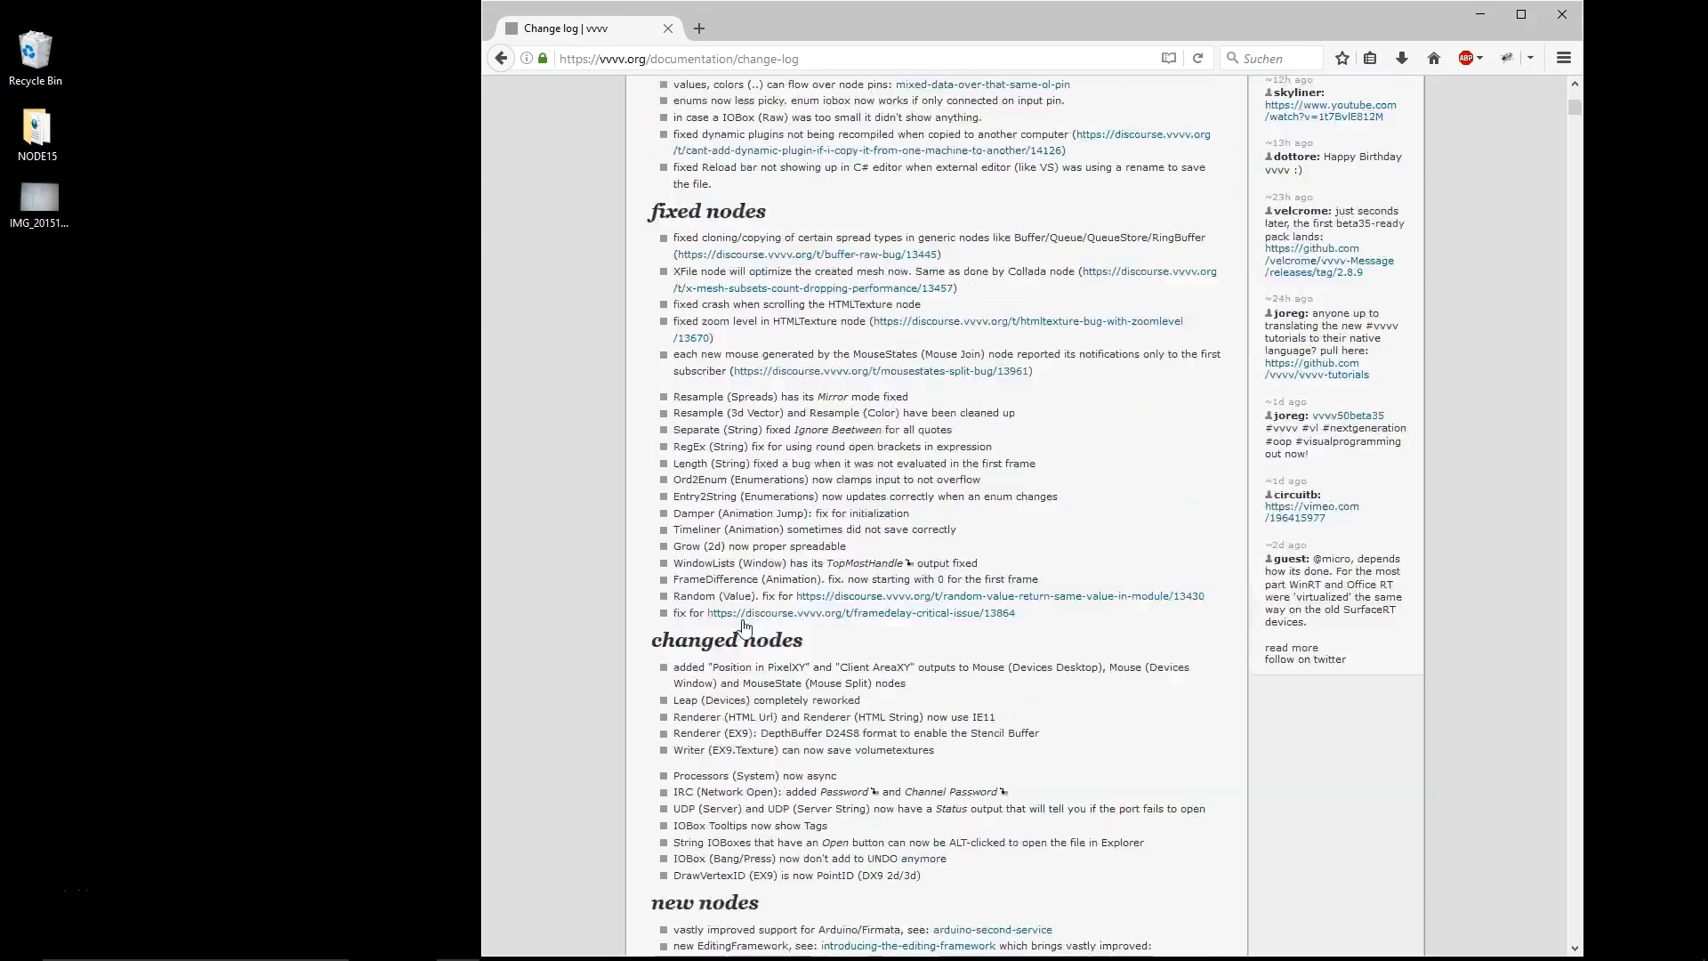
scroll("up", 3)
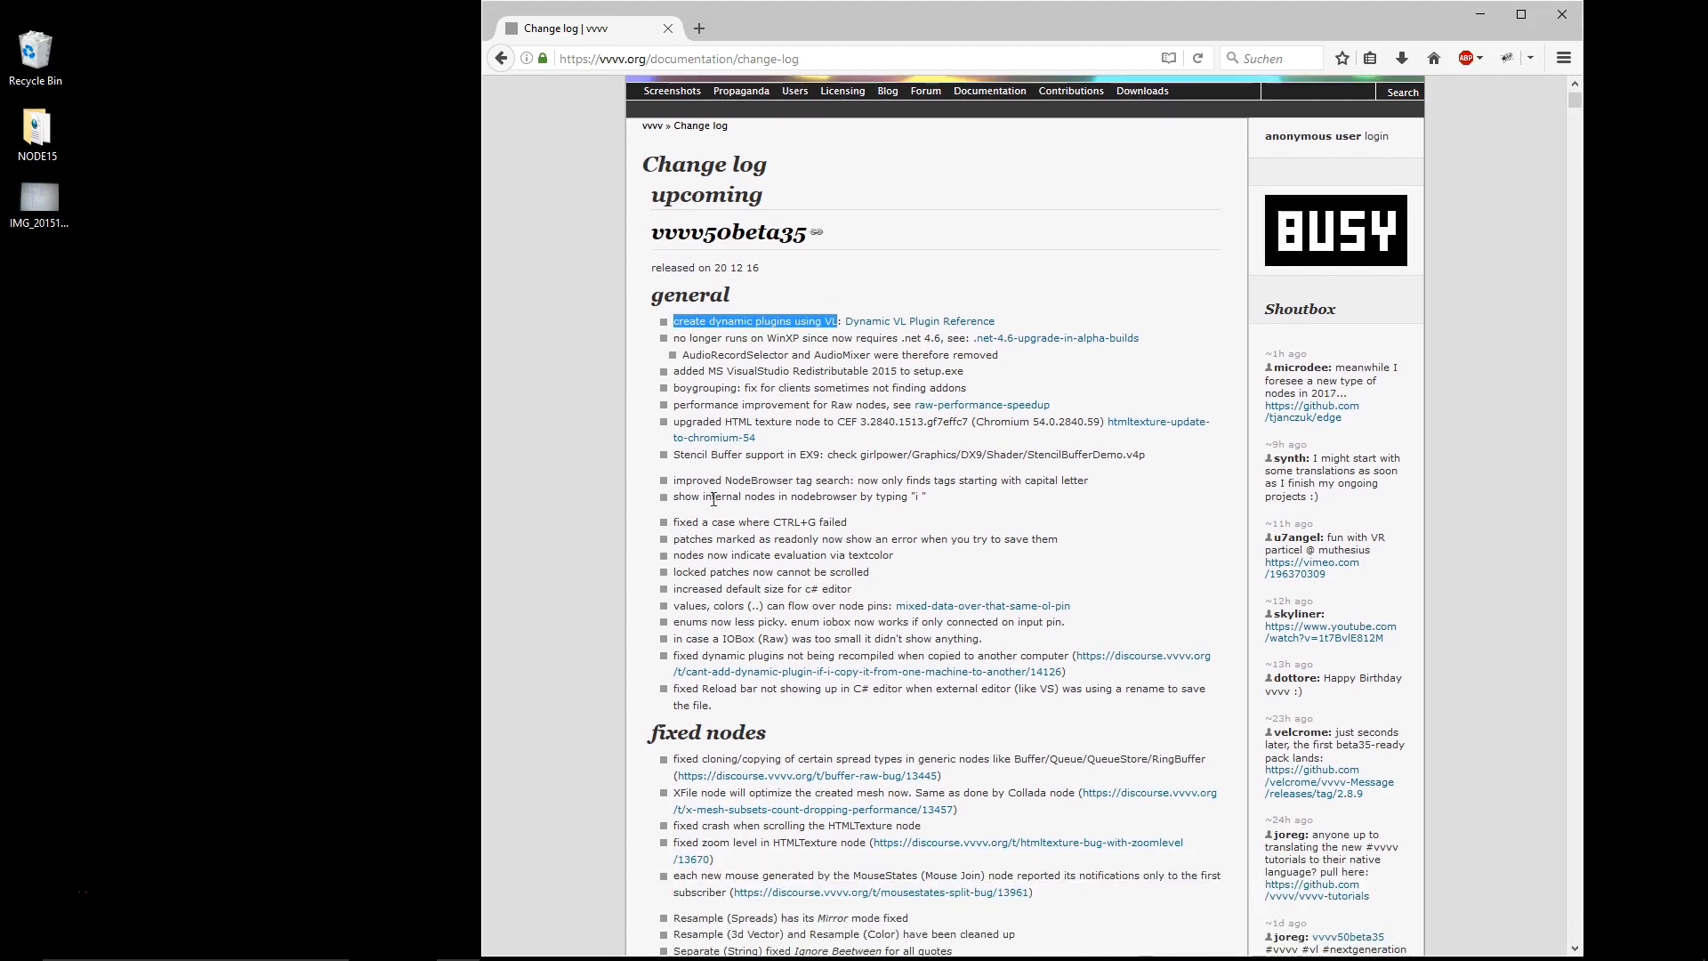
scroll("down", 3)
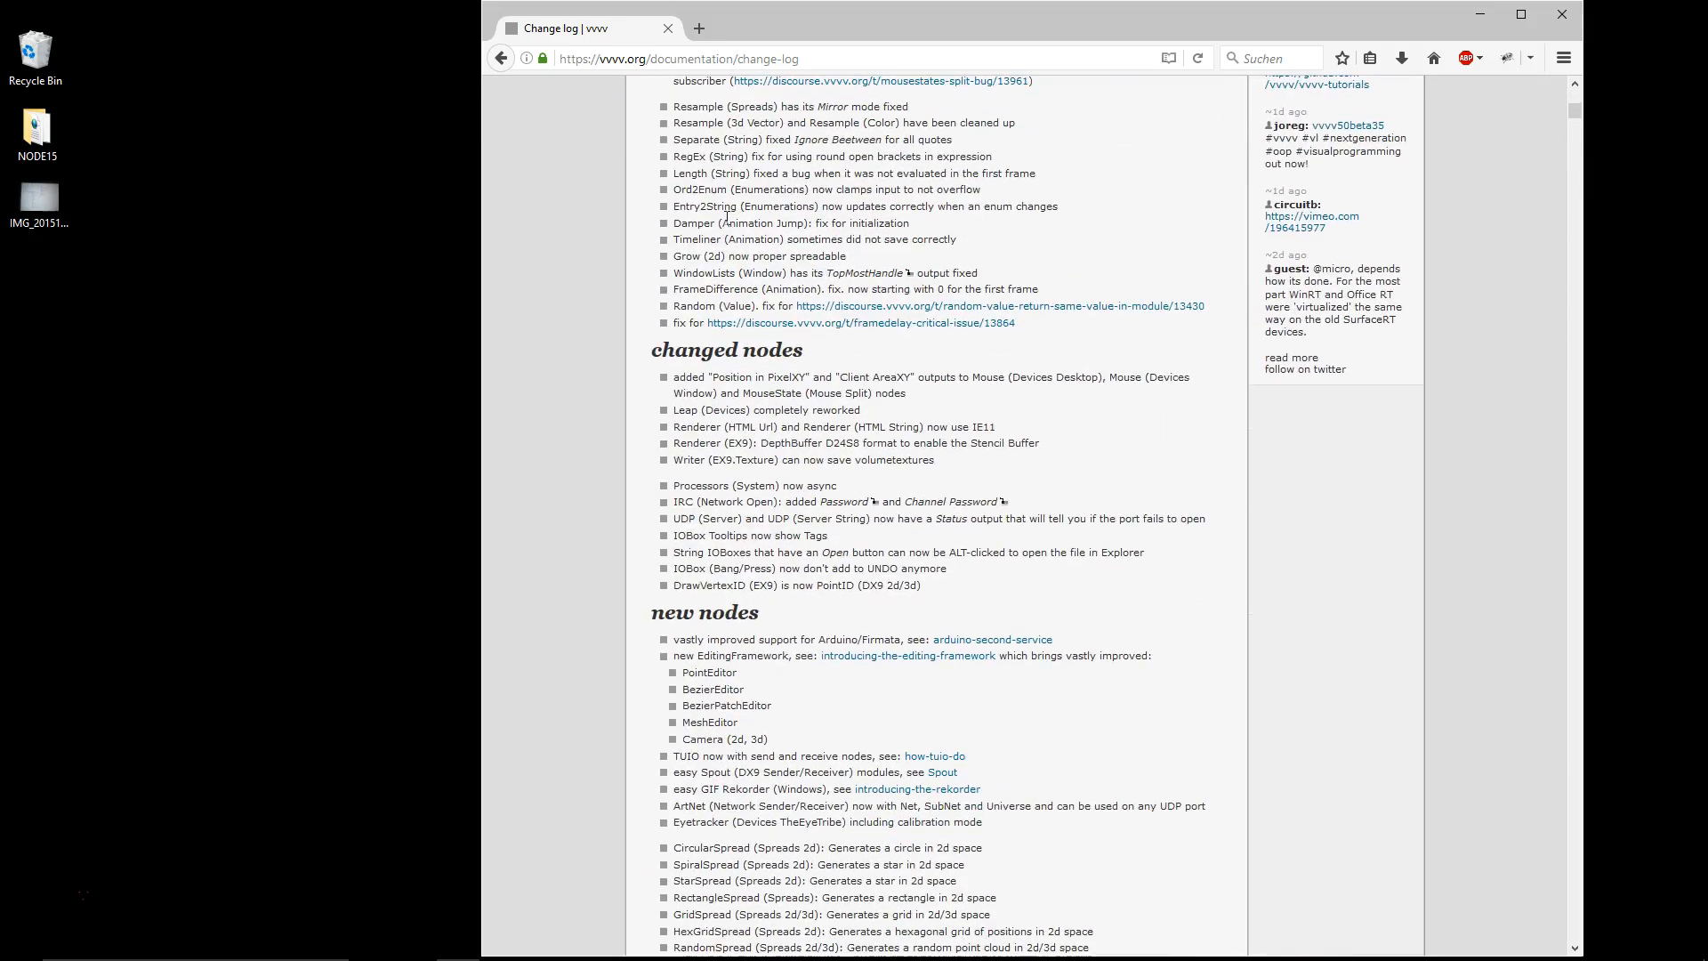
scroll("down", 3)
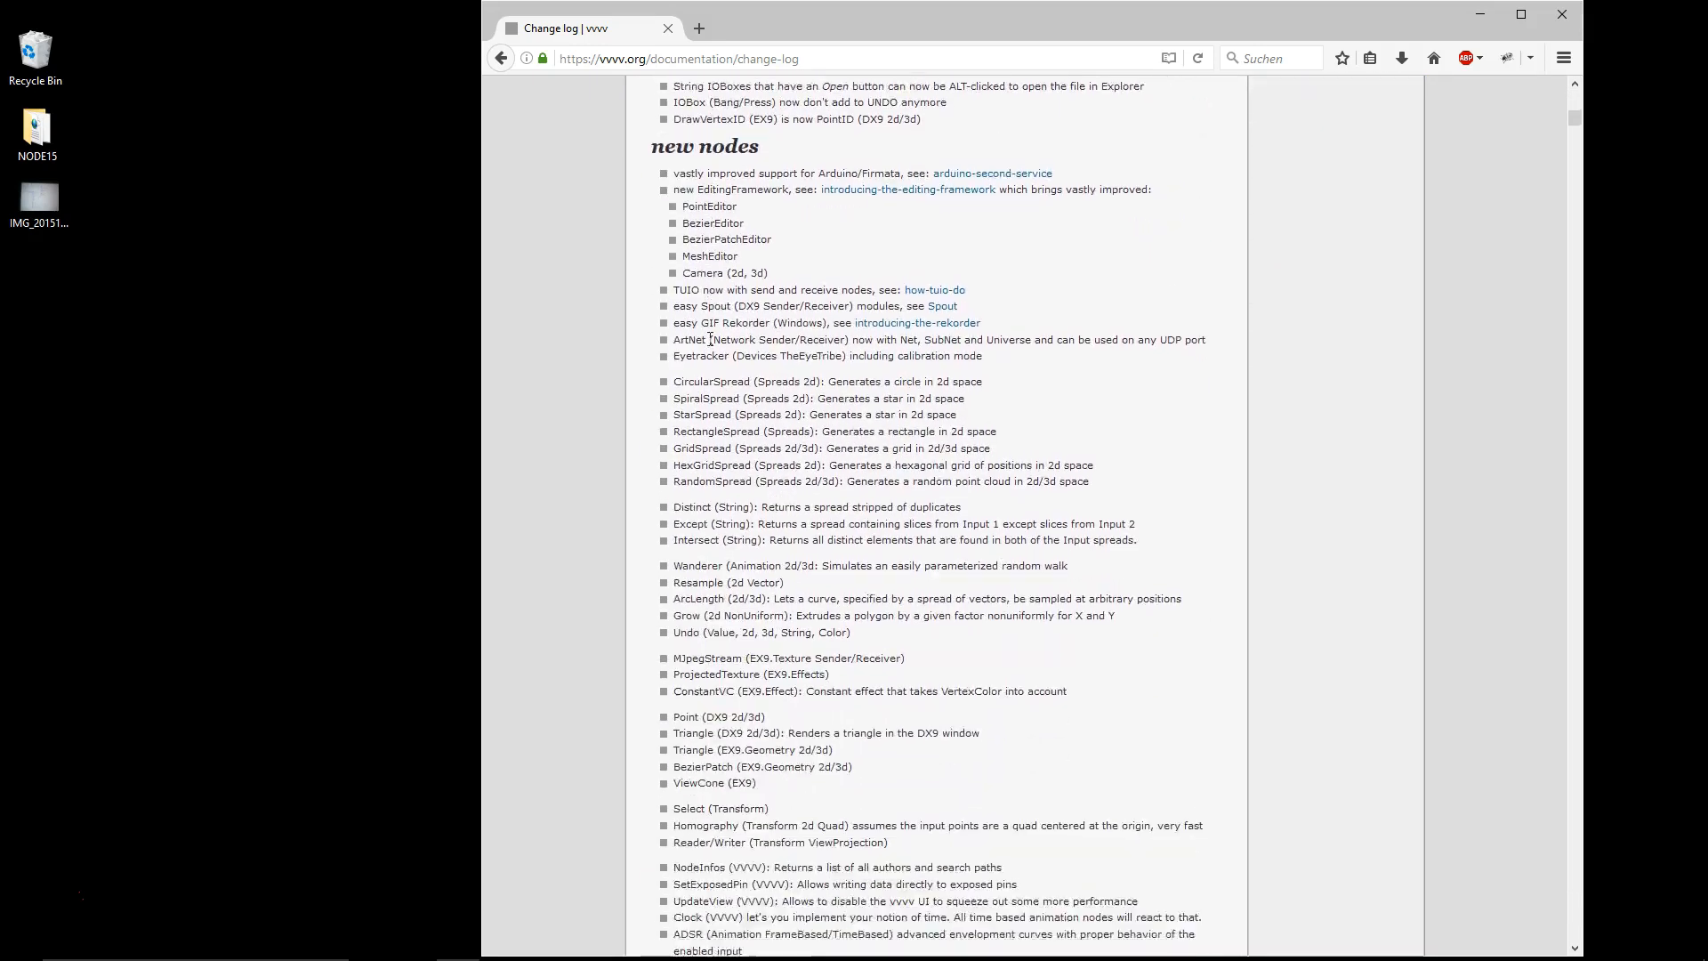
scroll("down", 3)
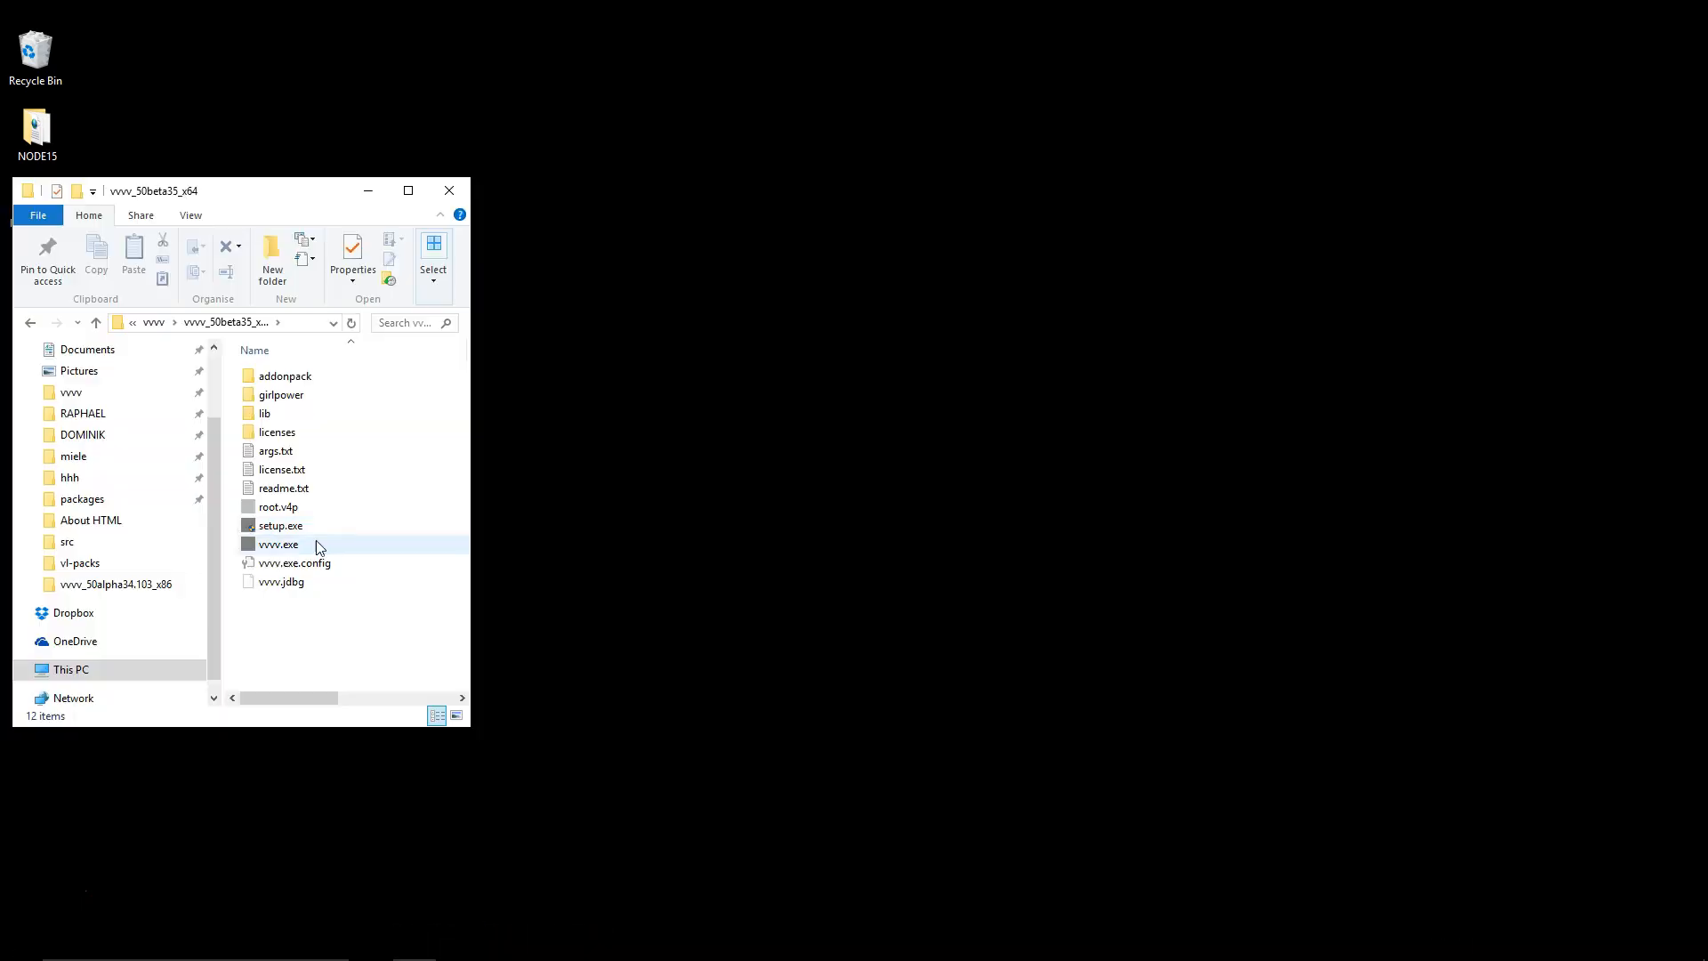
Launch vvvv.exe from the vvvv_50beta35_x64 folder and close the girlpower VL window.
double_click(278, 544)
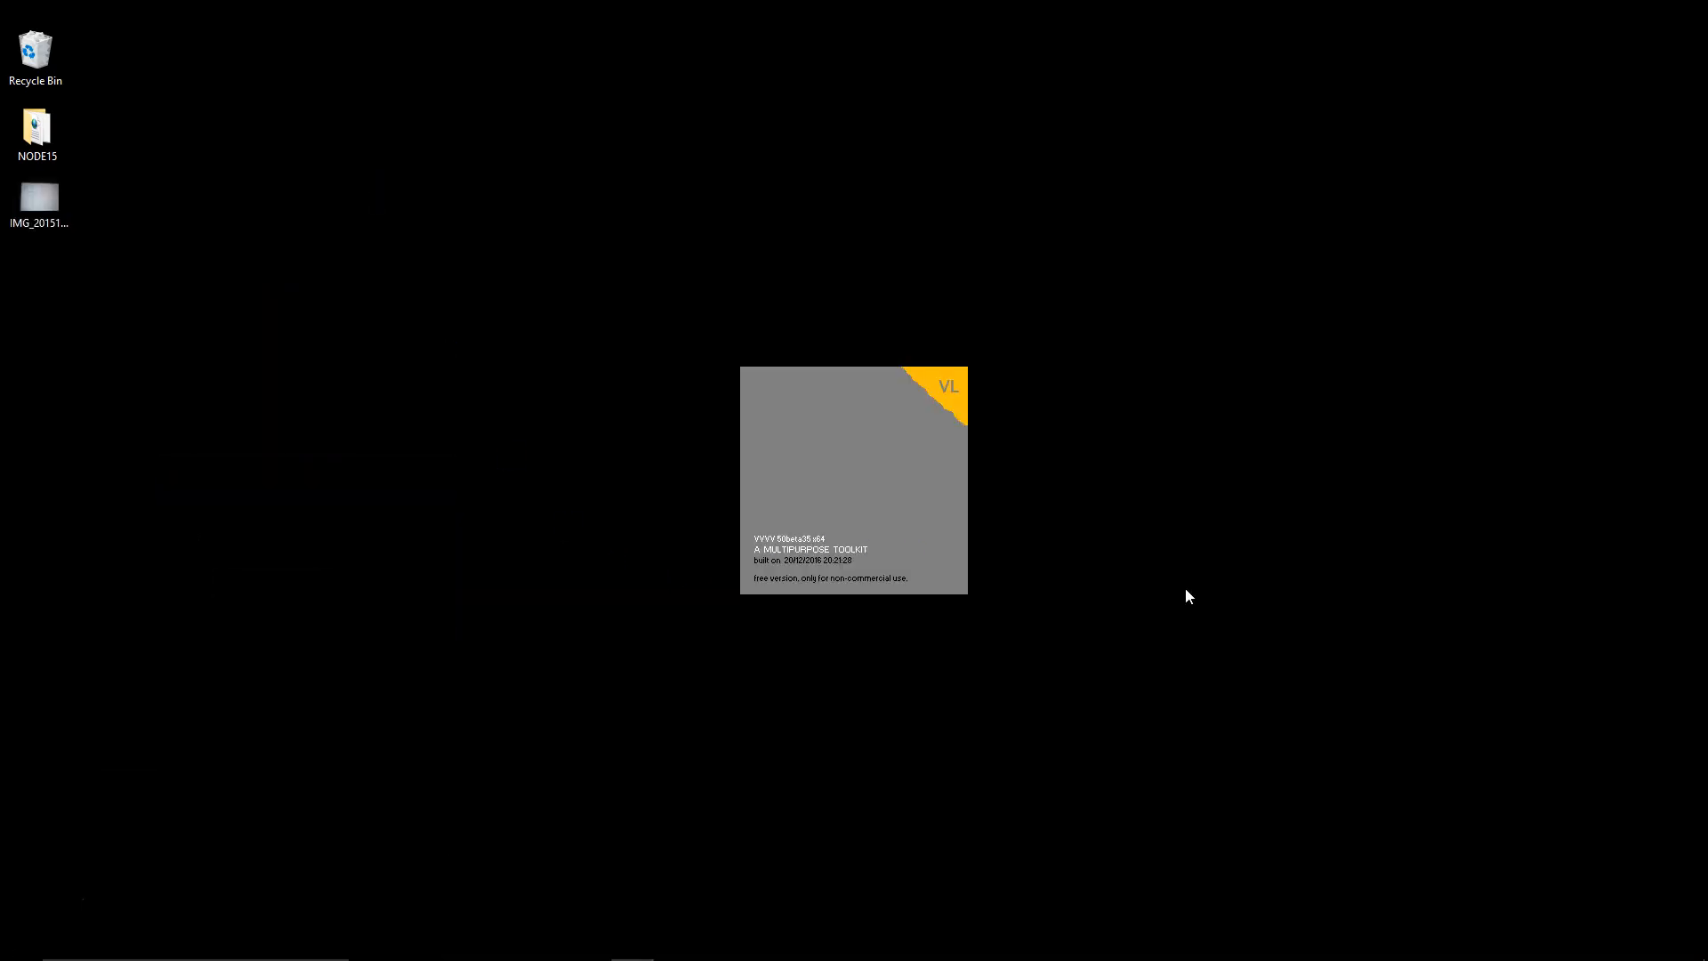
mouse_move(1132, 484)
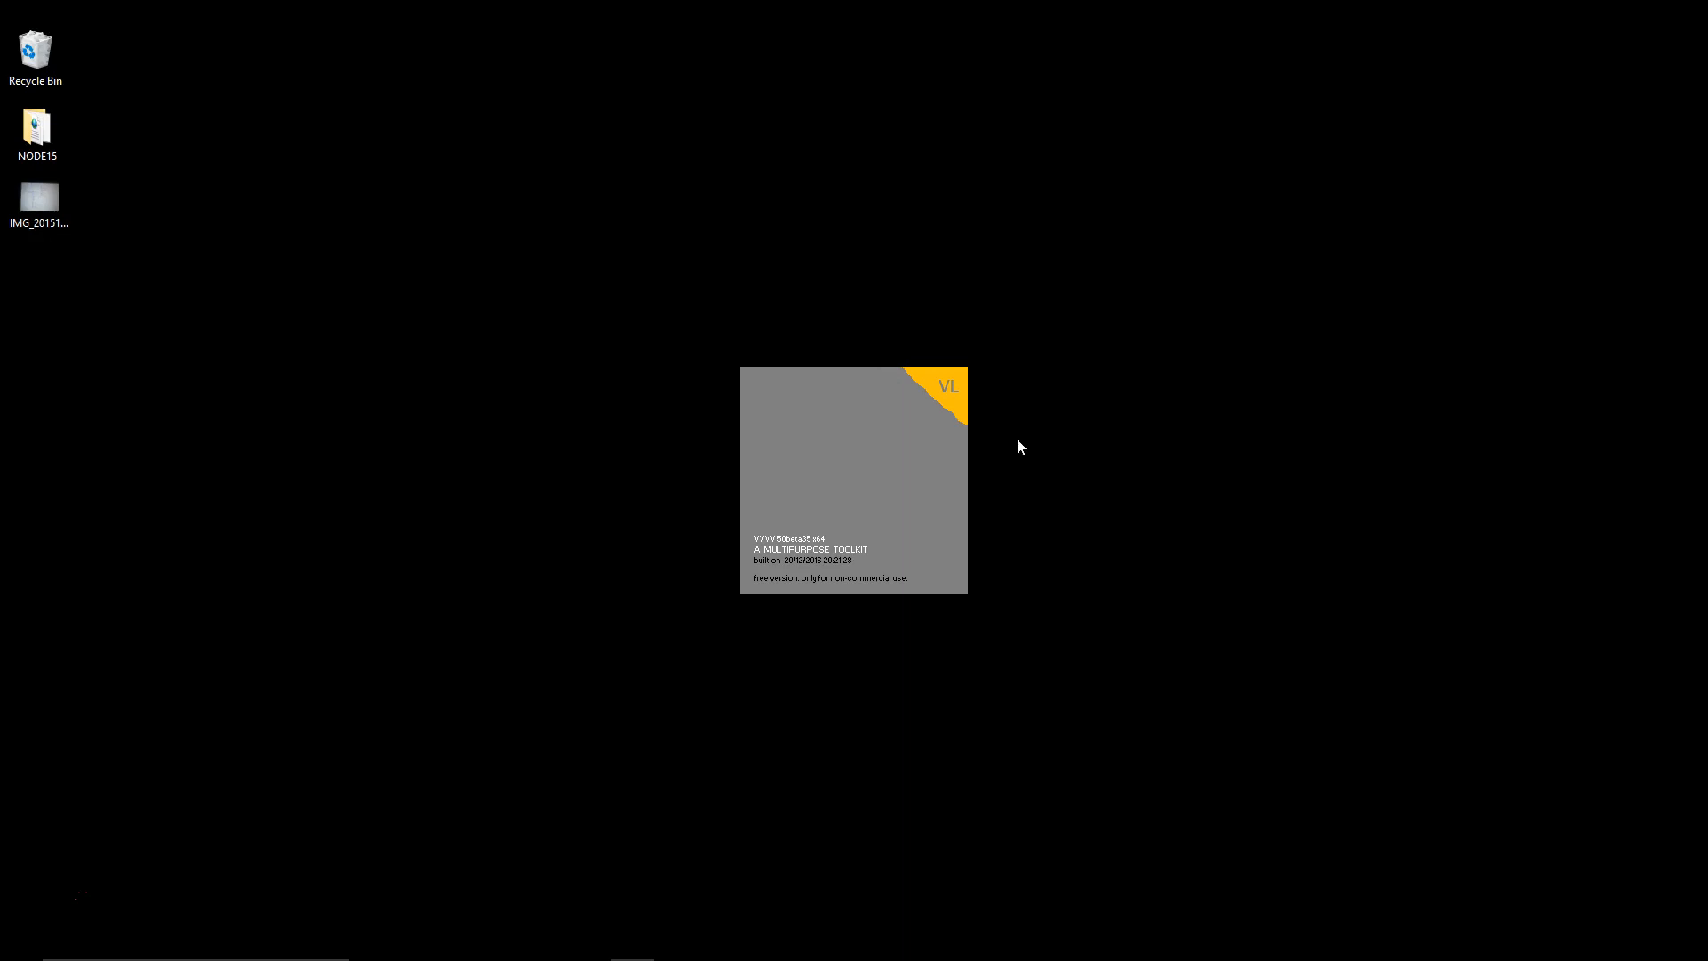
mouse_move(1007, 449)
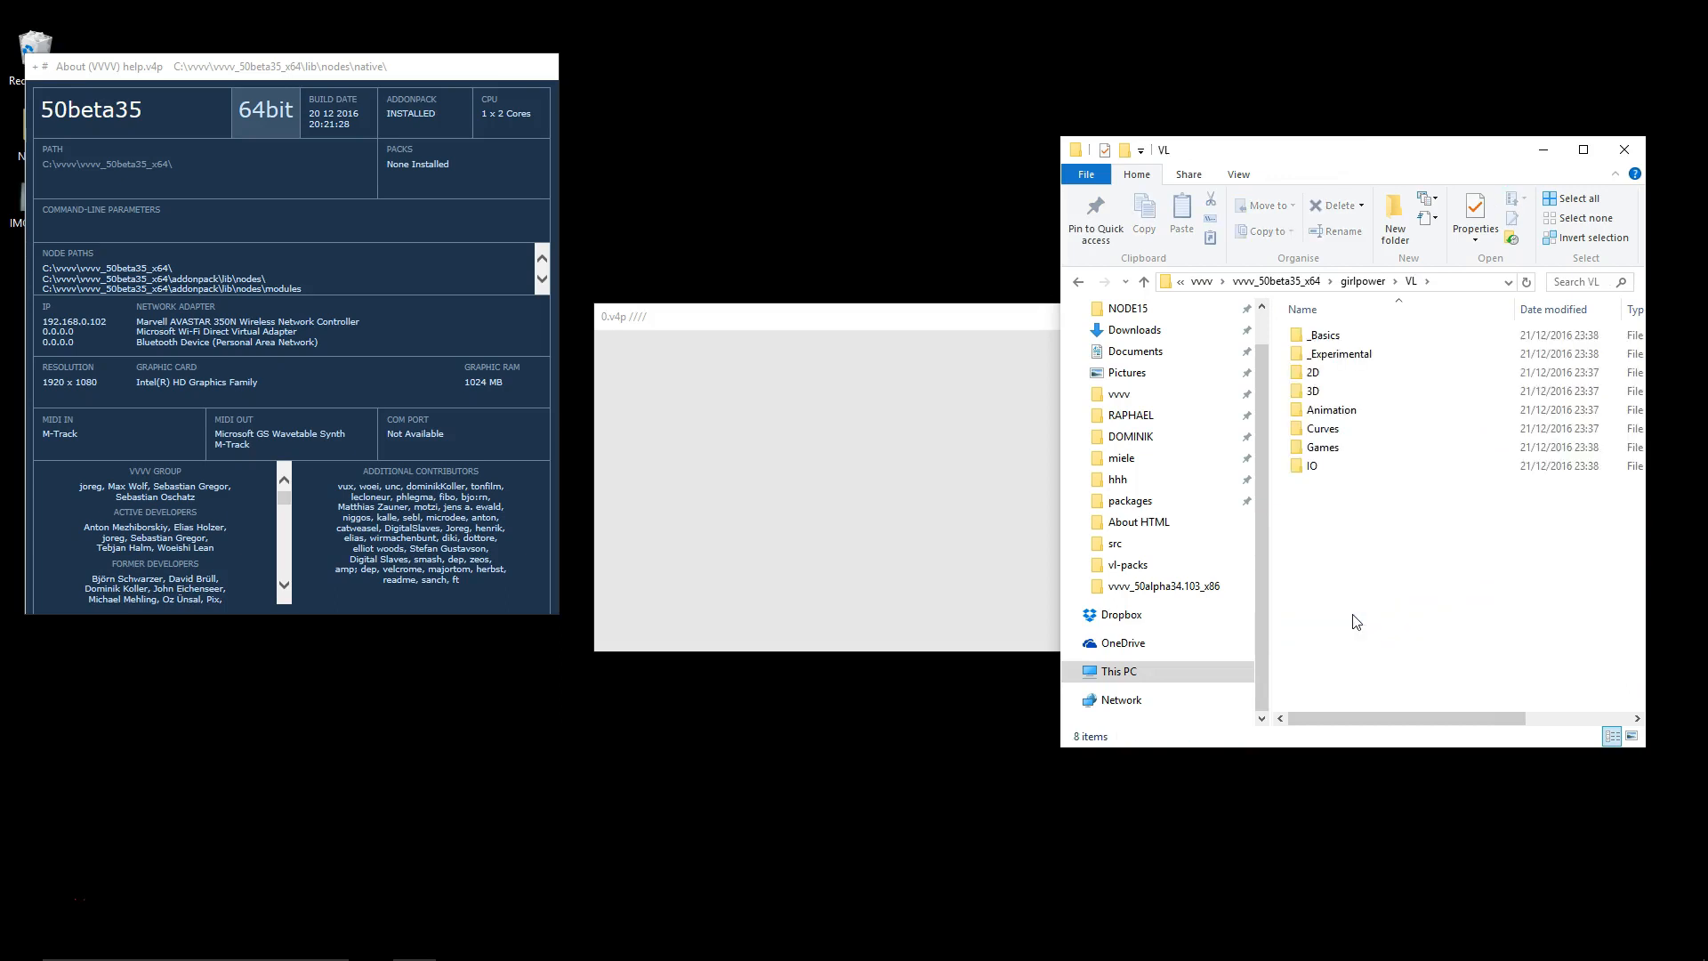
mouse_move(1384, 588)
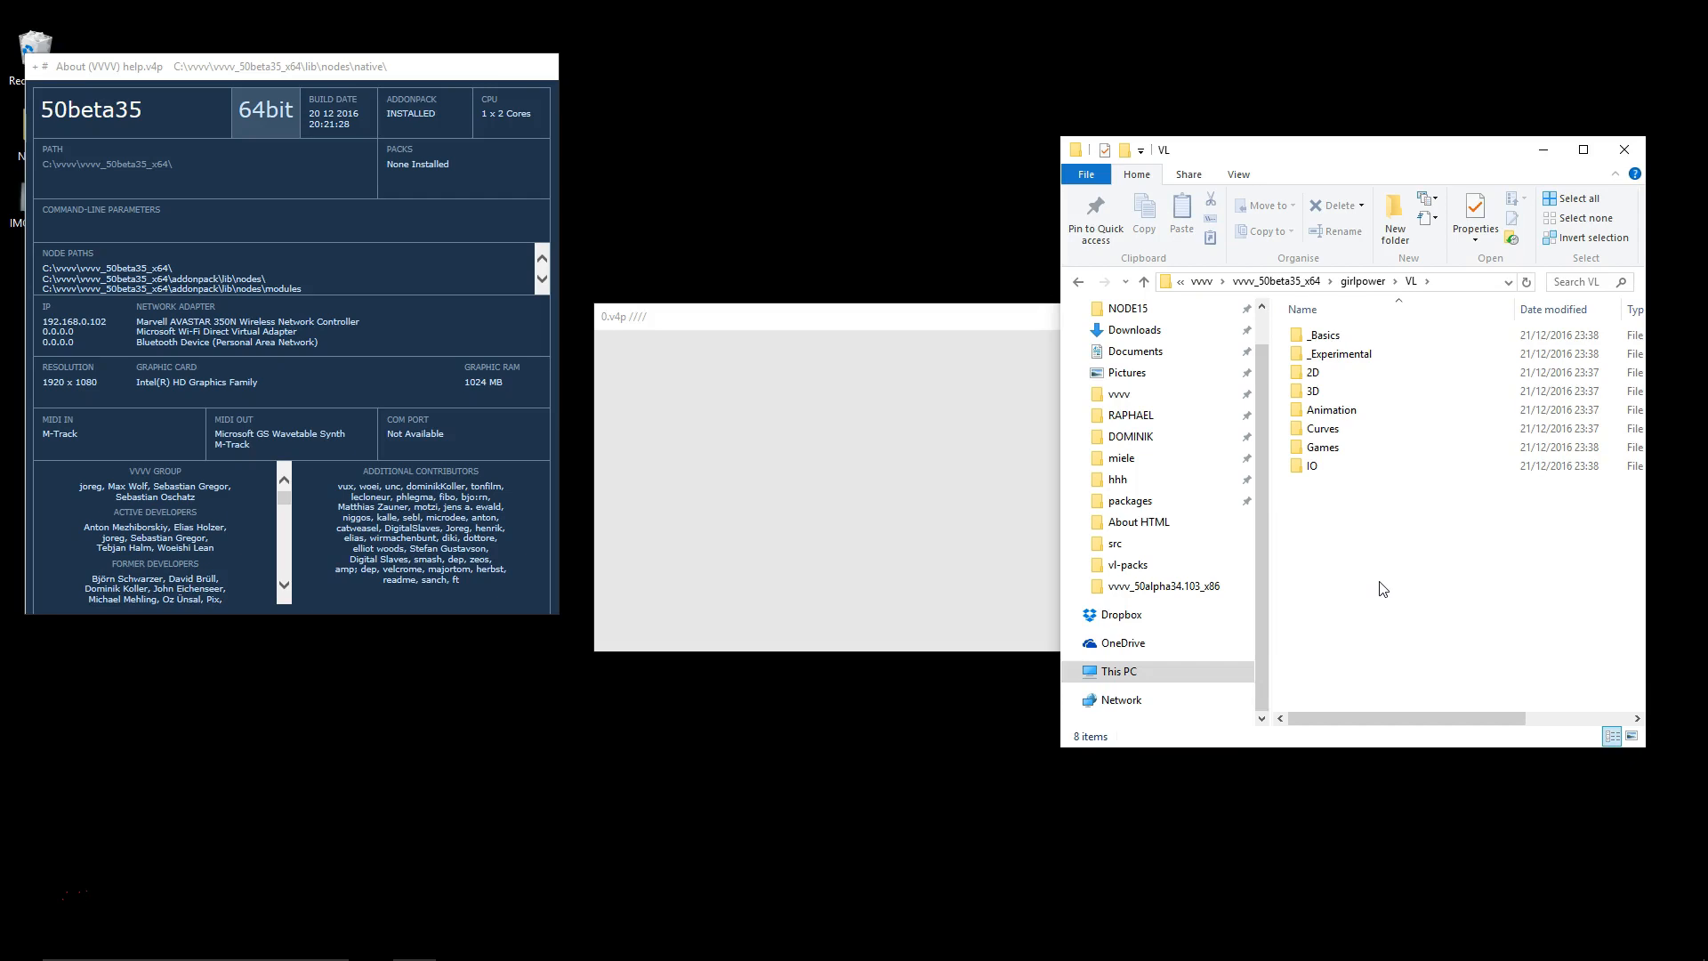
mouse_move(1622, 150)
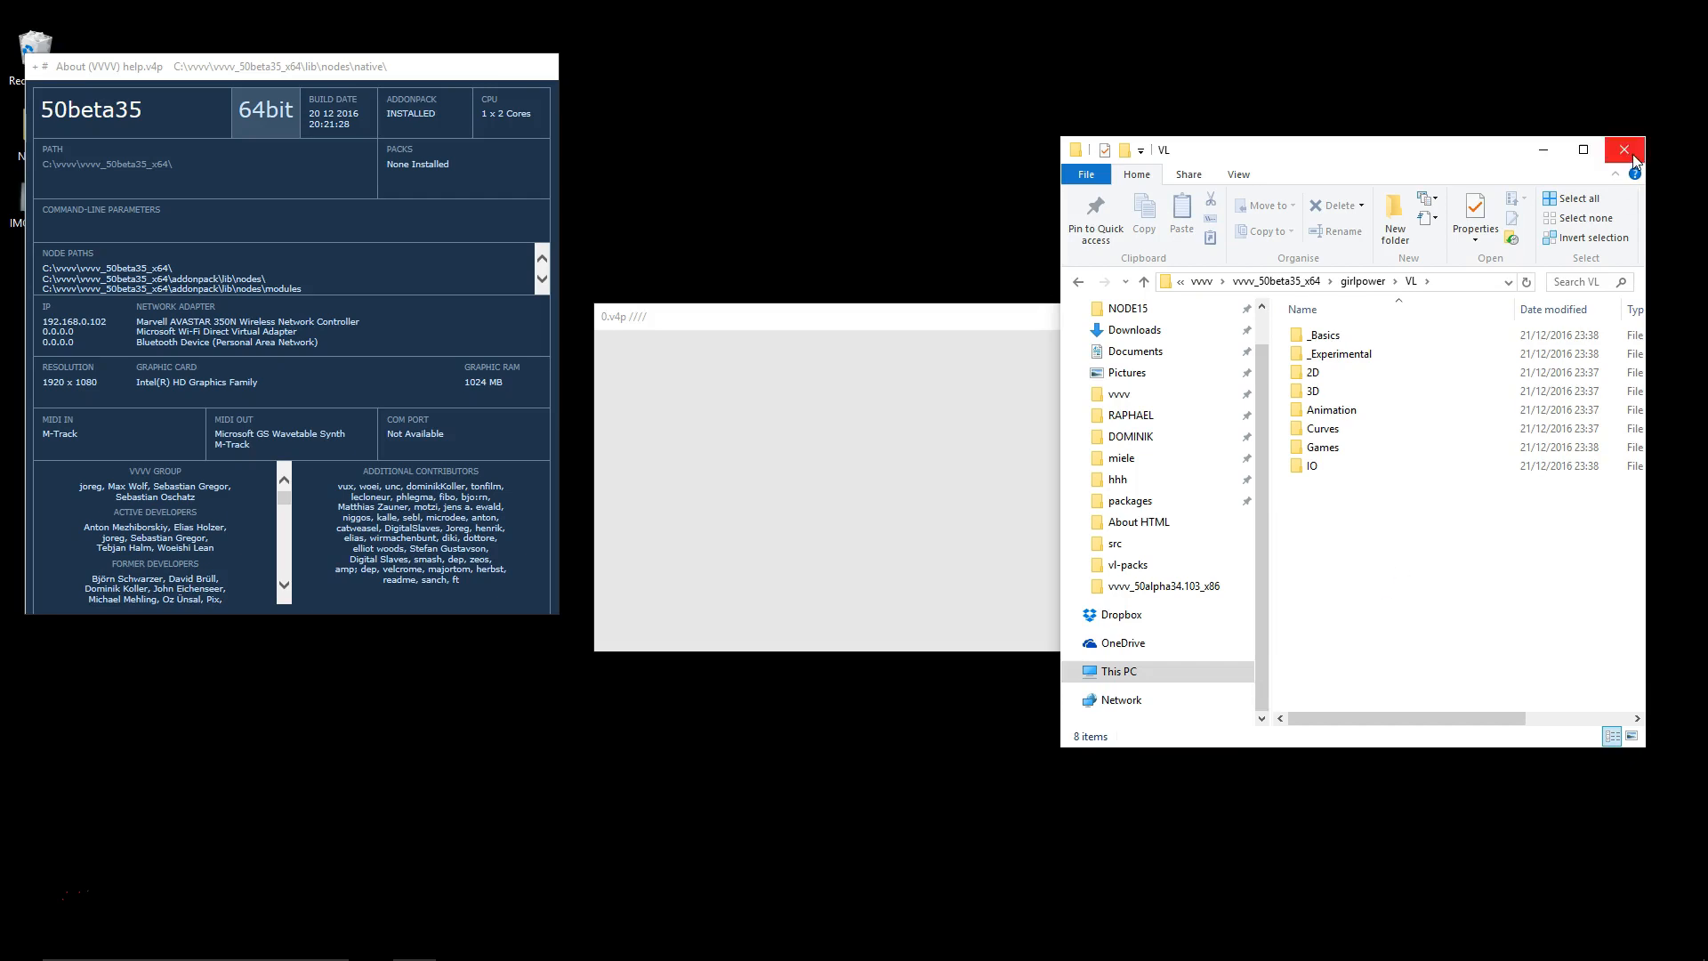
left_click(1625, 149)
type("html")
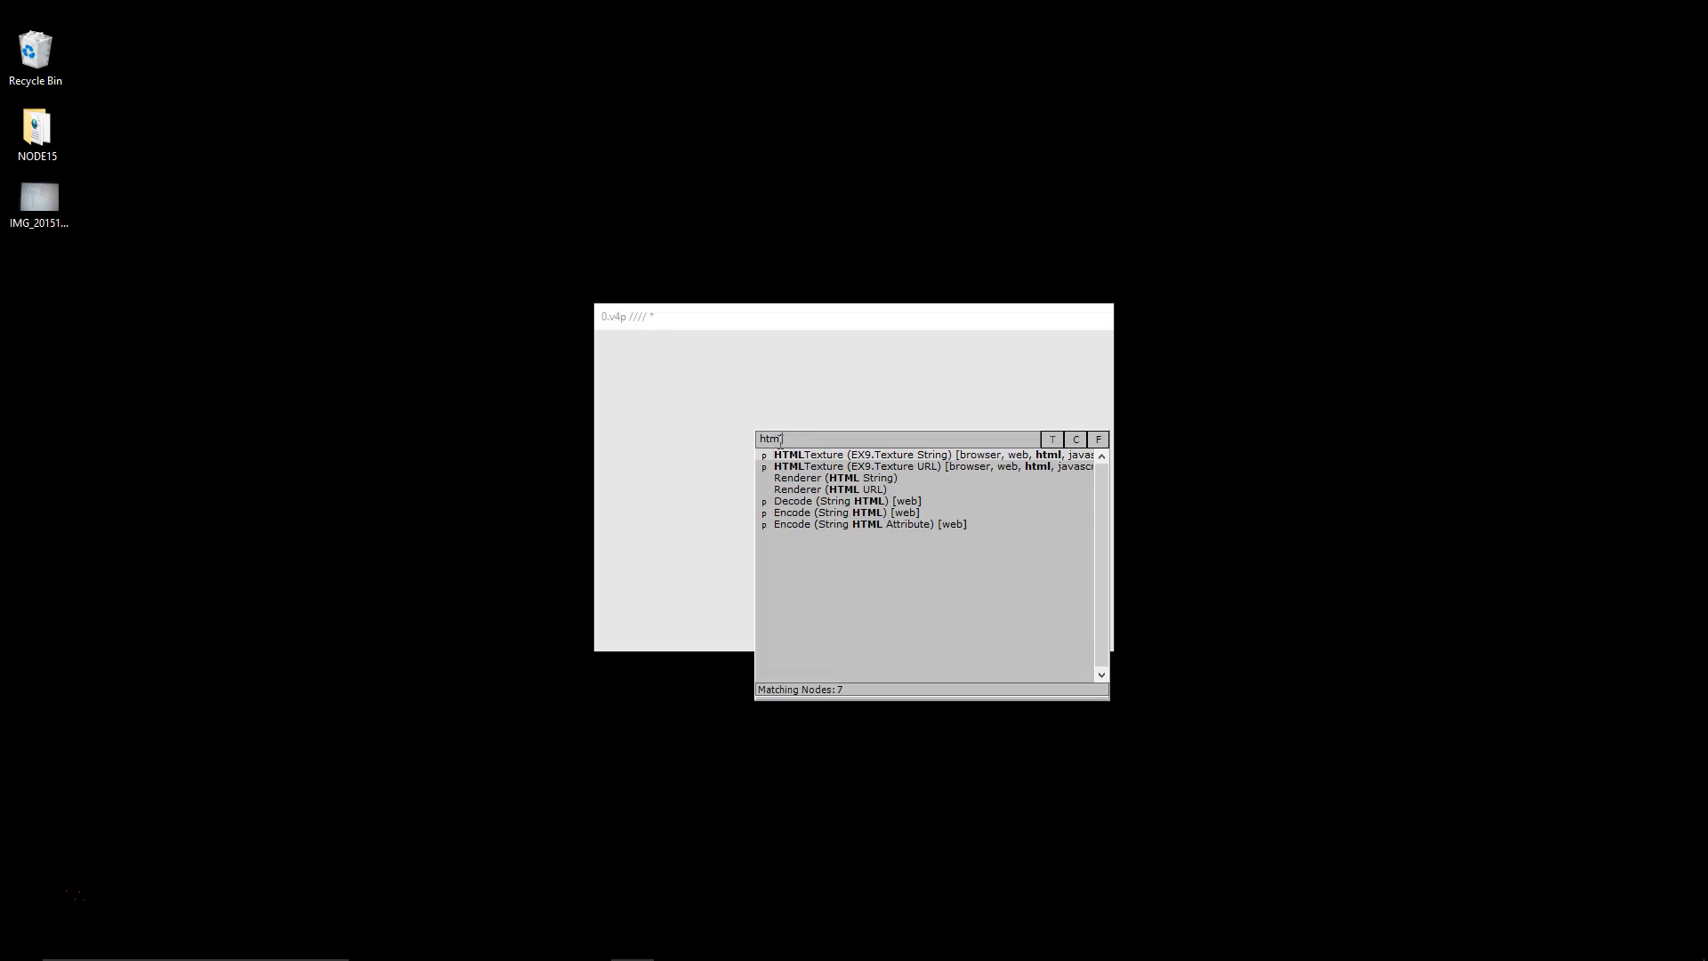
mouse_move(790, 465)
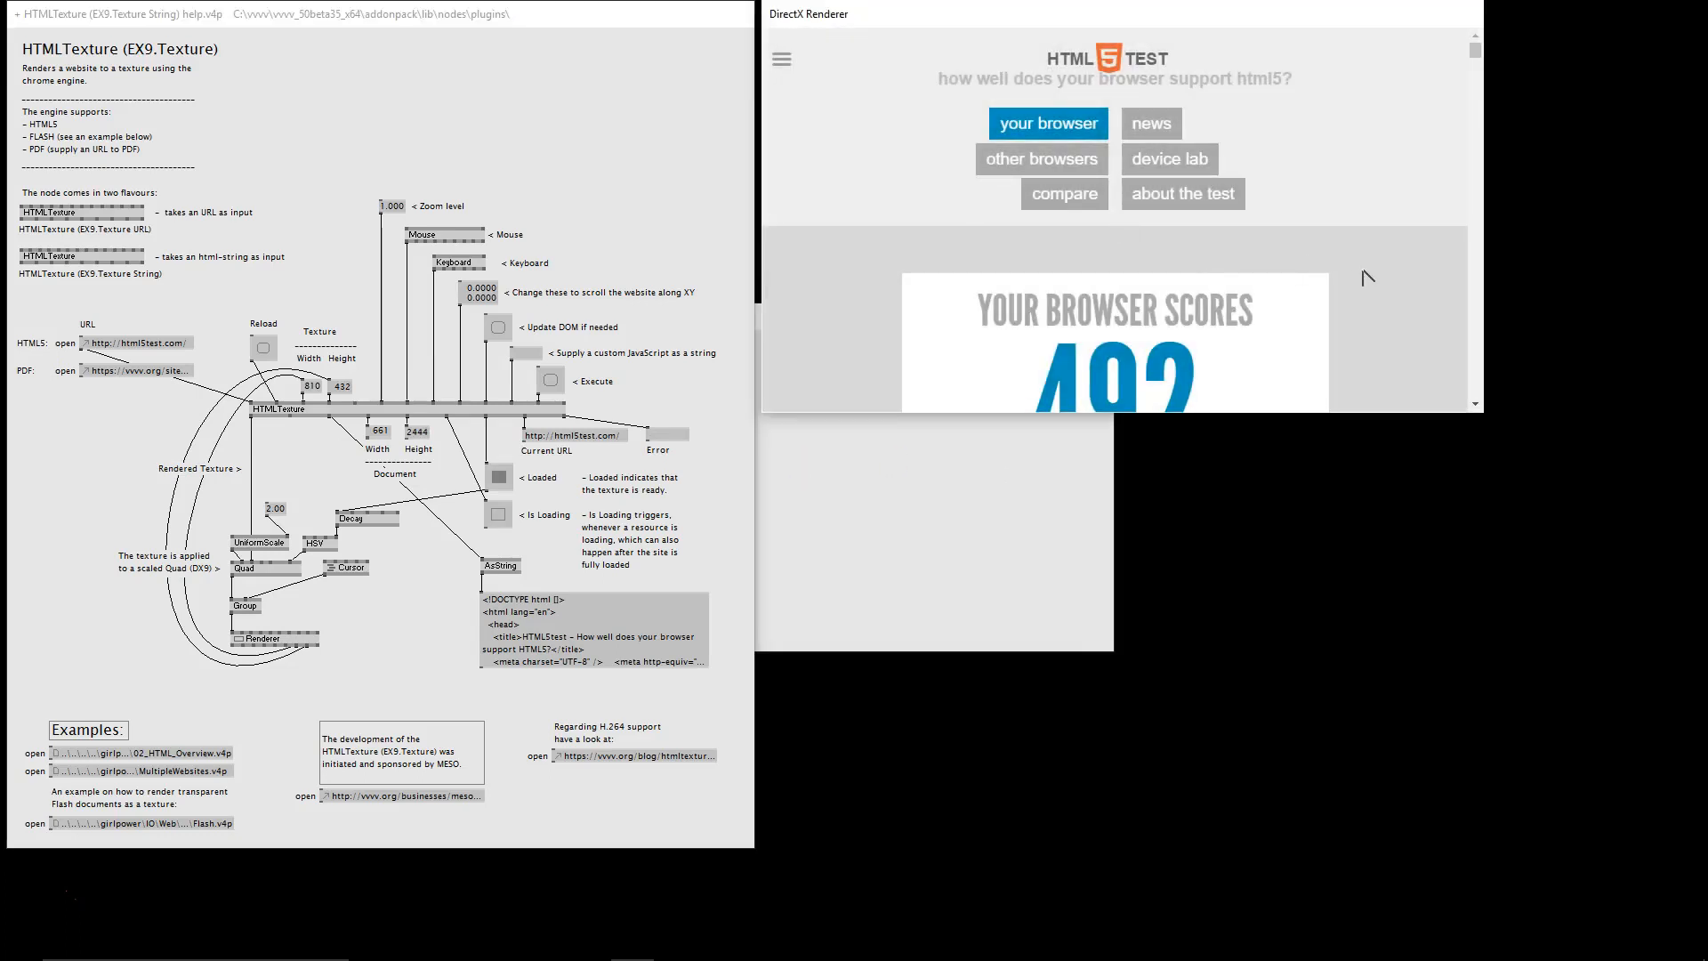
Search the node browser for 'htm' and open the HTMLTexture help patch.
scroll("down", 3)
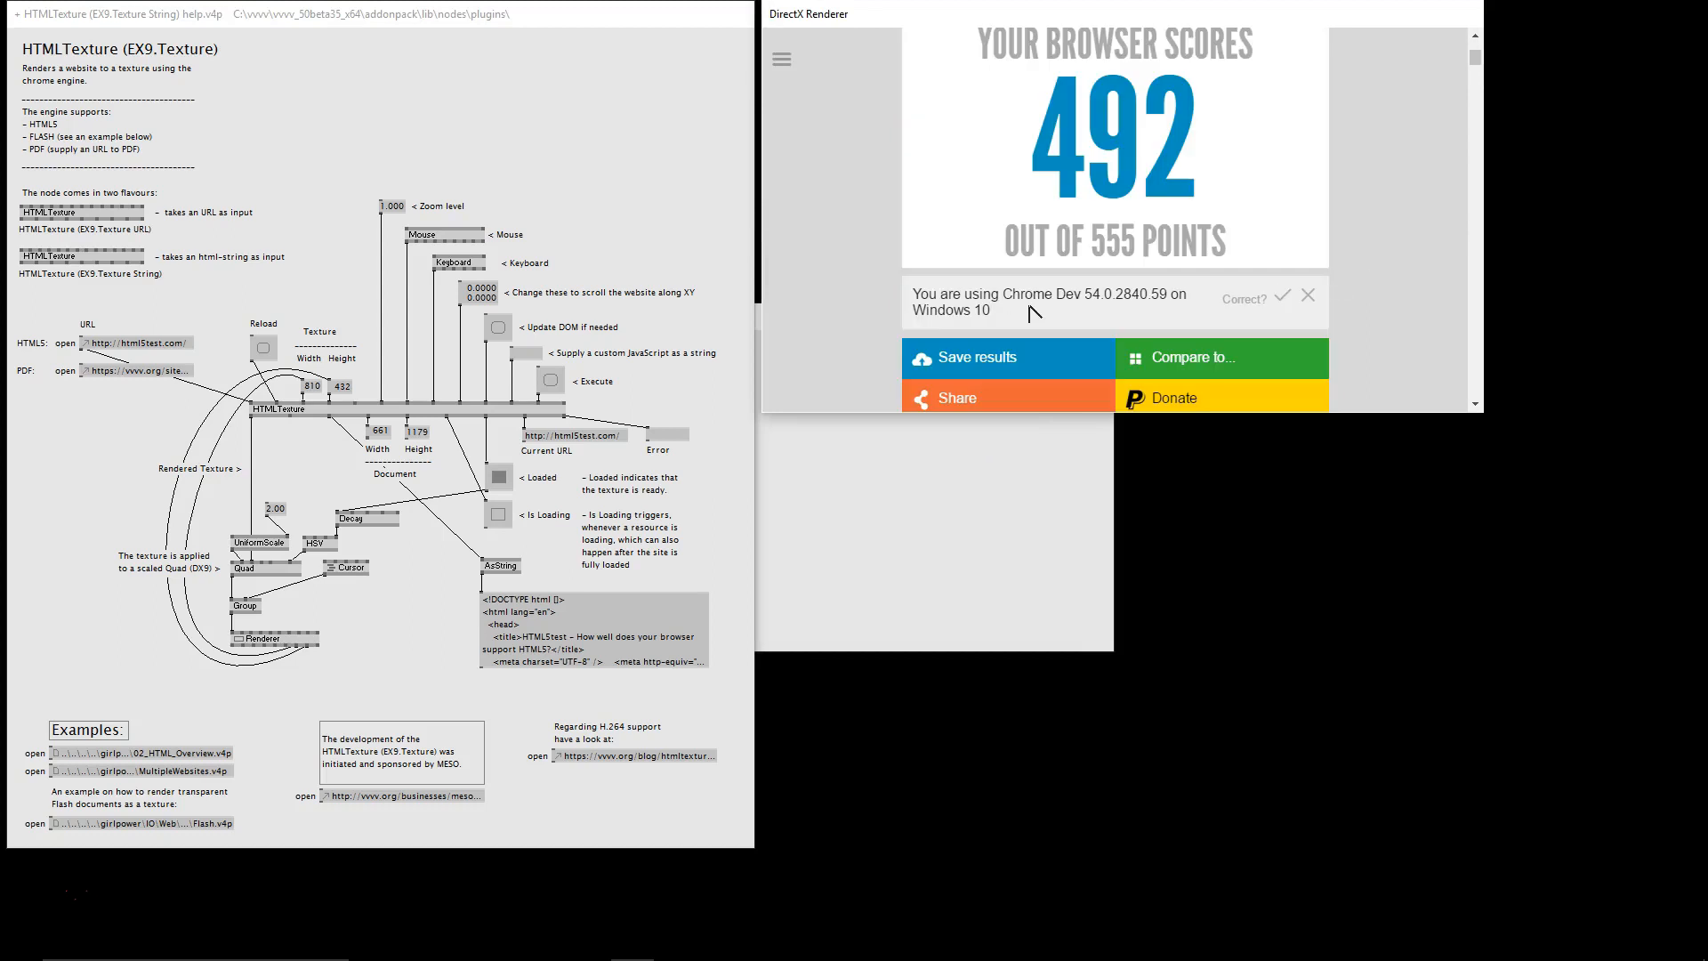
mouse_move(1062, 306)
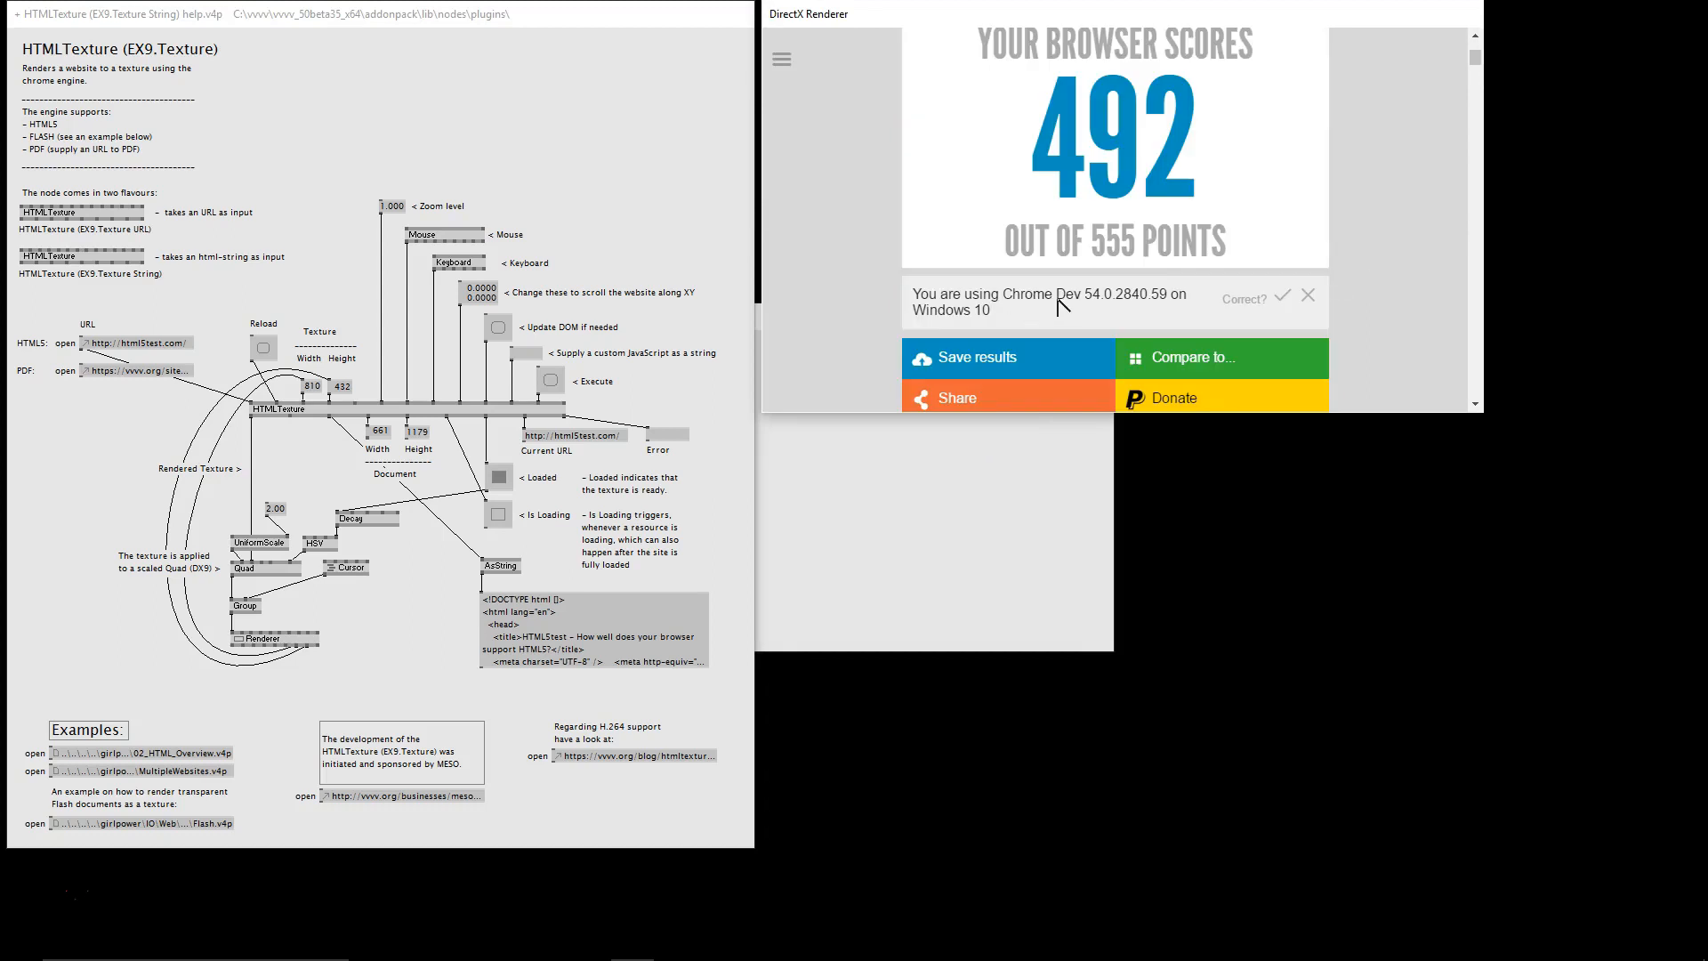
mouse_move(1101, 331)
type("ren")
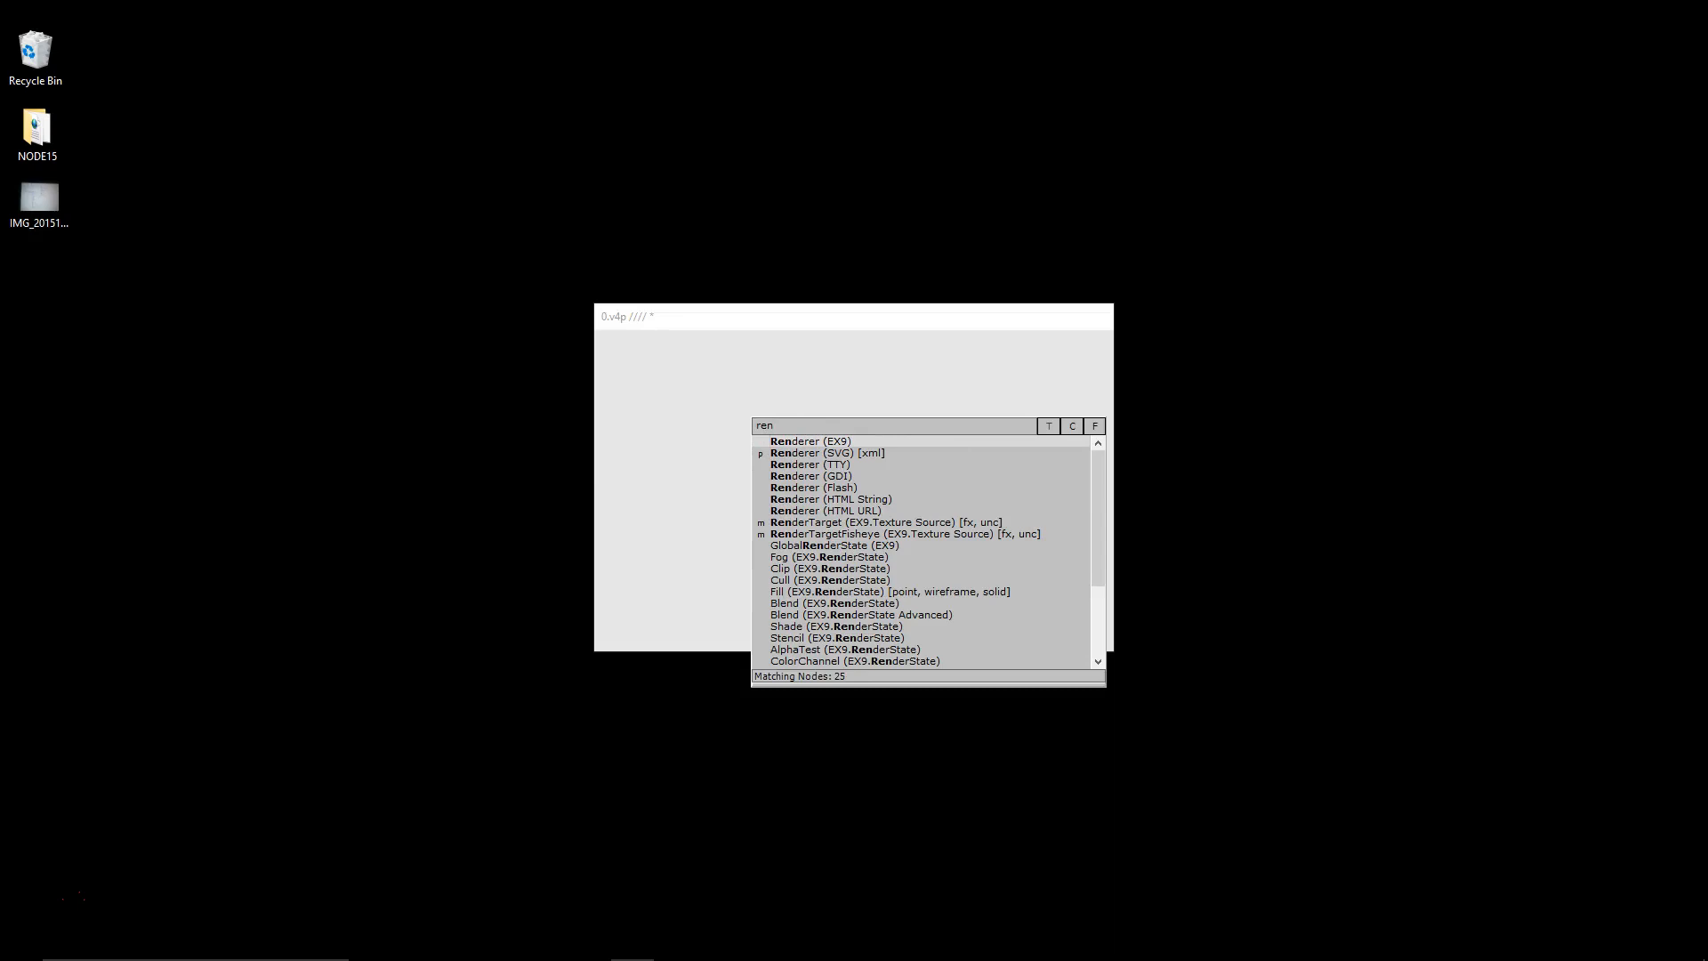
type("htm")
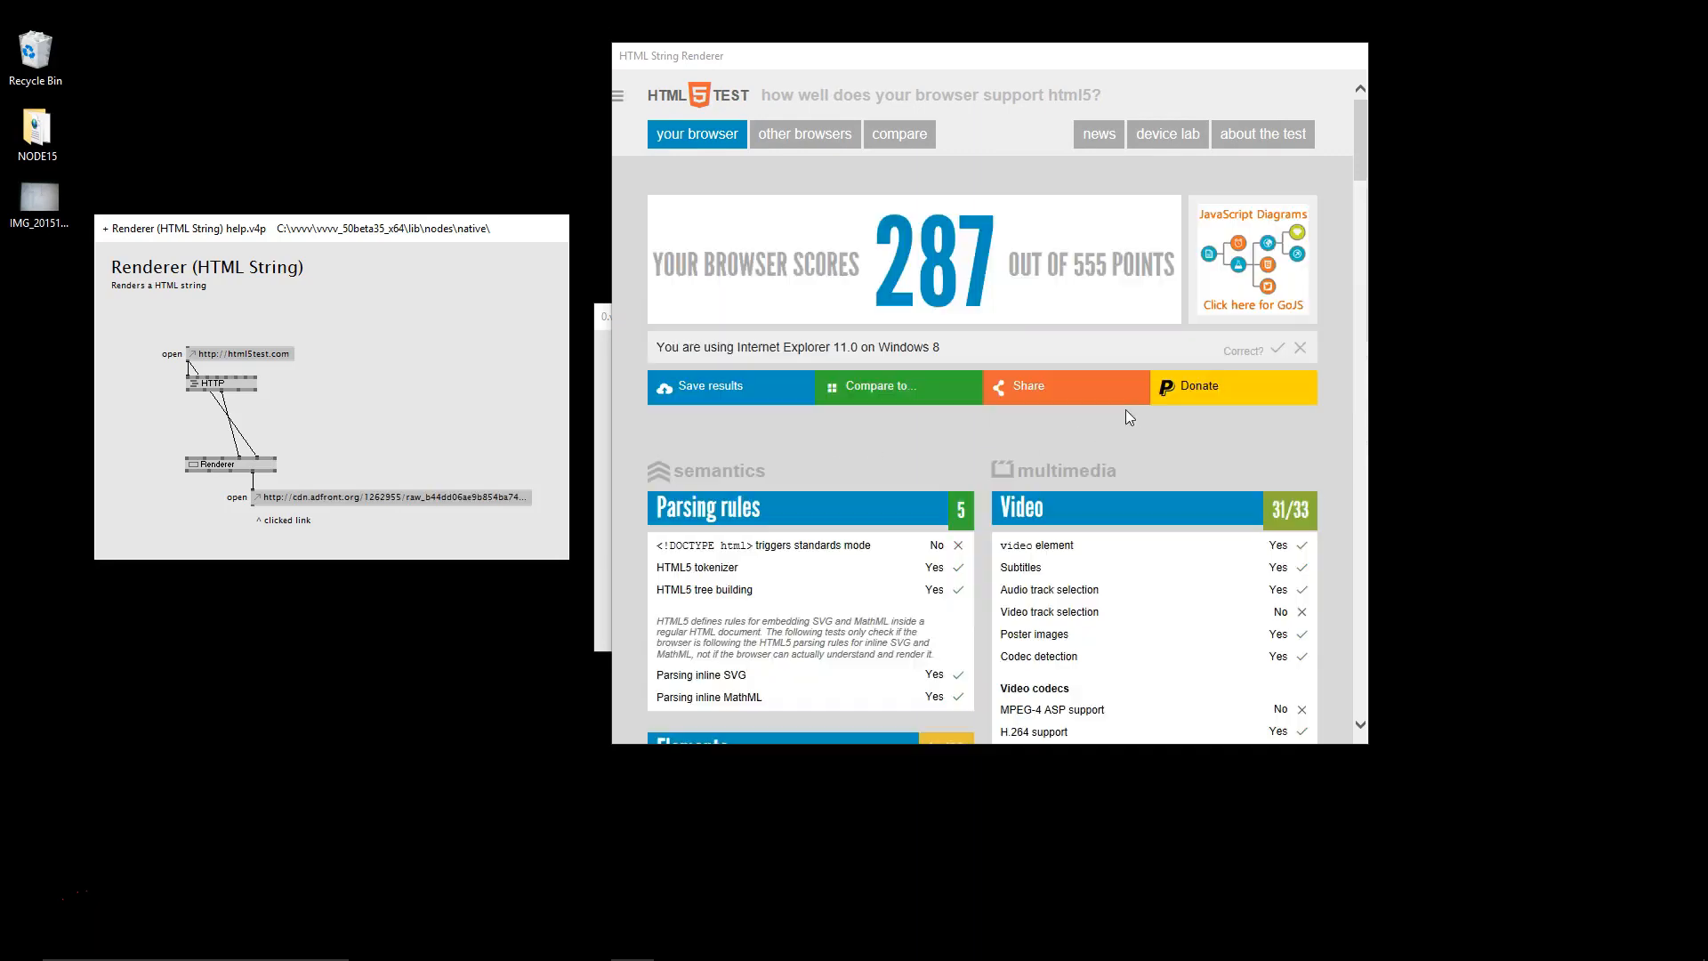
mouse_move(792, 347)
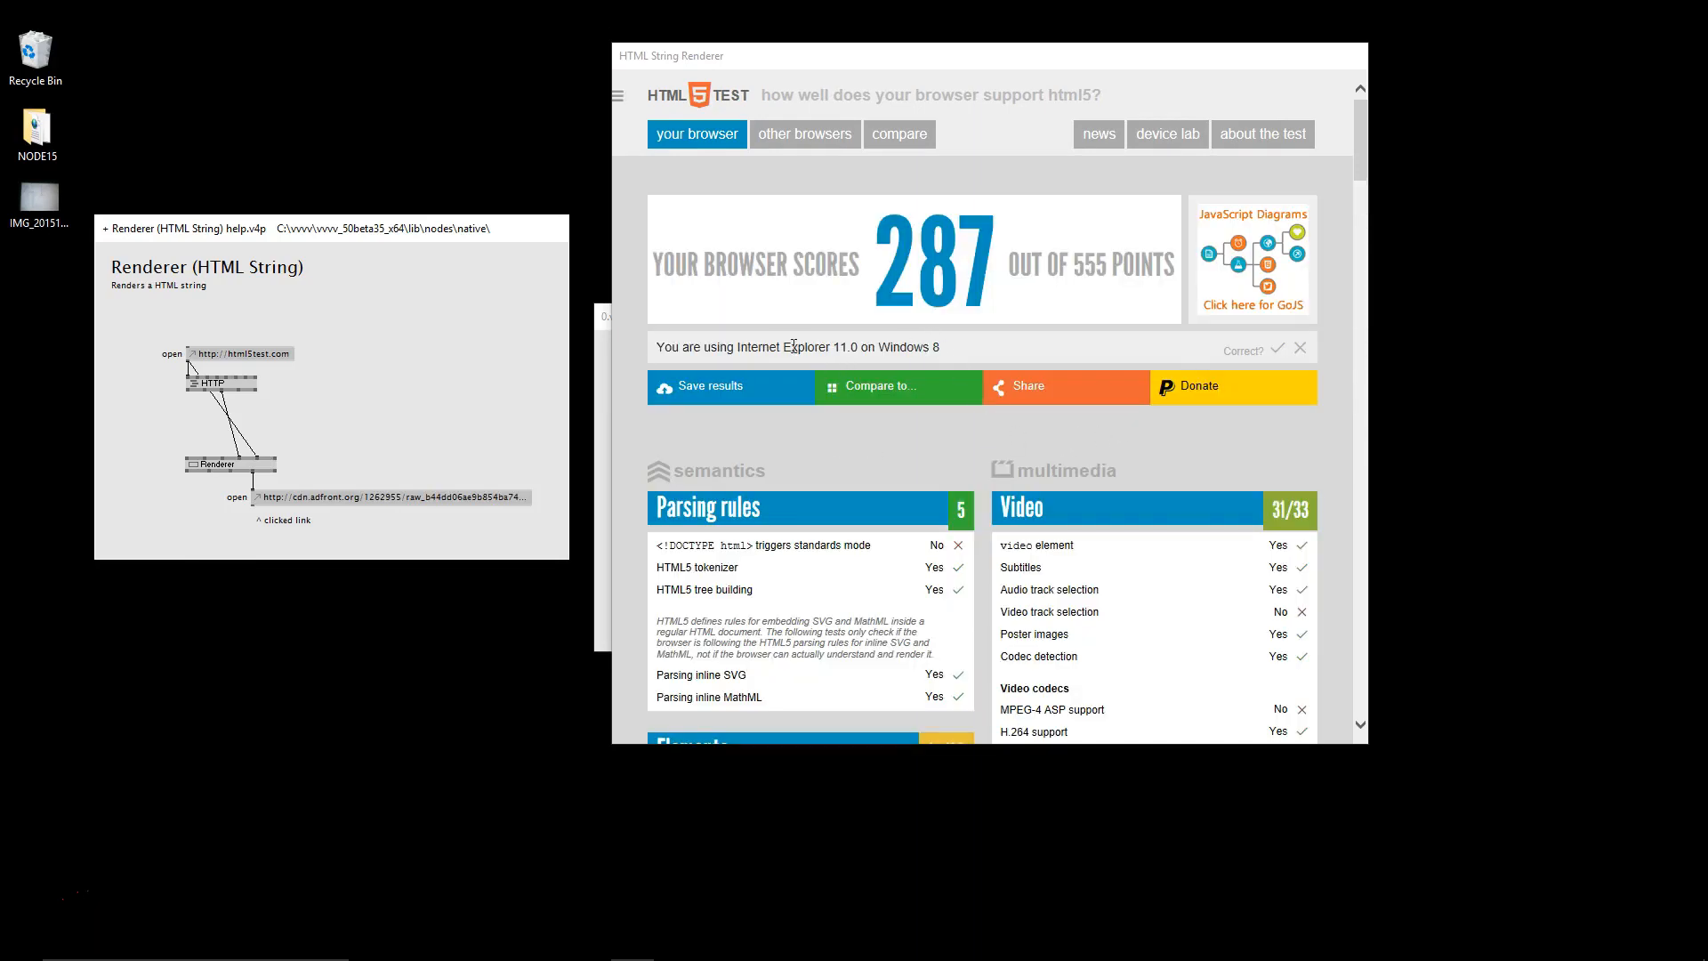
double_click(794, 347)
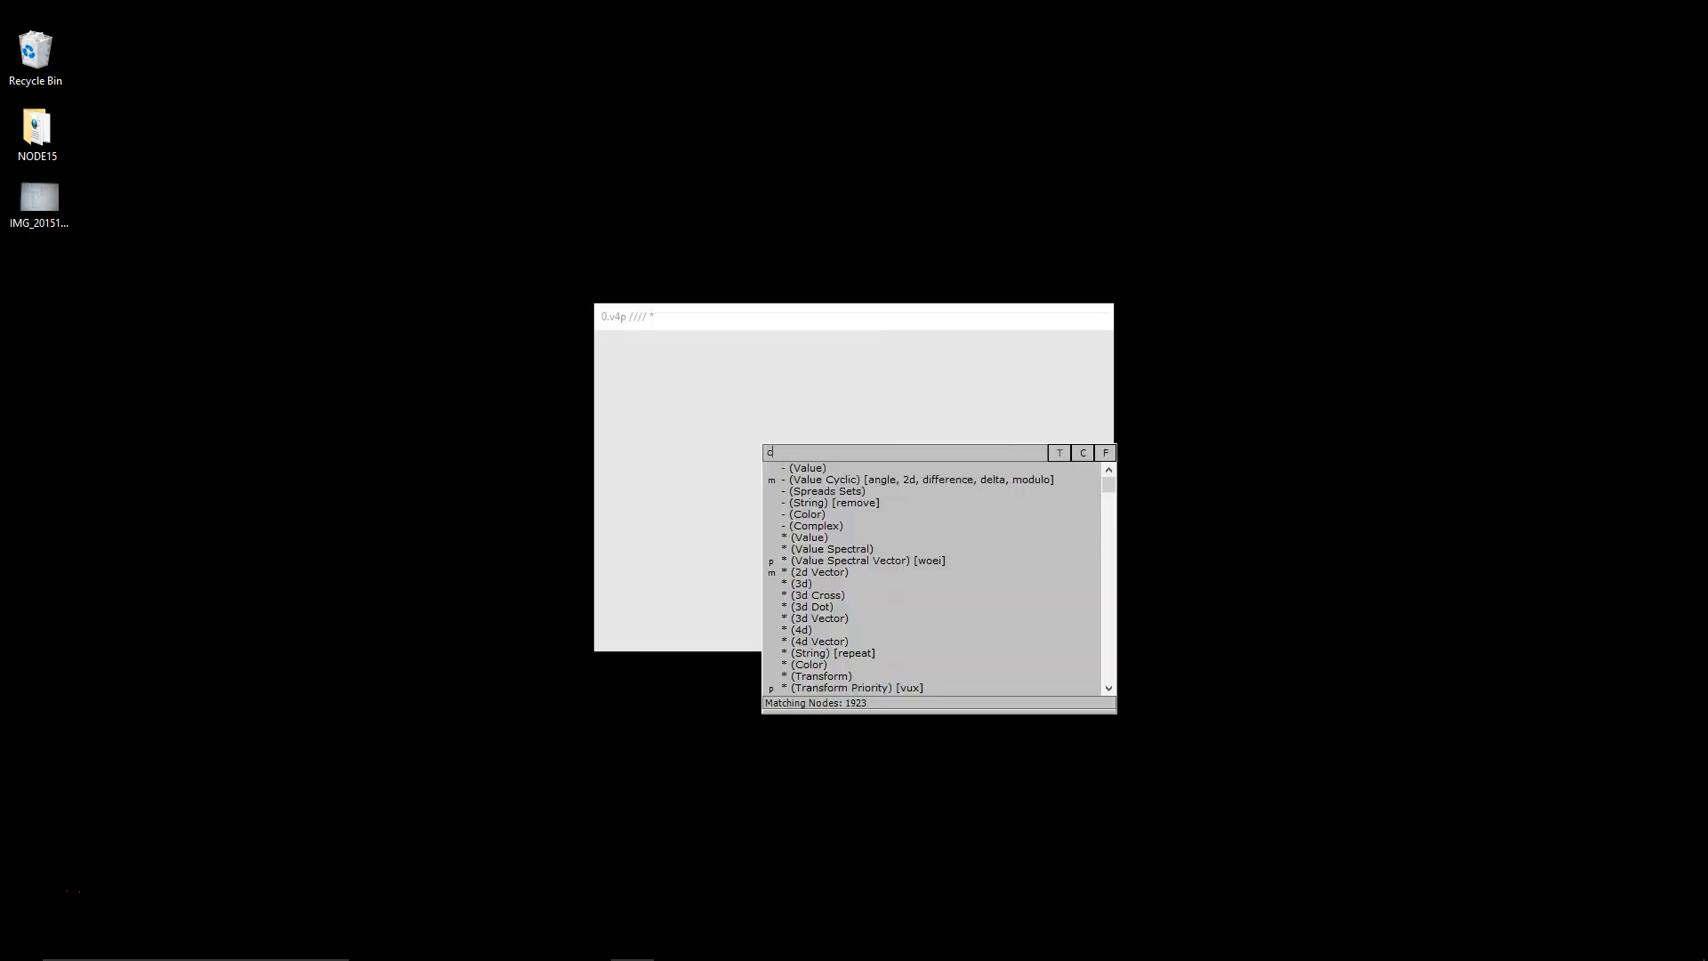
Filter the node browser for the Camera (2d) node.
type("amer")
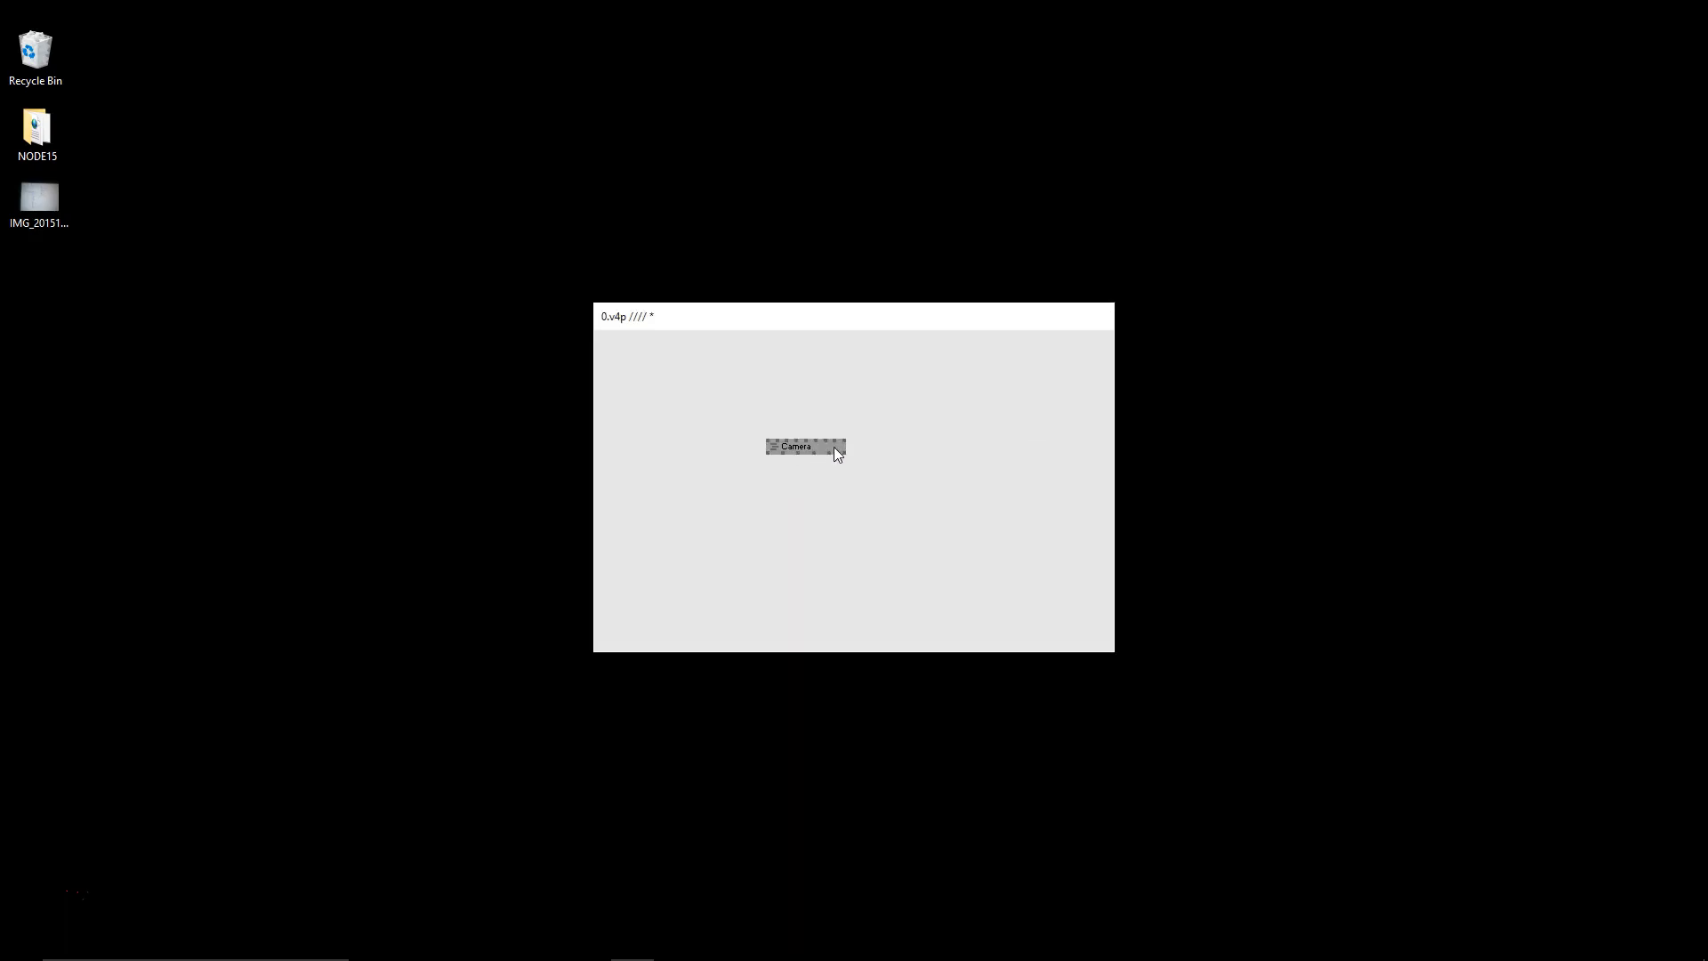
mouse_move(836, 453)
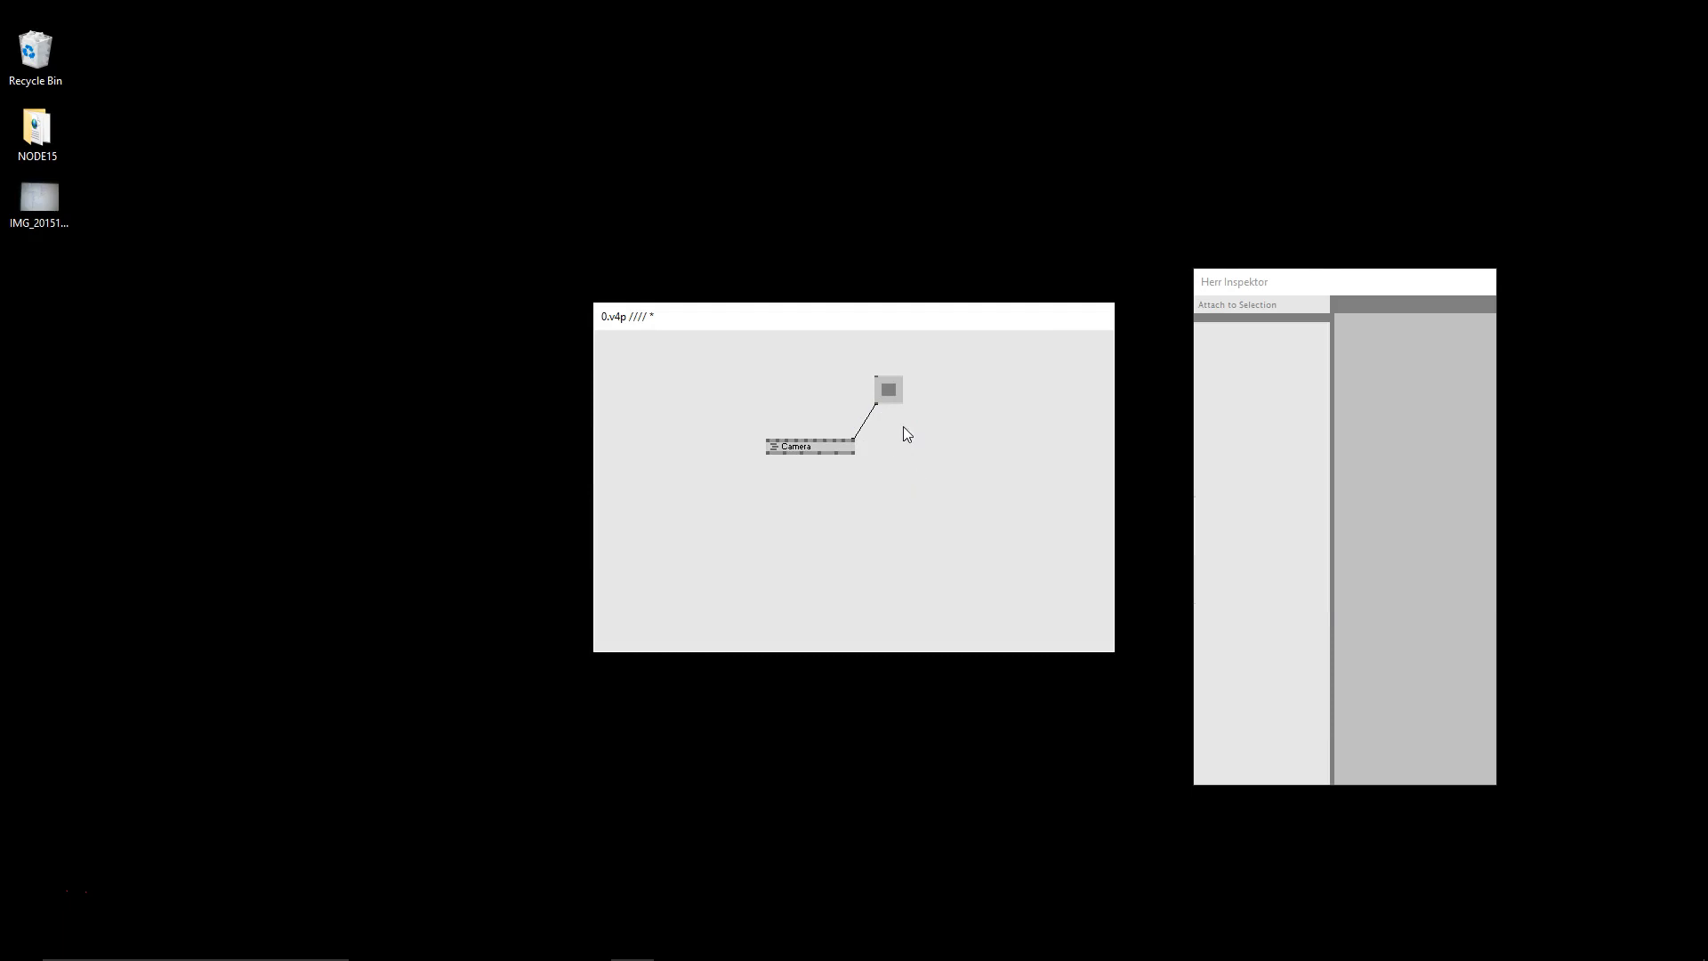
mouse_move(895, 399)
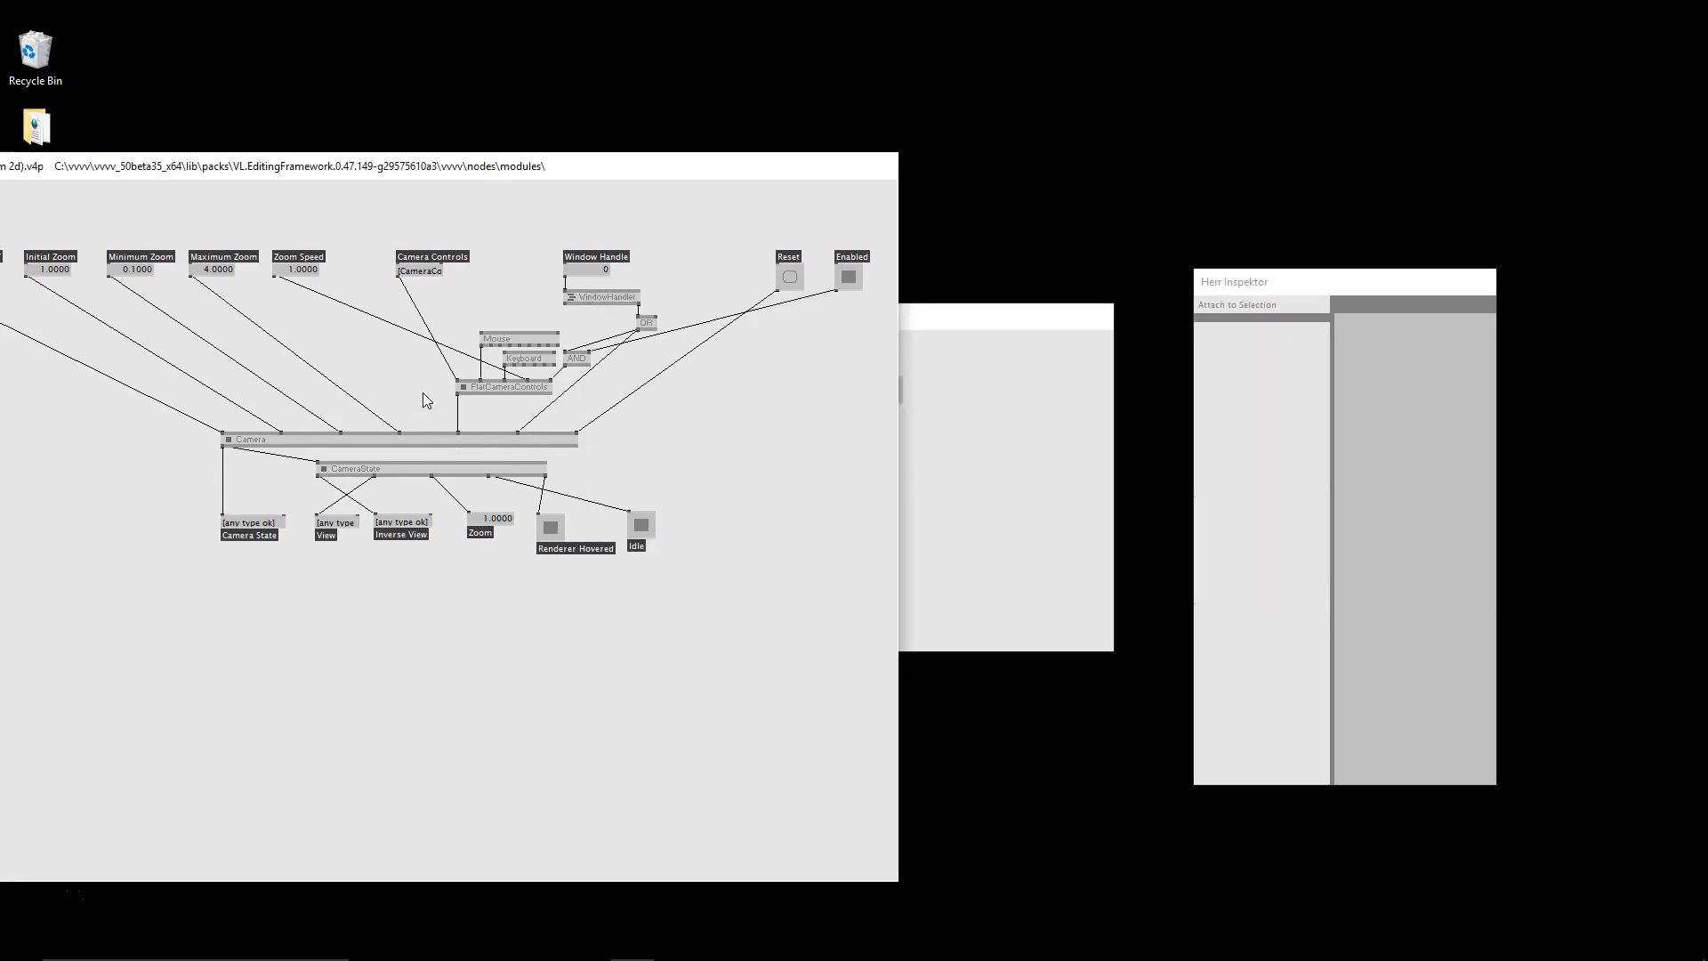
mouse_move(494, 424)
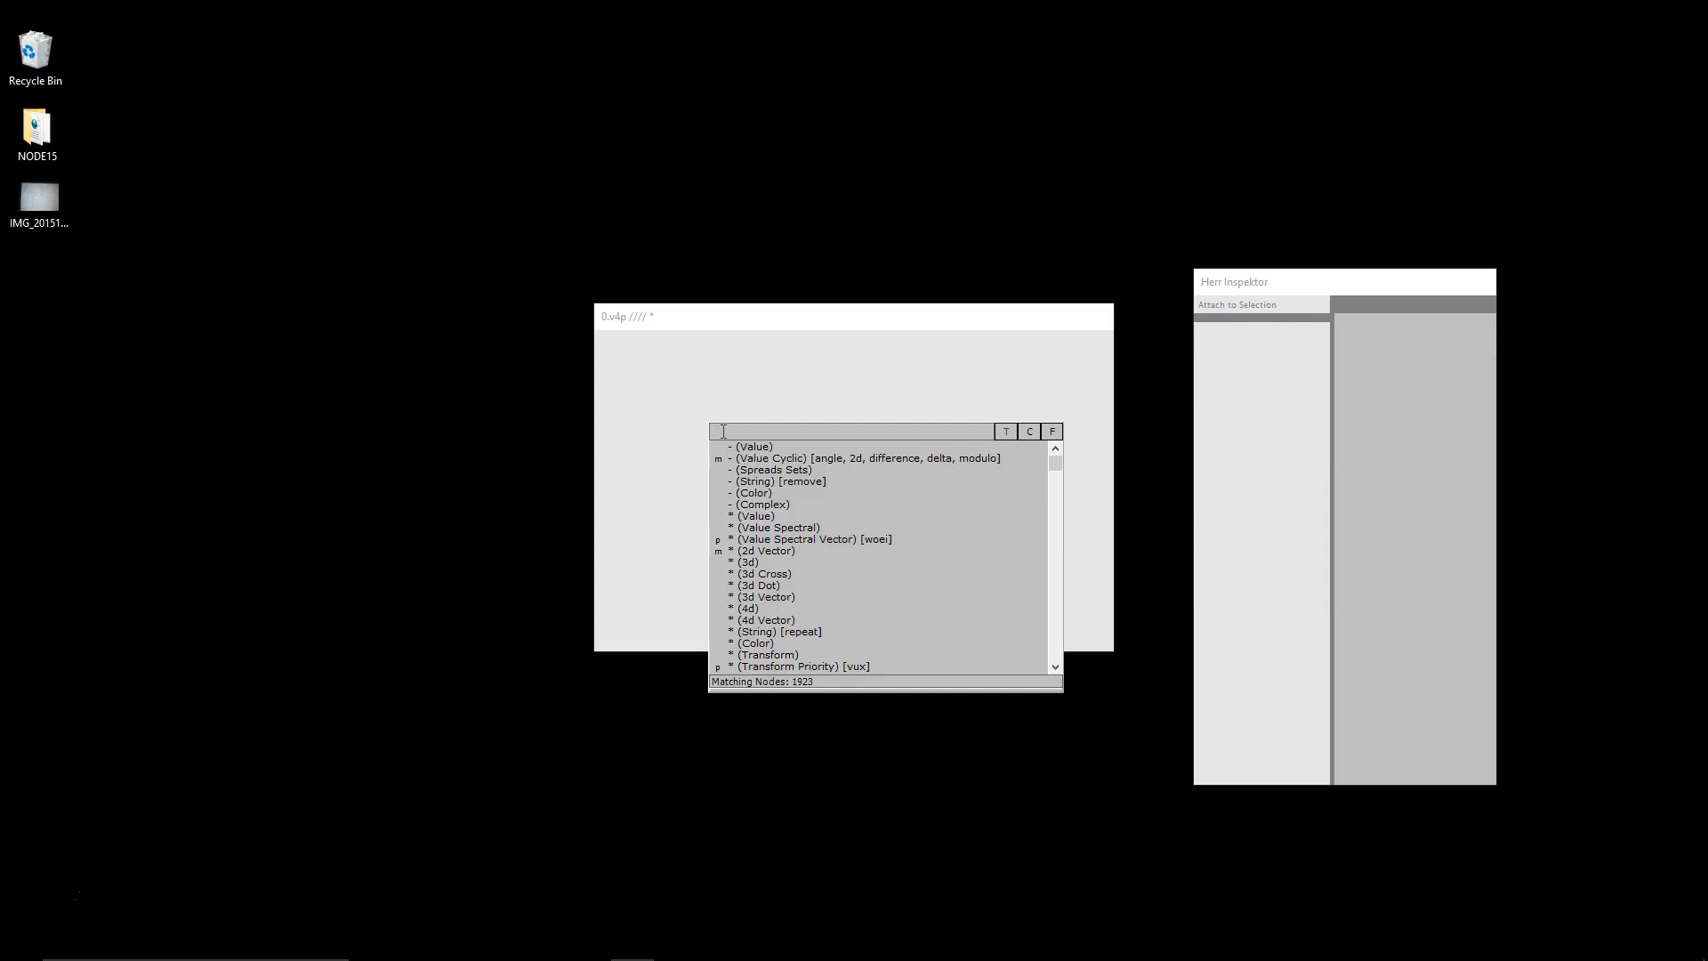
Filter the node browser for 'select', then for 'di' to list the matching nodes.
type("select")
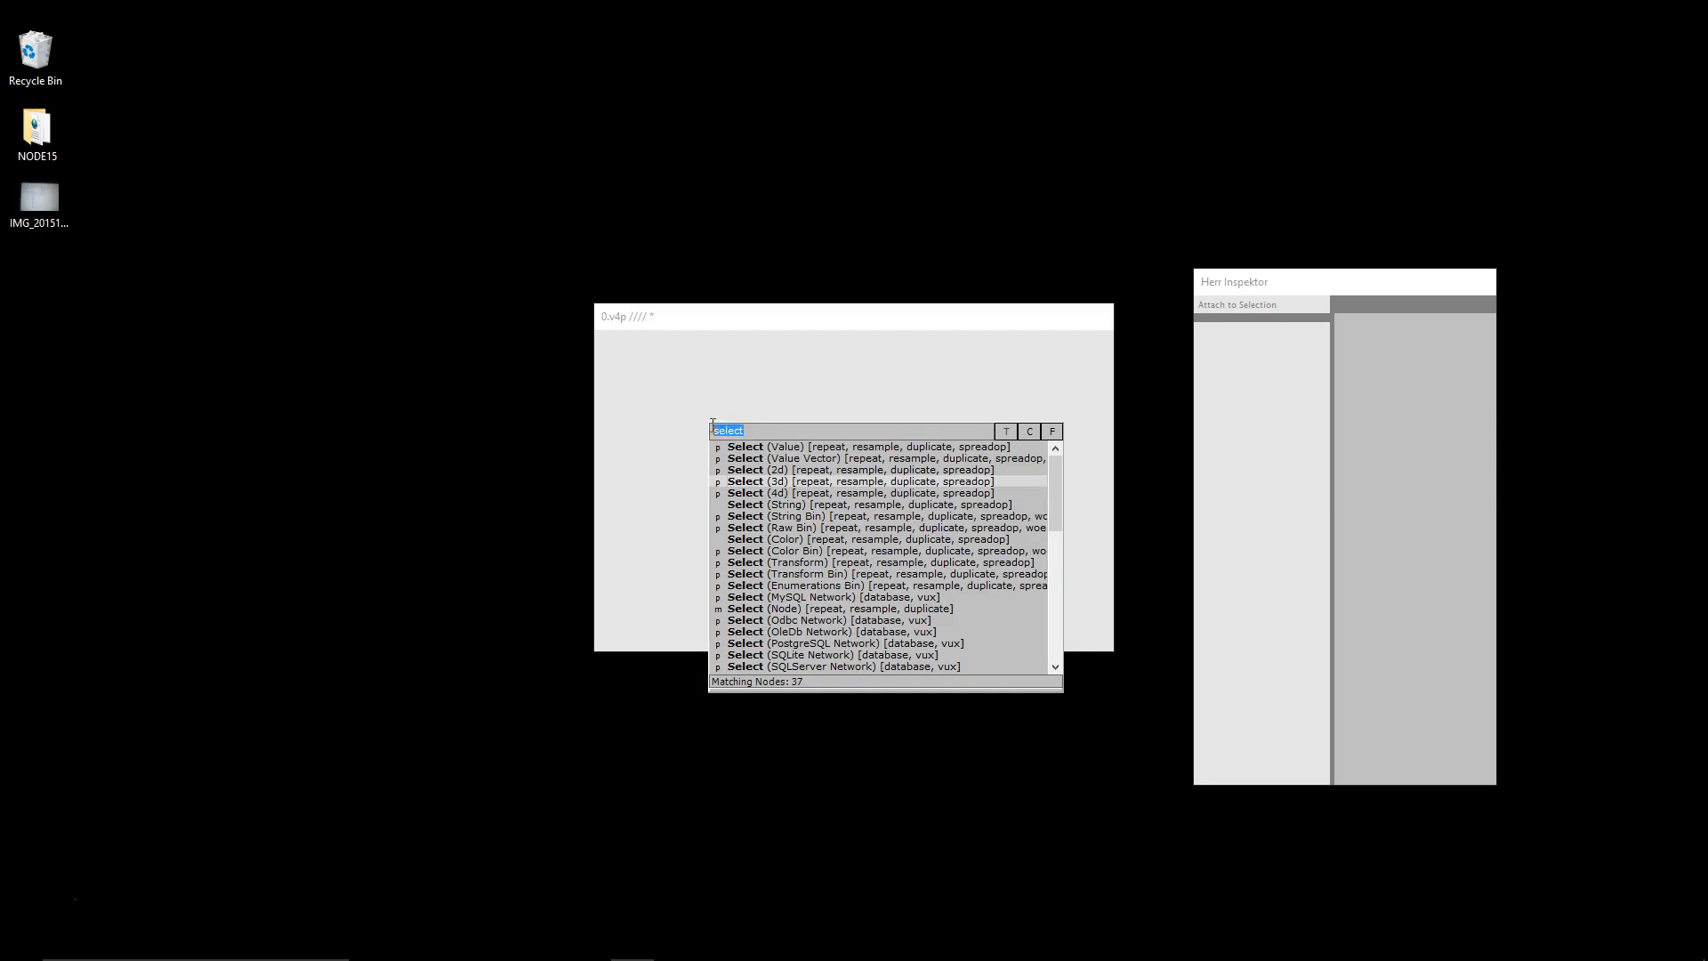
type("dist")
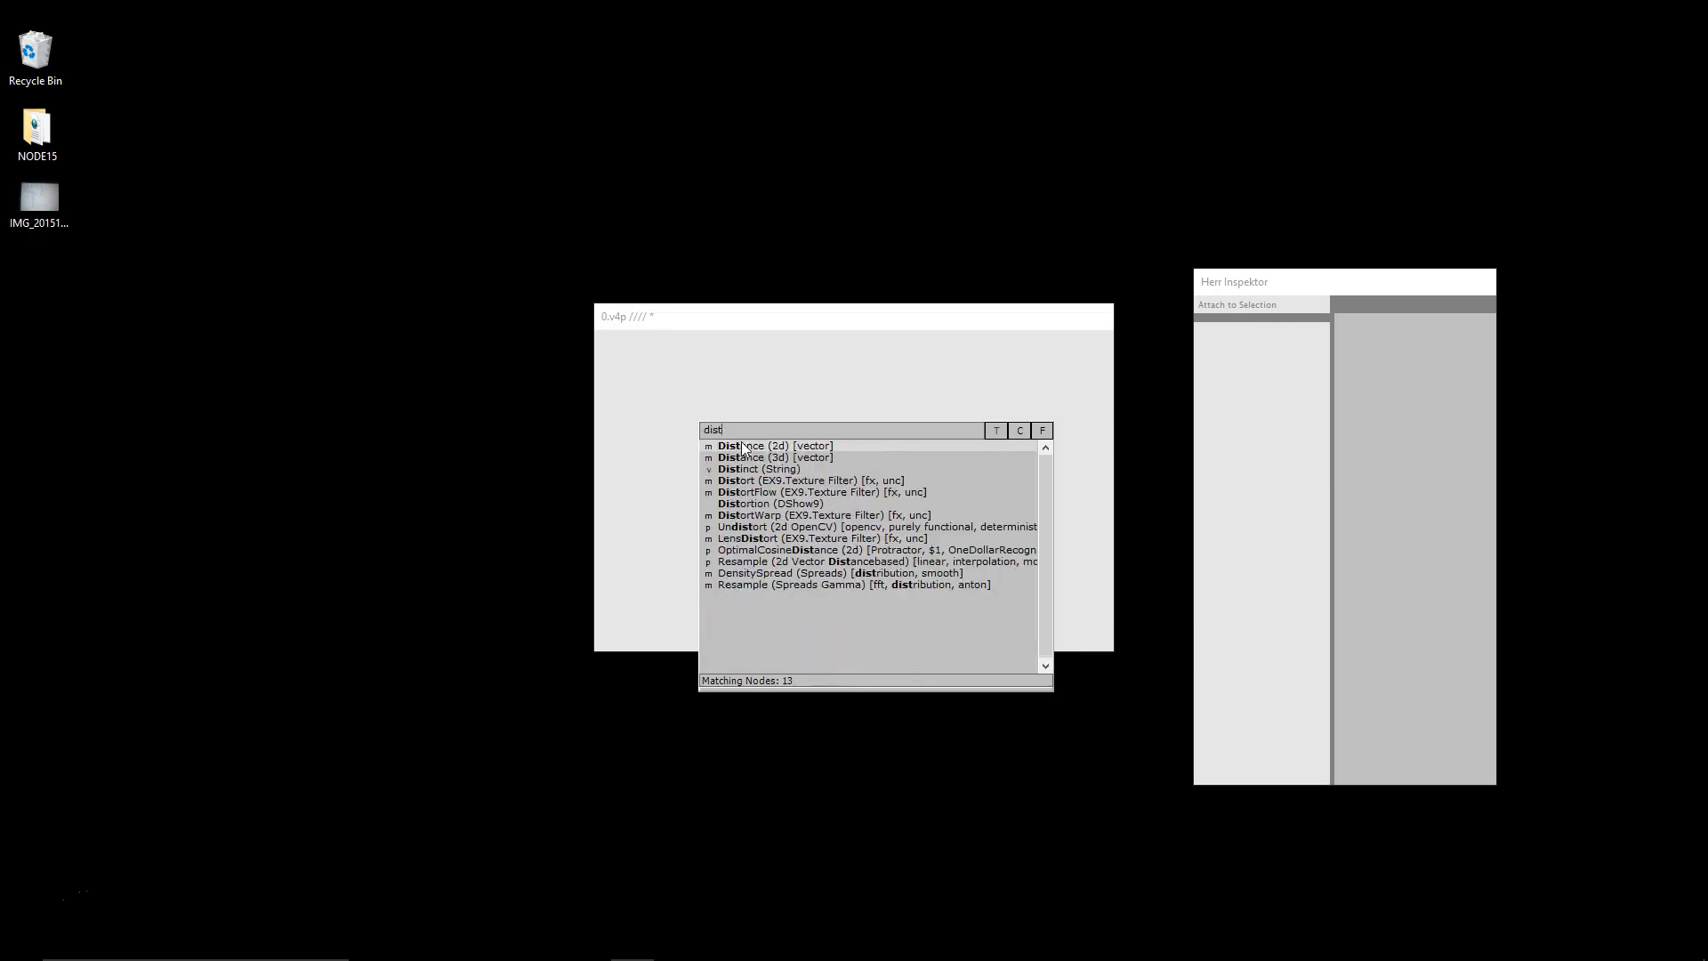
mouse_move(782, 479)
type("i")
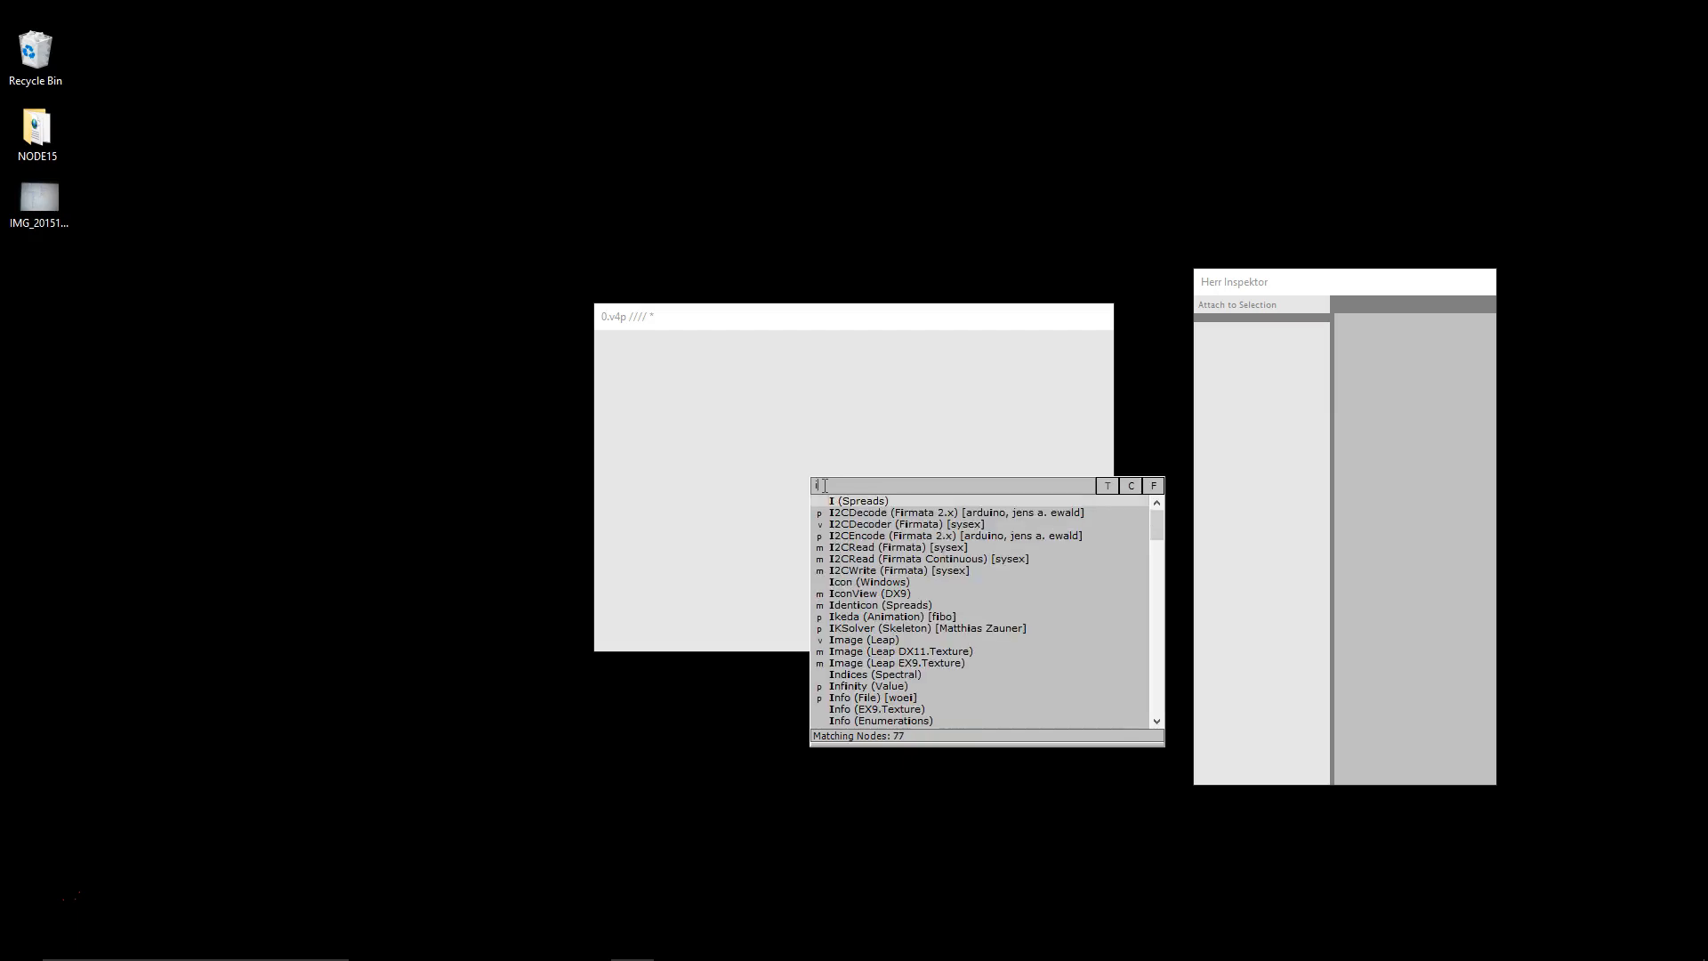
Search 'inters' and open the Intersect (String) help patch.
type("nters")
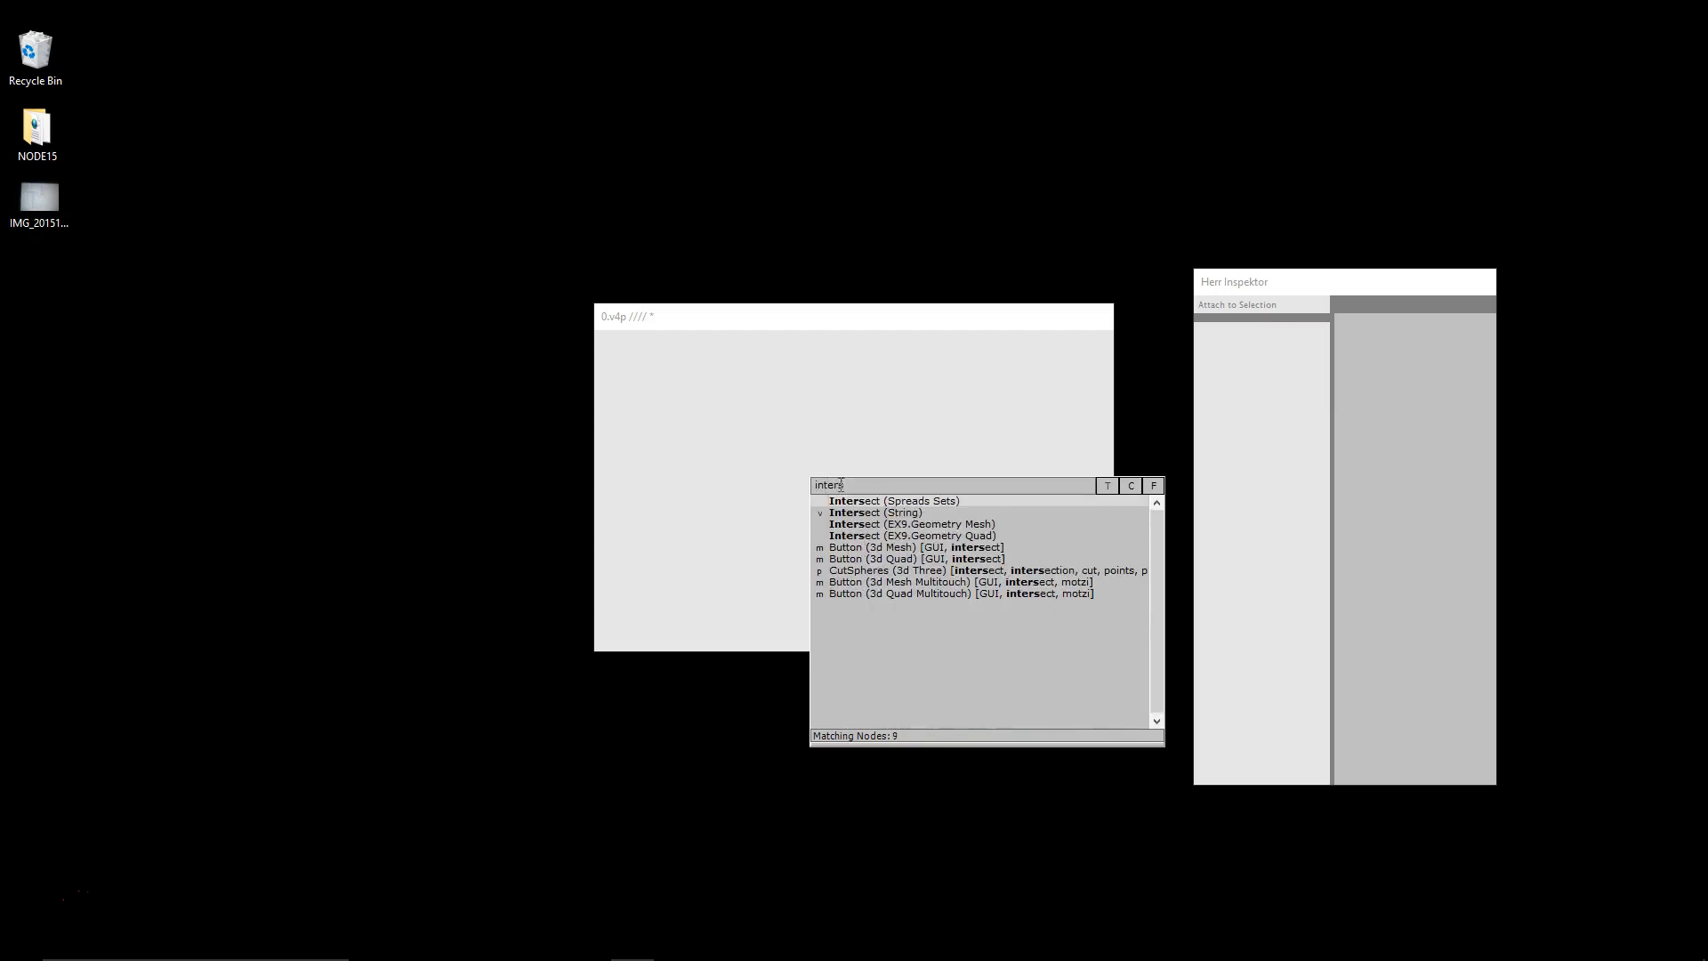
double_click(863, 512)
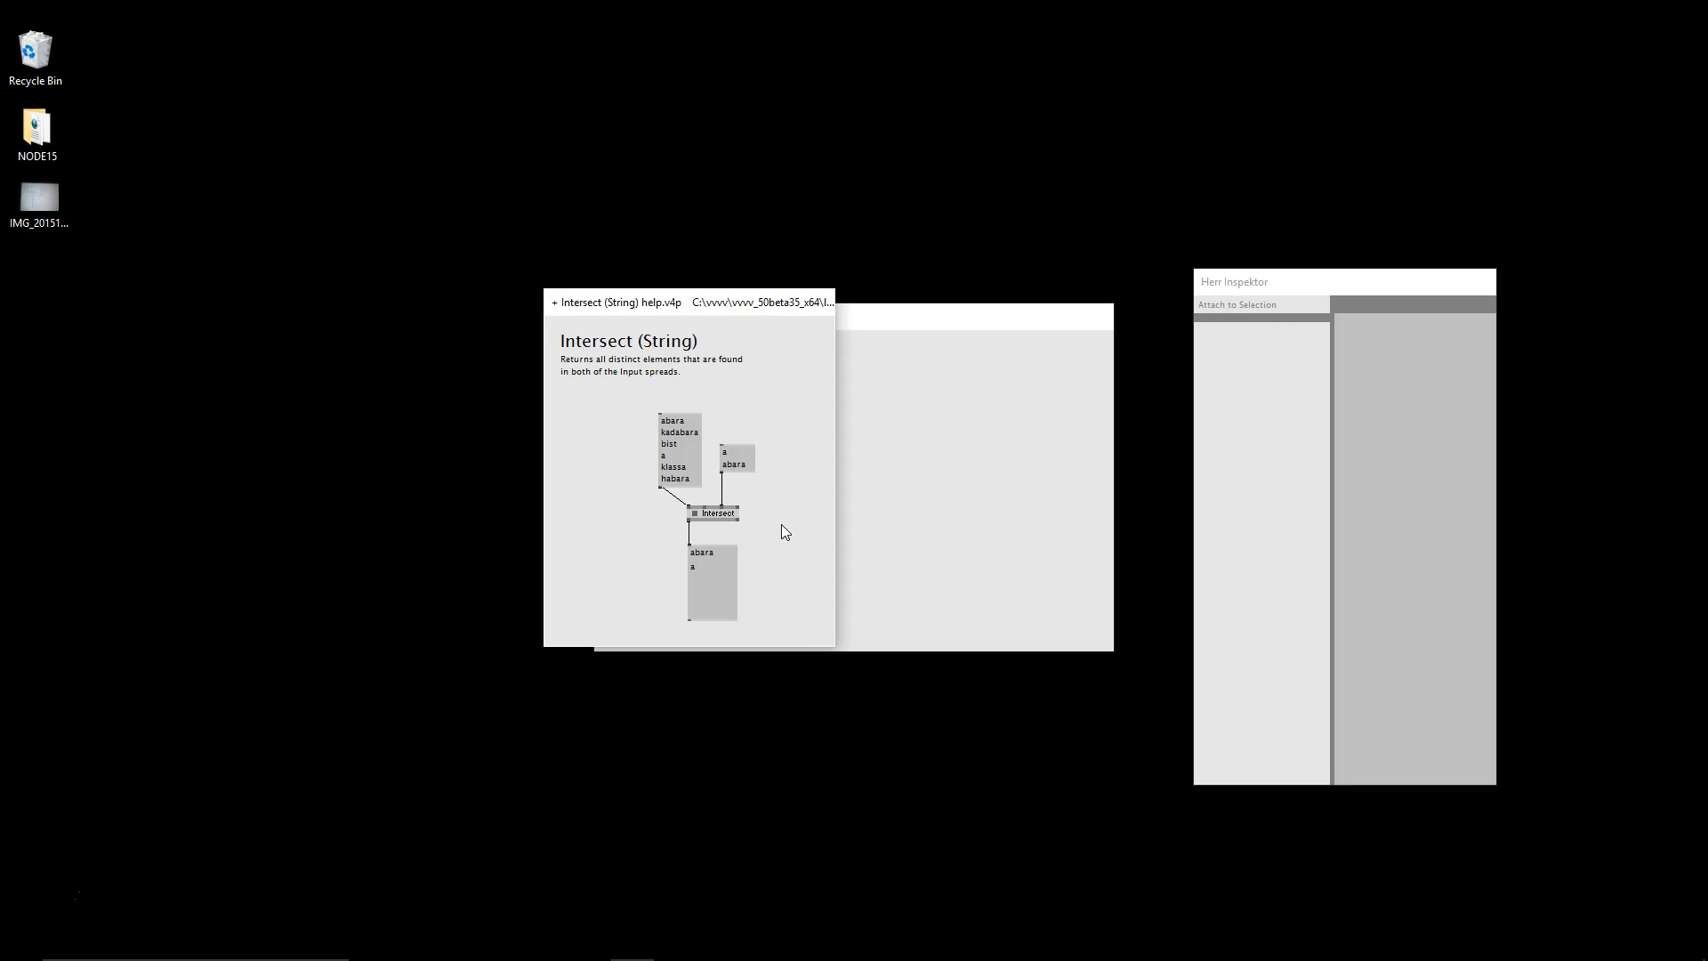
mouse_move(779, 519)
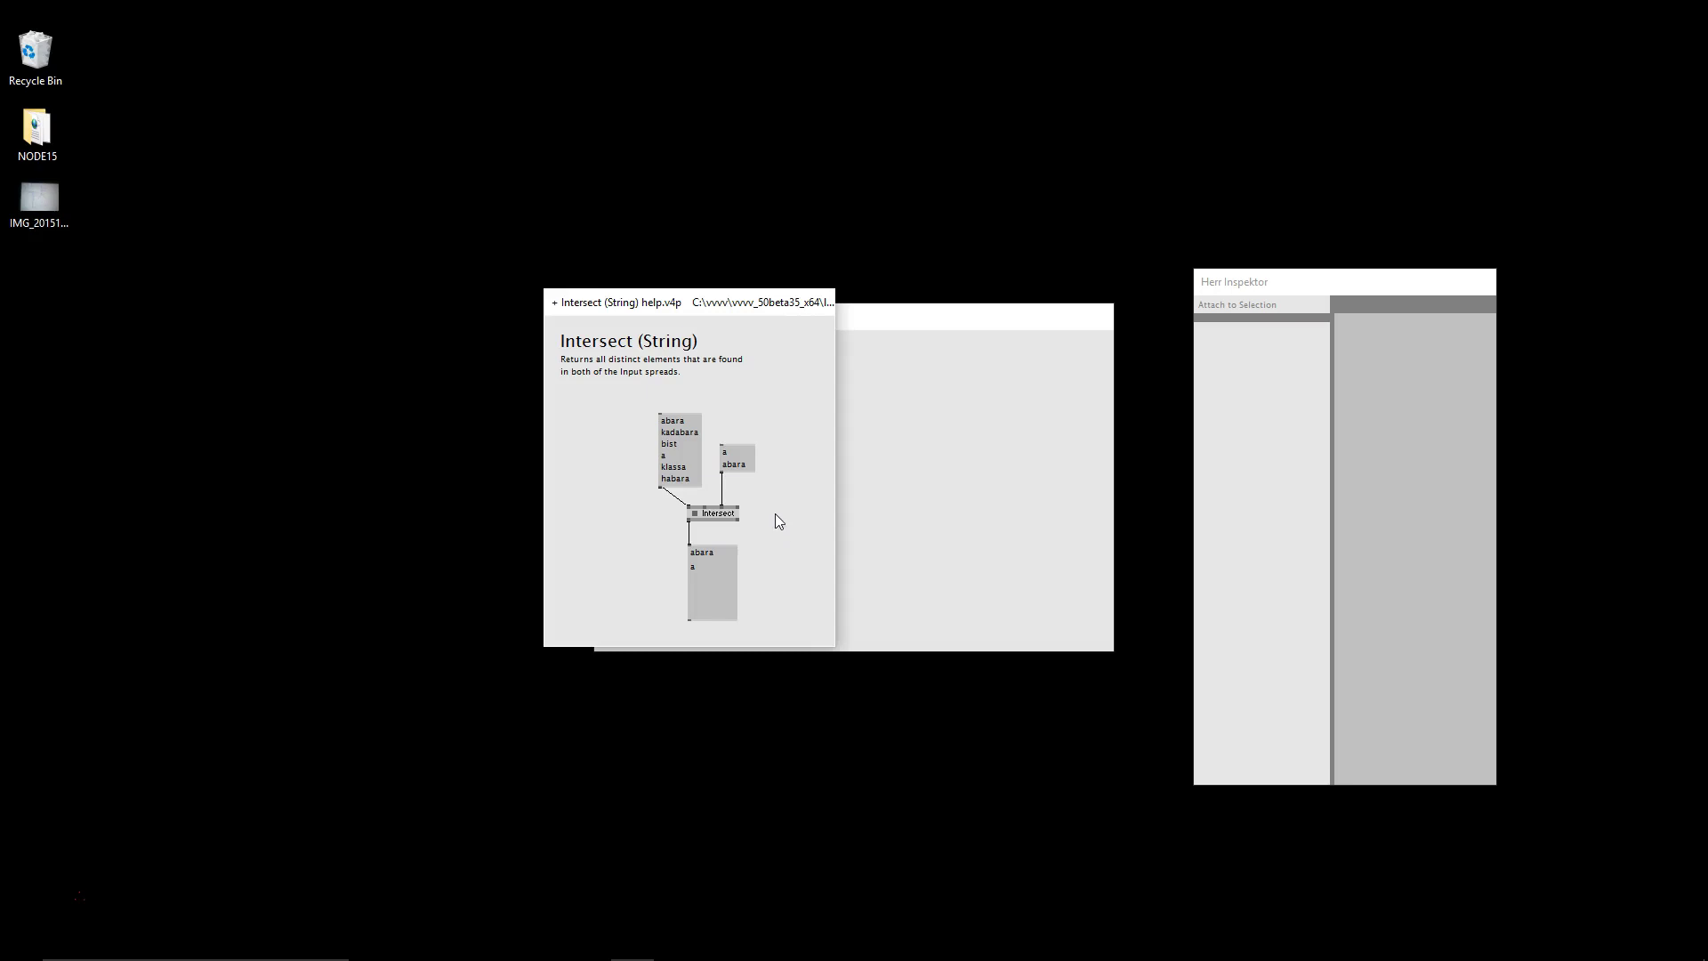
mouse_move(771, 511)
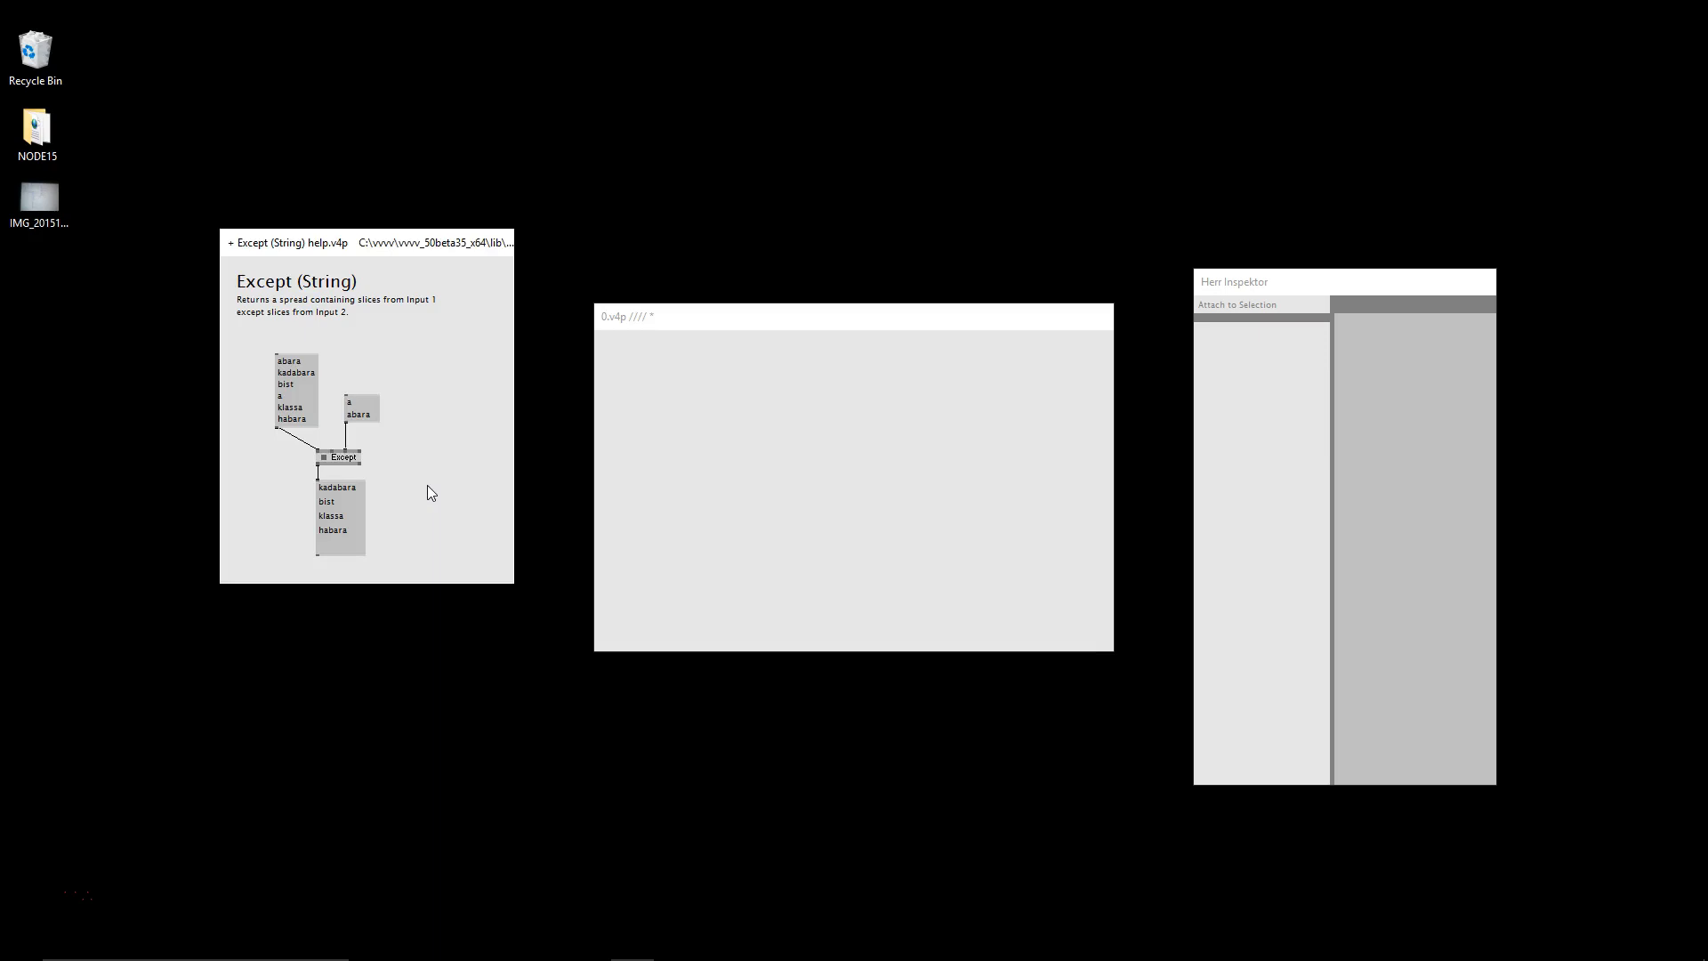
mouse_move(384, 557)
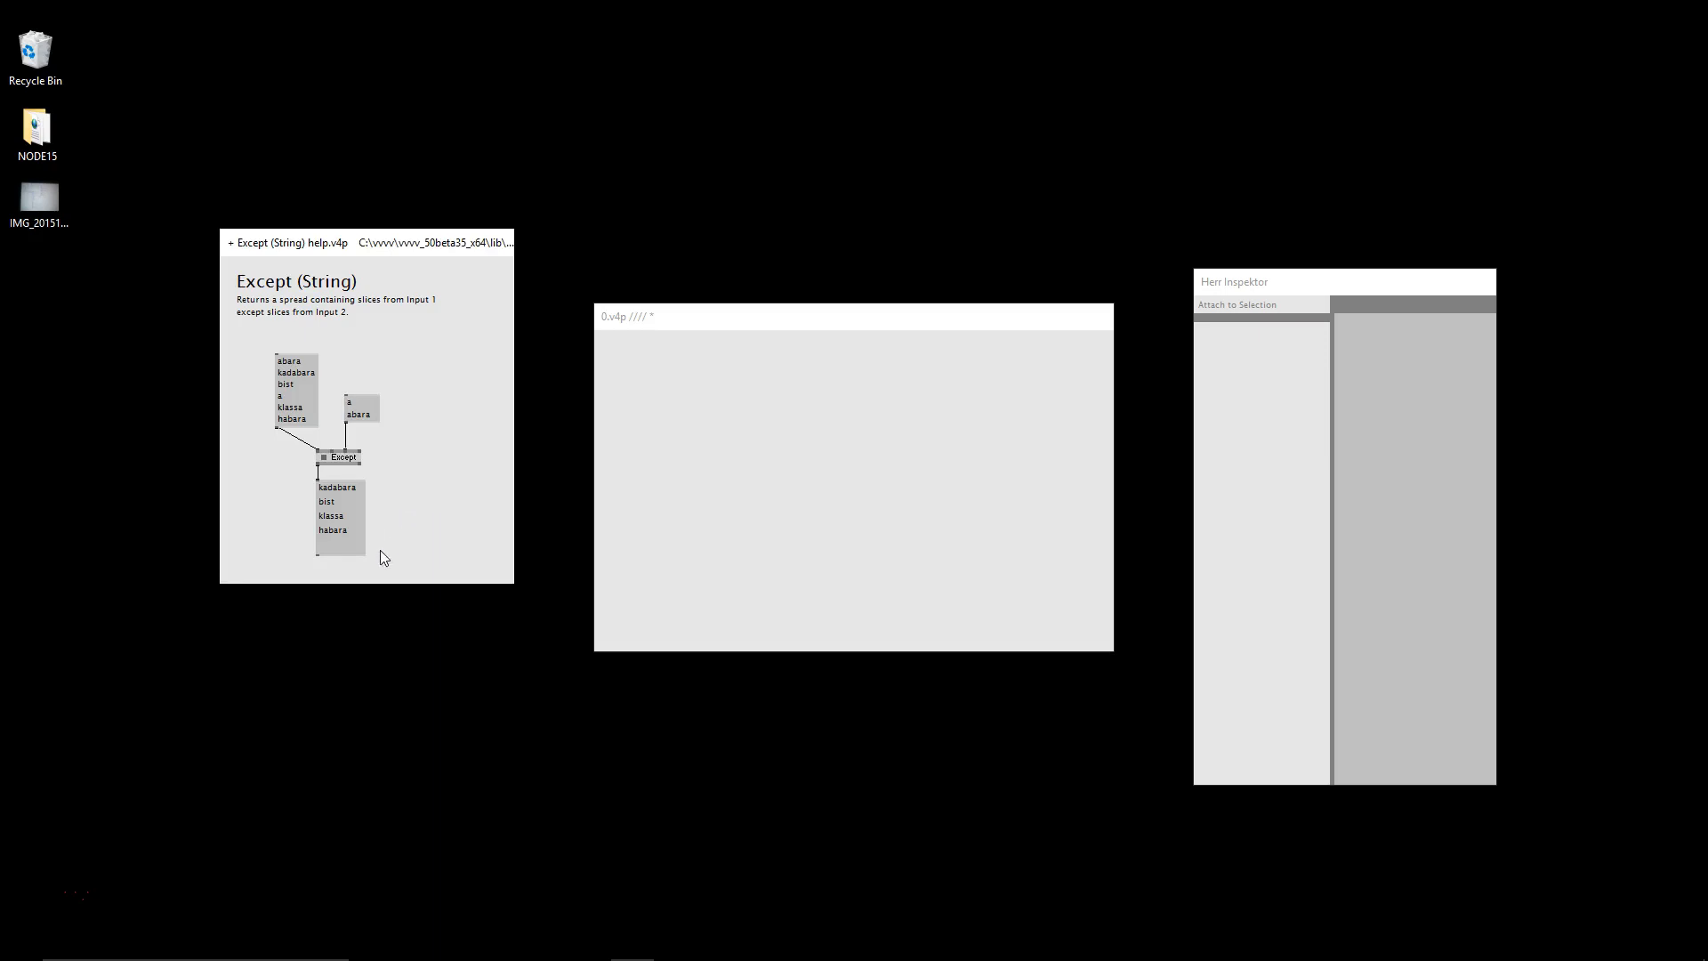
mouse_move(363, 397)
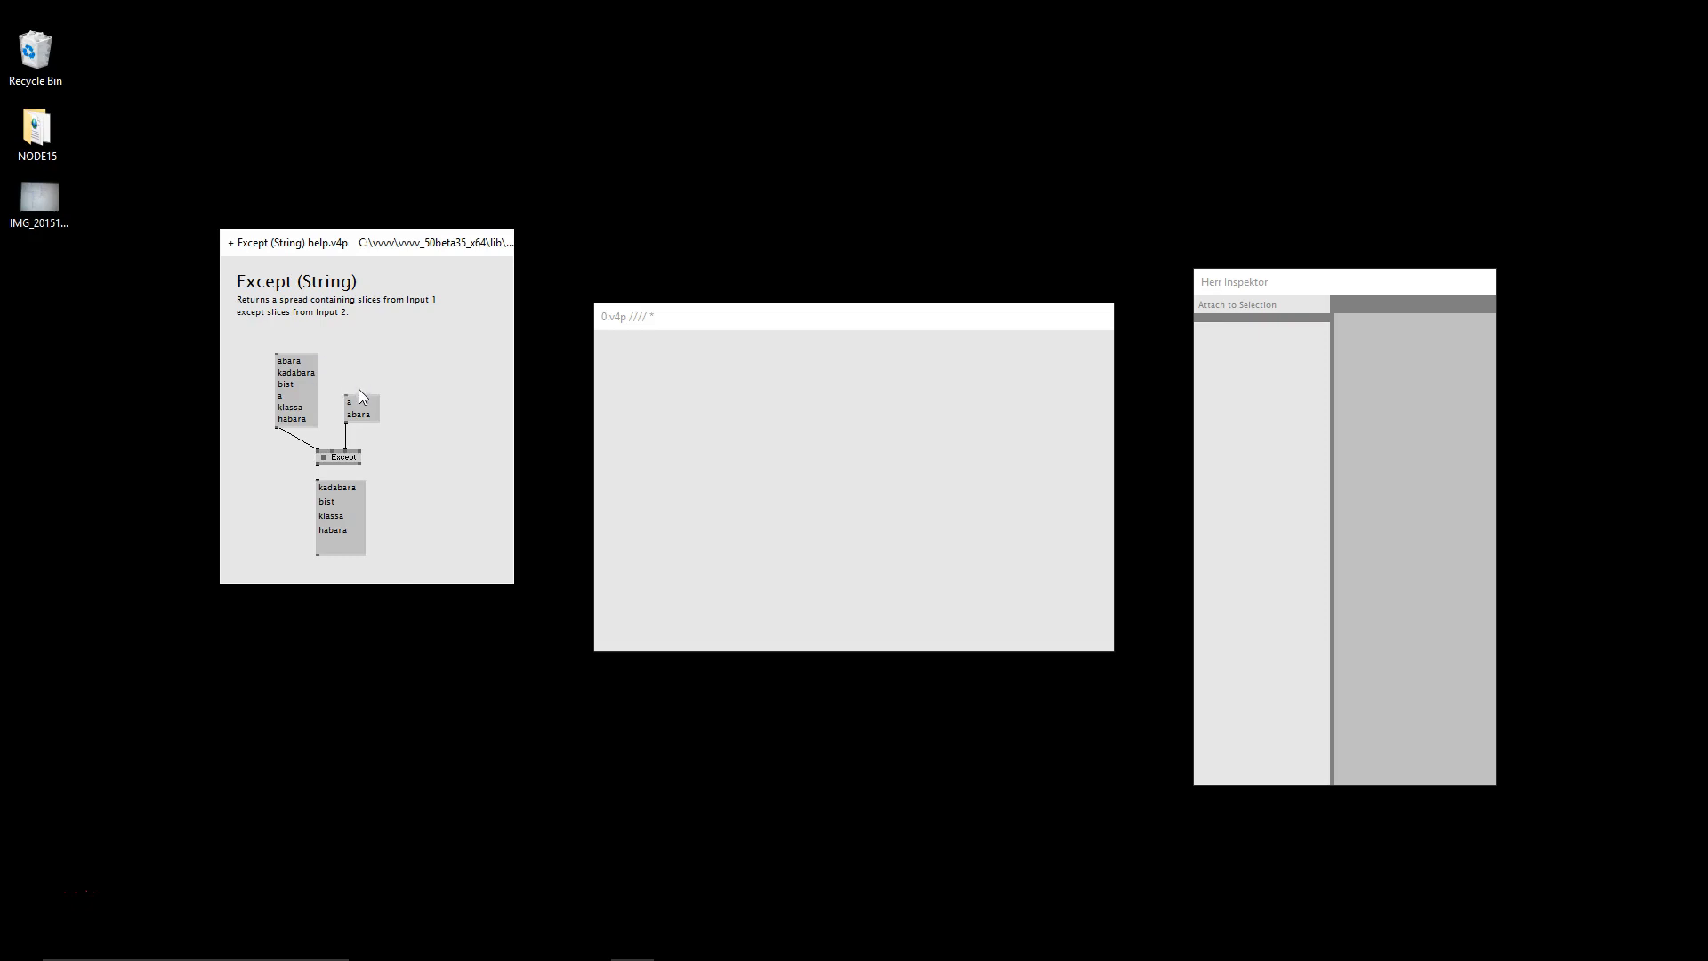
mouse_move(392, 422)
type("wan")
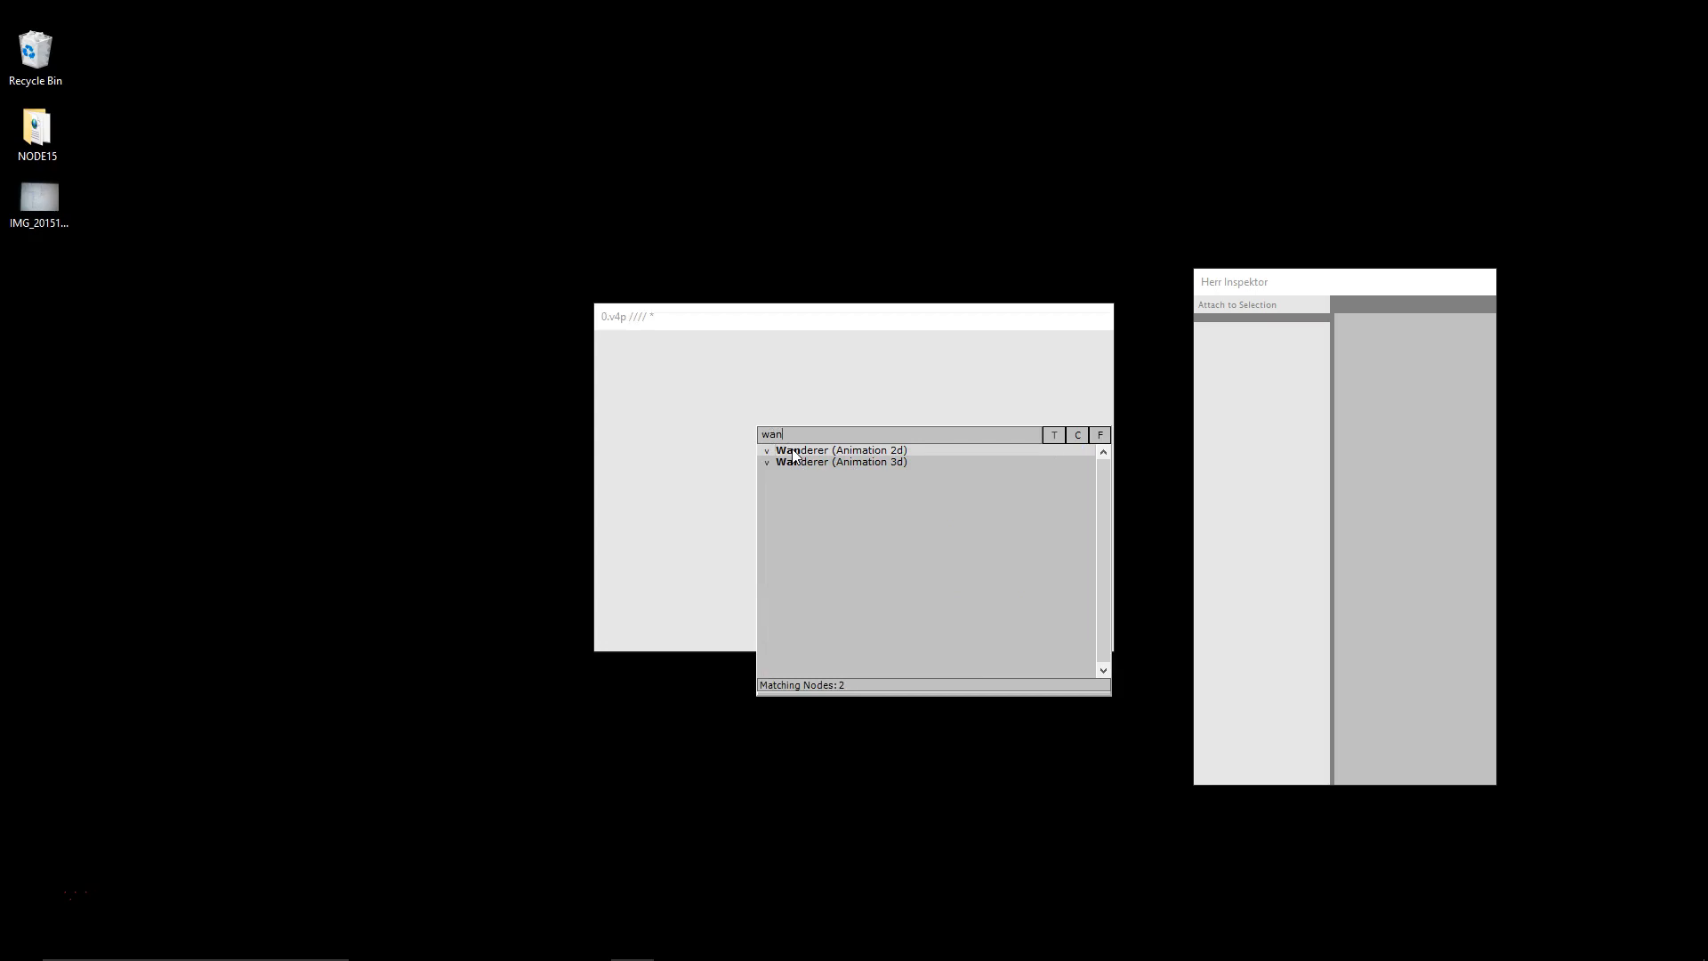
mouse_move(793, 451)
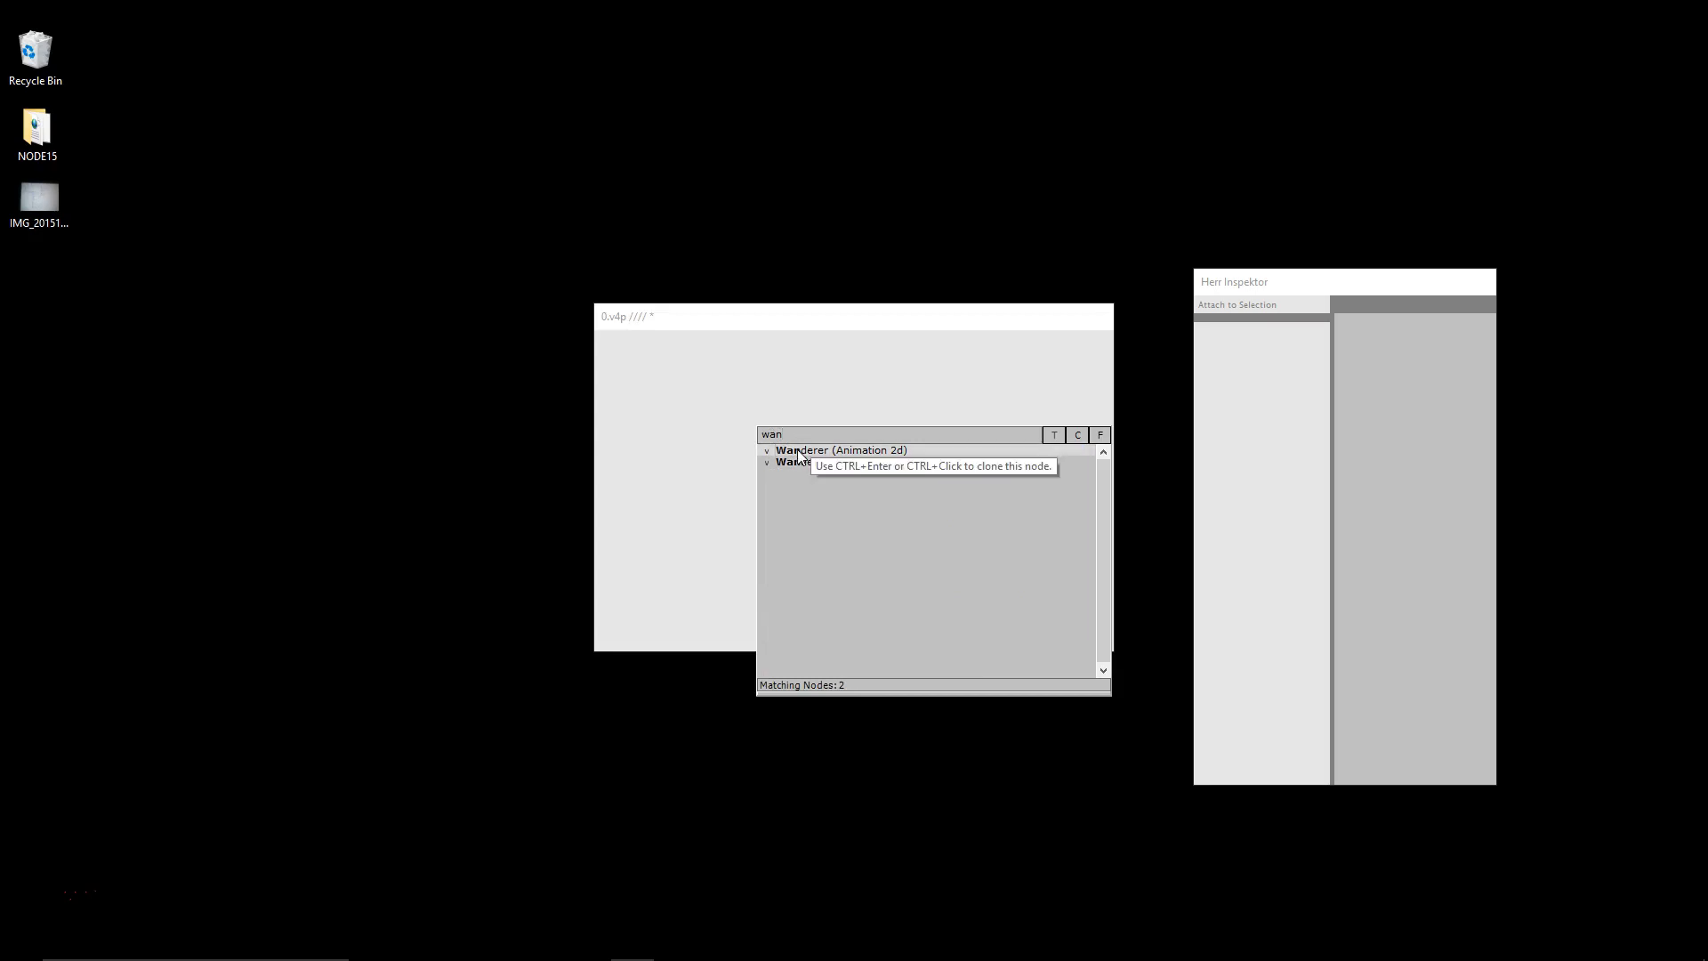
Open the Wanderer (Animation 2d) help patch and nudge a value in it.
double_click(840, 449)
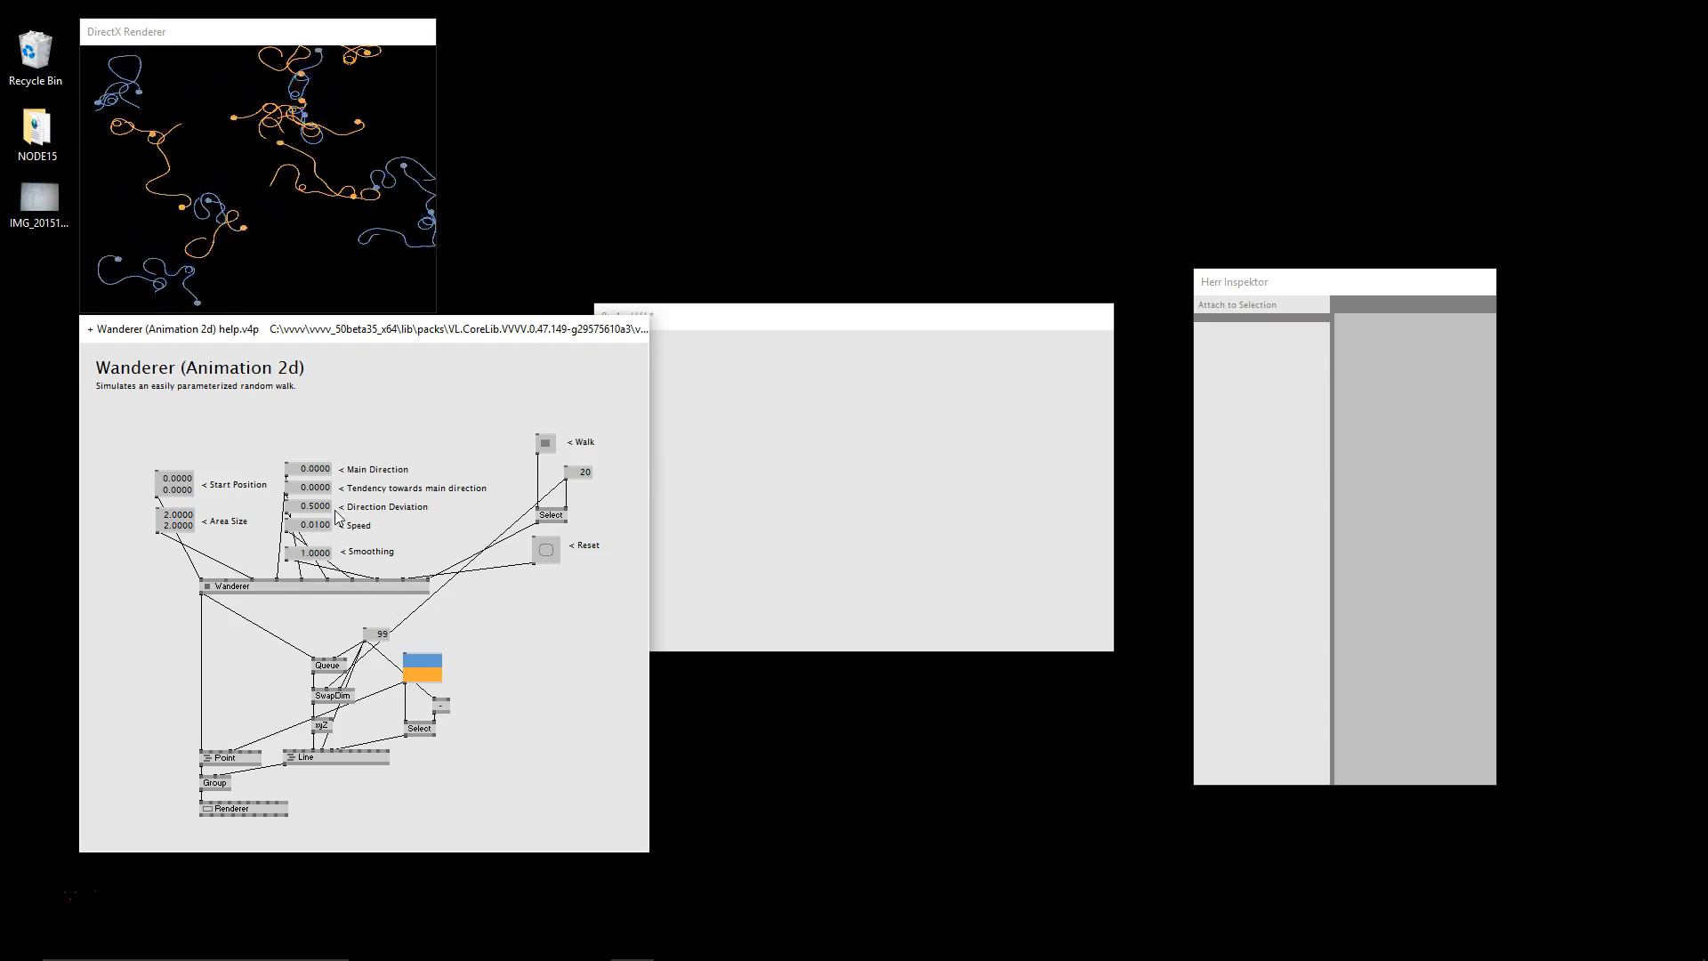
left_click_drag(315, 505, 315, 511)
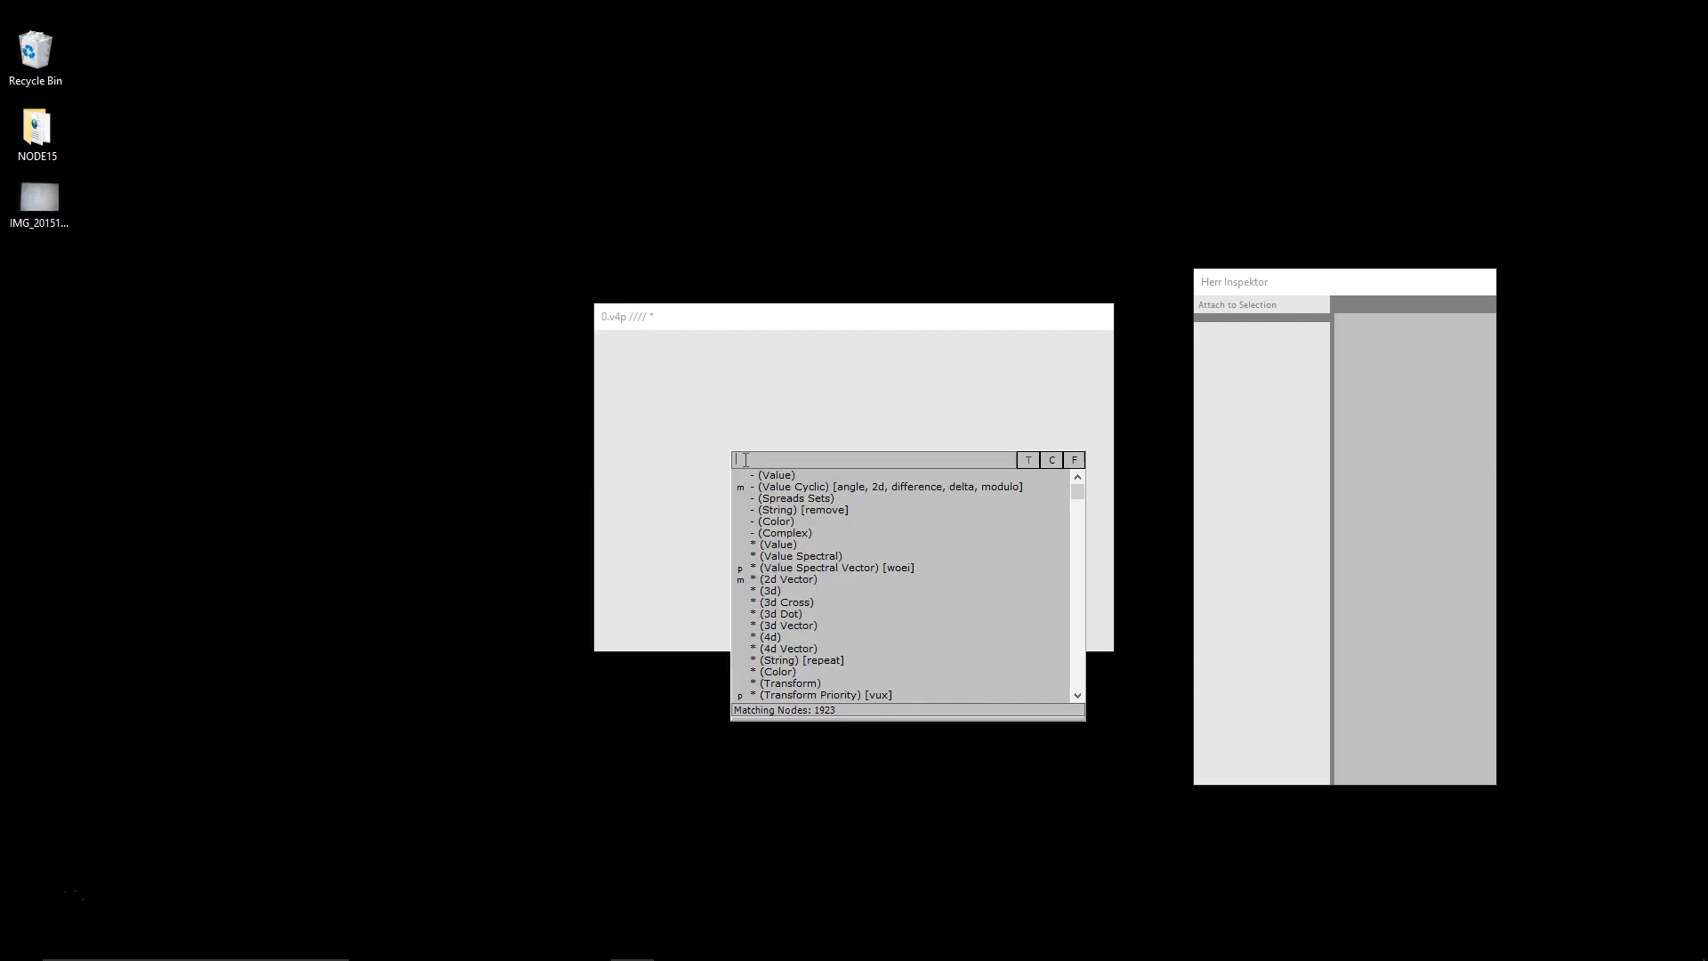
Search 'spreads', open the StarSpread help, and drag RectangleSpread's Subdivision Count to 4.
type("spreads v")
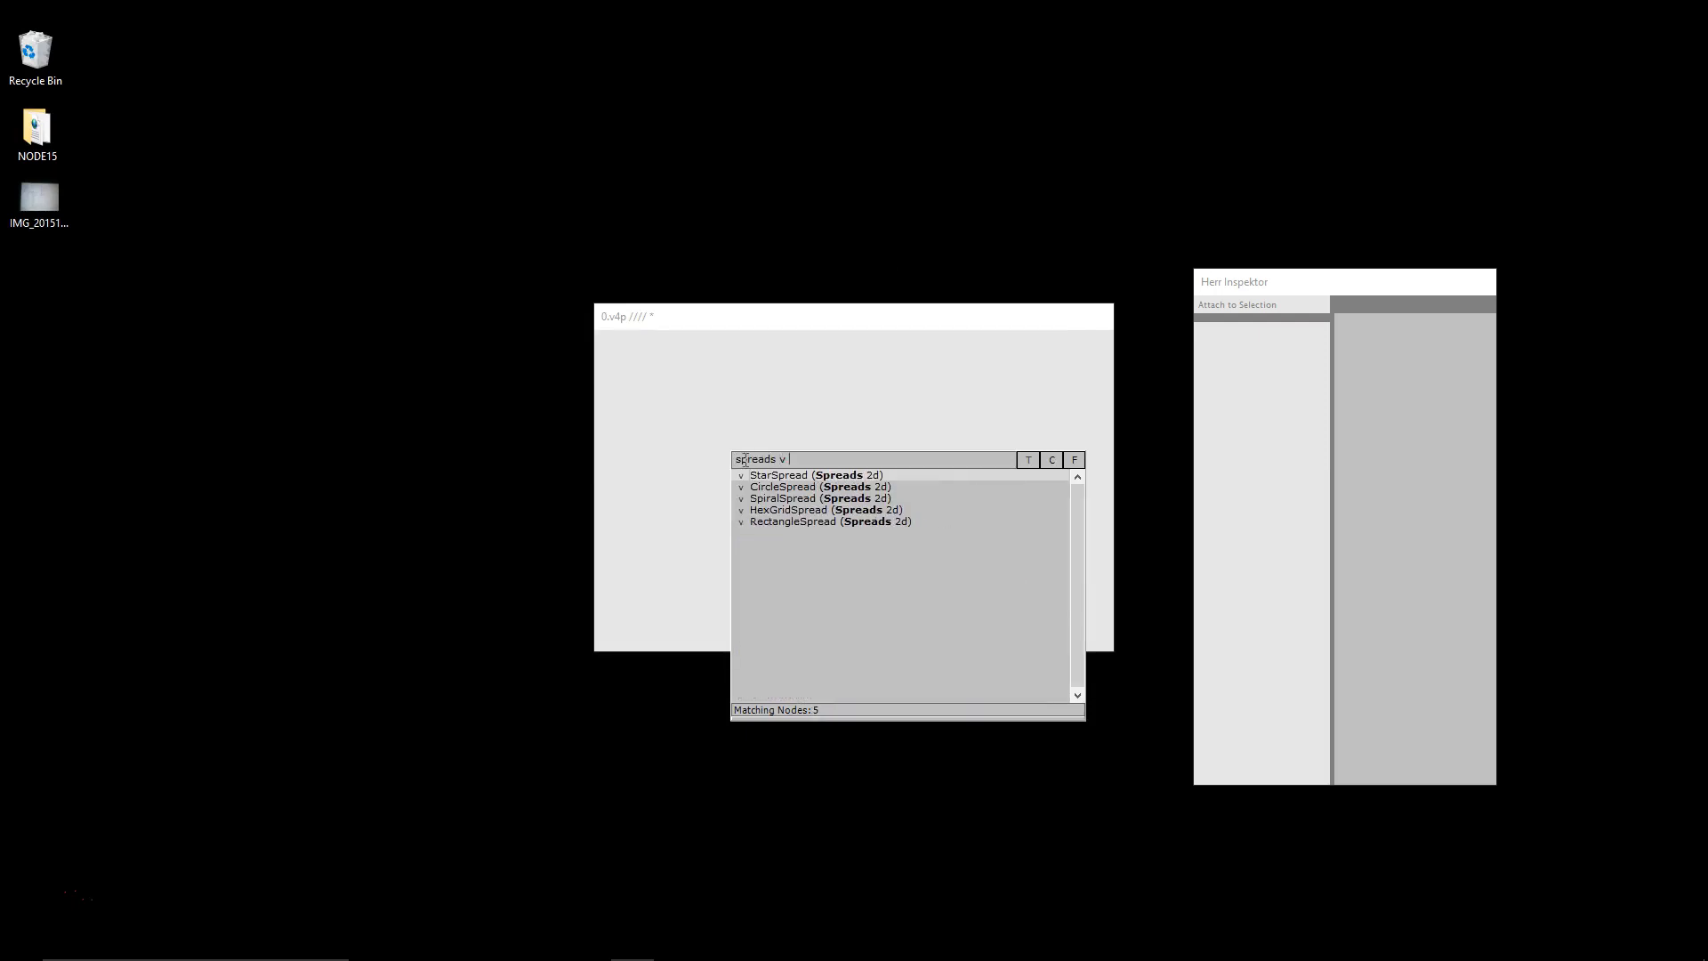
mouse_move(765, 477)
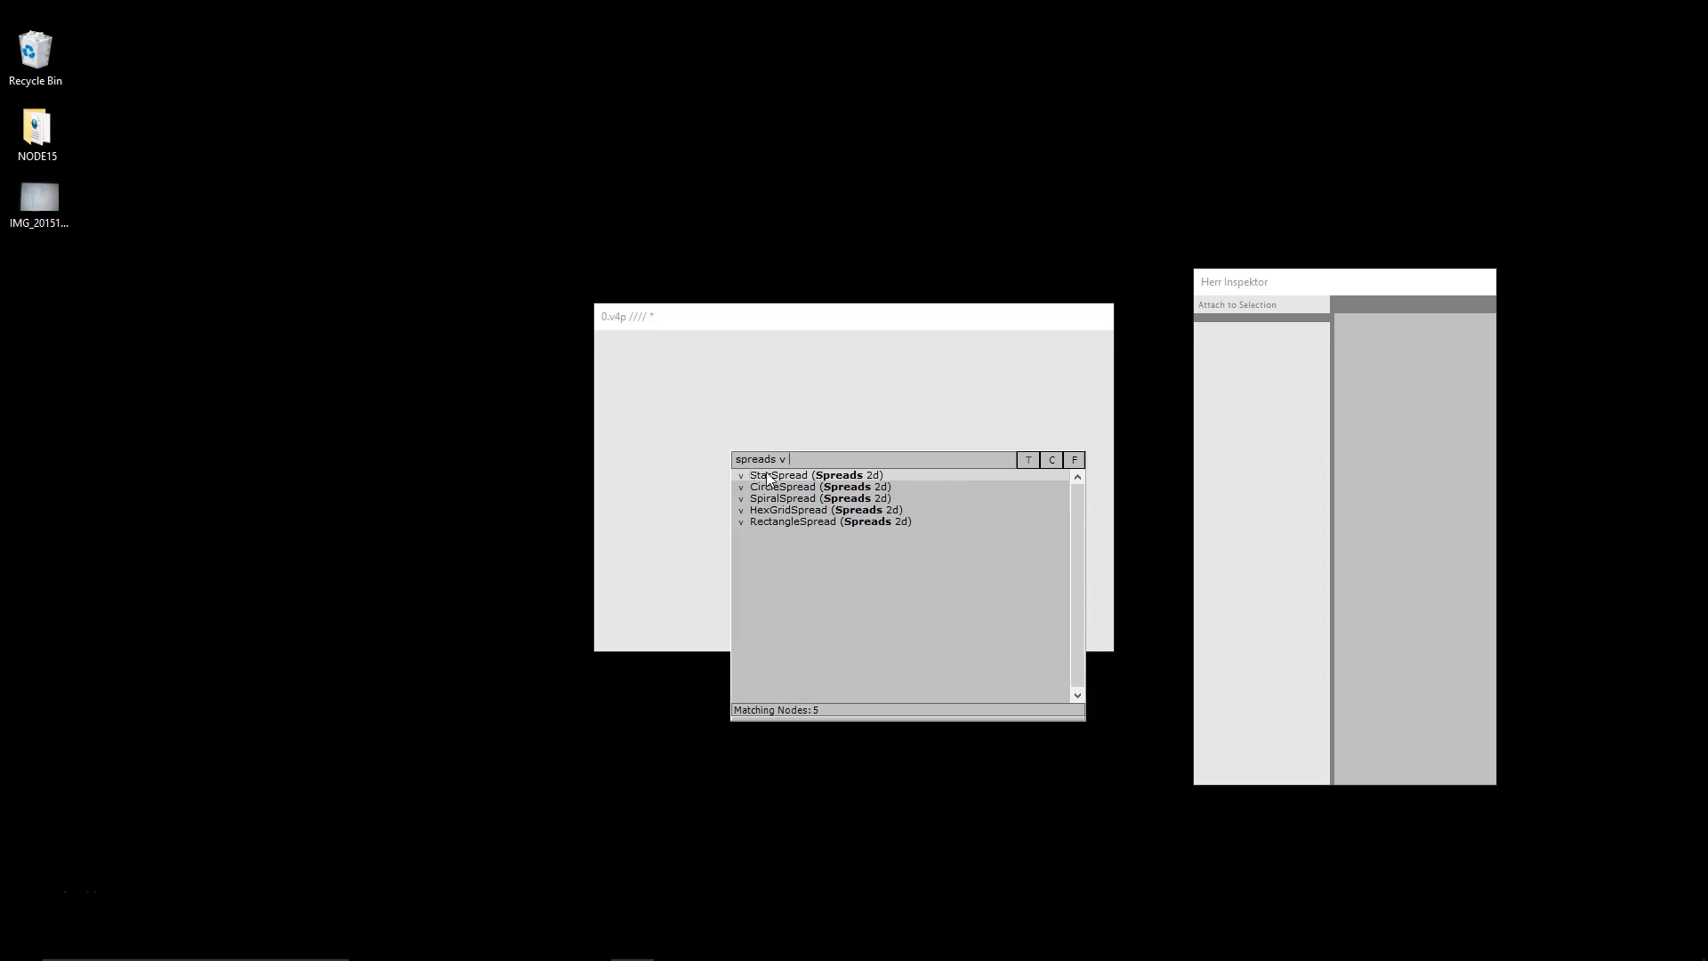
mouse_move(777, 476)
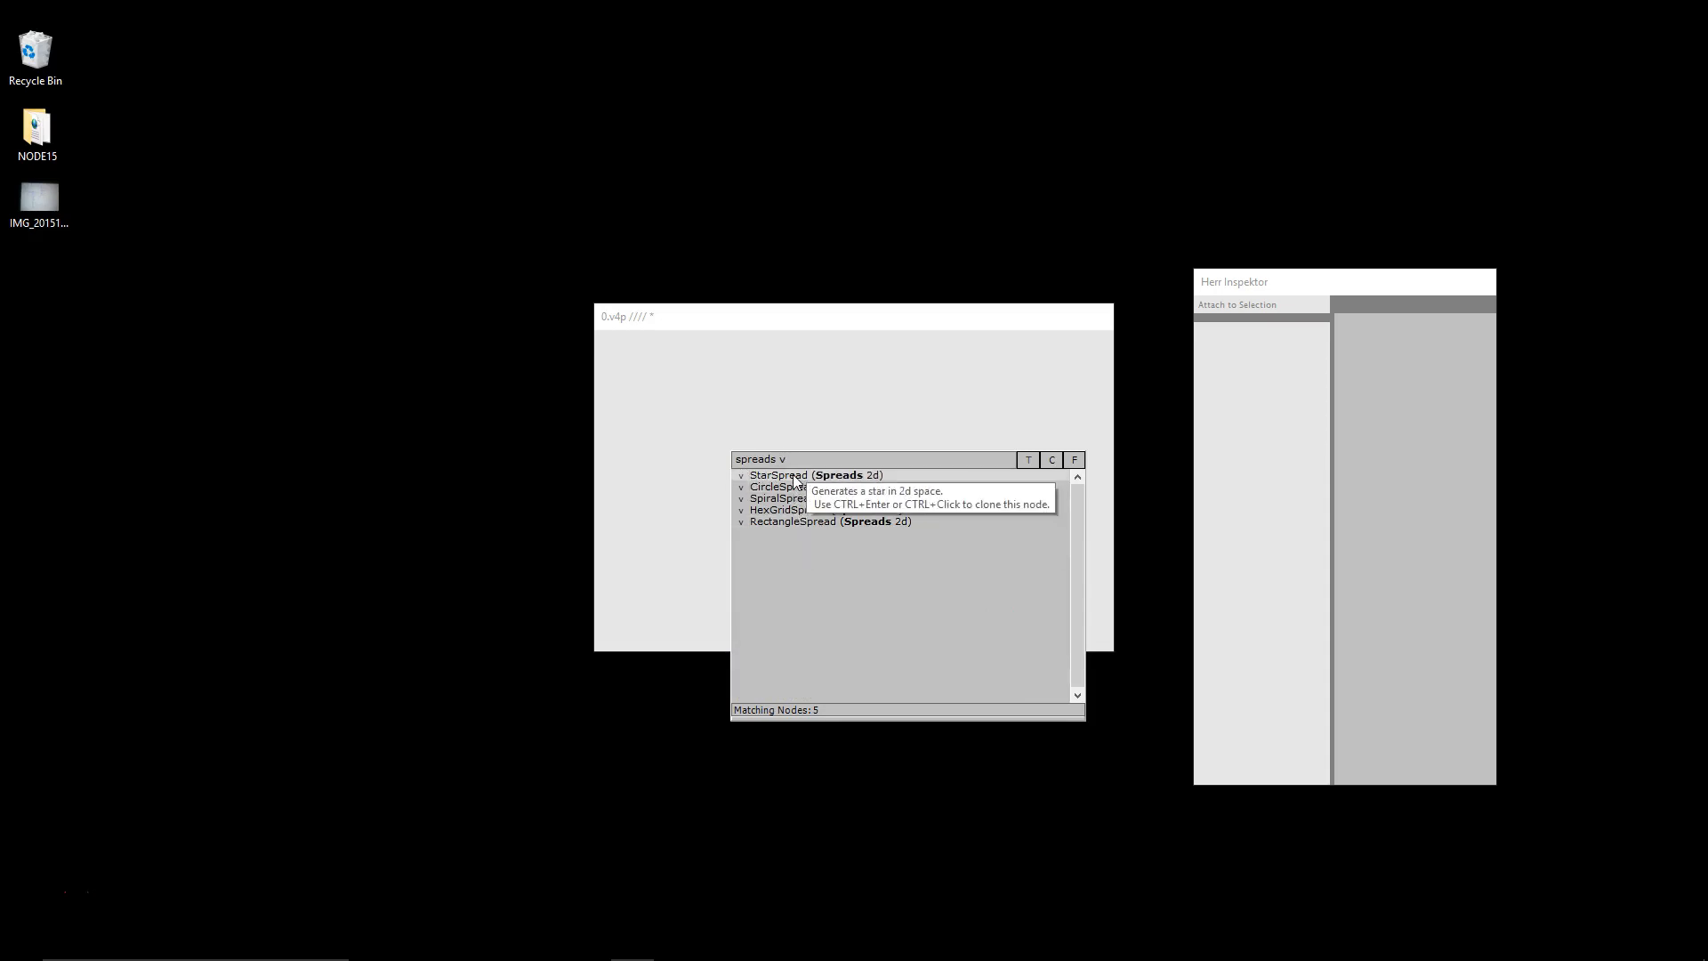
double_click(776, 475)
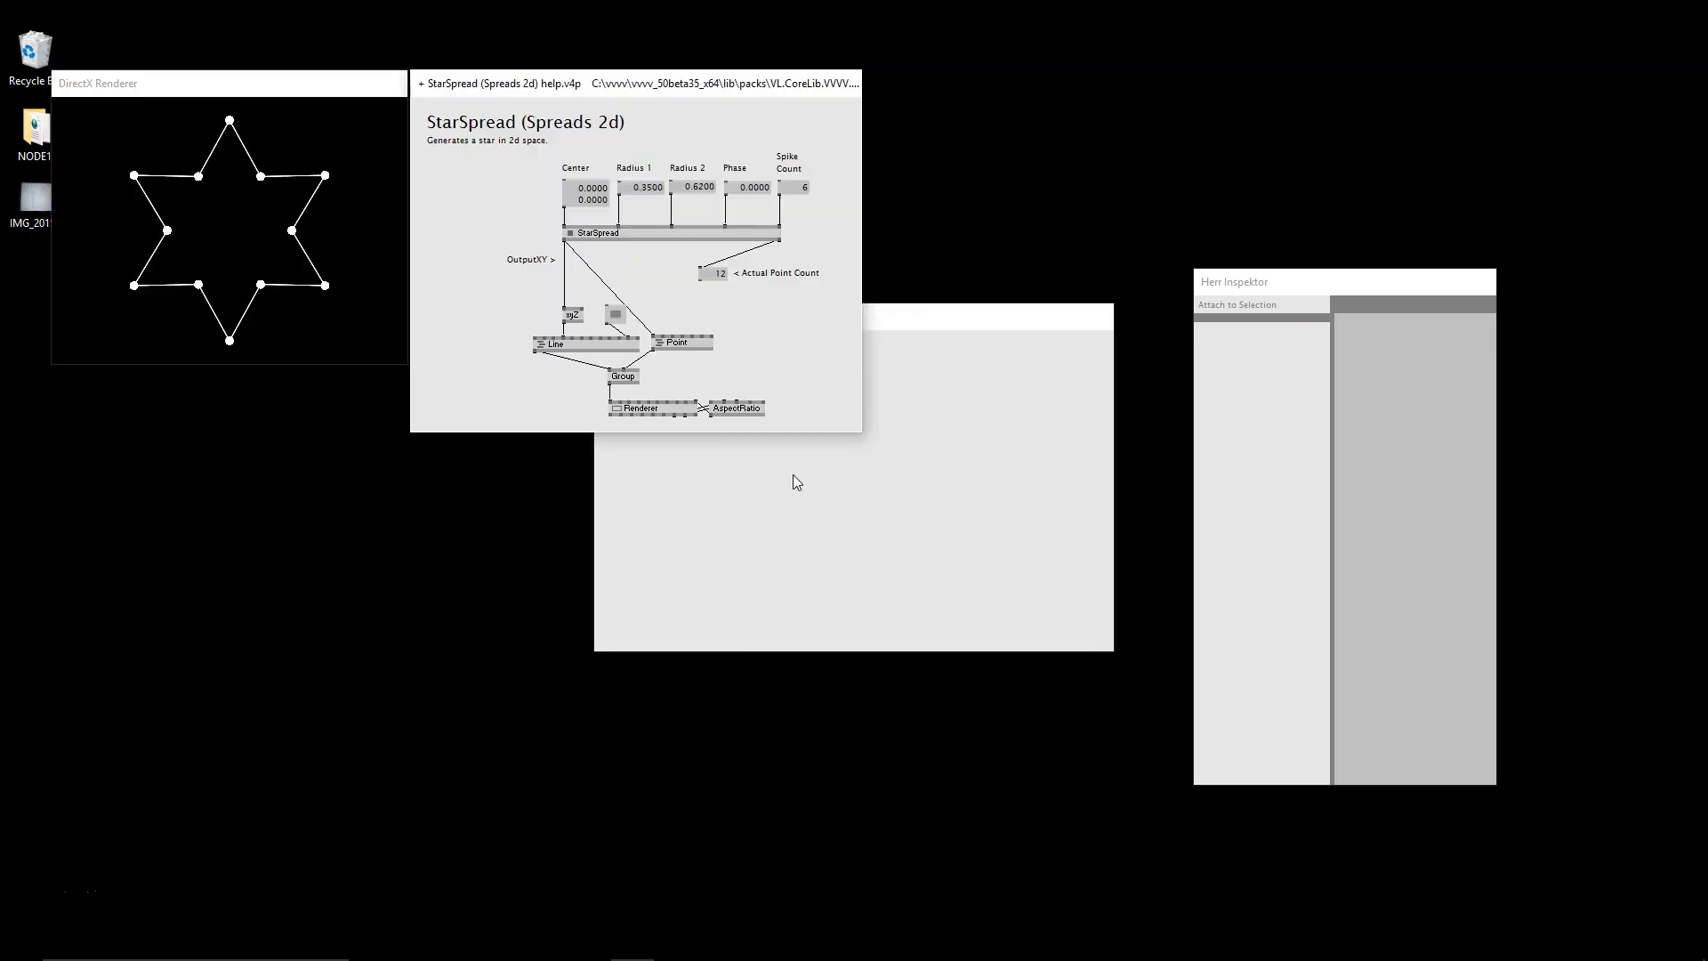
mouse_move(528, 304)
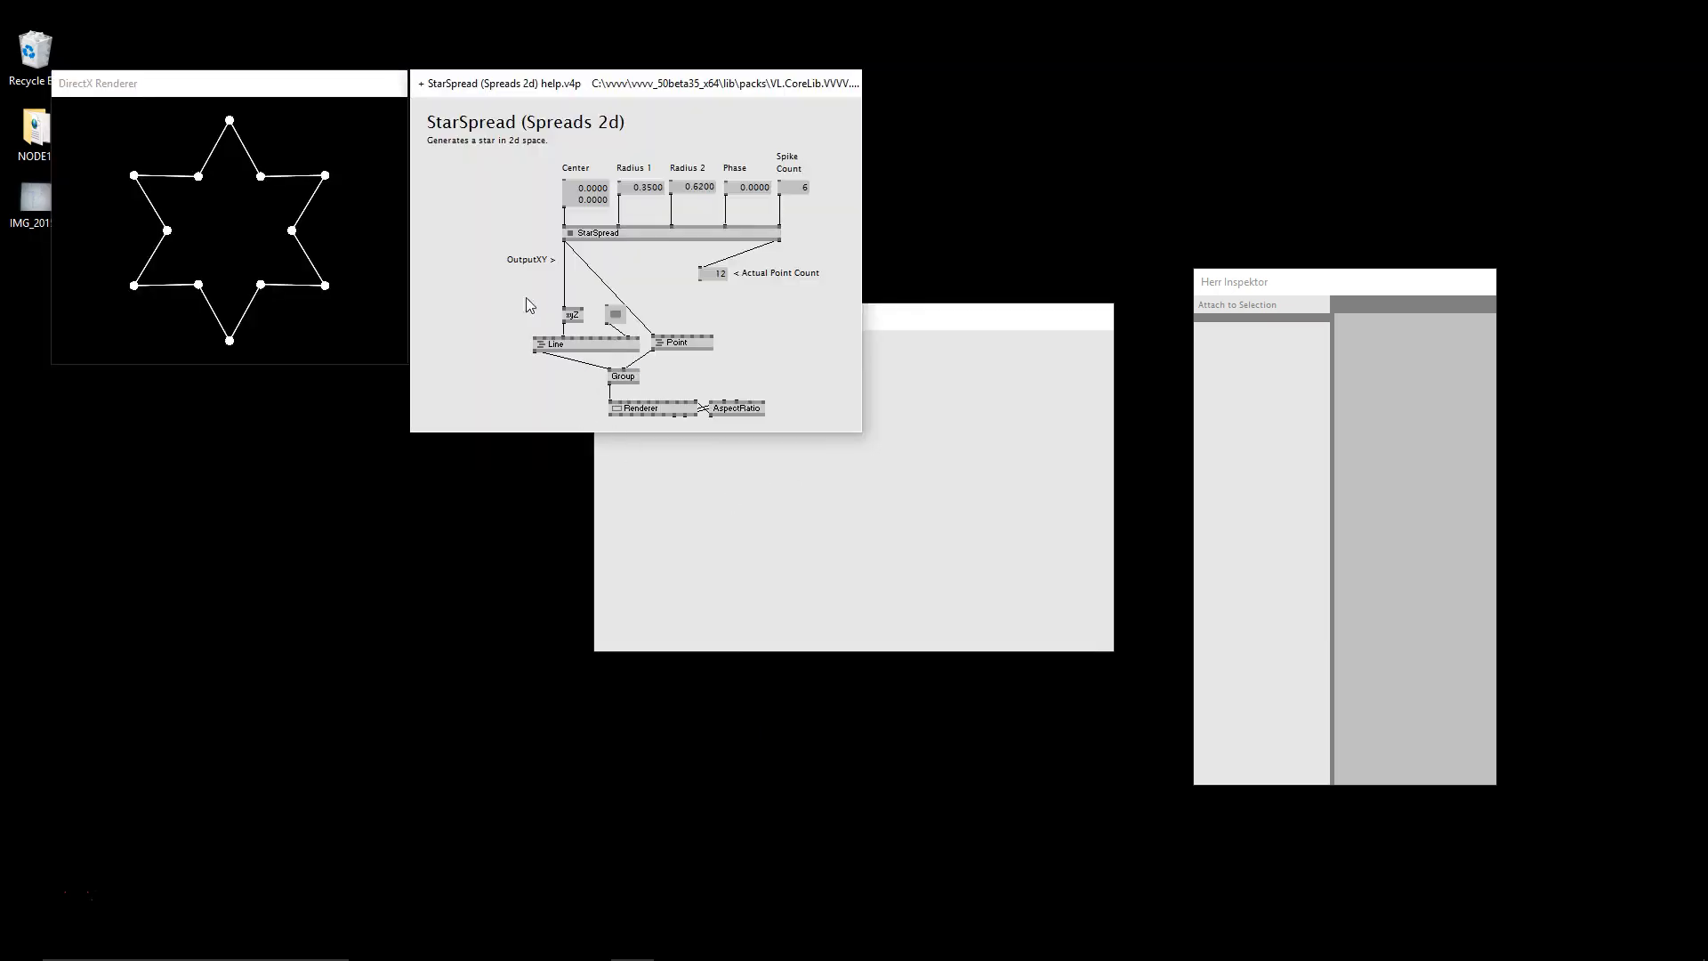
mouse_move(619, 206)
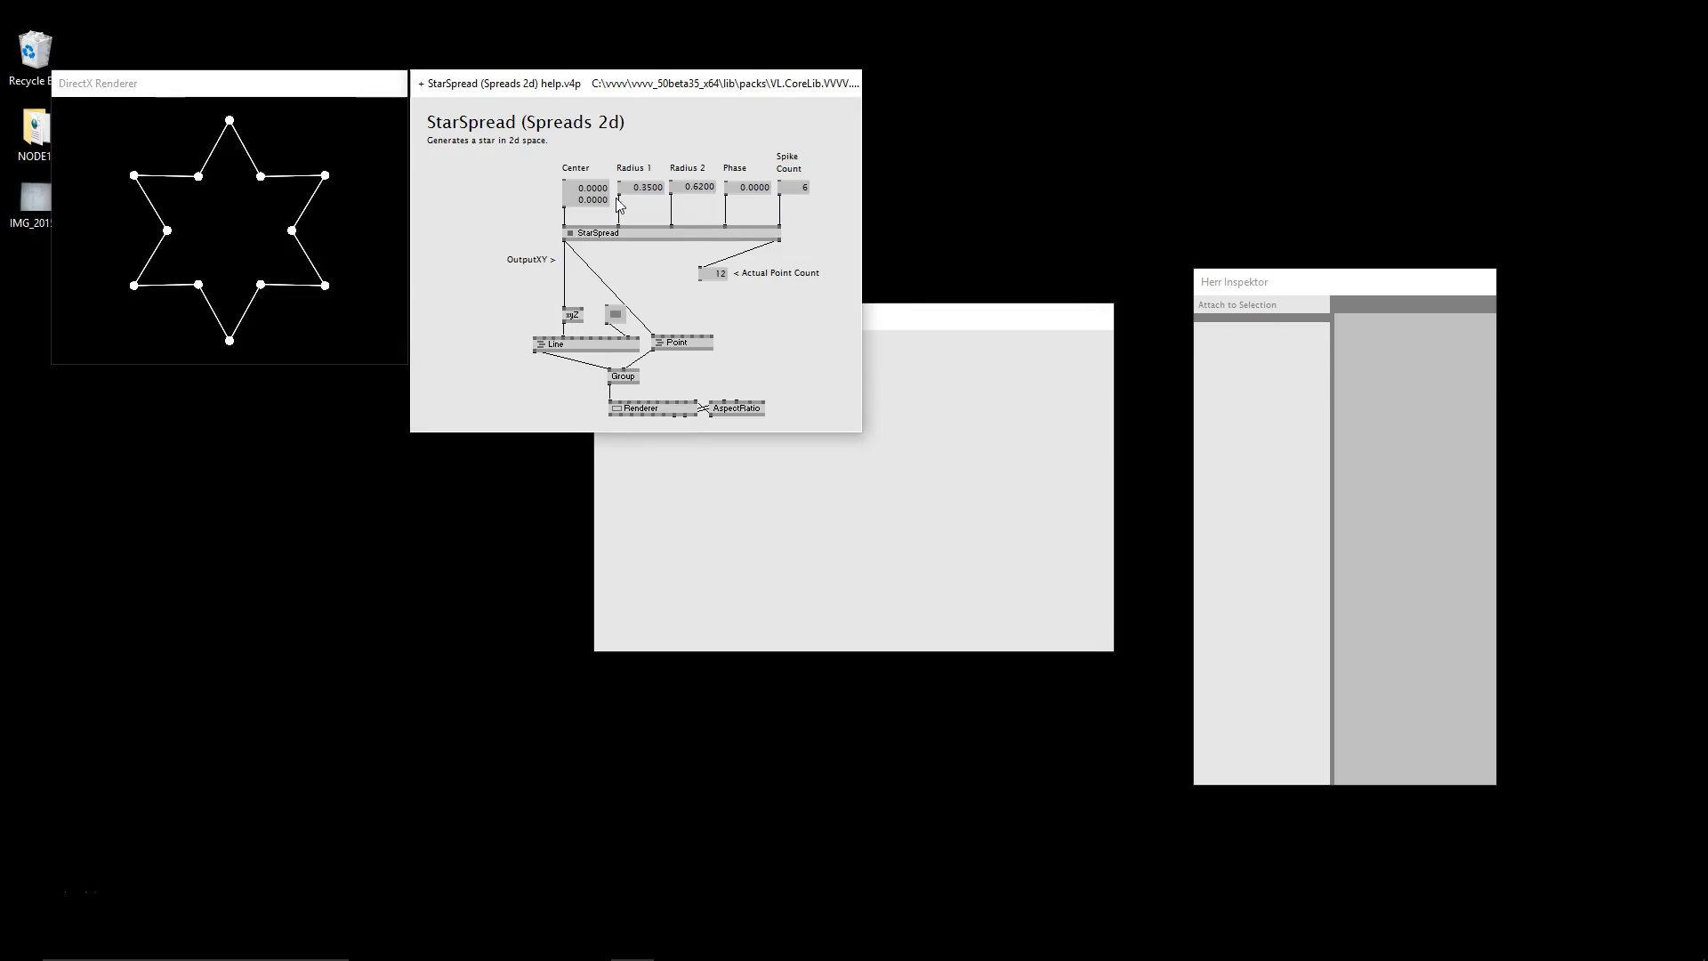
mouse_move(696, 192)
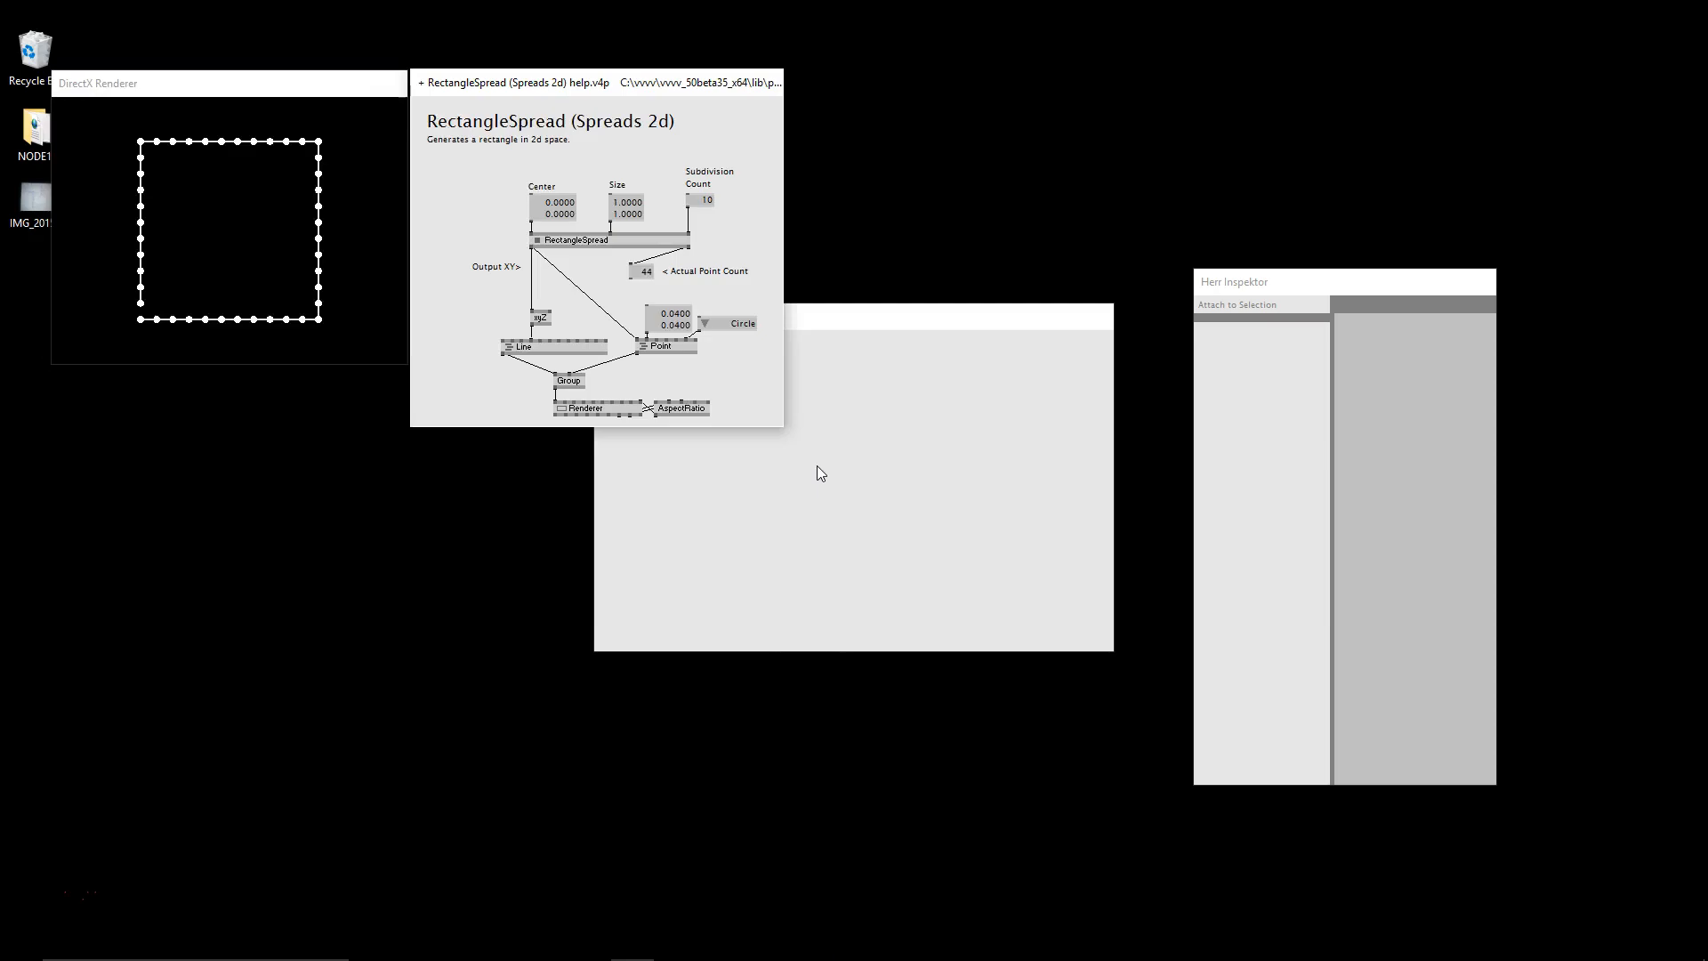
mouse_move(708, 205)
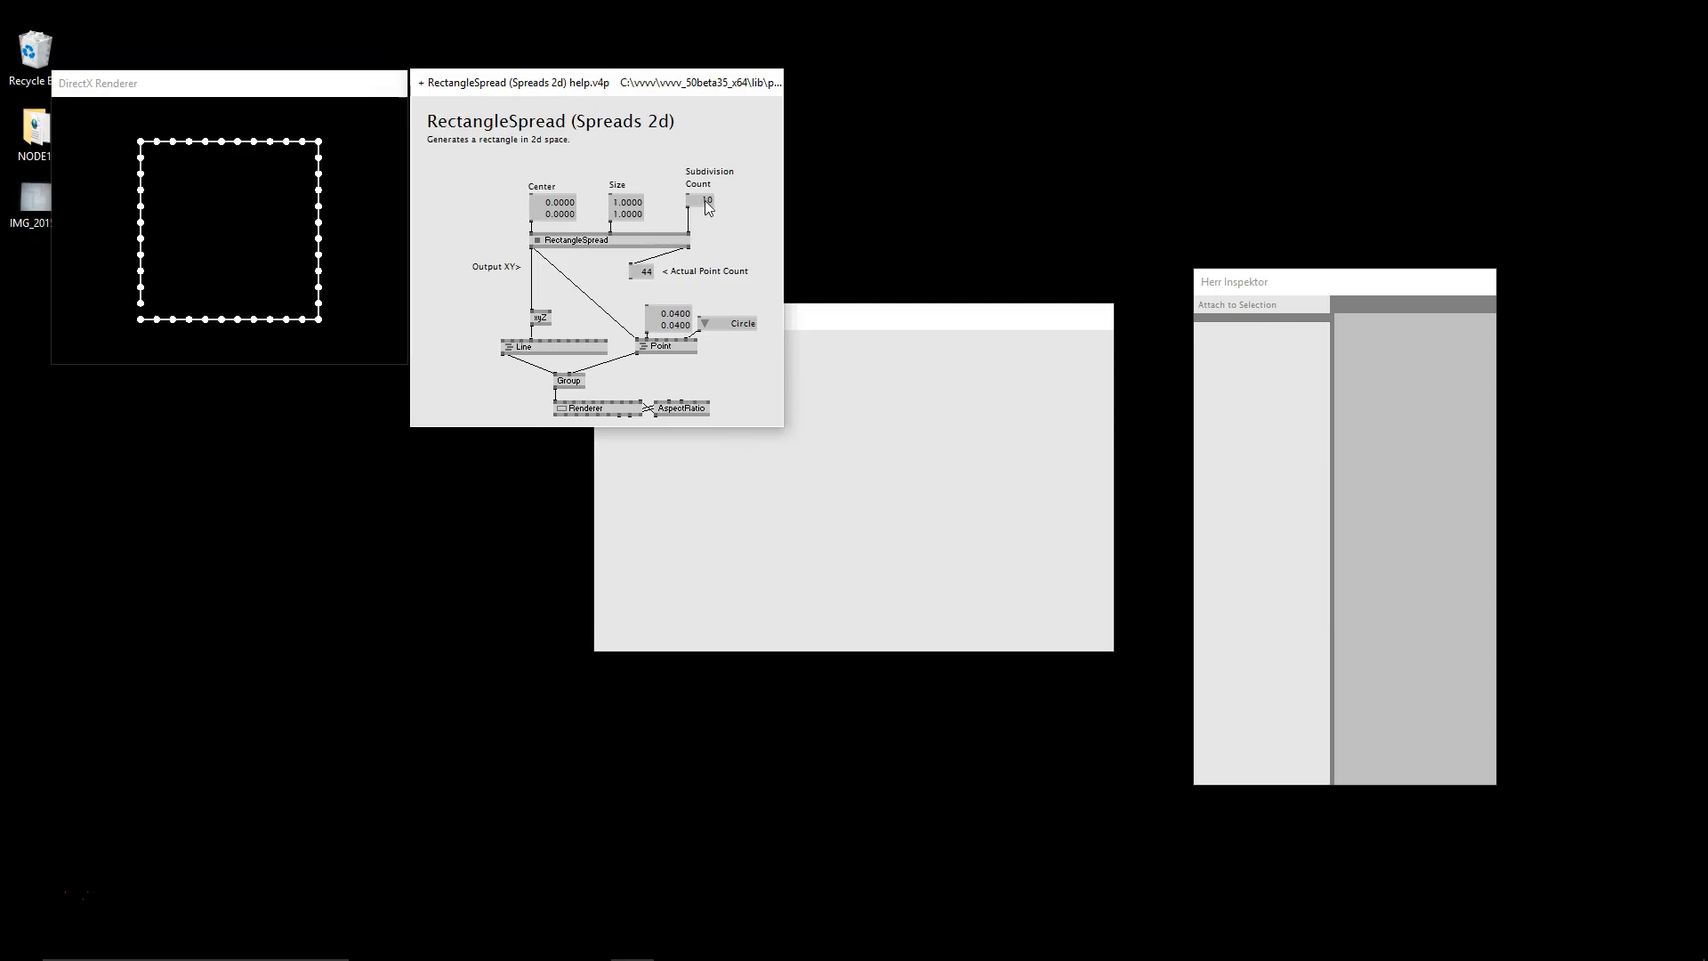
left_click_drag(706, 201, 706, 230)
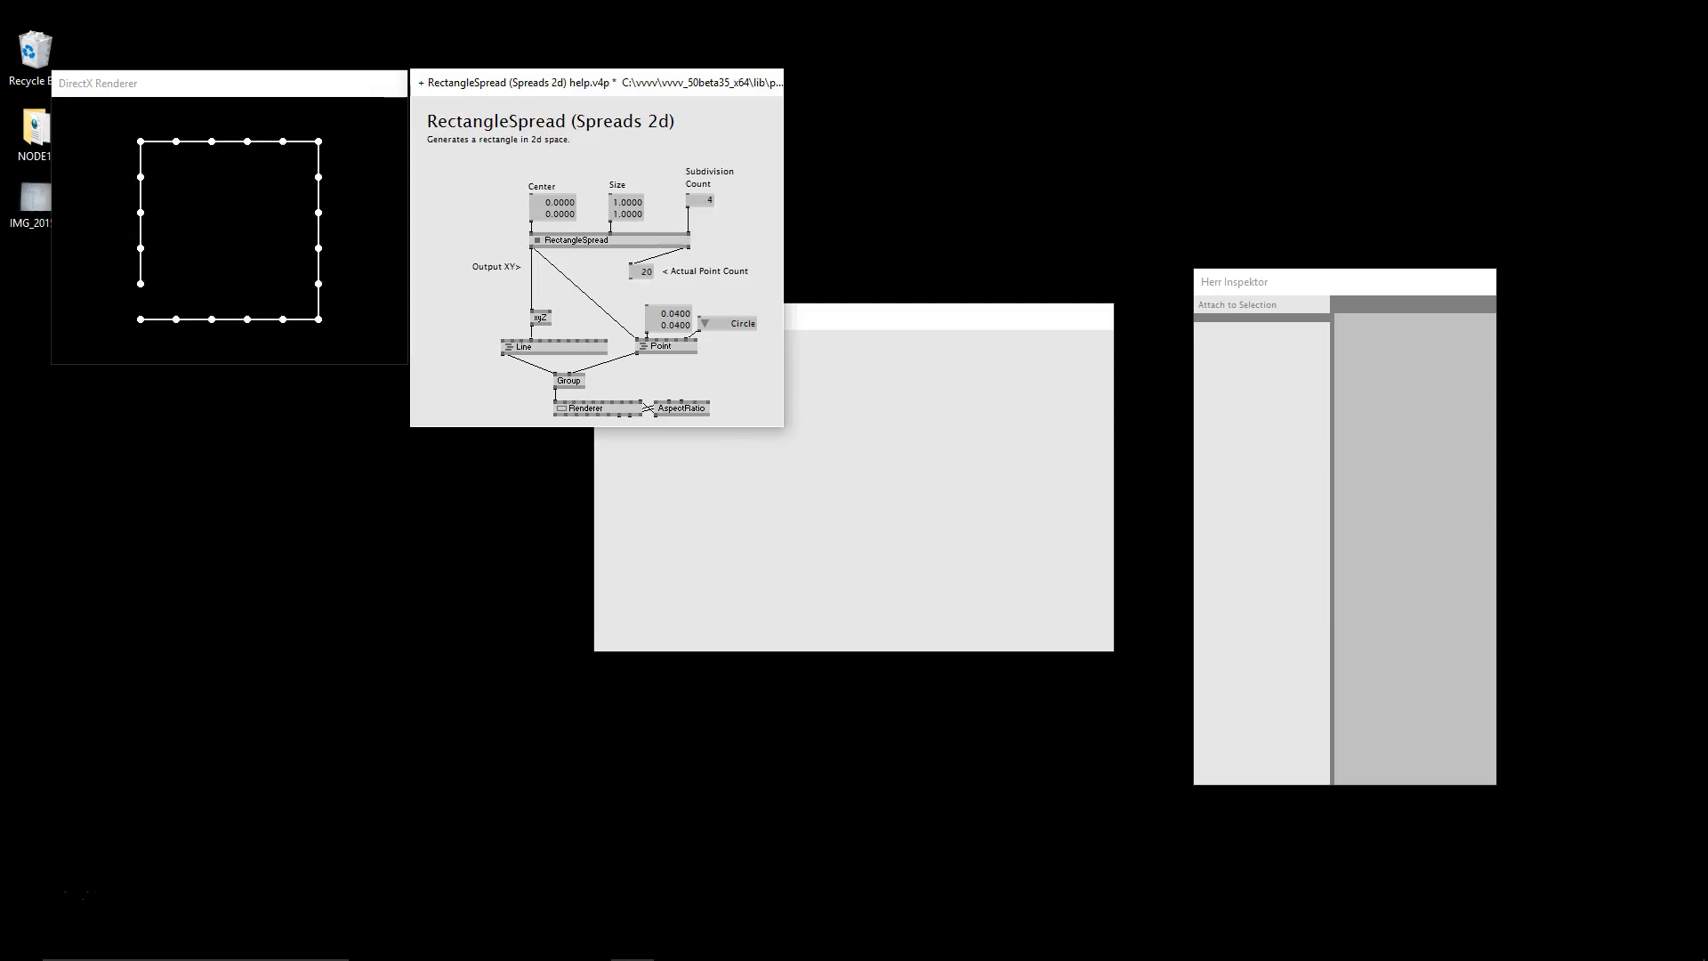
mouse_move(559, 252)
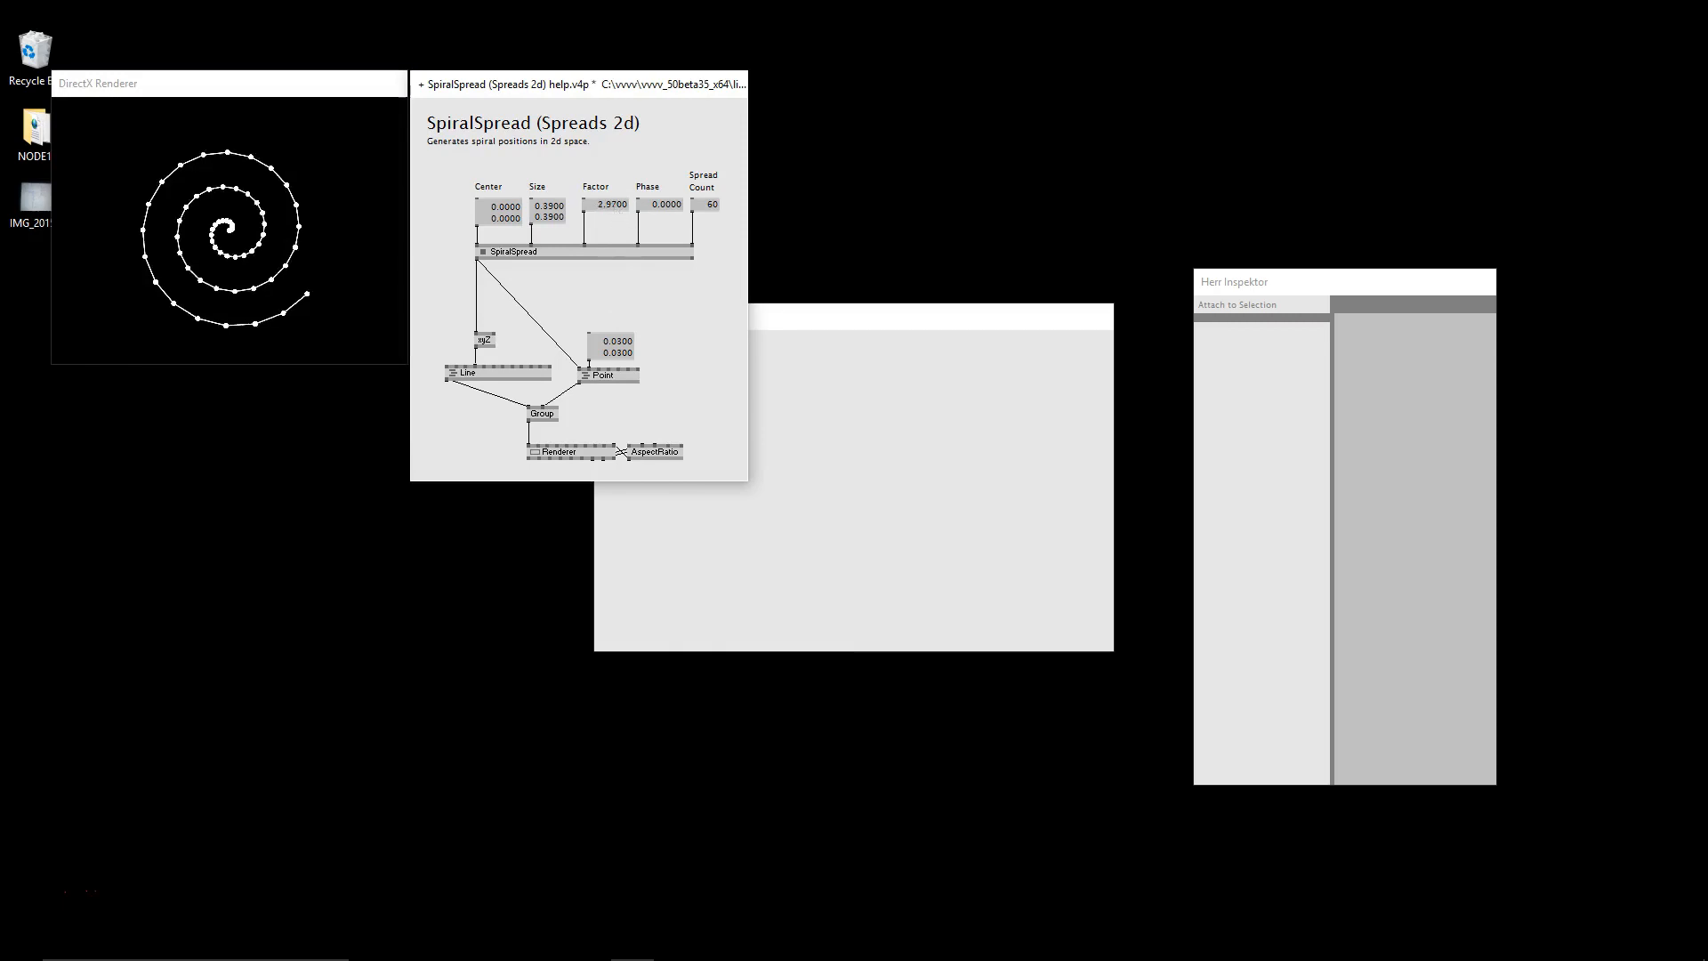
left_click_drag(608, 203, 608, 174)
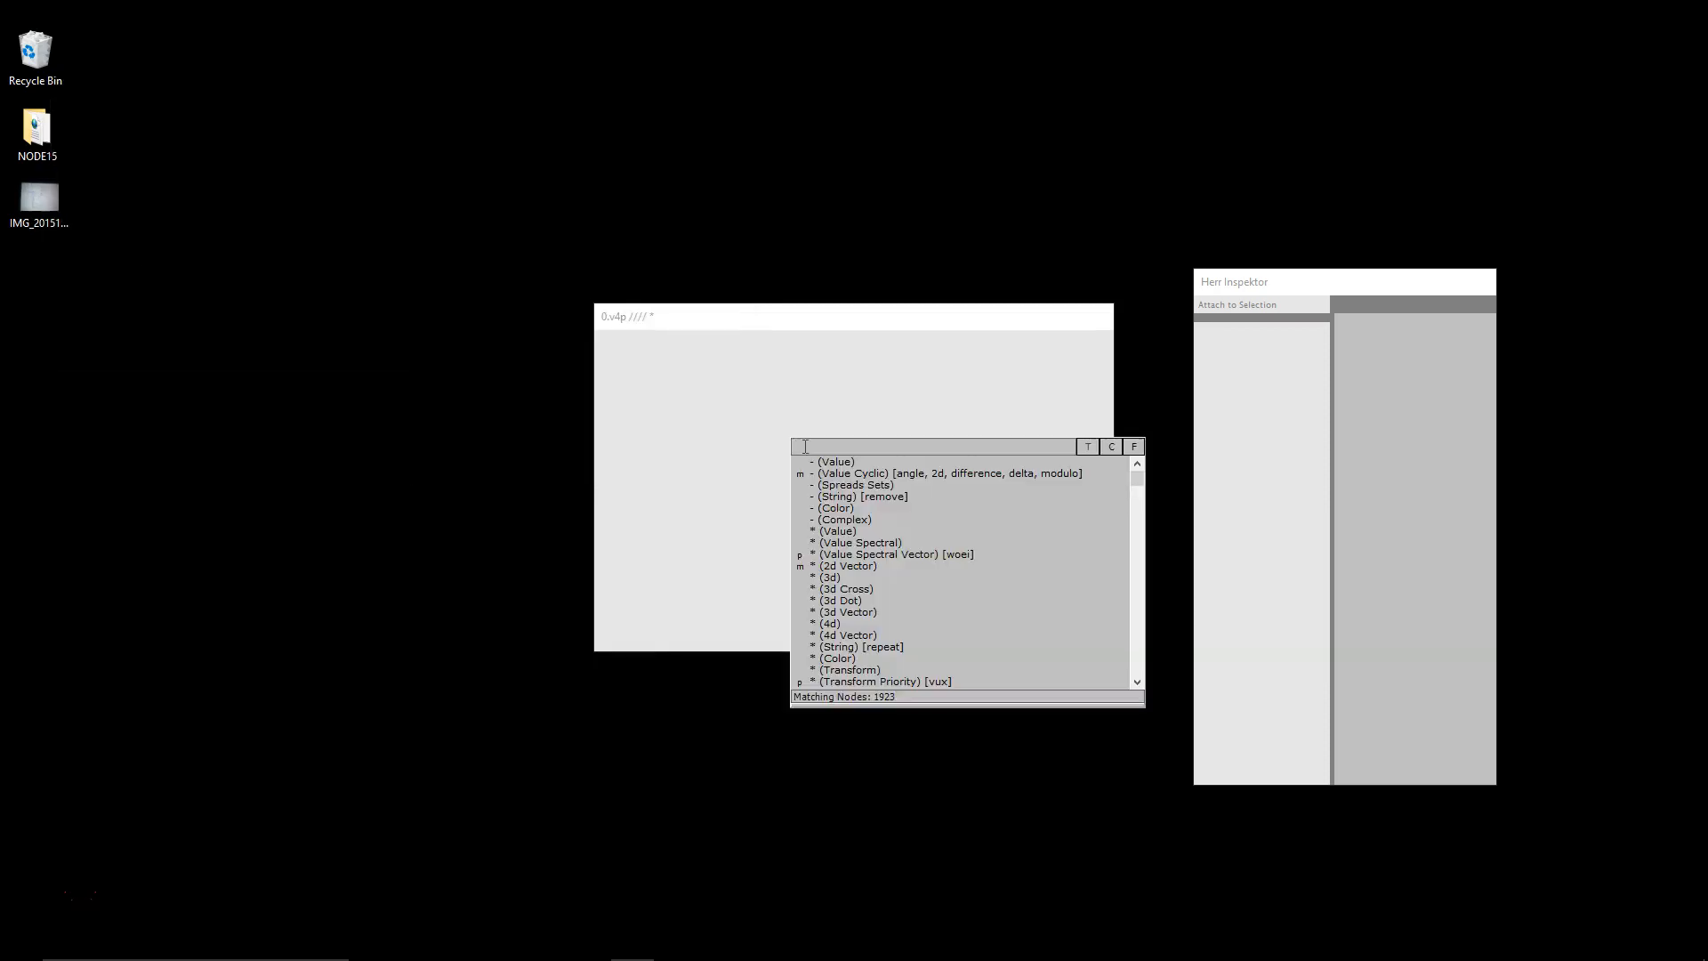
Search 'hexg', open the HexGridSpread help patch and tweak its grid resolution.
type("hexg")
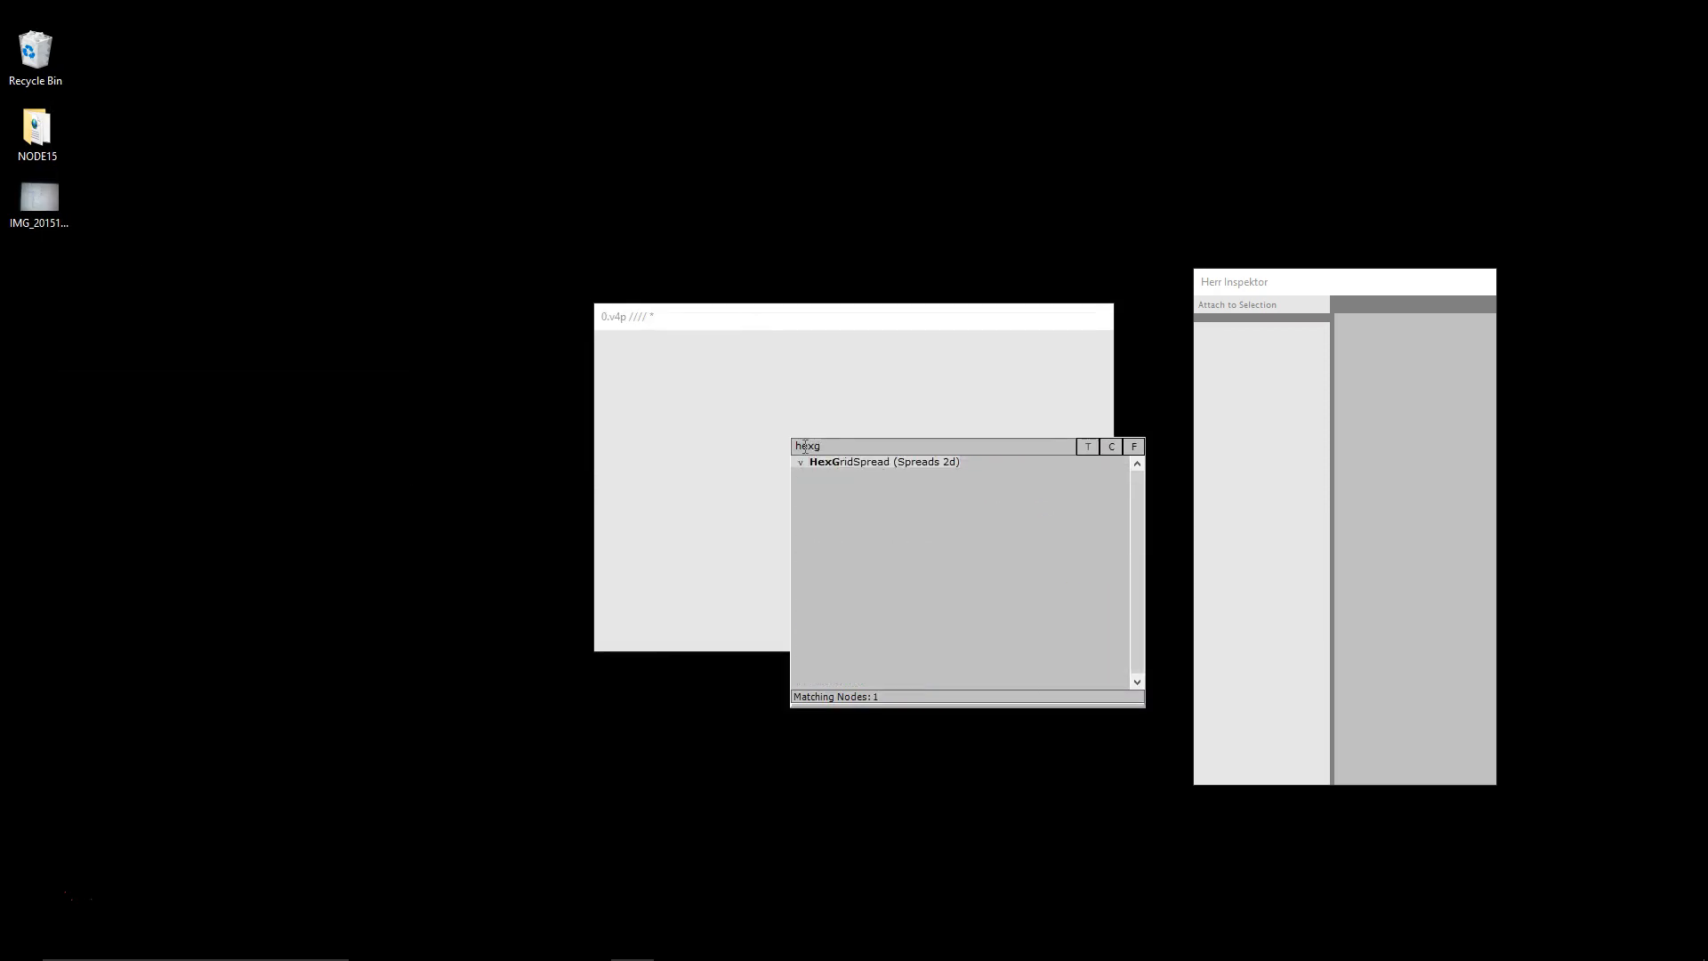
double_click(884, 463)
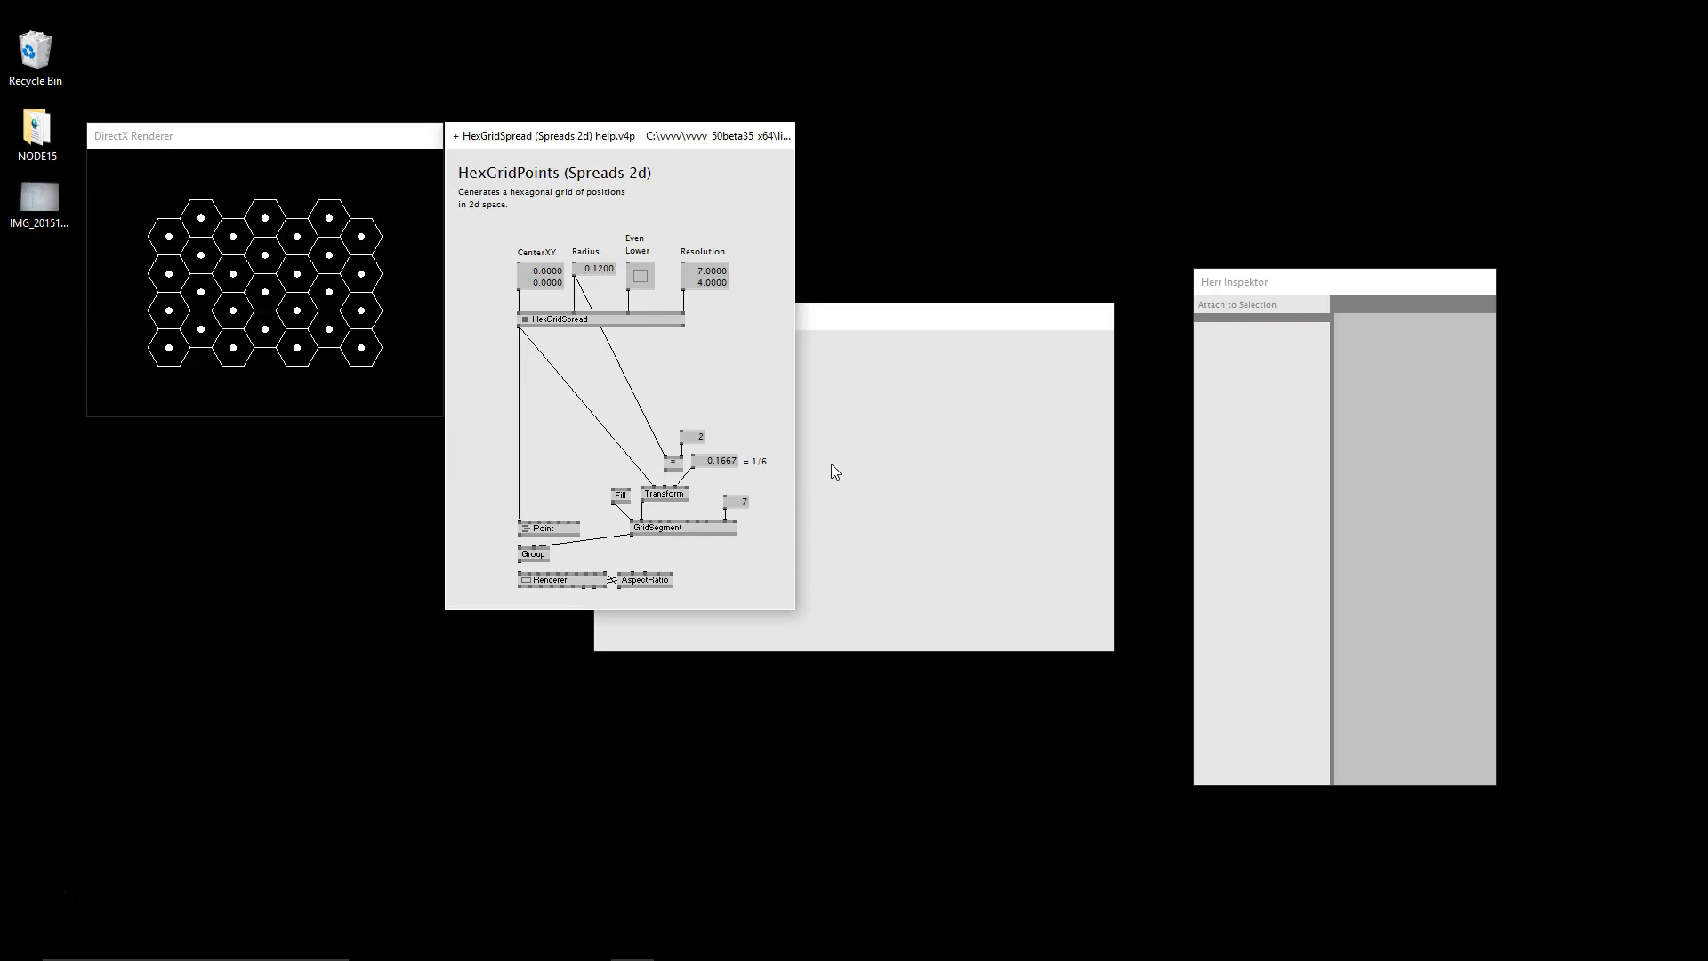
mouse_move(483, 411)
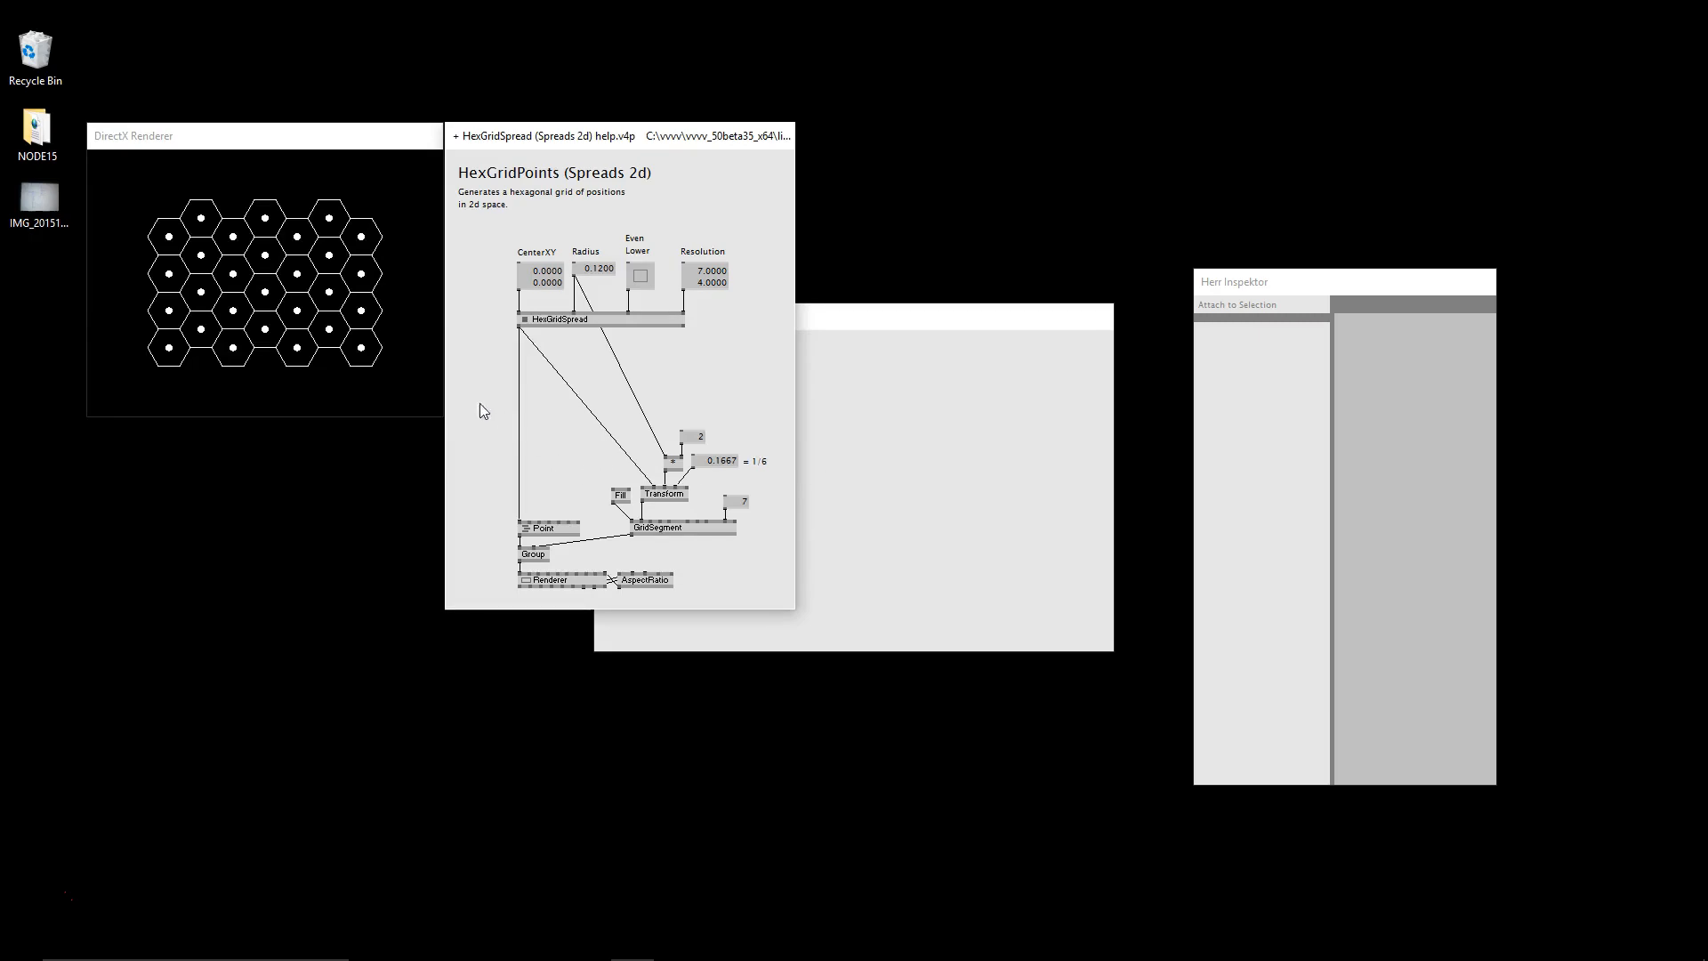
mouse_move(477, 389)
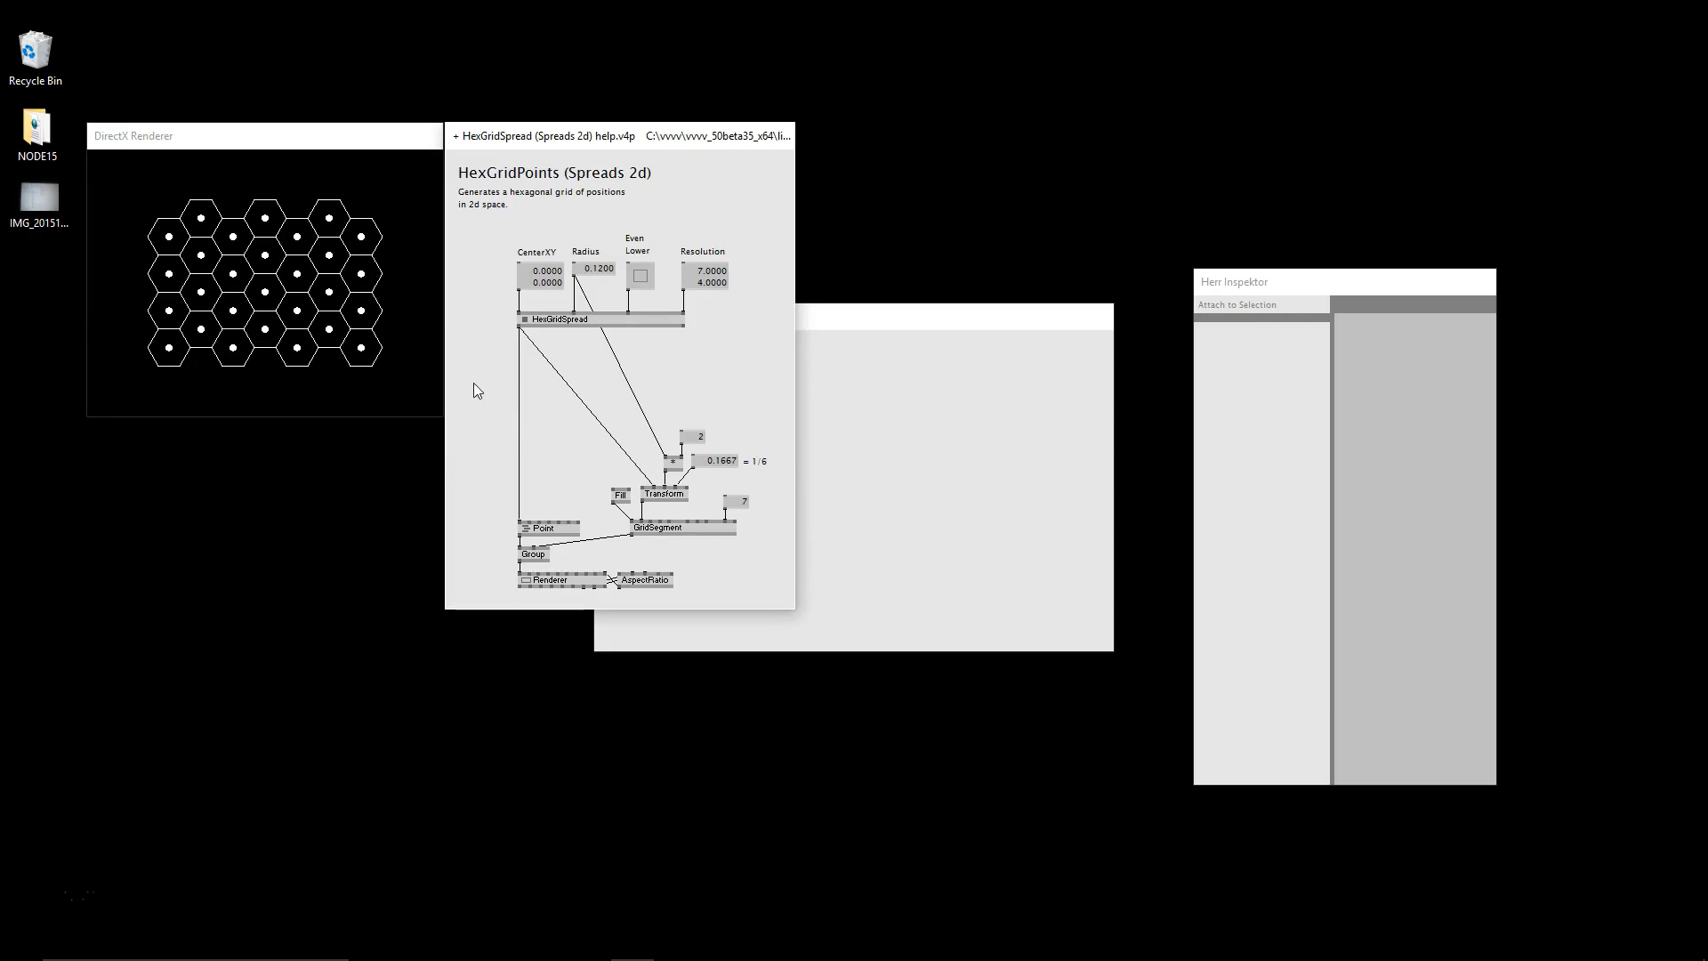
mouse_move(673, 285)
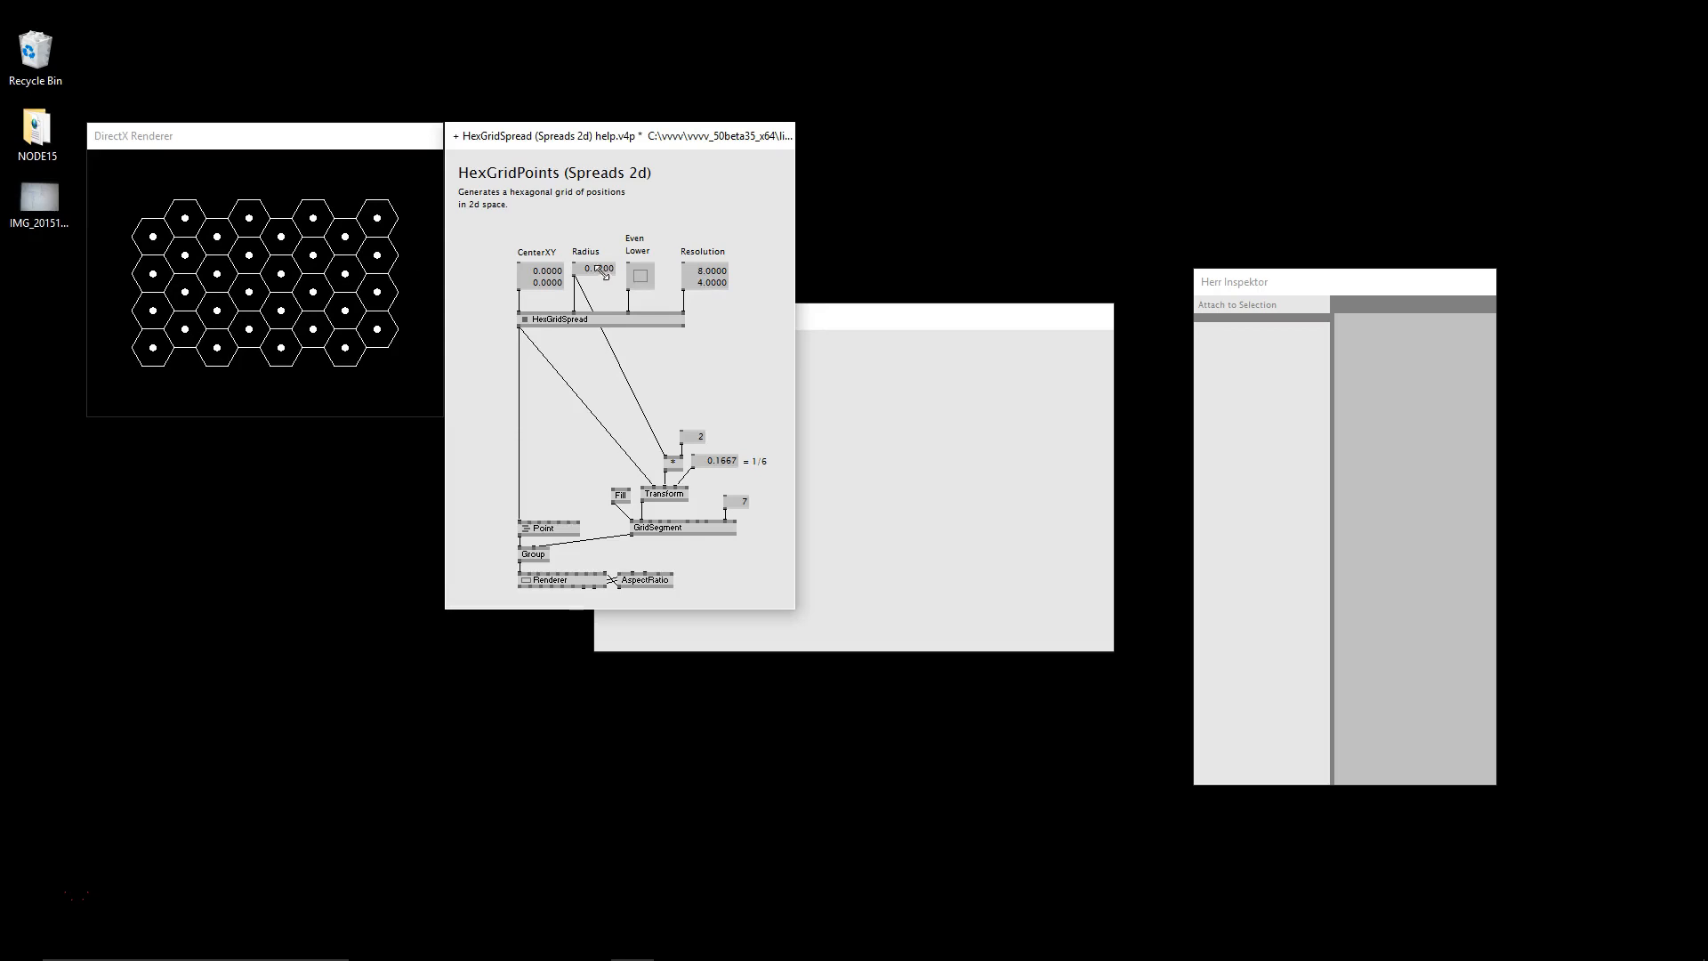
left_click_drag(598, 269, 598, 279)
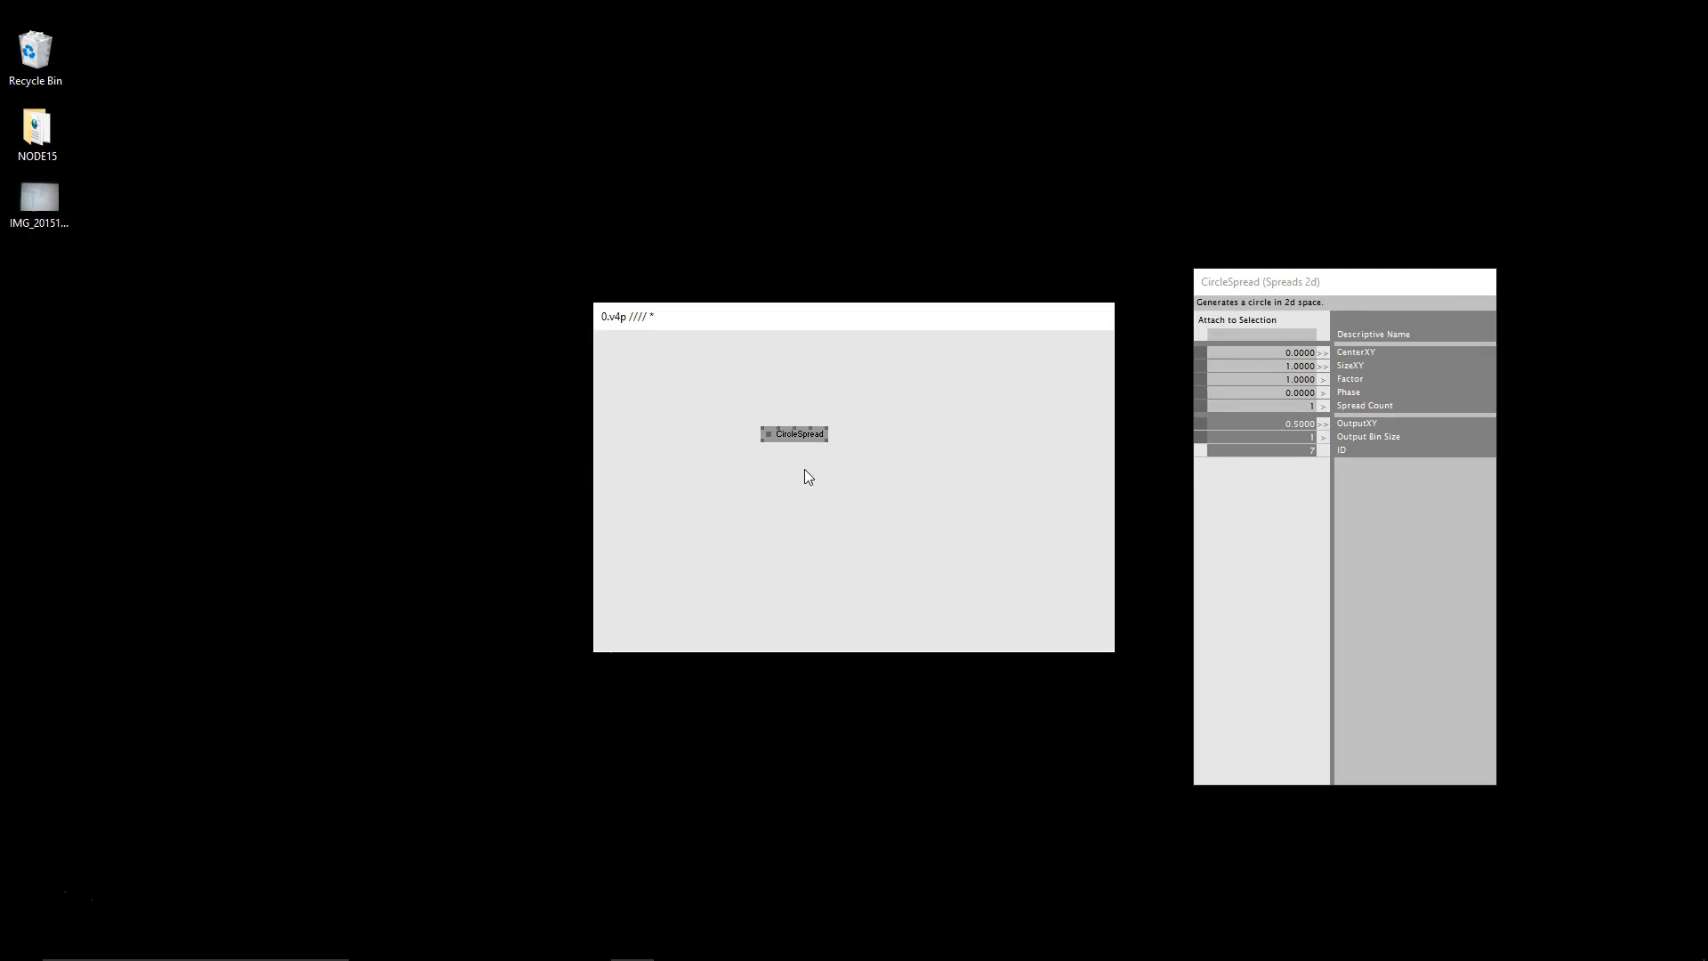
mouse_move(763, 447)
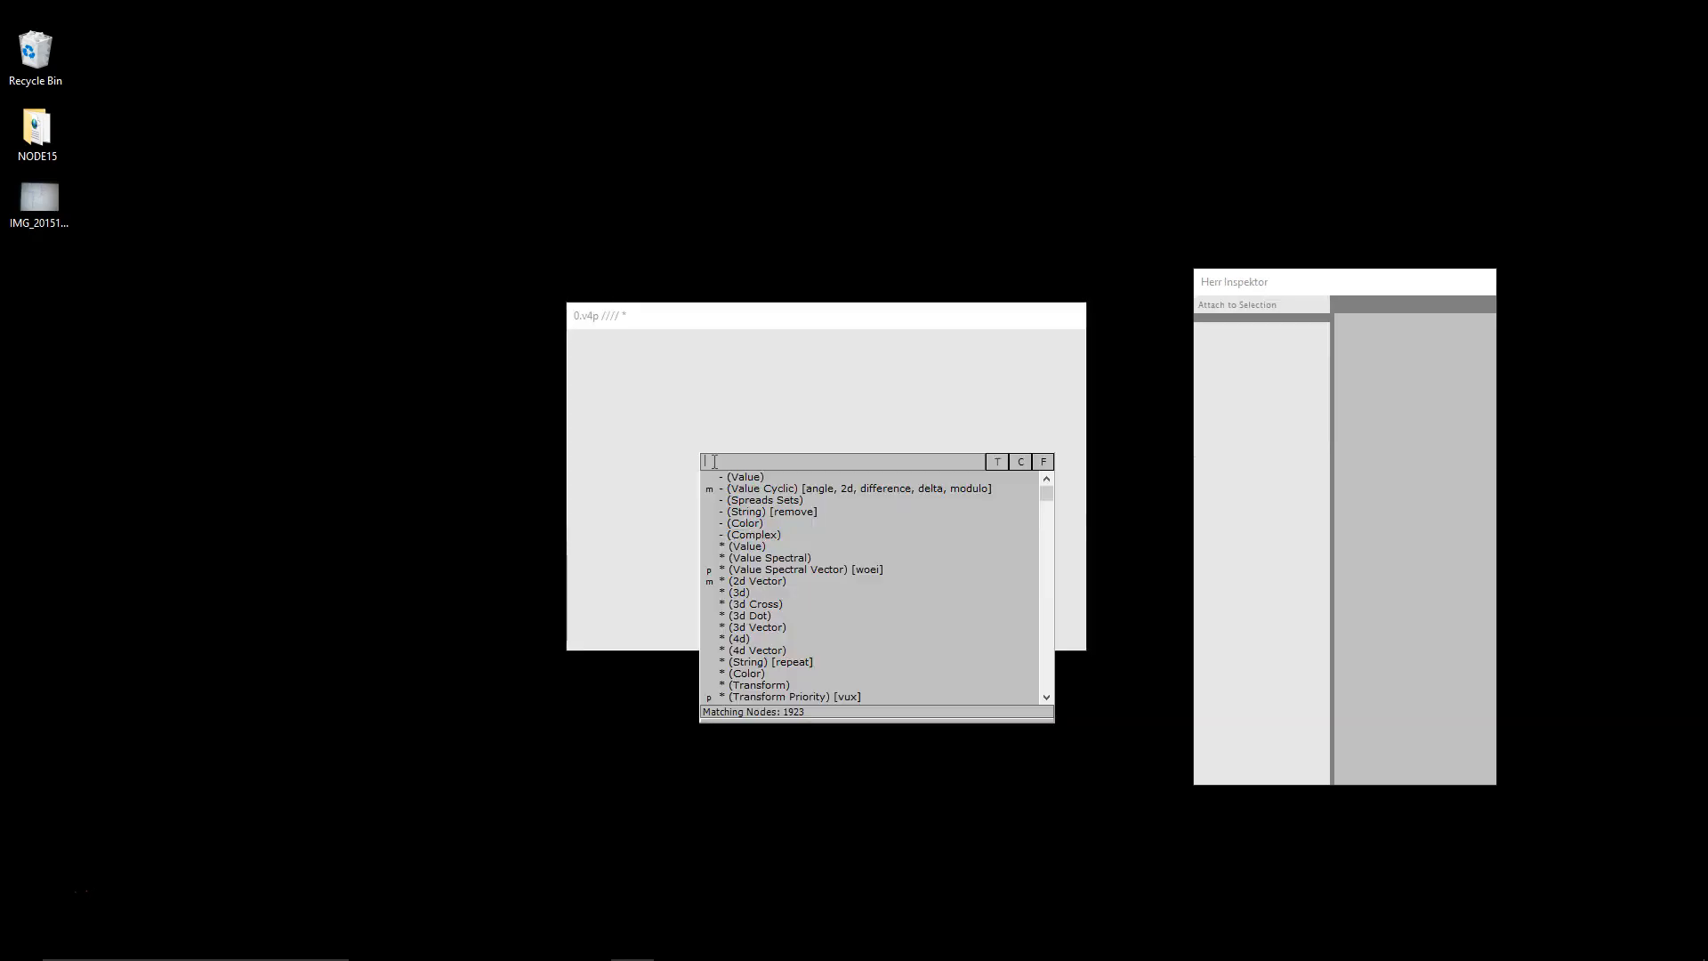
Search 'point', open the Point (DX9 2d) help patch and adjust a value.
type("point")
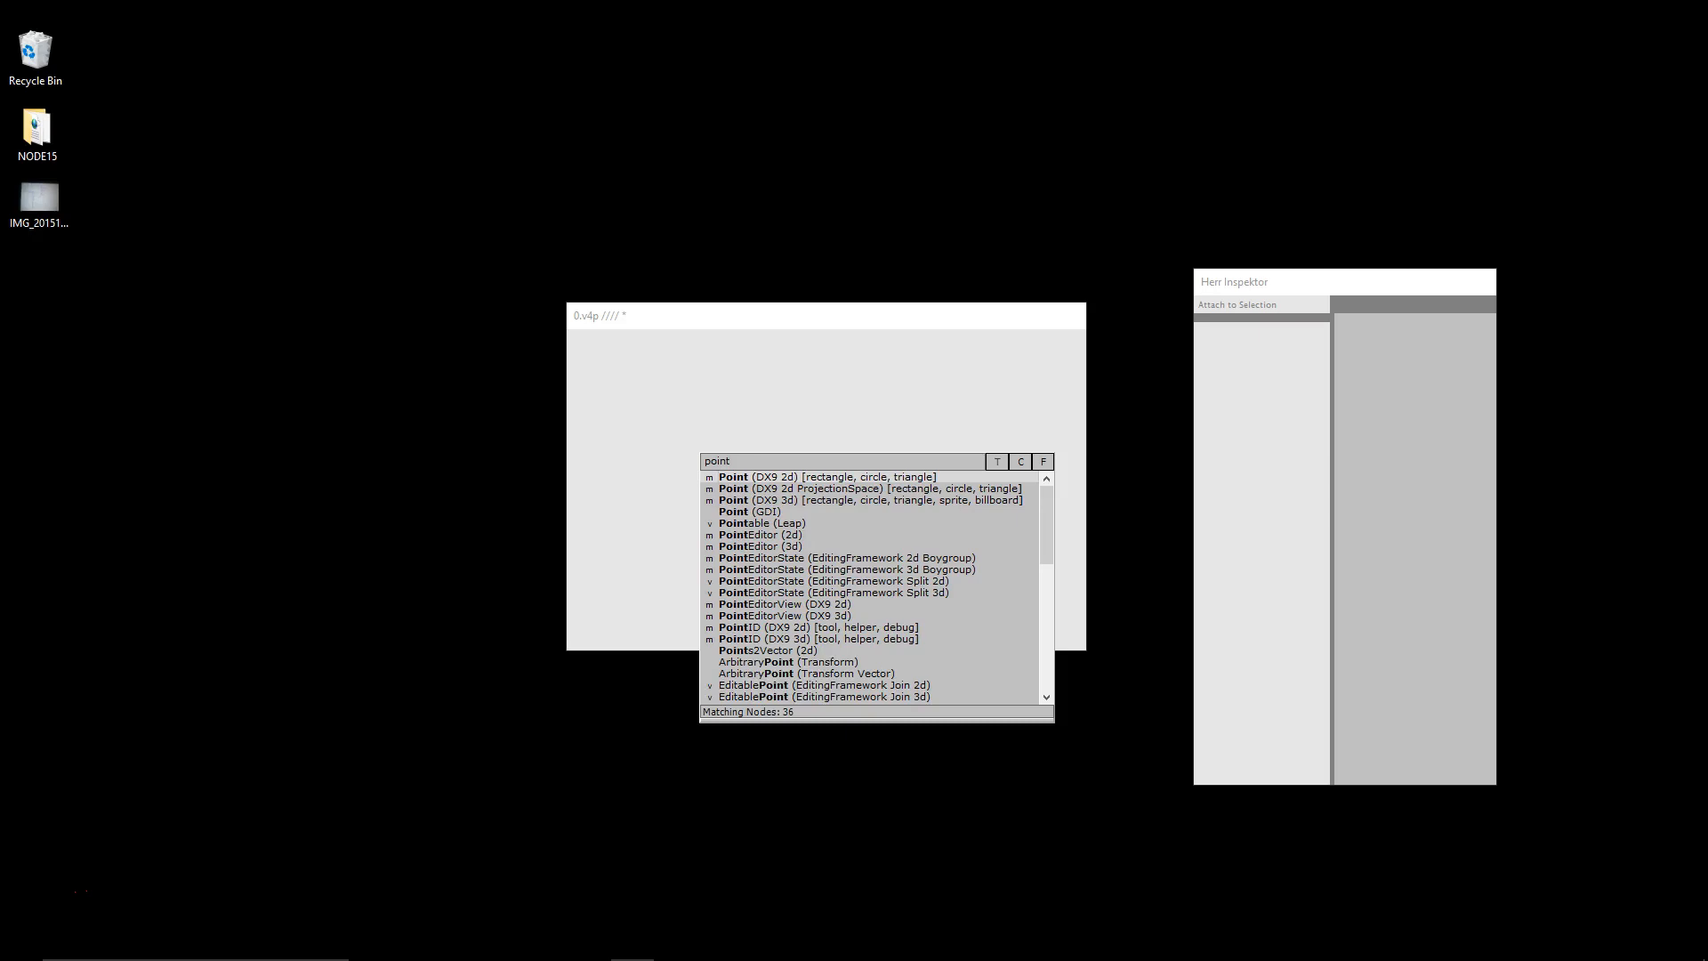
double_click(802, 477)
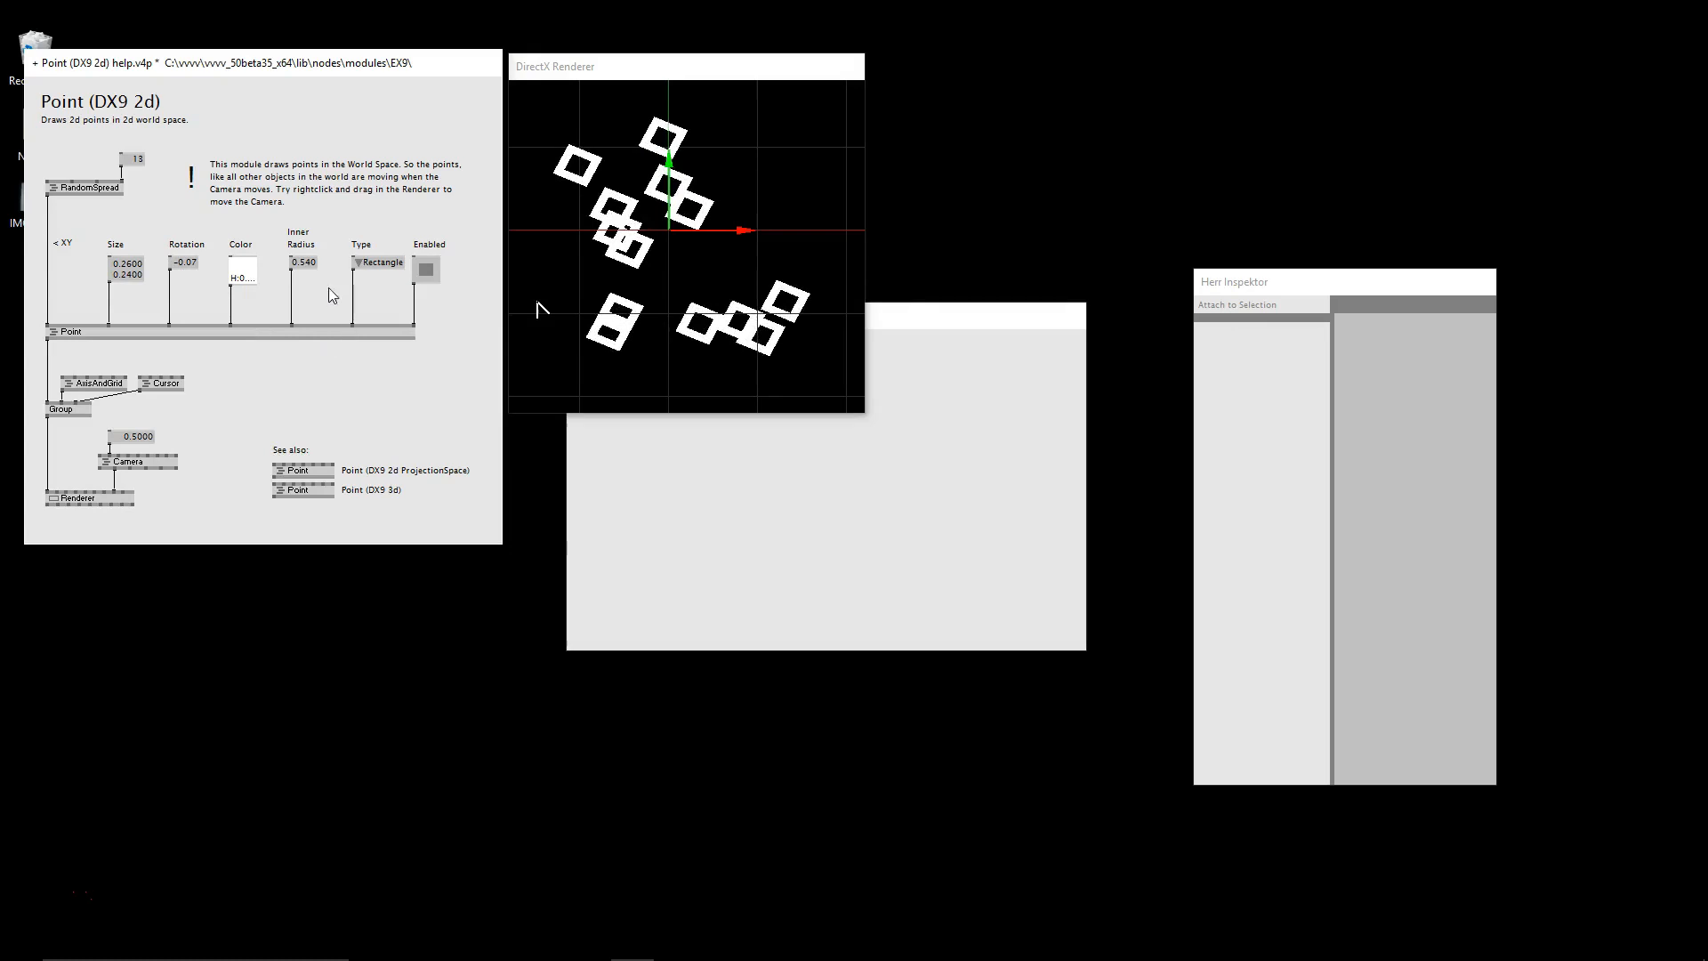
left_click_drag(302, 262, 303, 240)
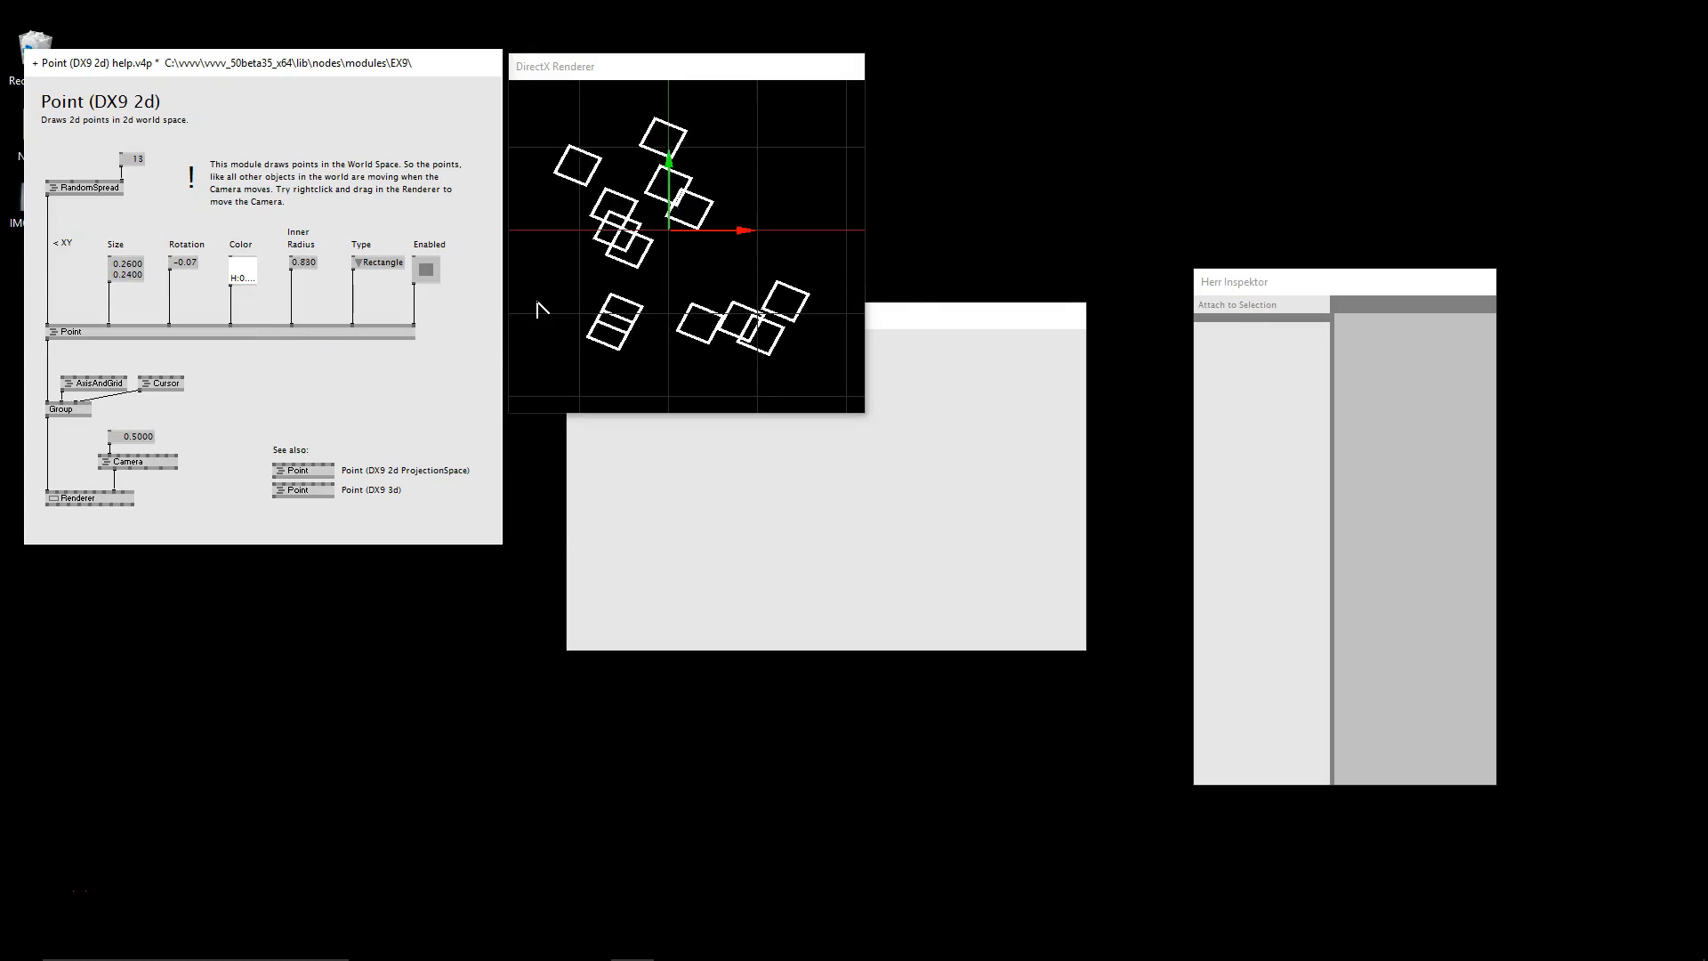
Cycle the point shape through triangle and circle, move the camera, then close without saving.
left_click(377, 263)
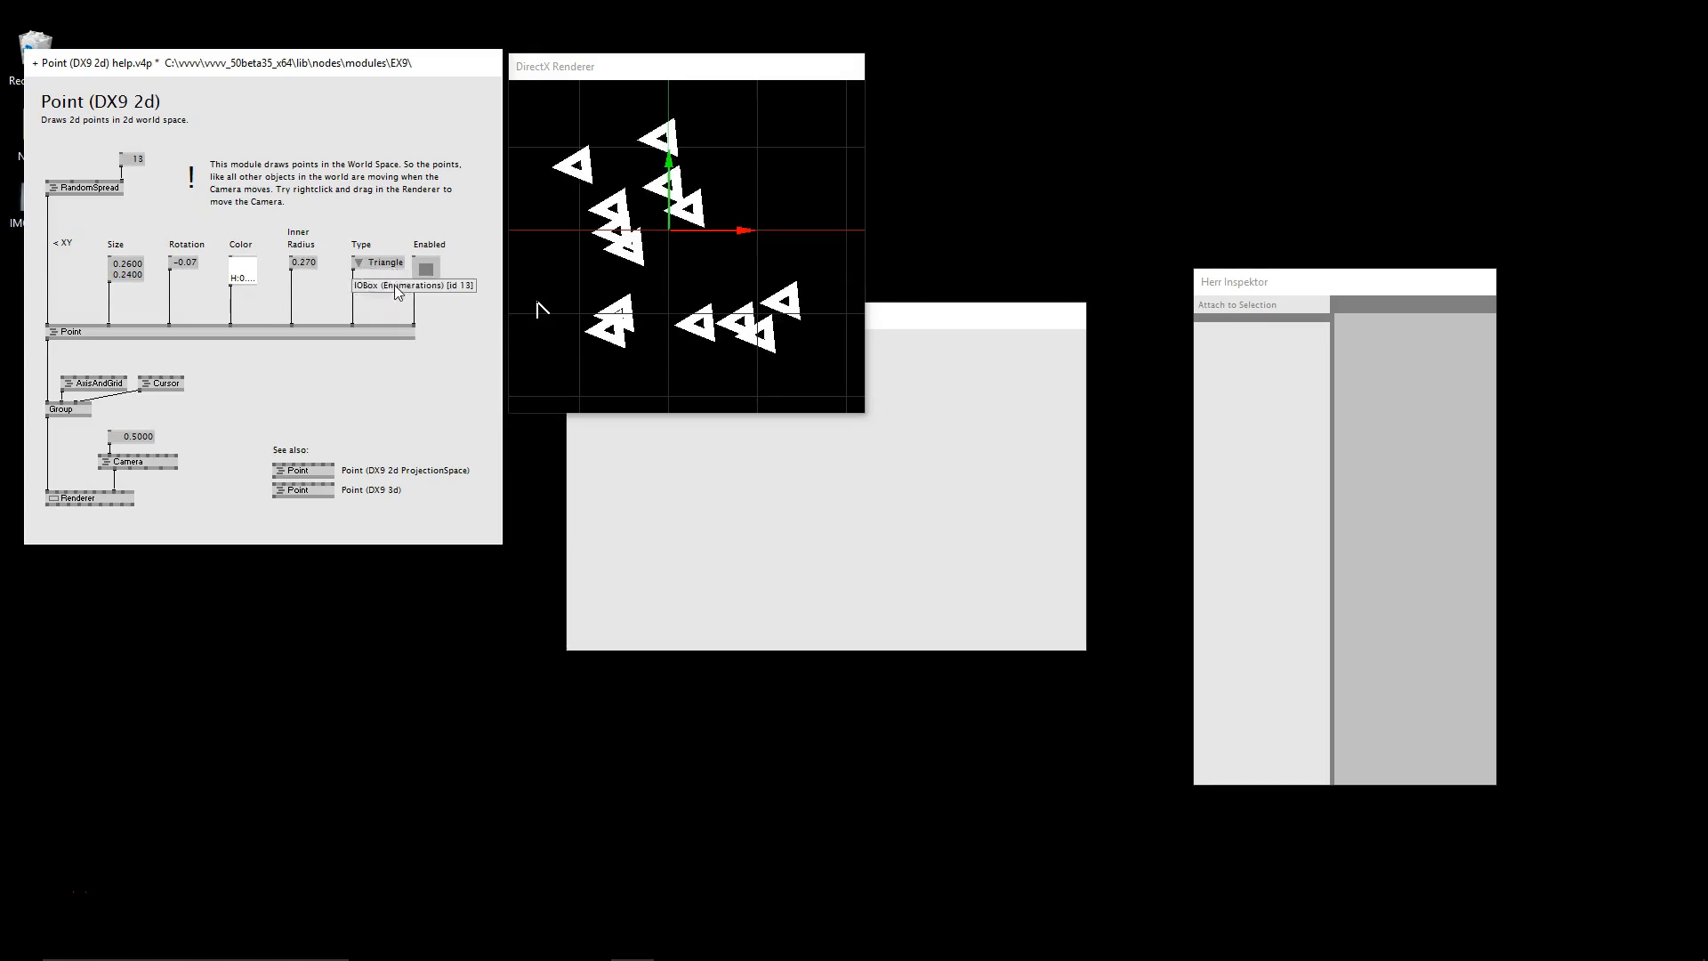
left_click(377, 261)
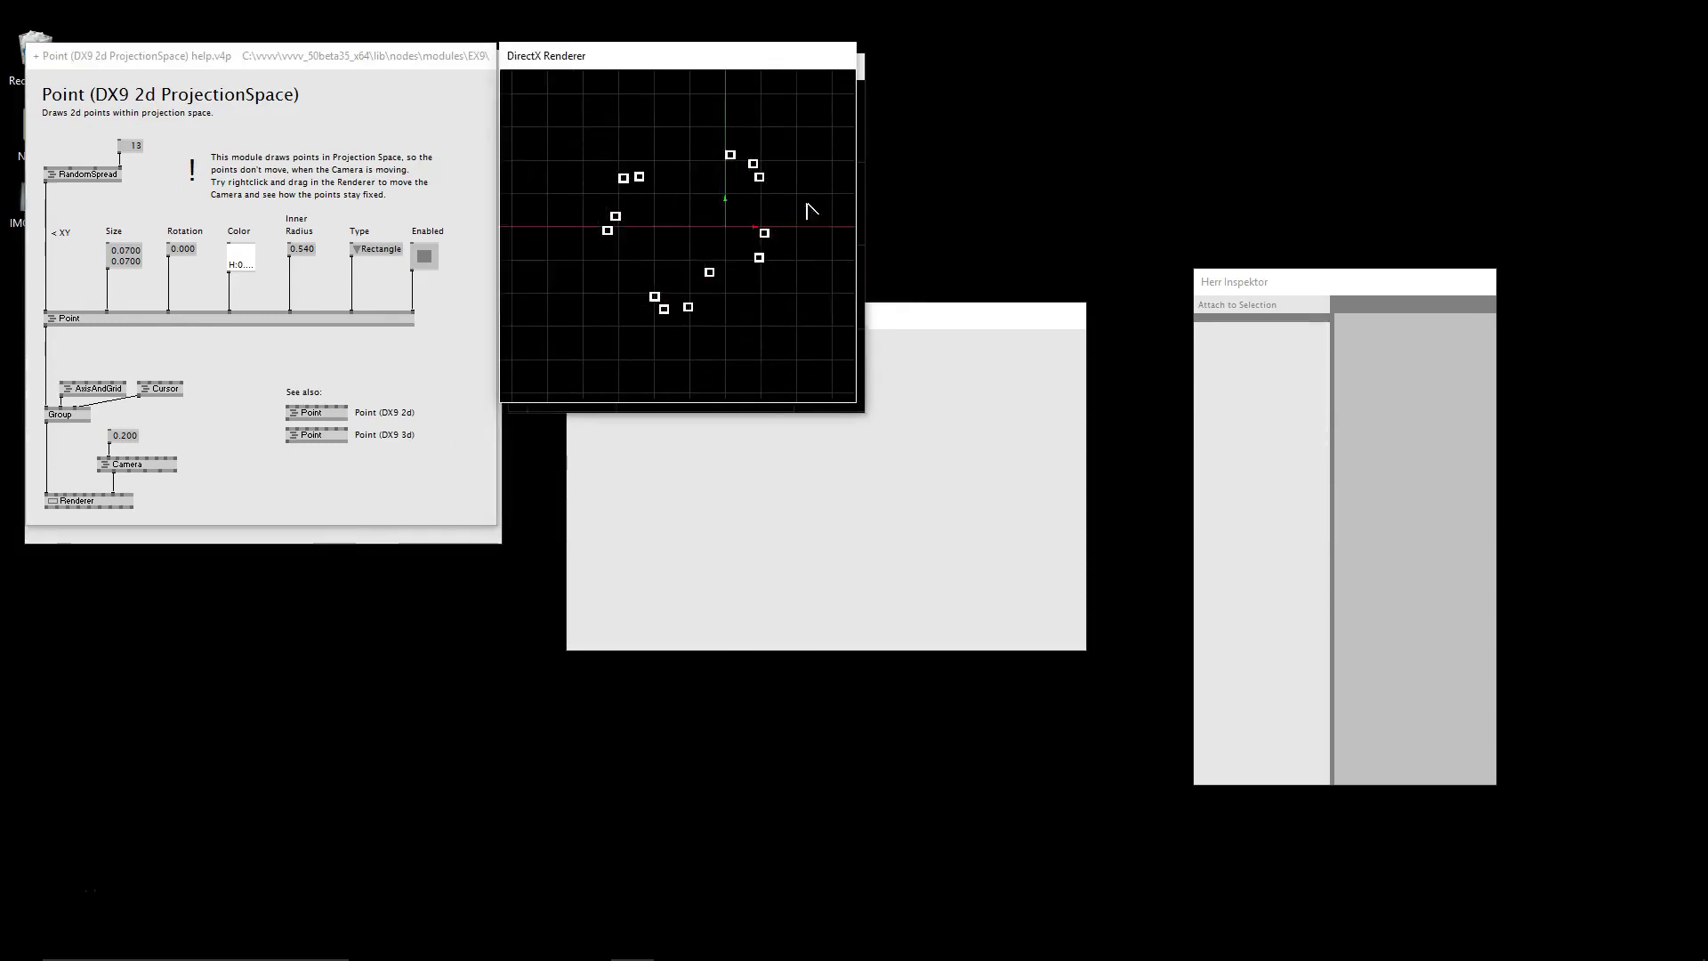
left_click_drag(806, 210, 724, 246)
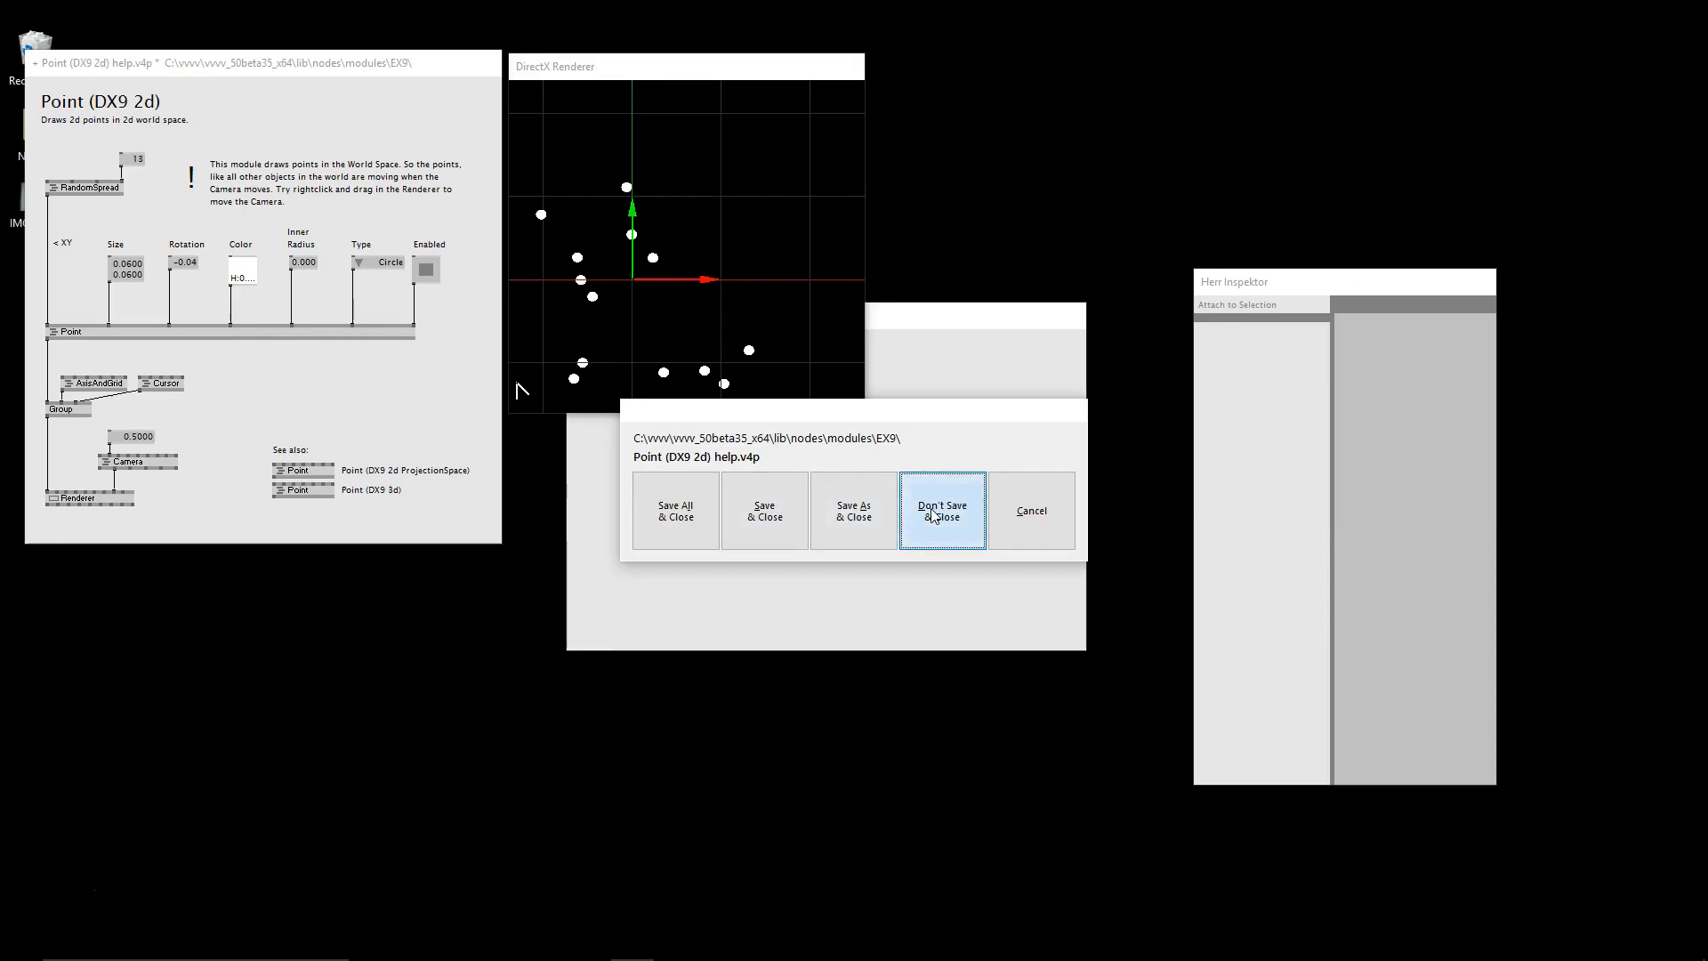
left_click(943, 510)
type("point")
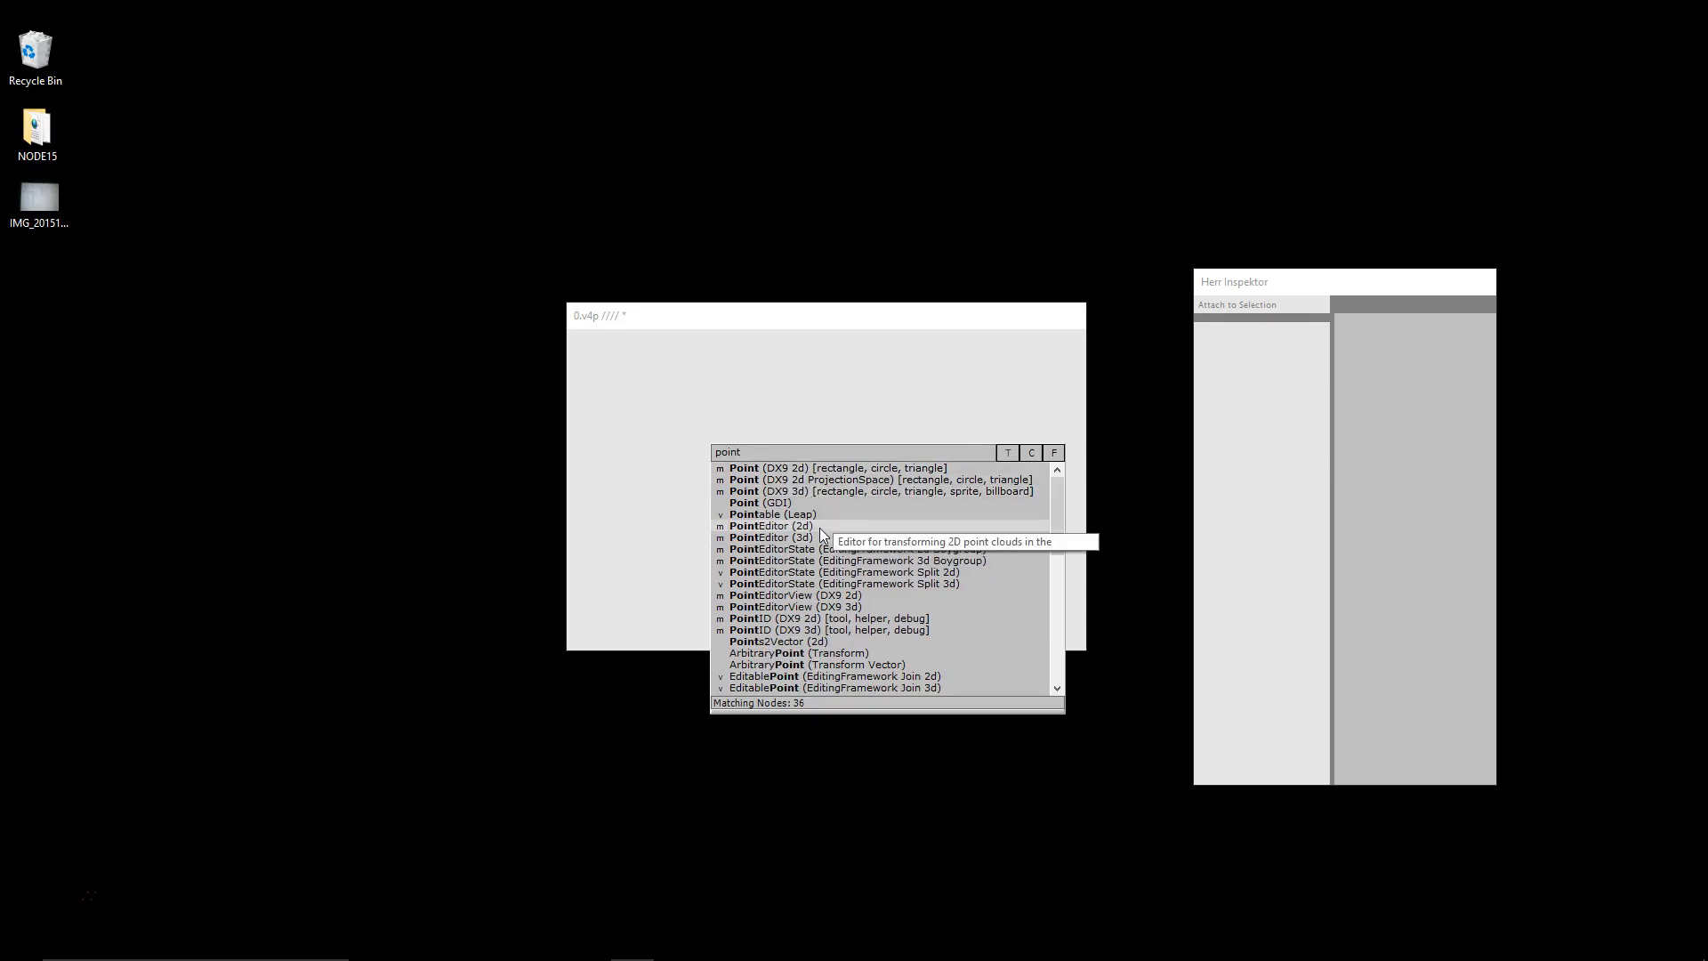
View the PointID (DX9 2d) help patch drawing numbered vertex IDs beside random points.
double_click(769, 619)
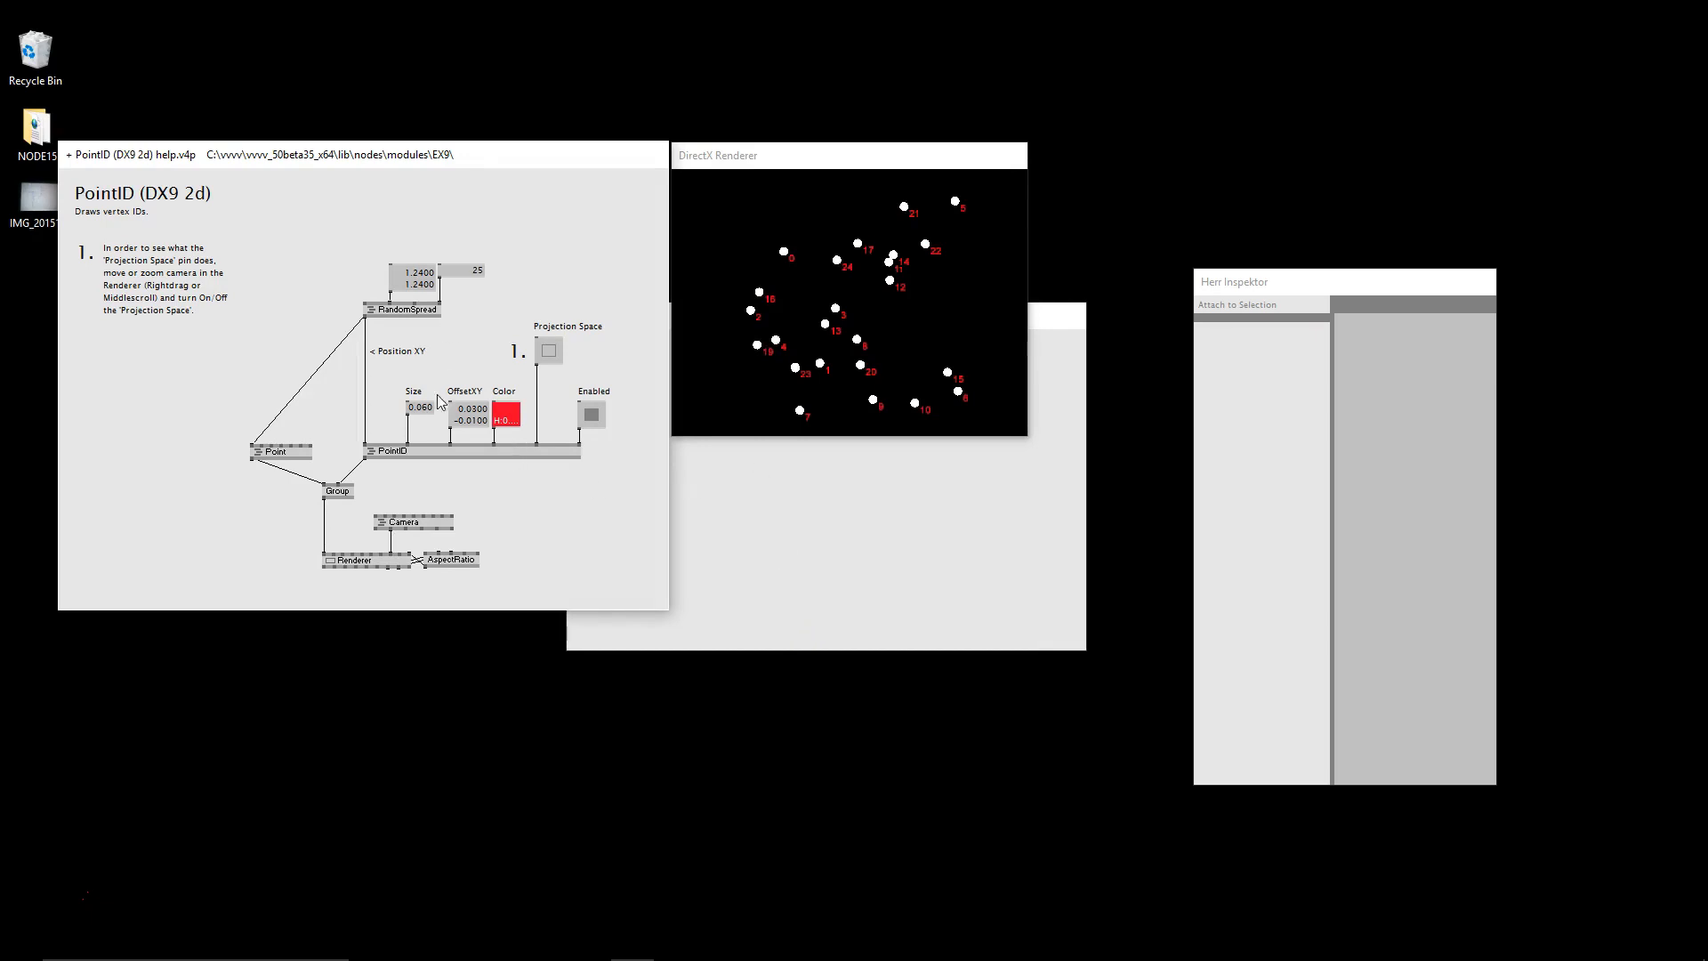
mouse_move(317, 461)
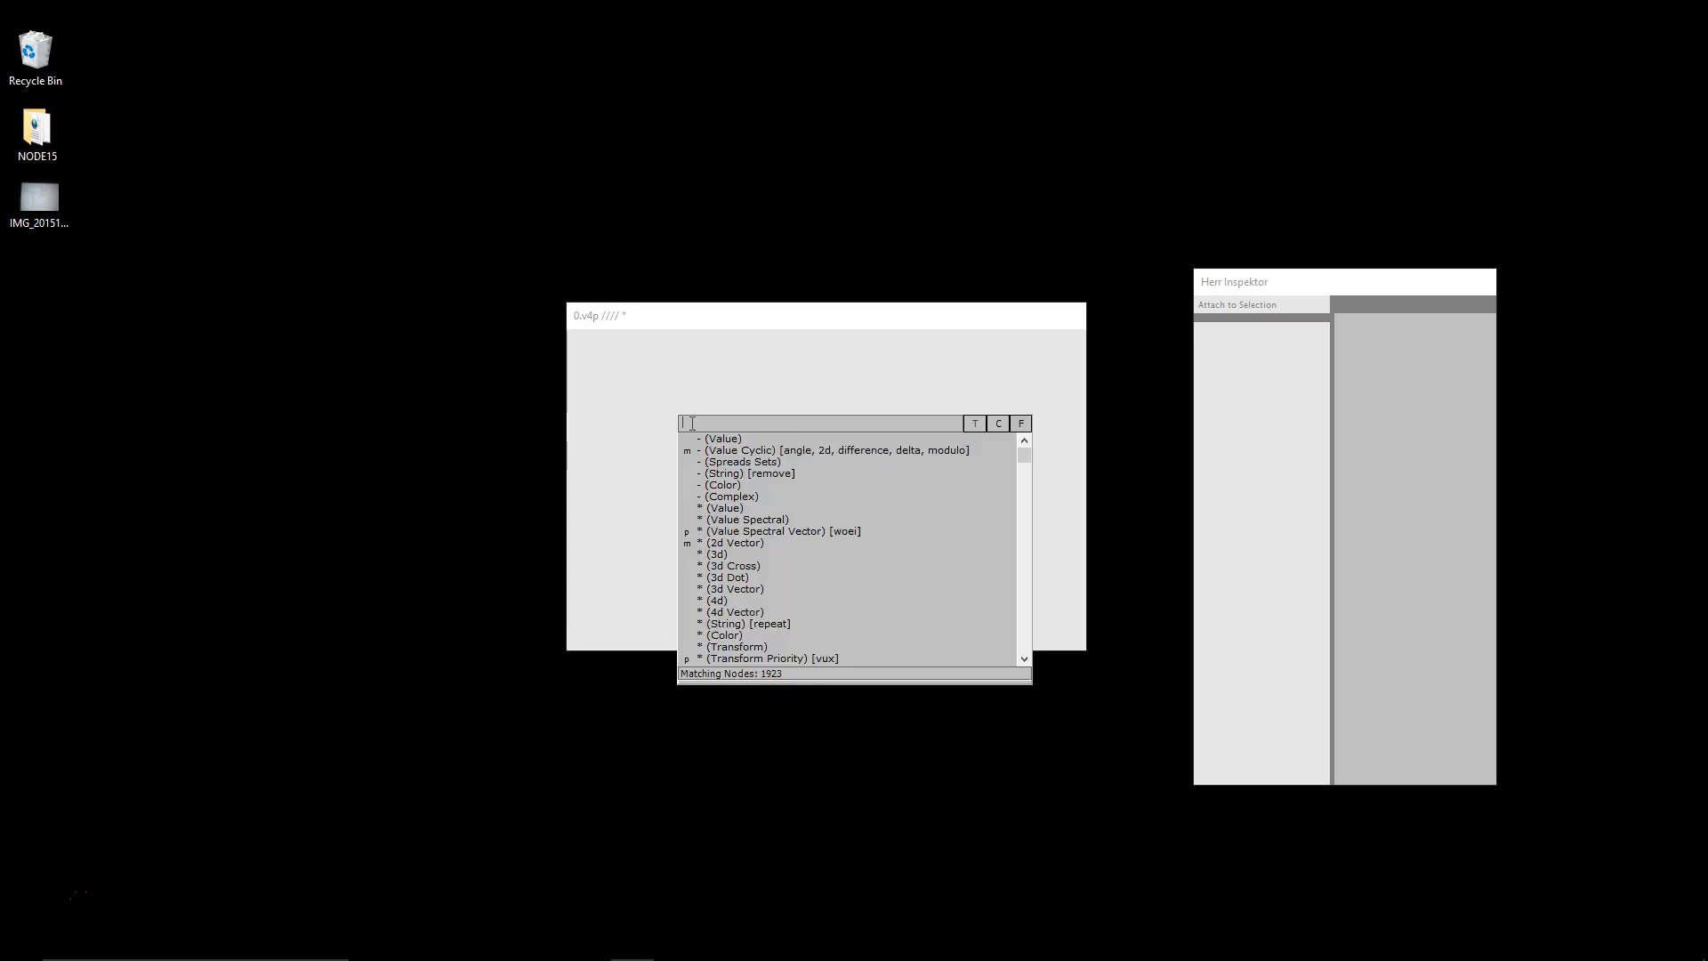
Search 'spout' to list the Spout texture sender, receiver and system nodes.
type("spout")
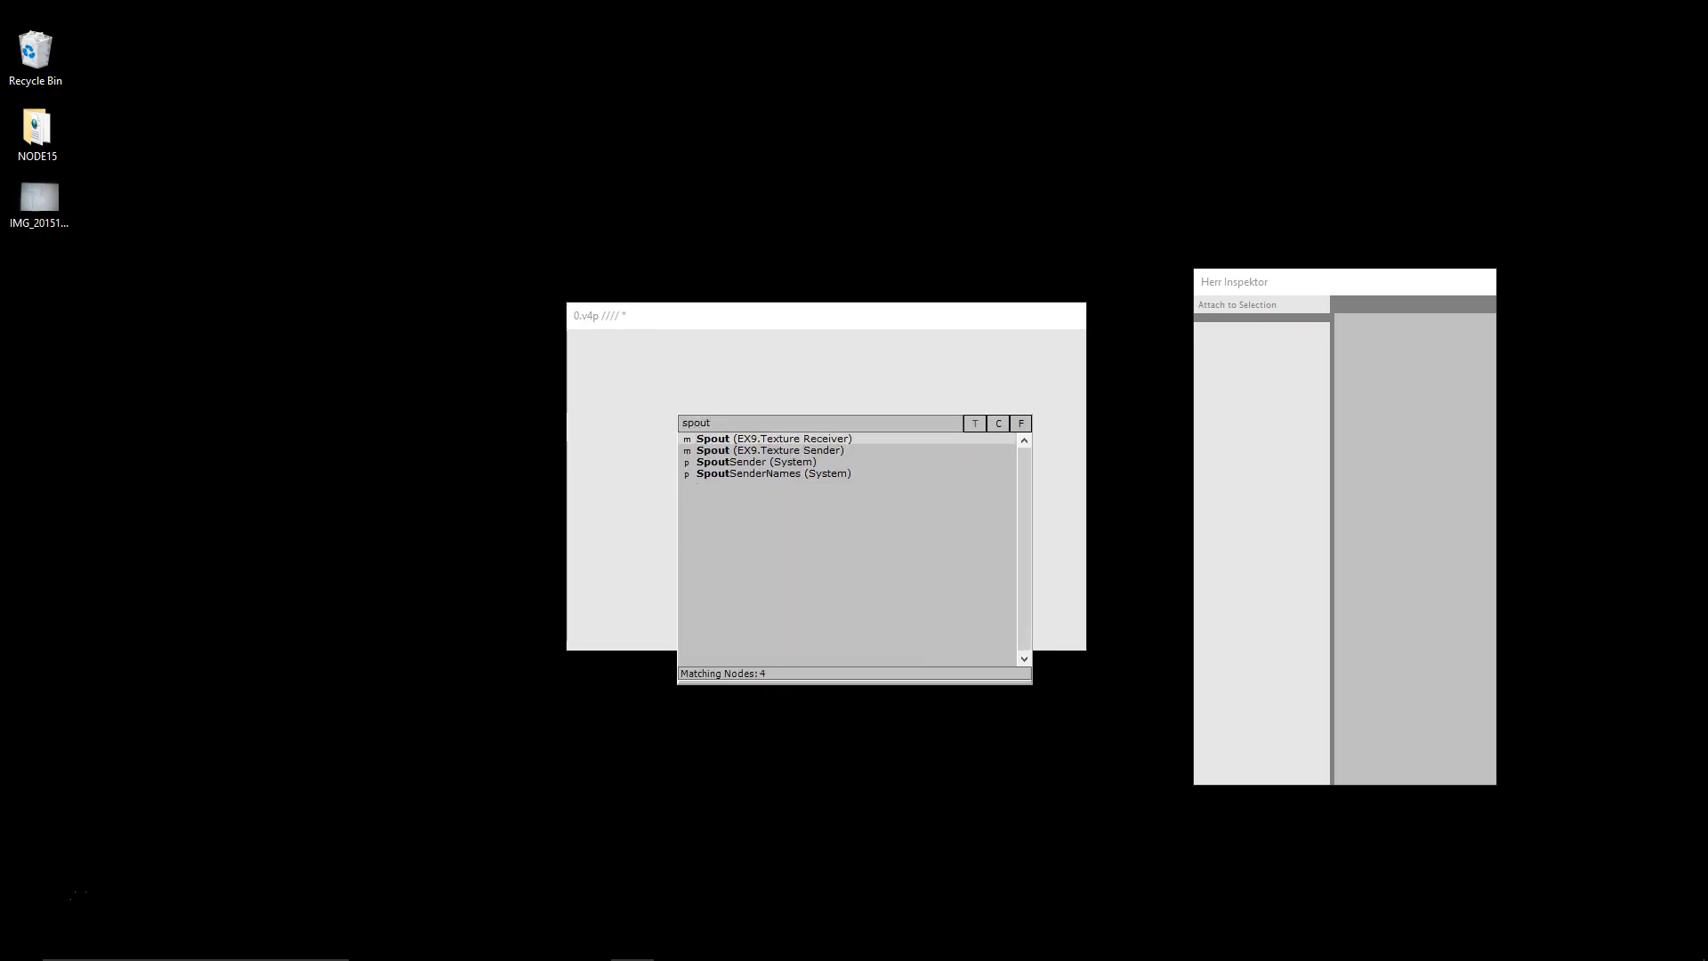
mouse_move(761, 450)
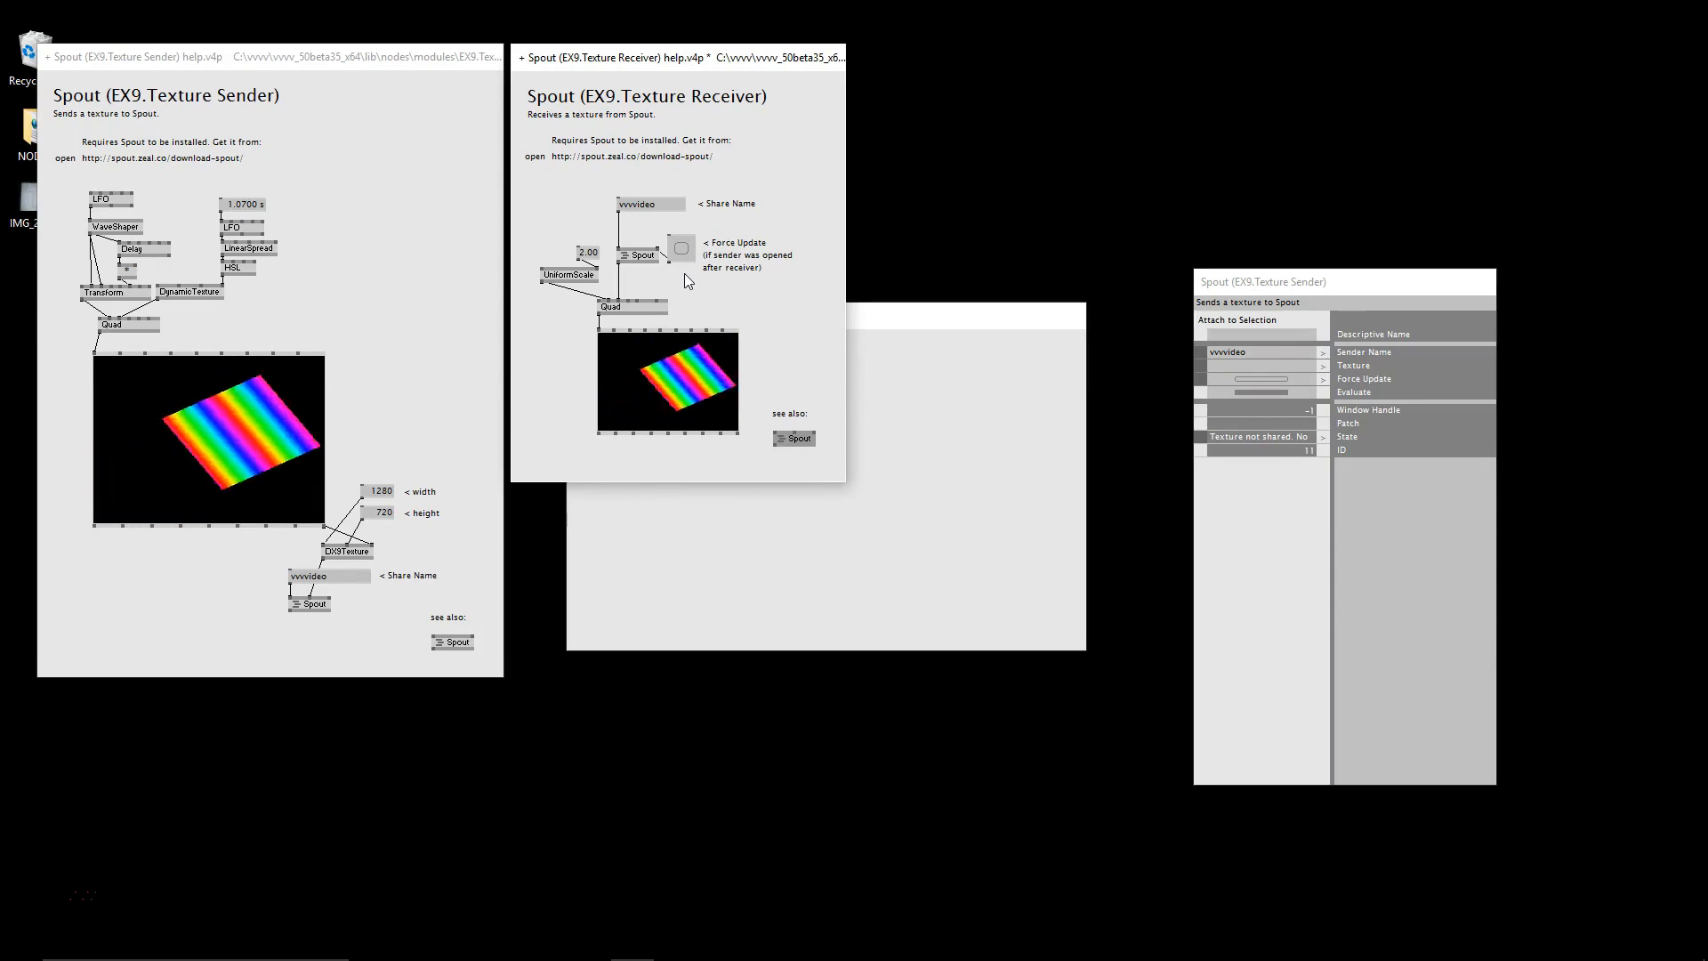
mouse_move(437, 313)
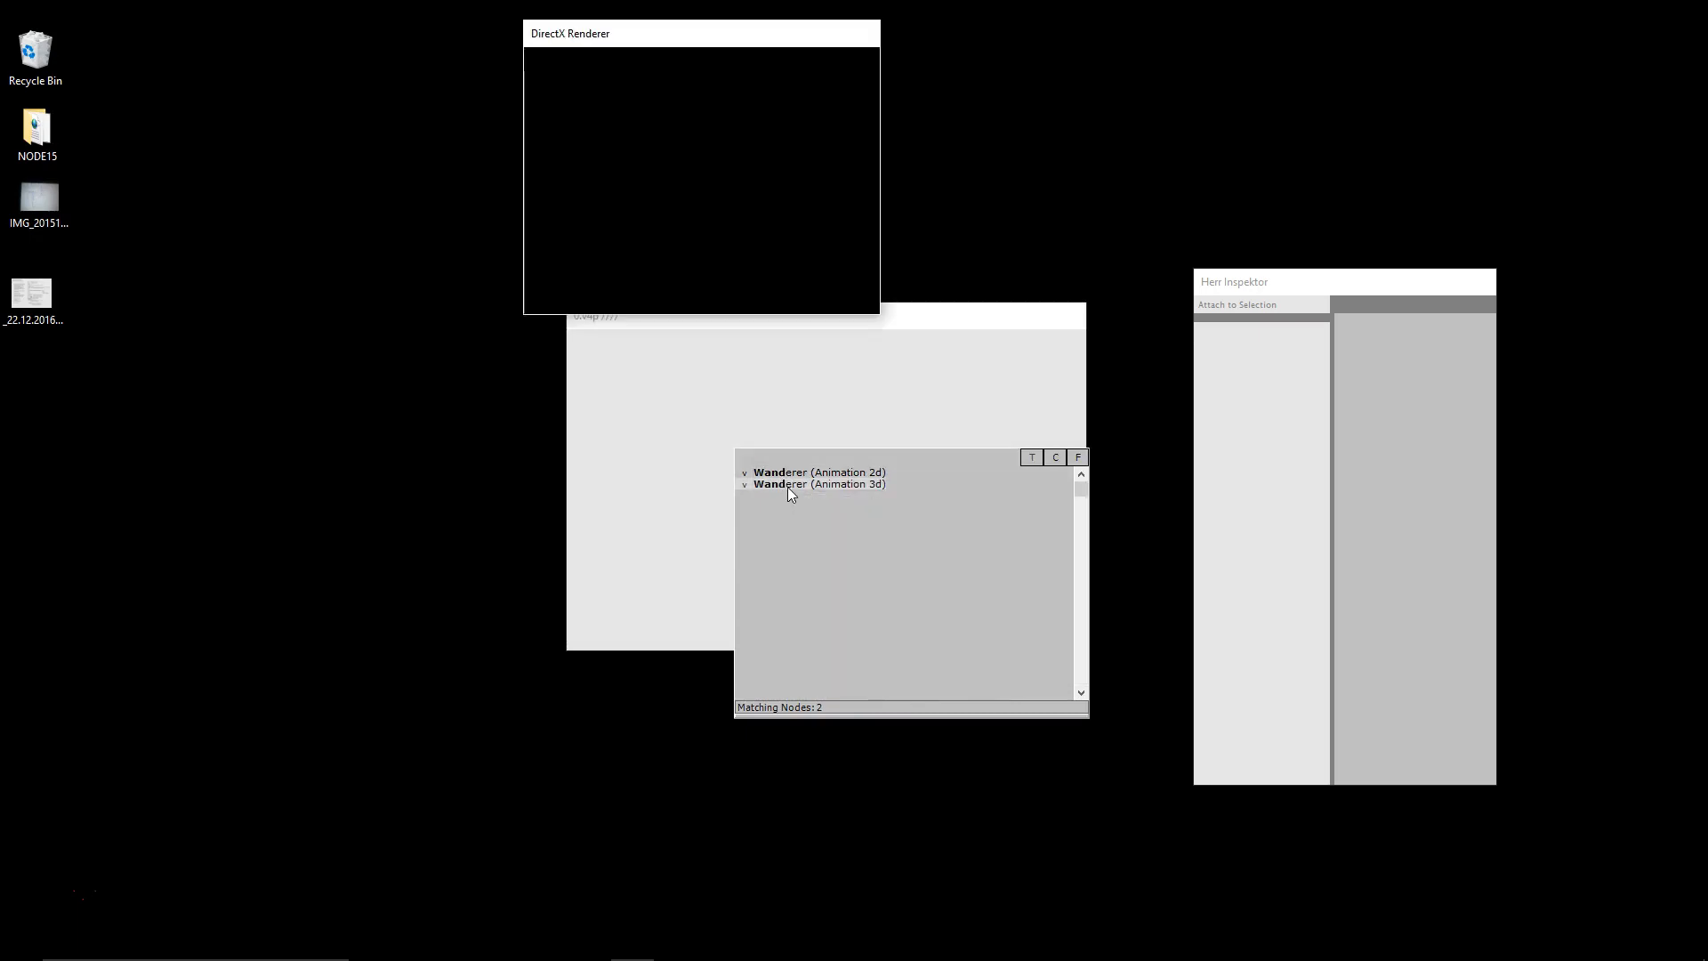
View the Wanderer (Animation 3d) help patch and add a Recorder node to capture its trails.
double_click(818, 483)
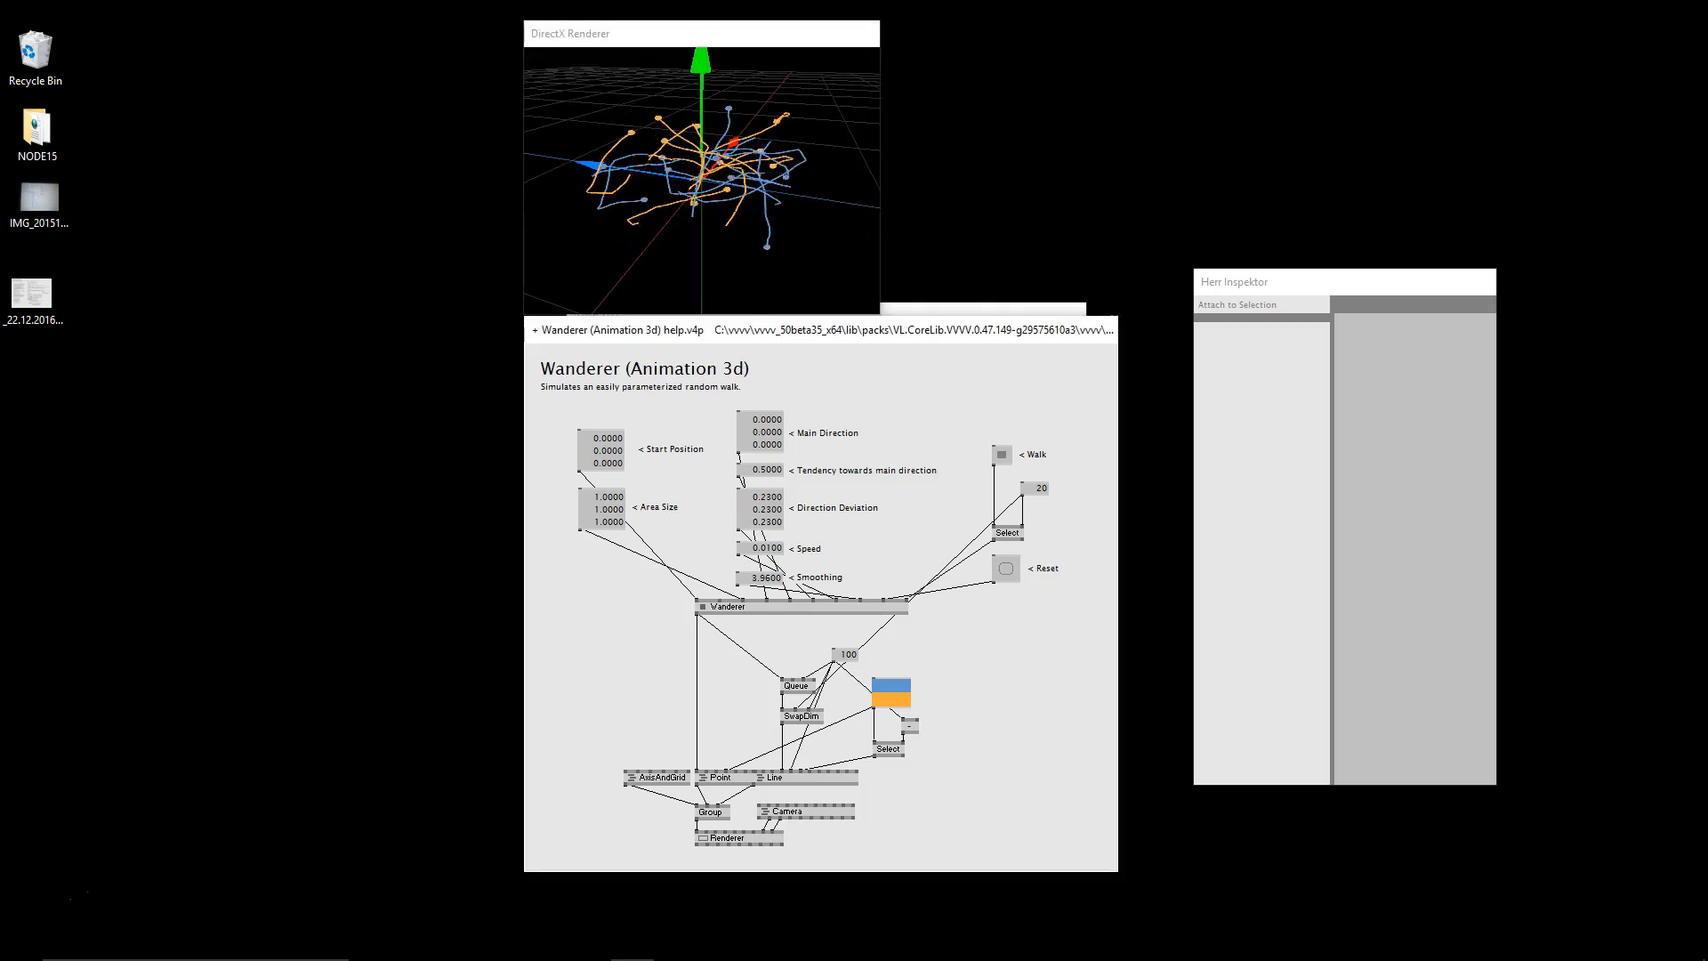
type("re")
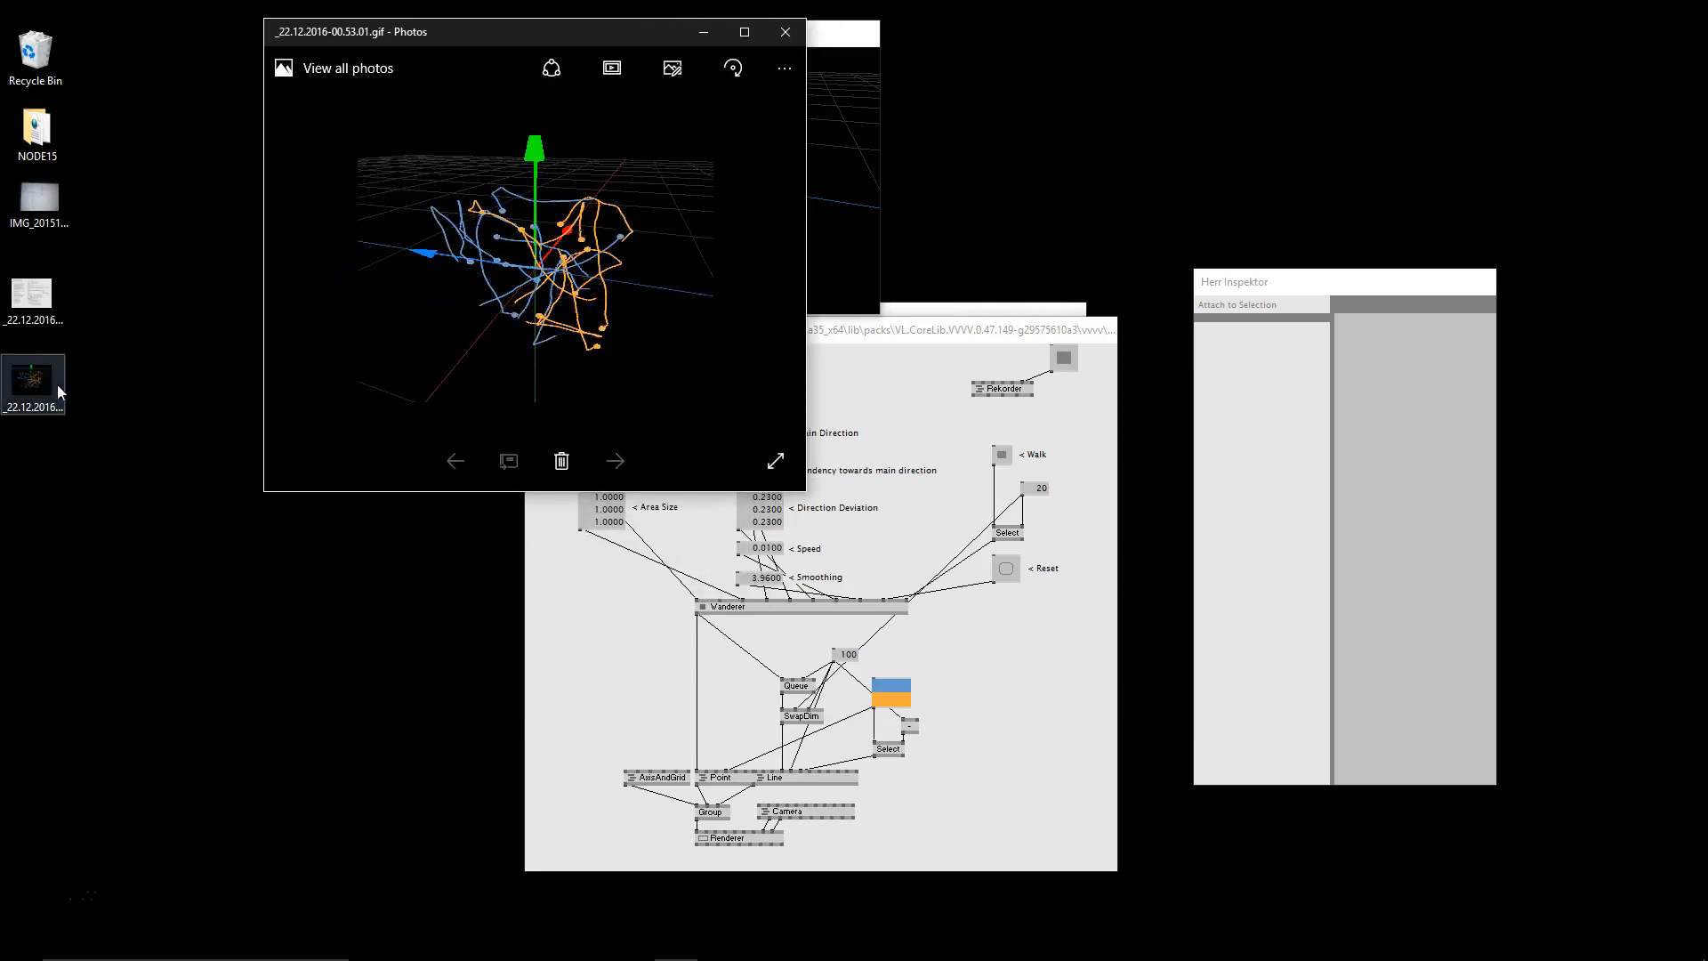
View the recorded random-walk GIF in Photos and close it.
left_click(782, 32)
type("tuio")
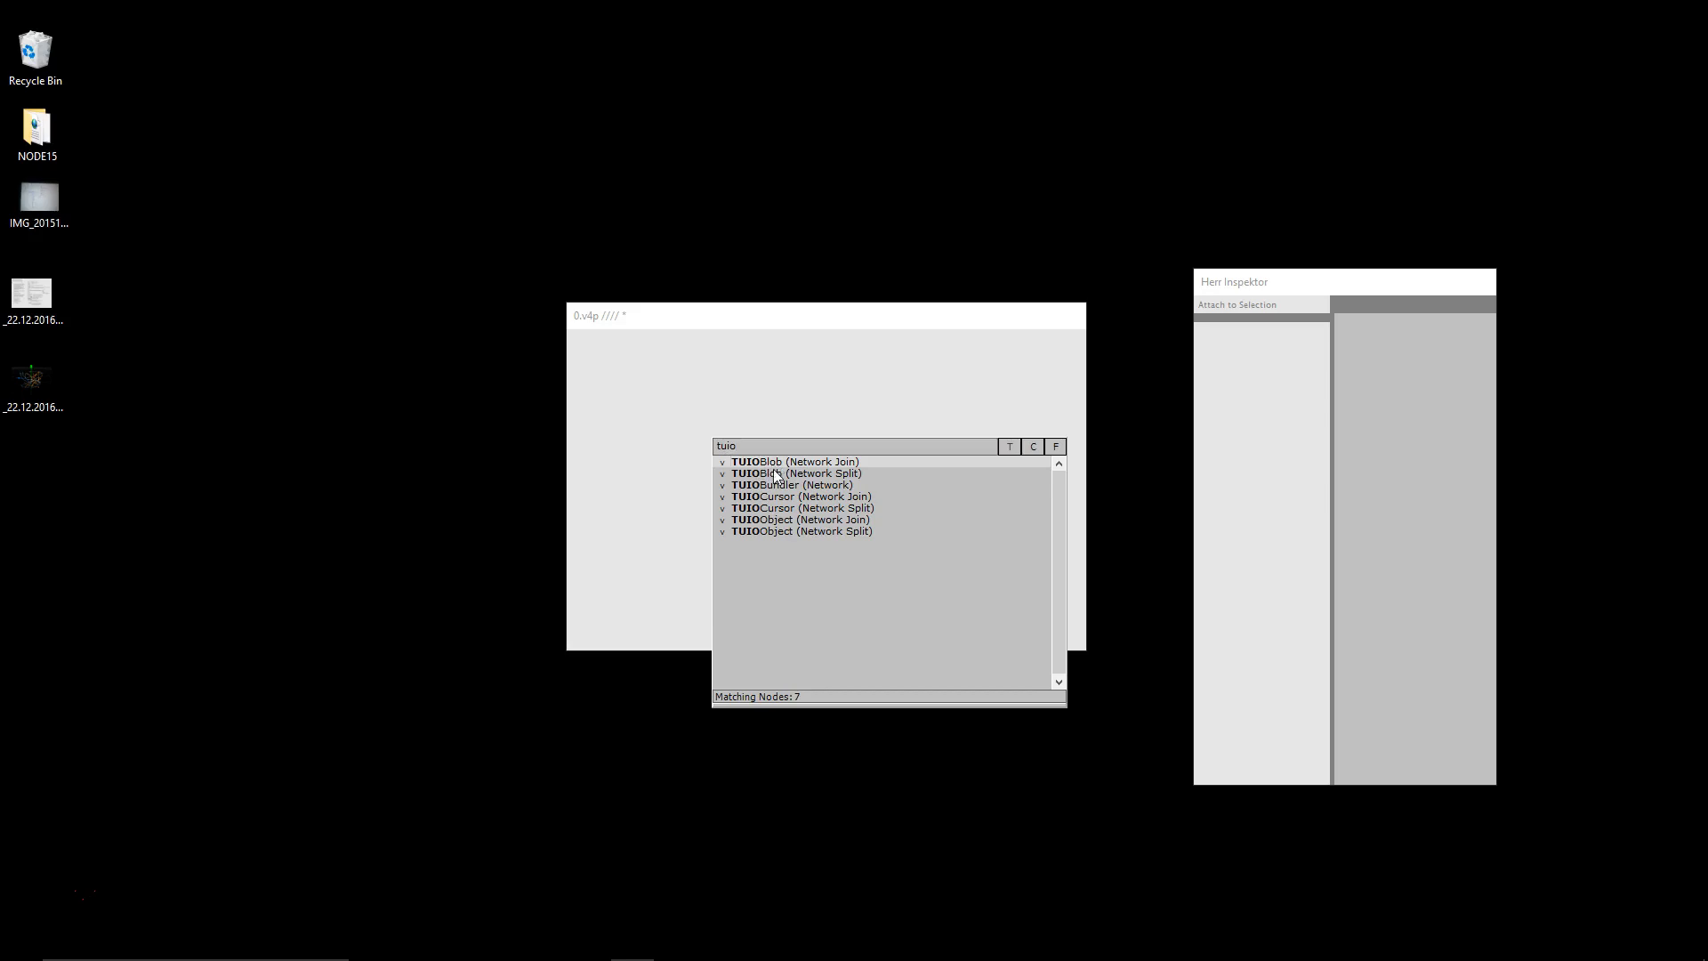
mouse_move(793, 519)
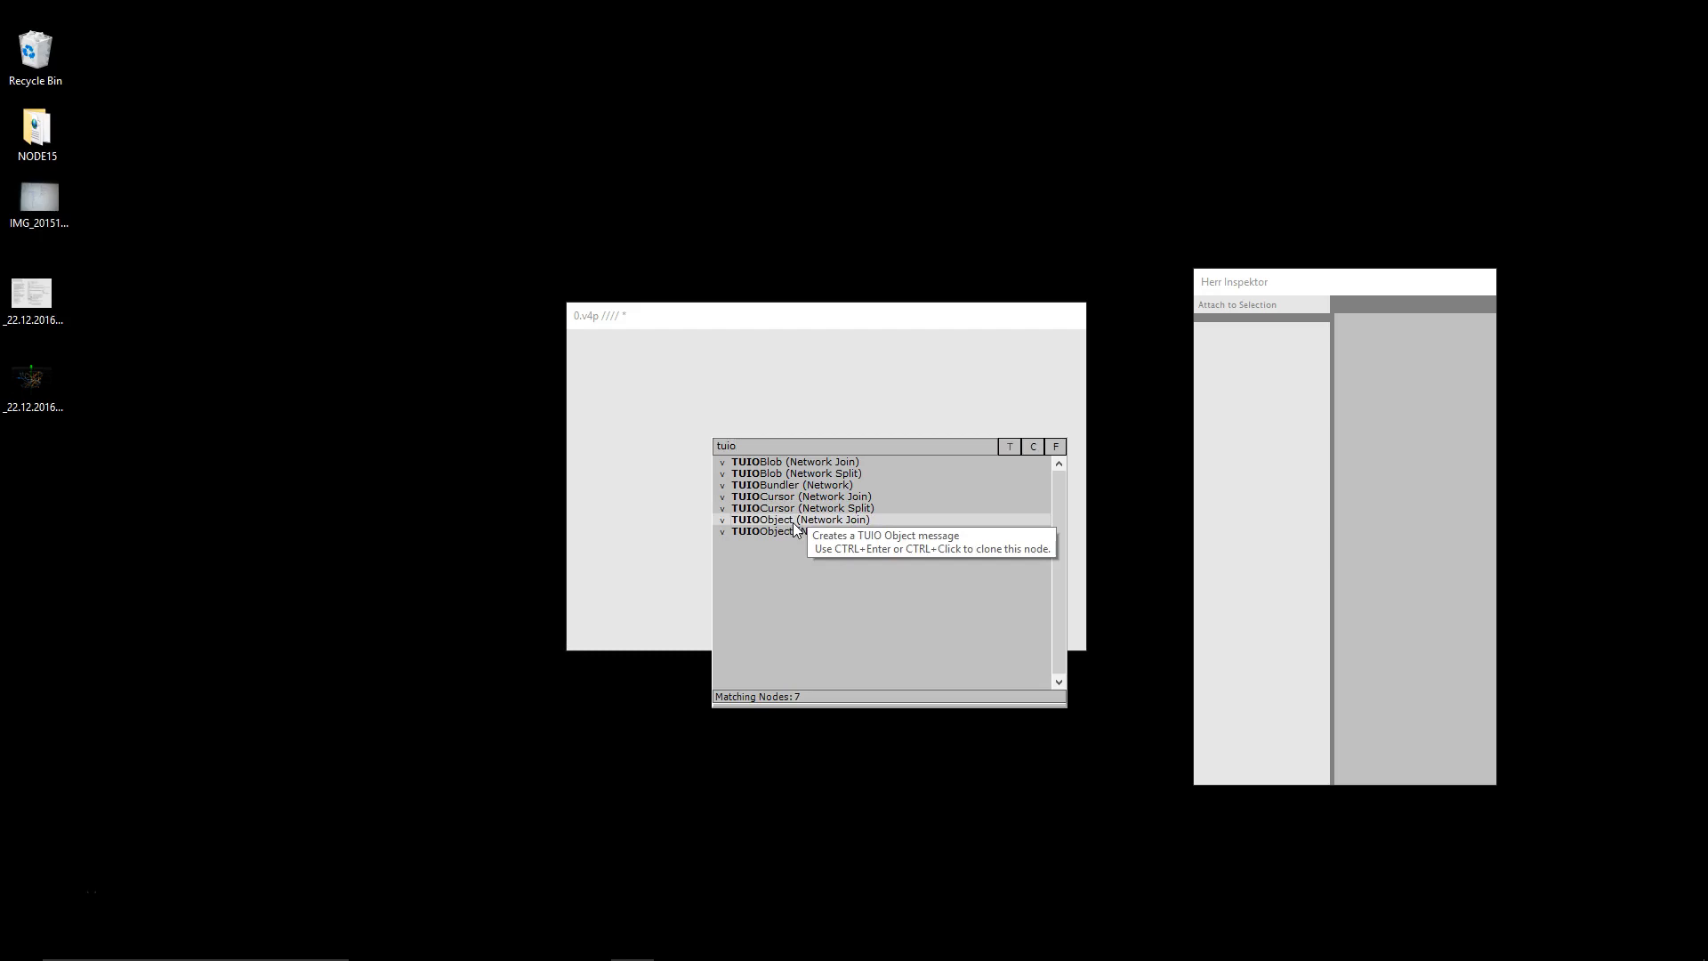
mouse_move(790, 534)
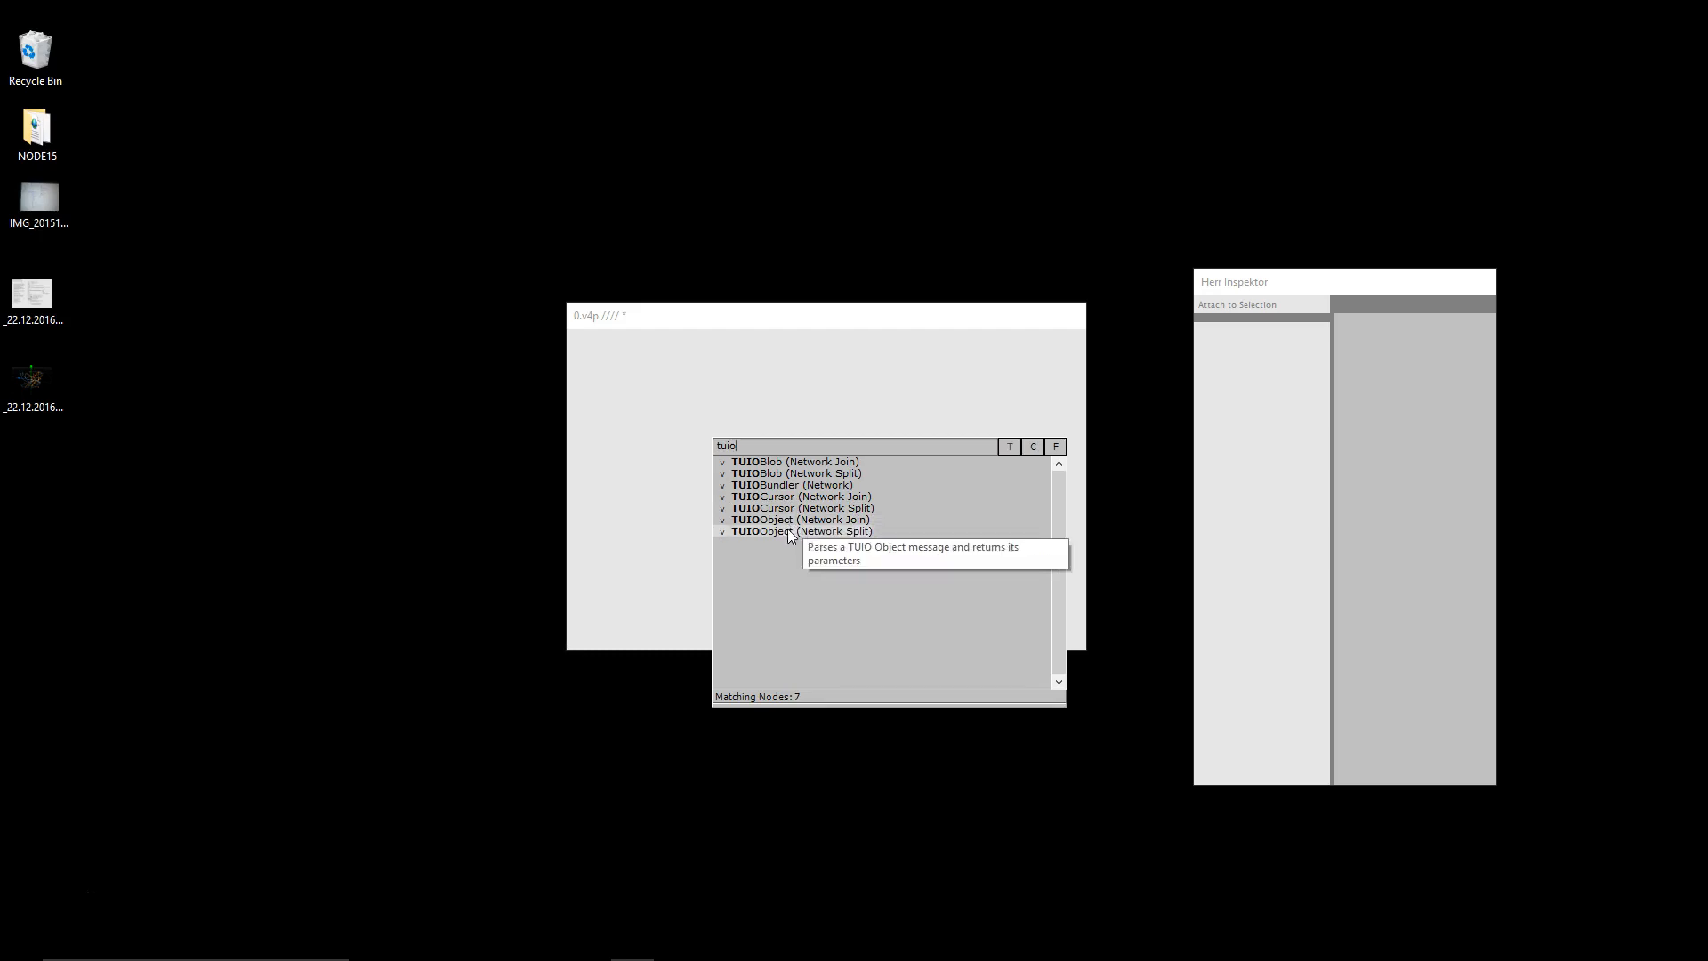
mouse_move(785, 484)
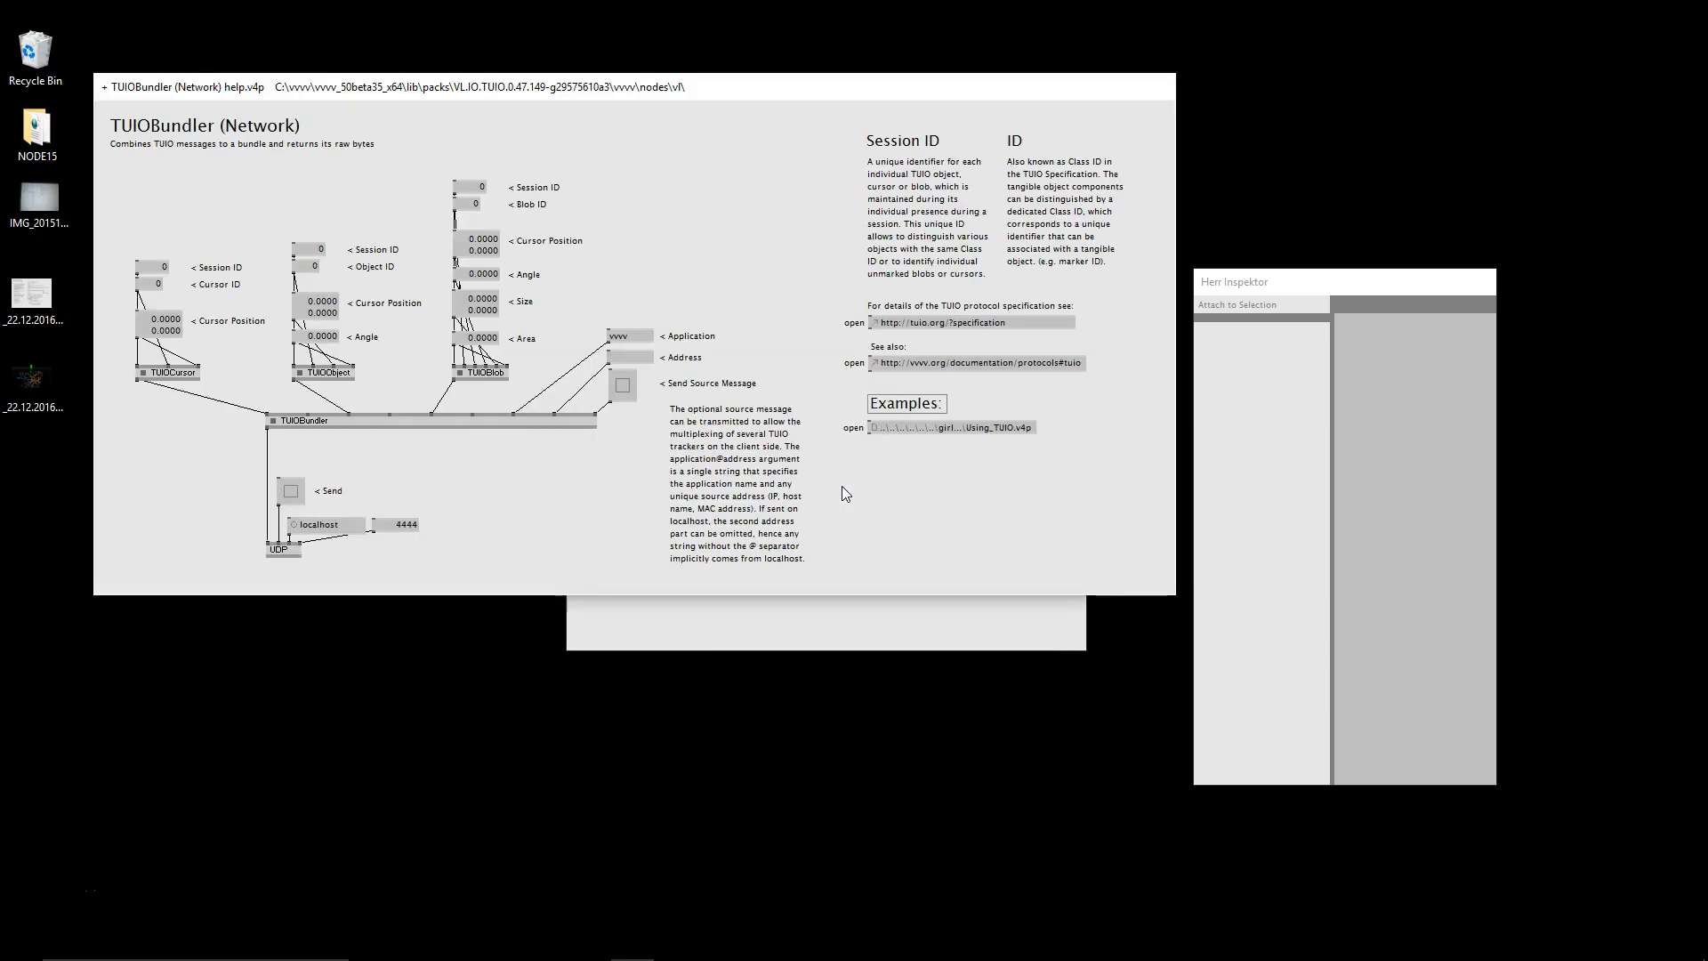
mouse_move(500, 482)
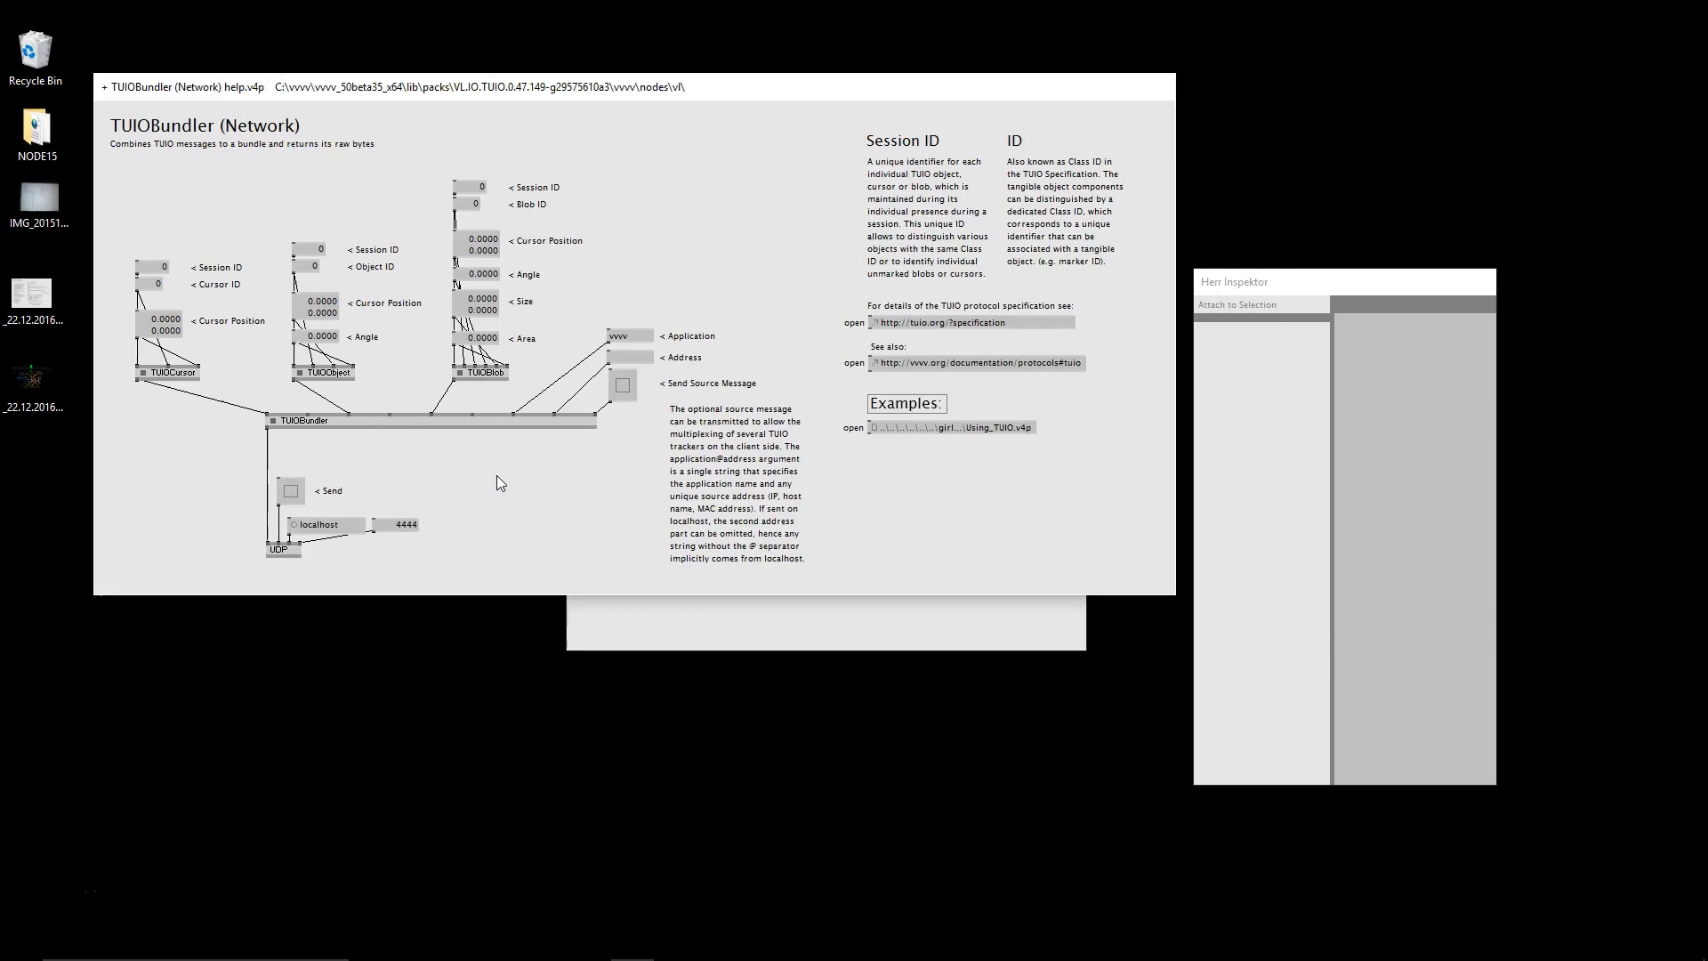
mouse_move(469, 483)
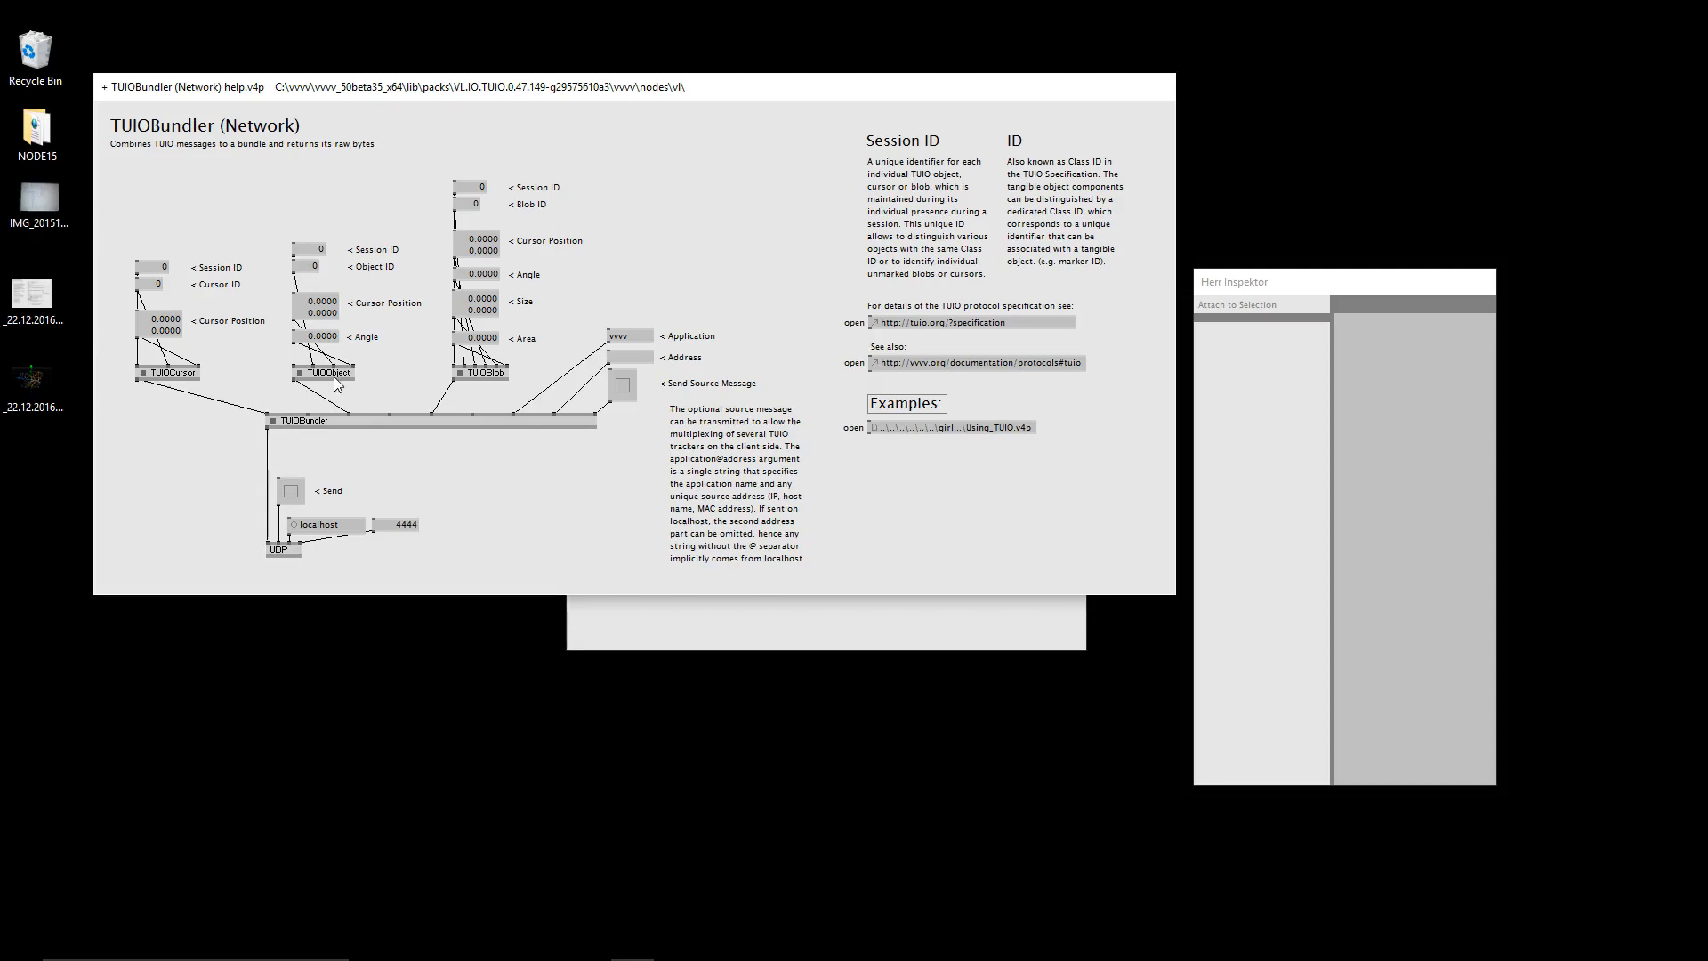
mouse_move(359, 498)
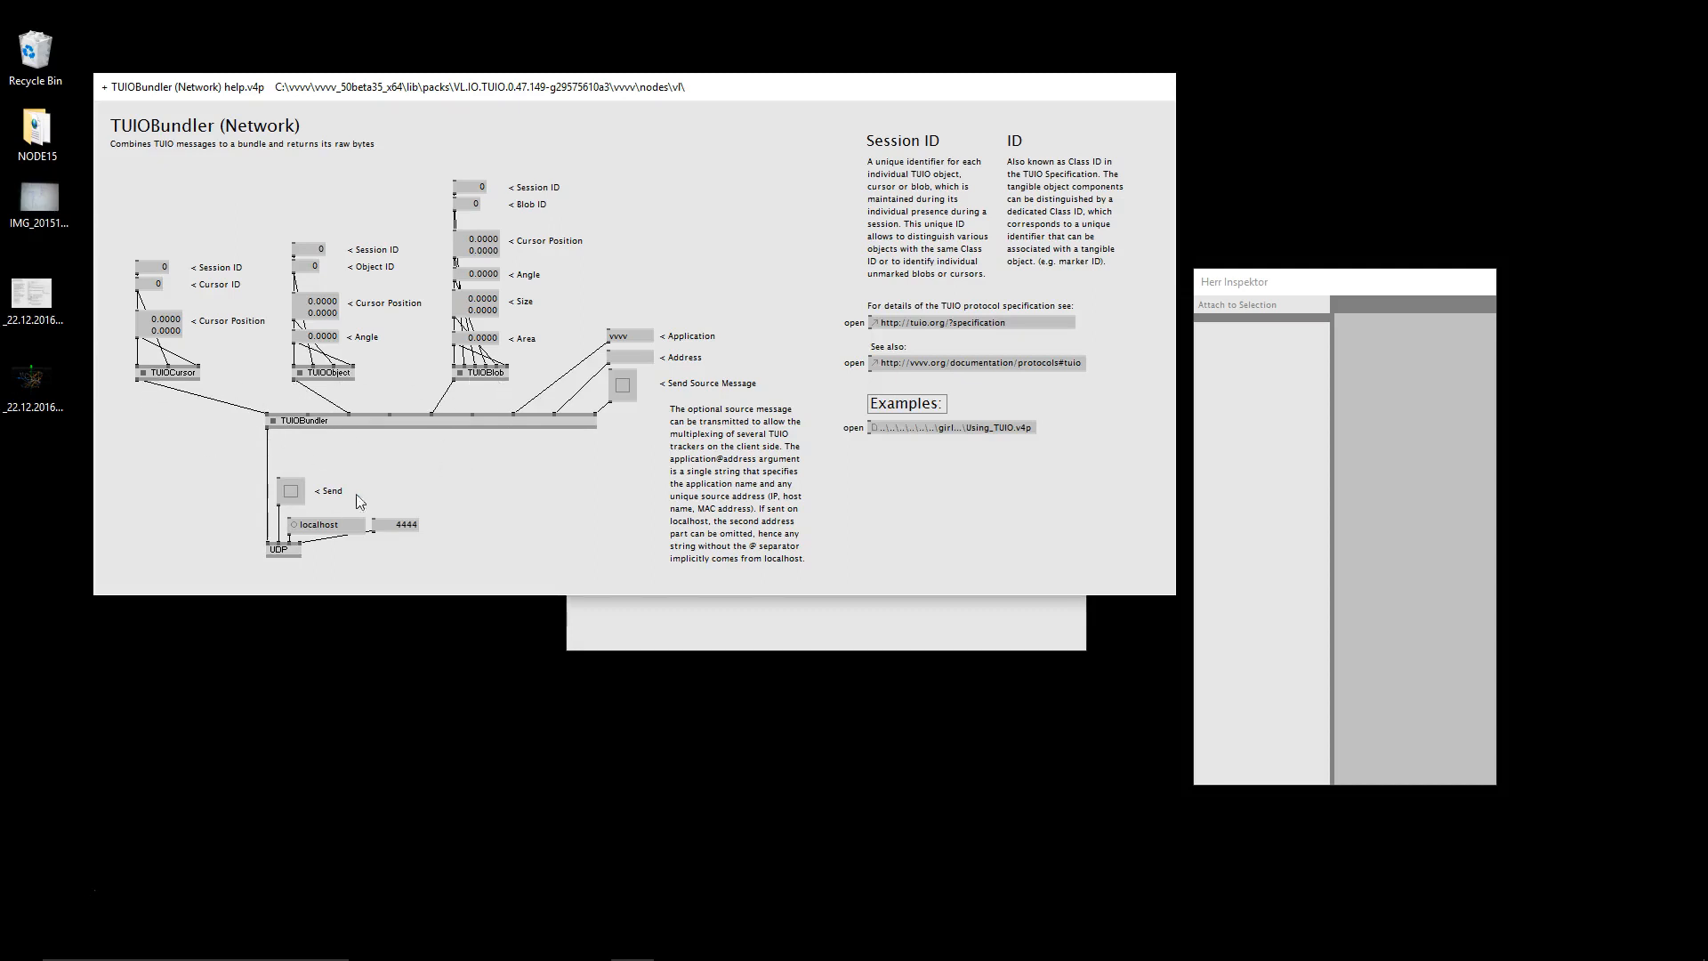
mouse_move(374, 462)
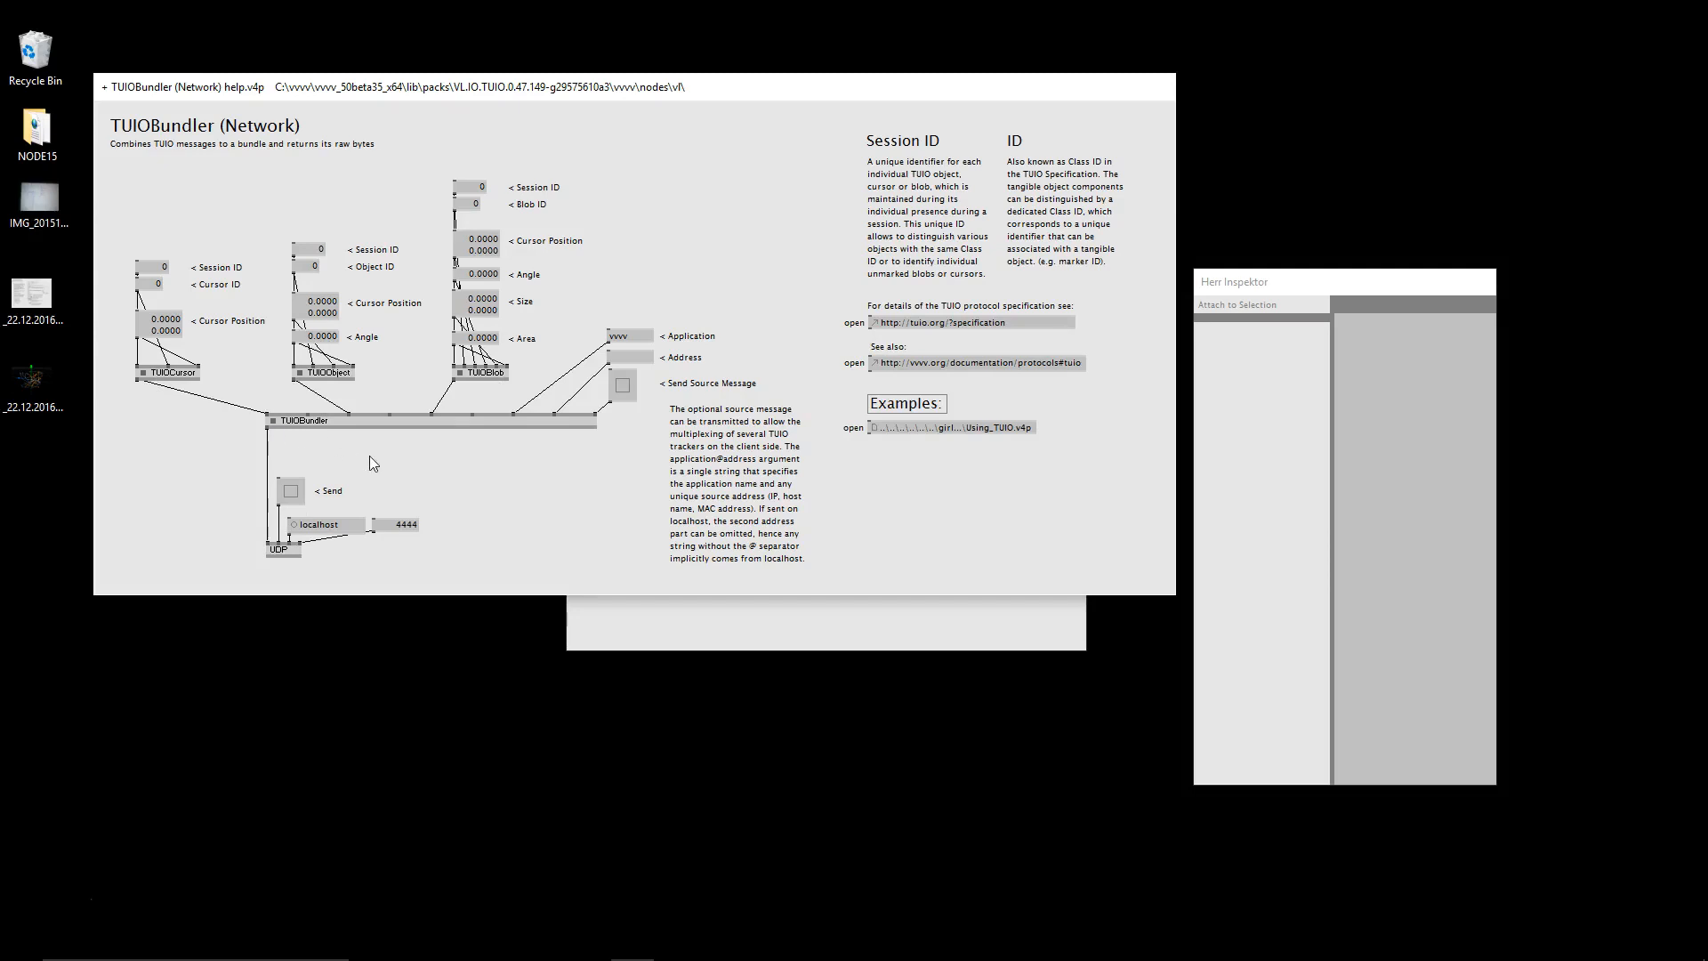
mouse_move(245, 548)
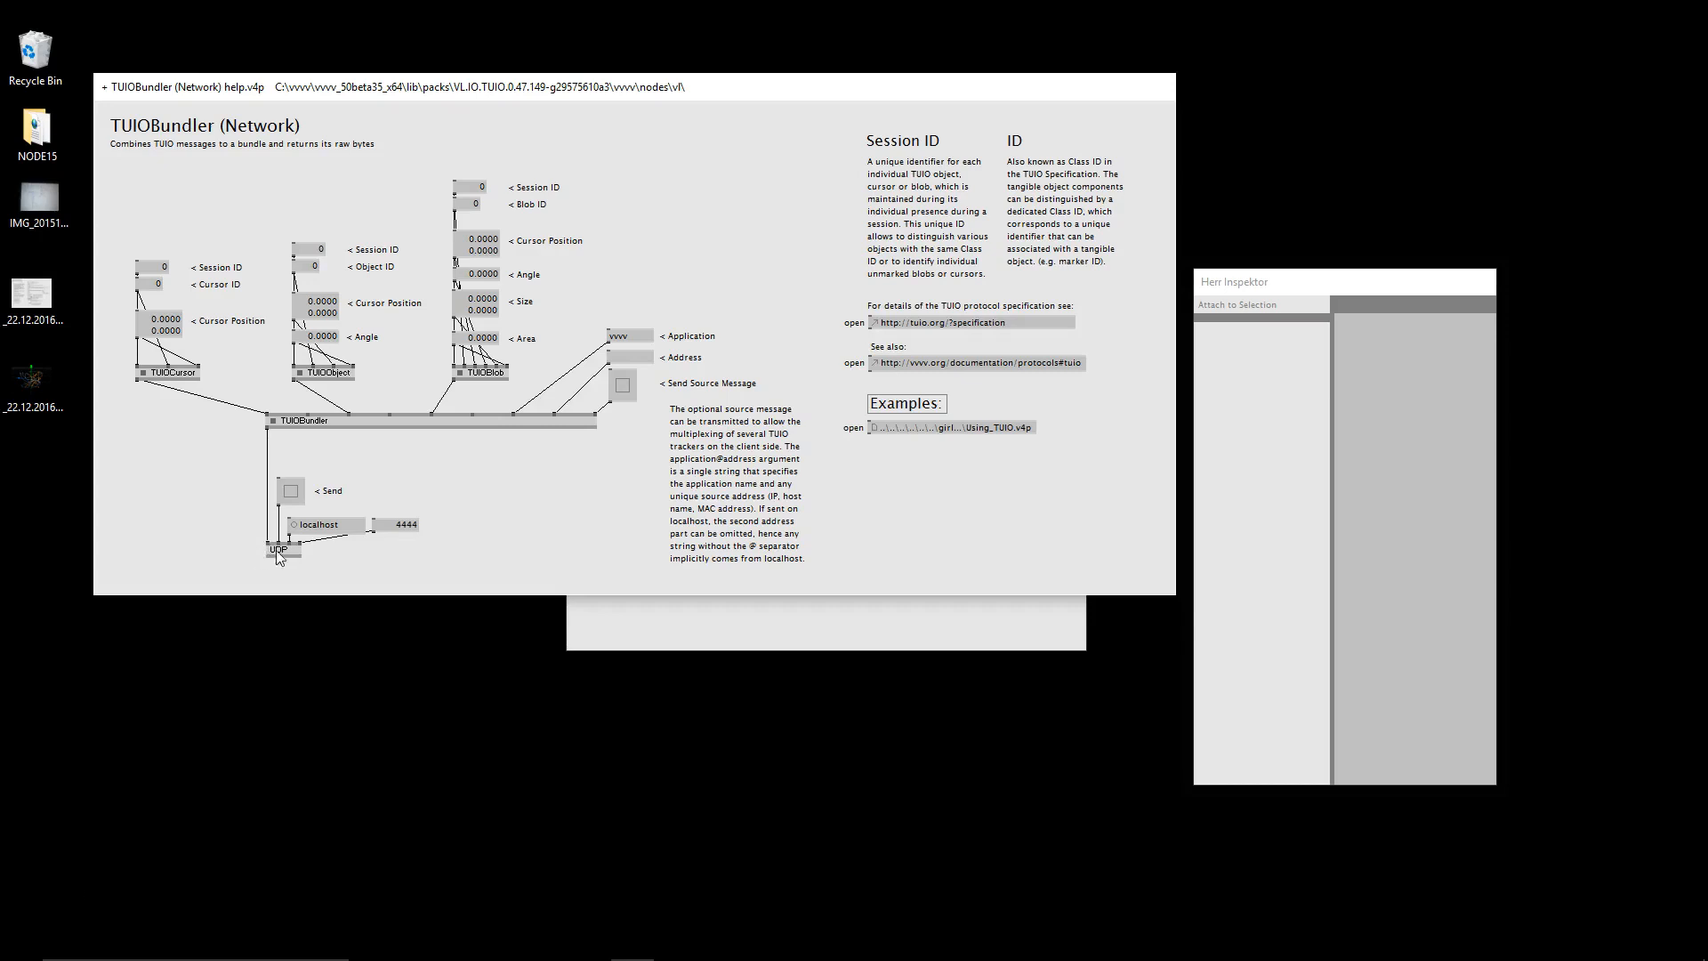
mouse_move(192, 507)
type("art")
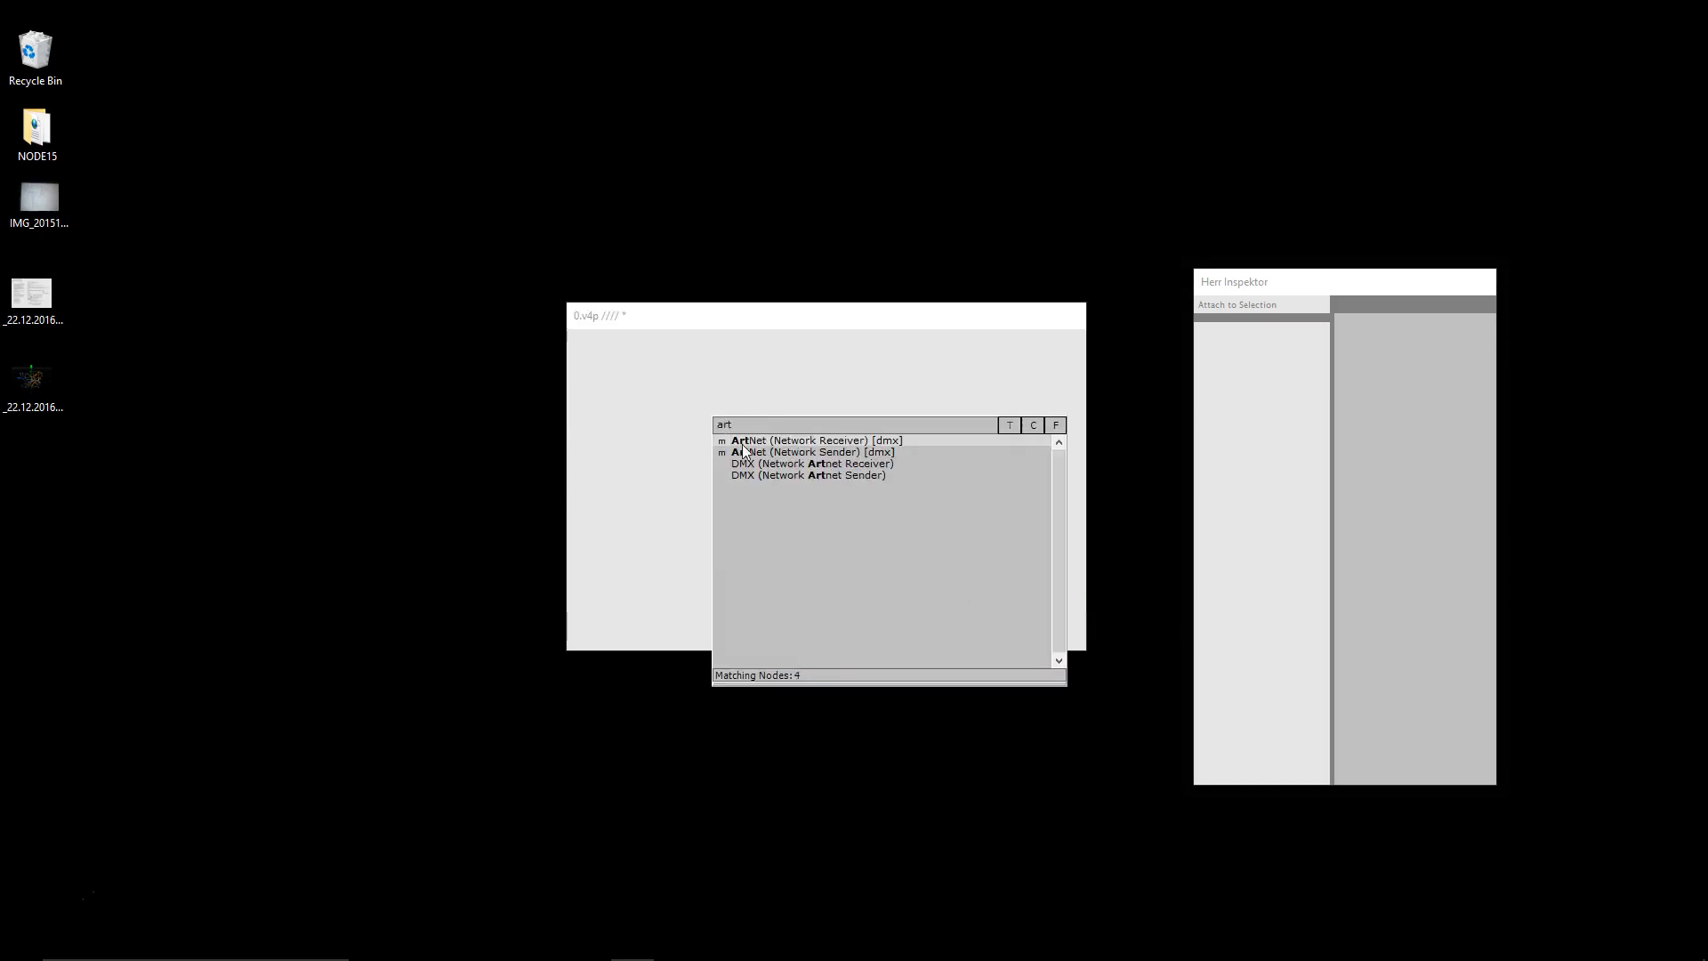
mouse_move(758, 484)
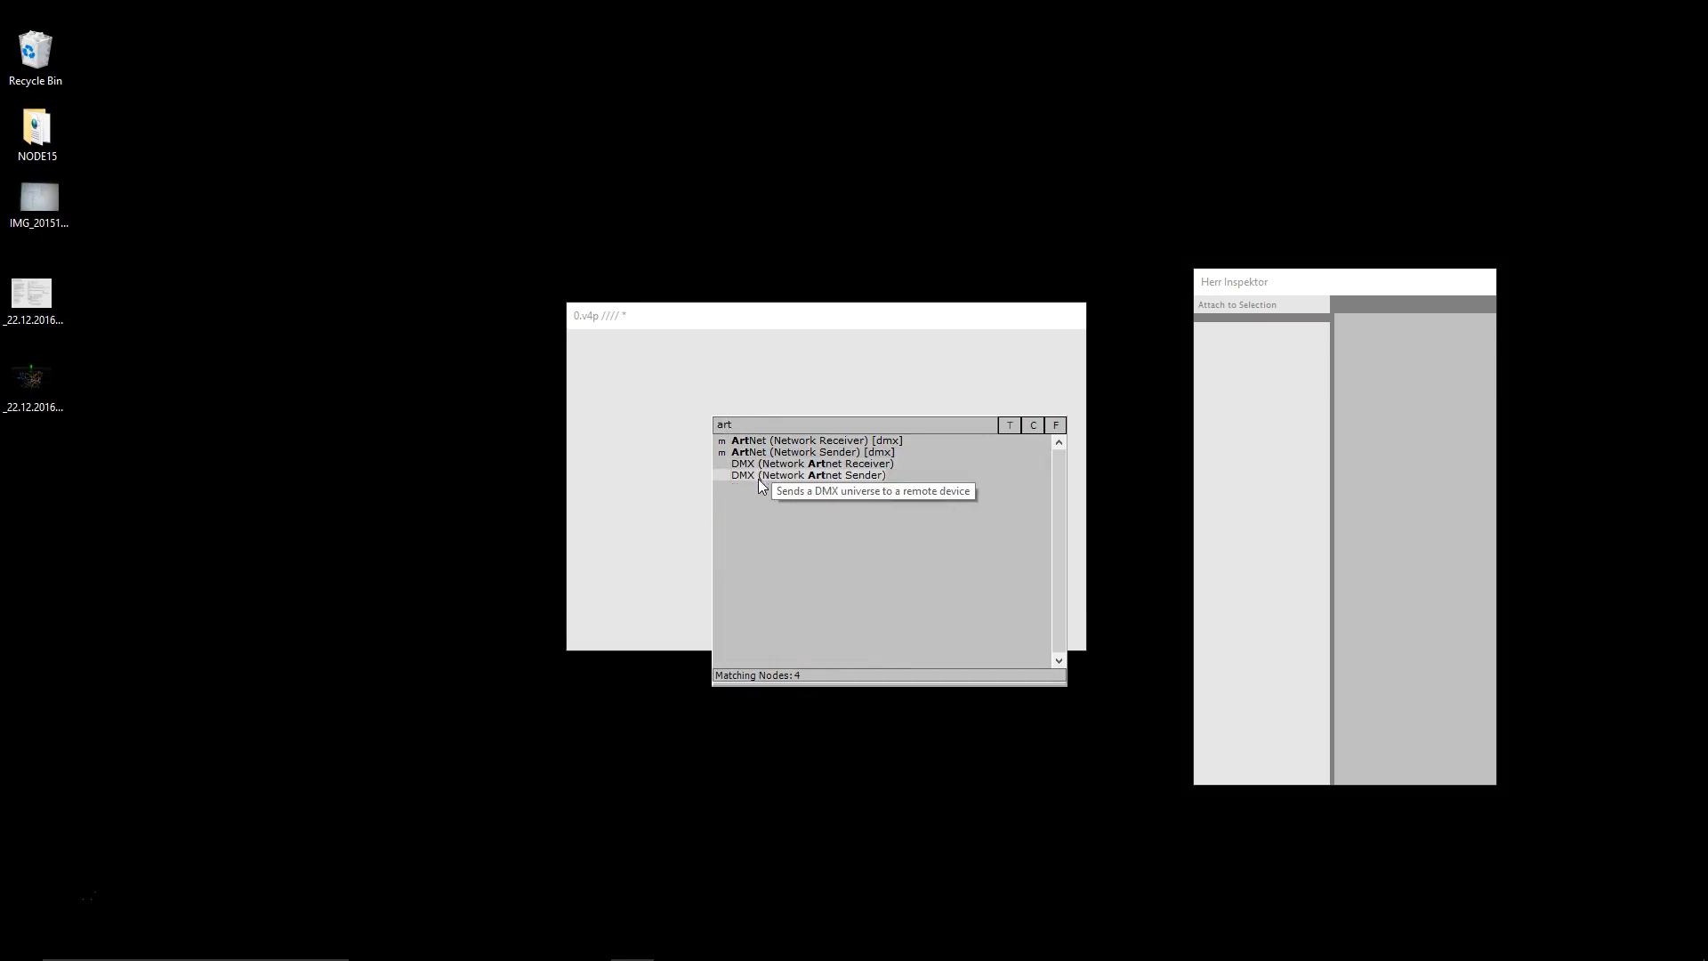
mouse_move(753, 456)
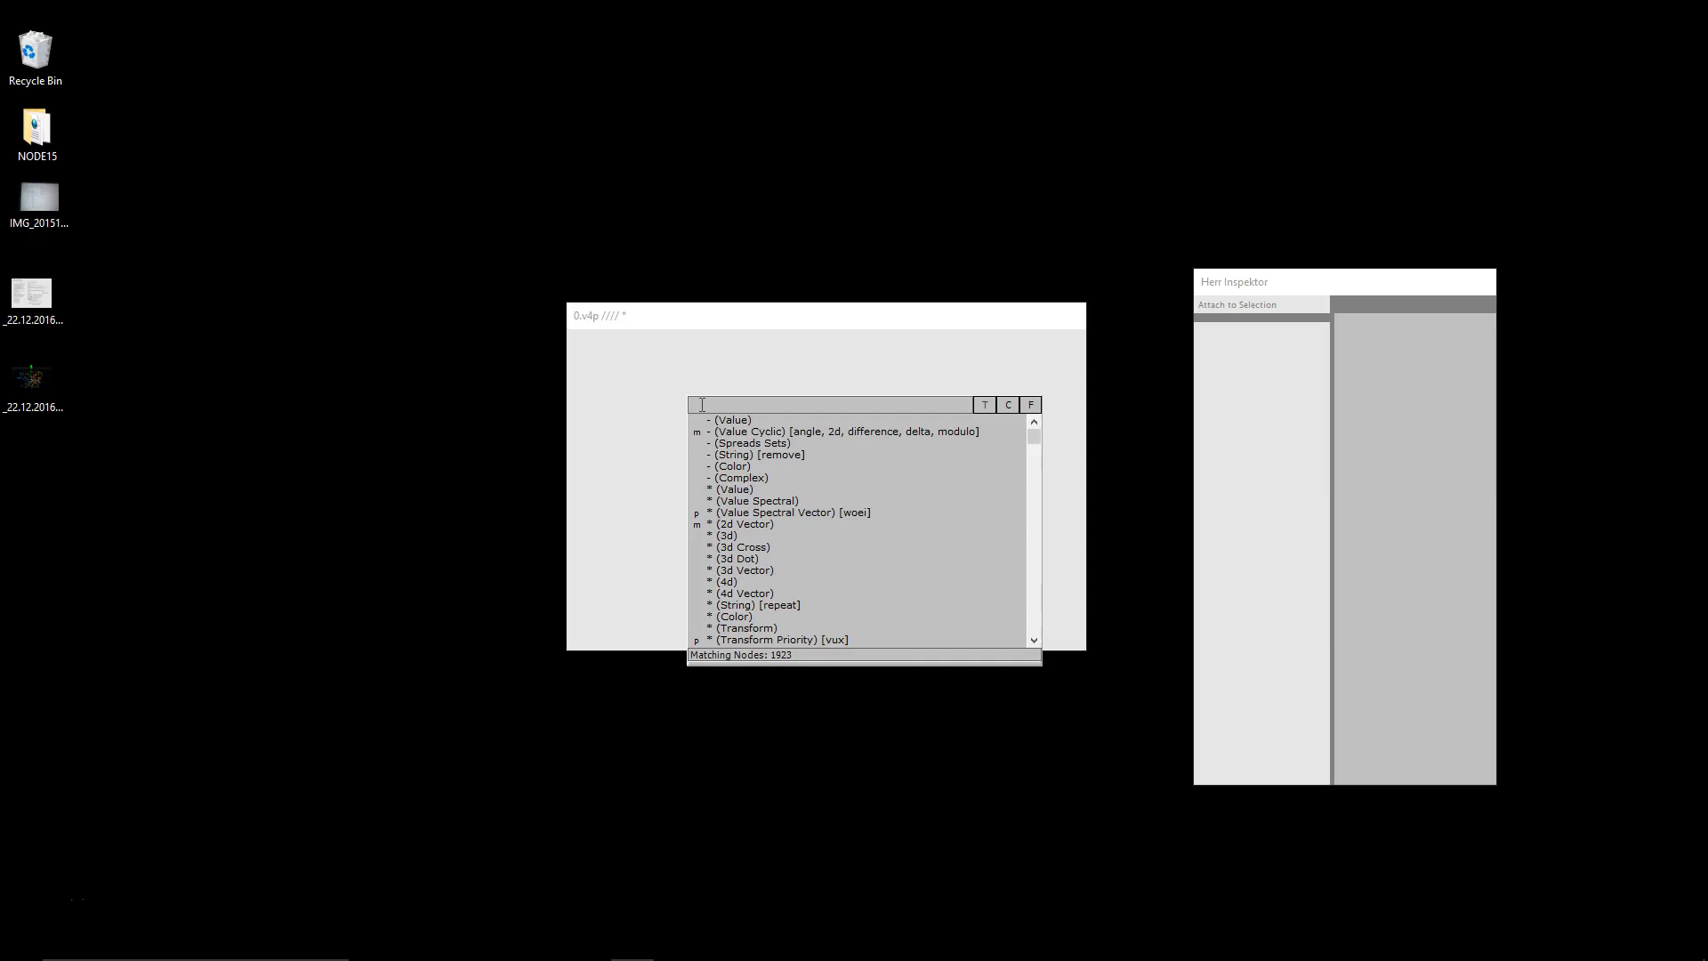
Search 'eye' for the EyeTracker nodes, then 'leap' for the 36 Leap Motion nodes.
type("eye")
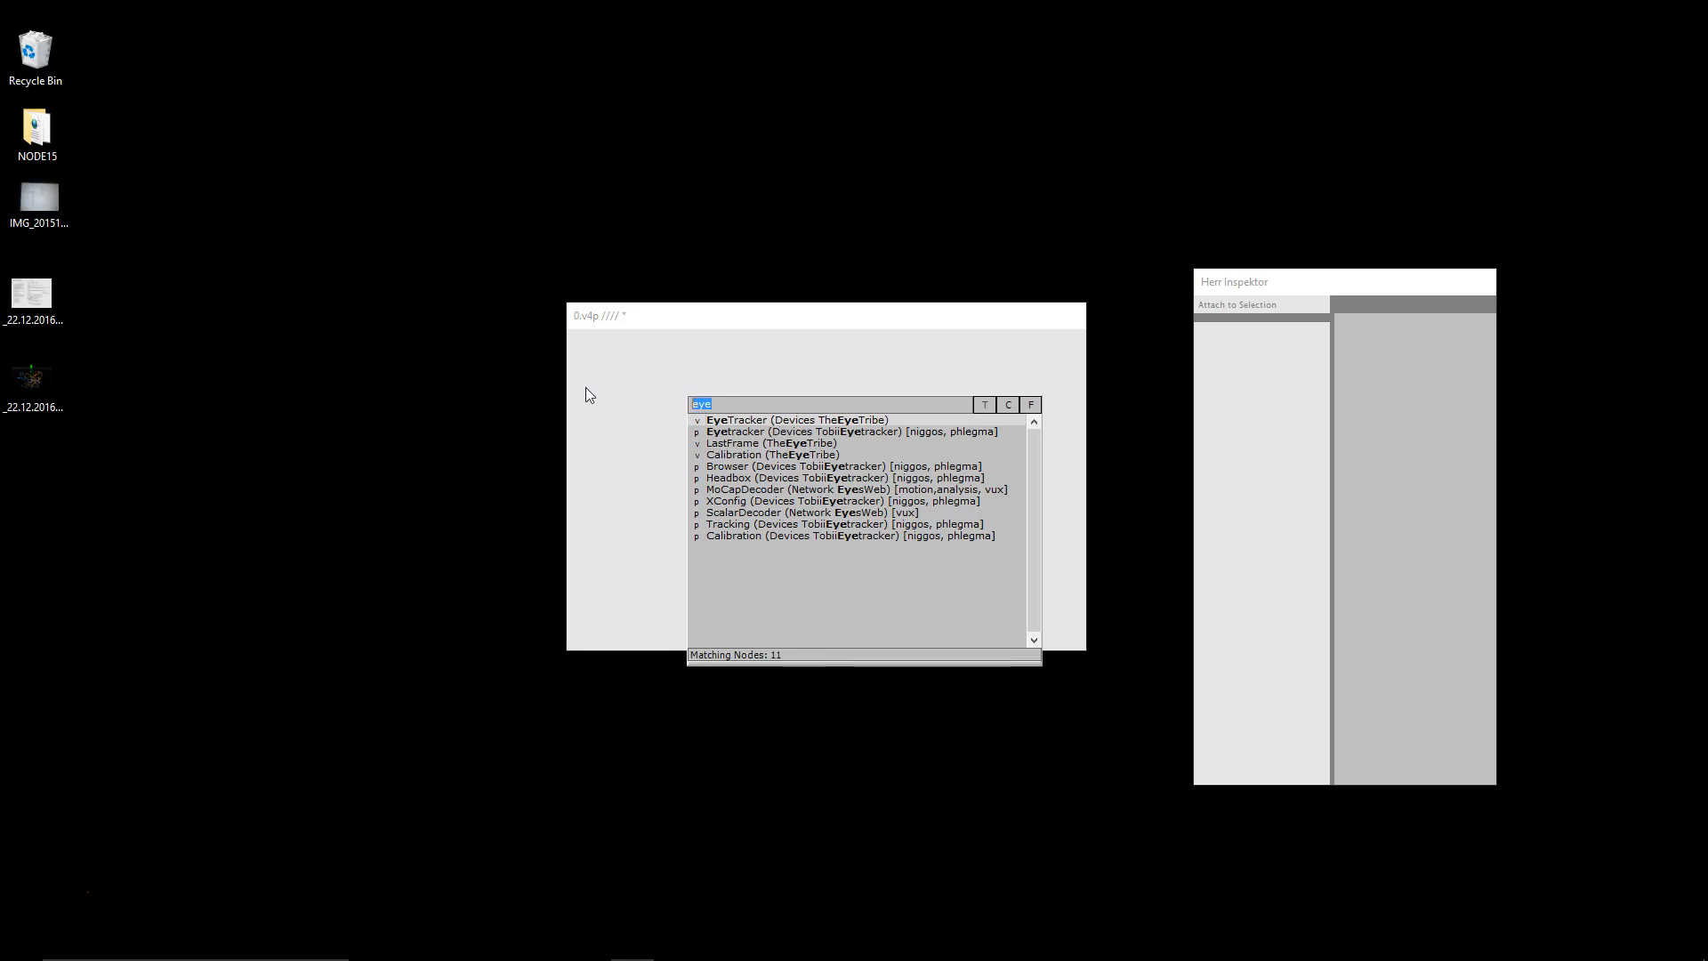
type("leap")
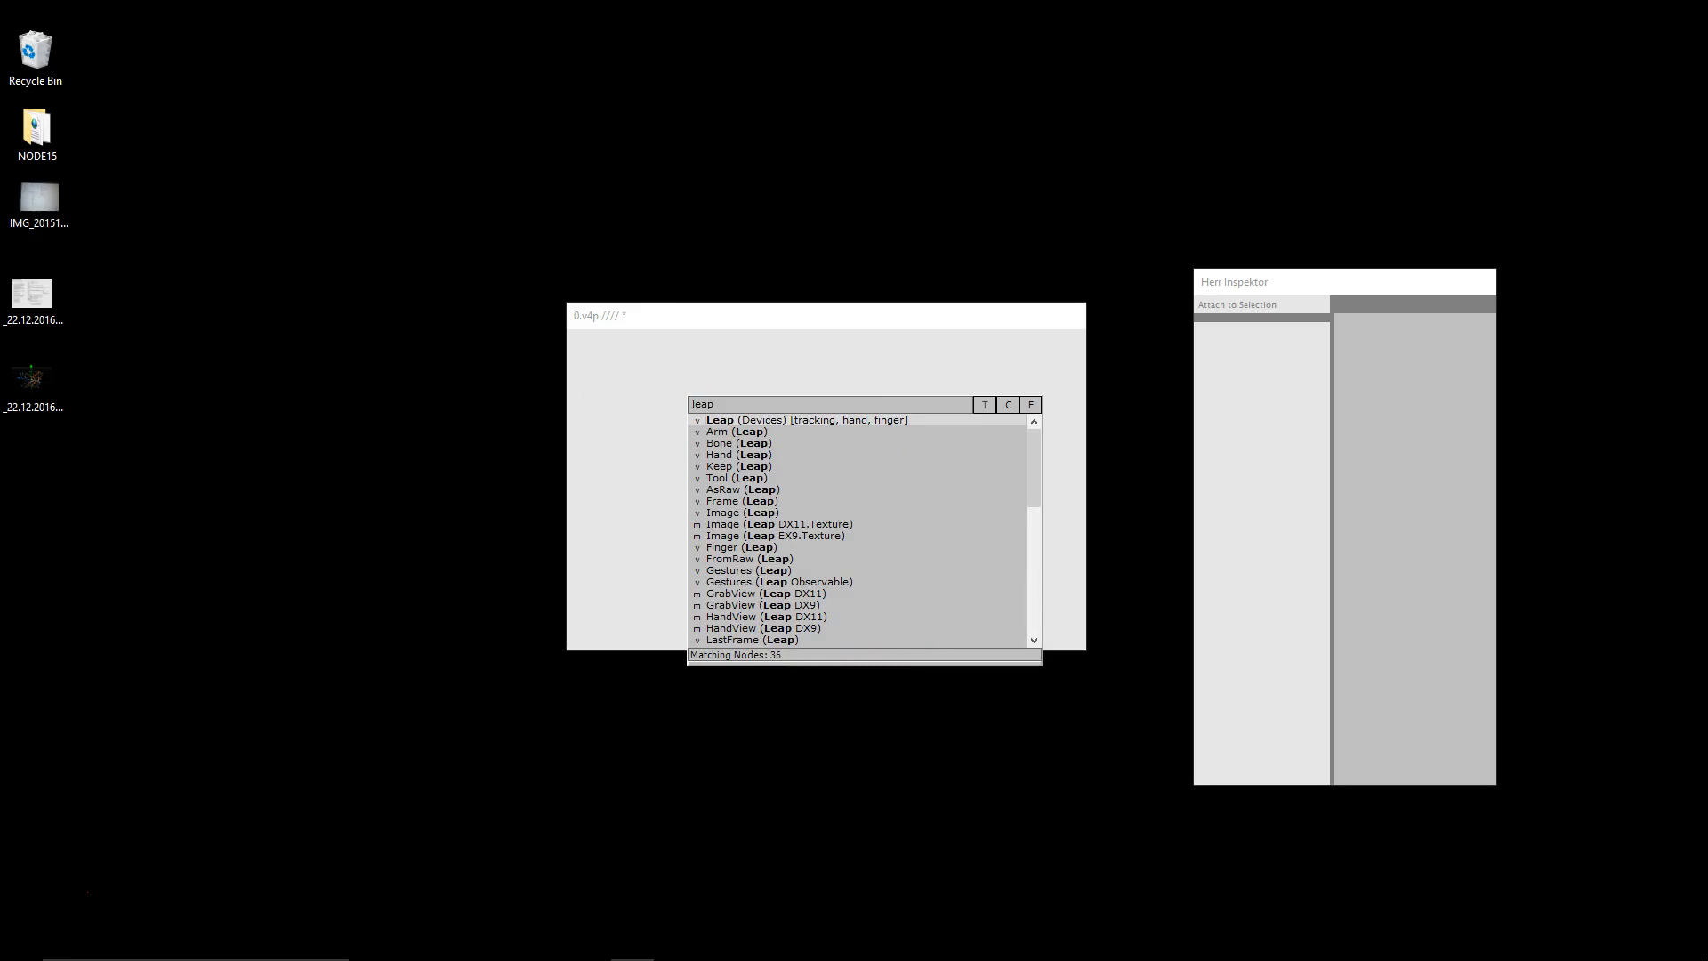
mouse_move(769, 427)
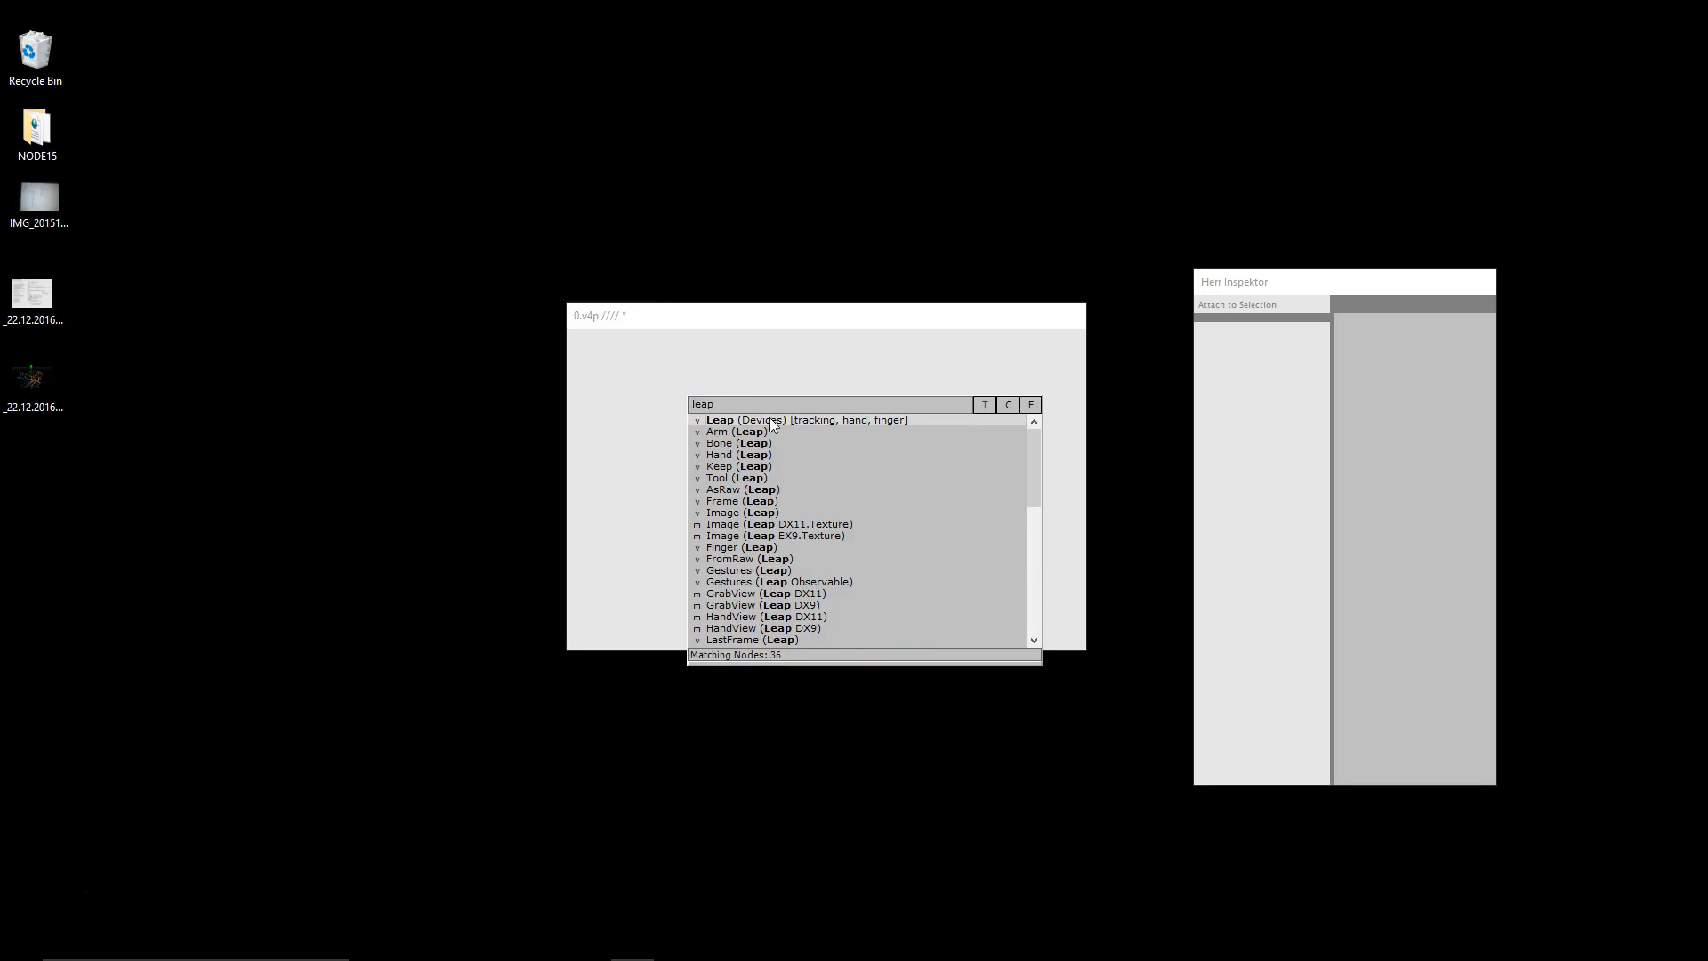
mouse_move(790, 429)
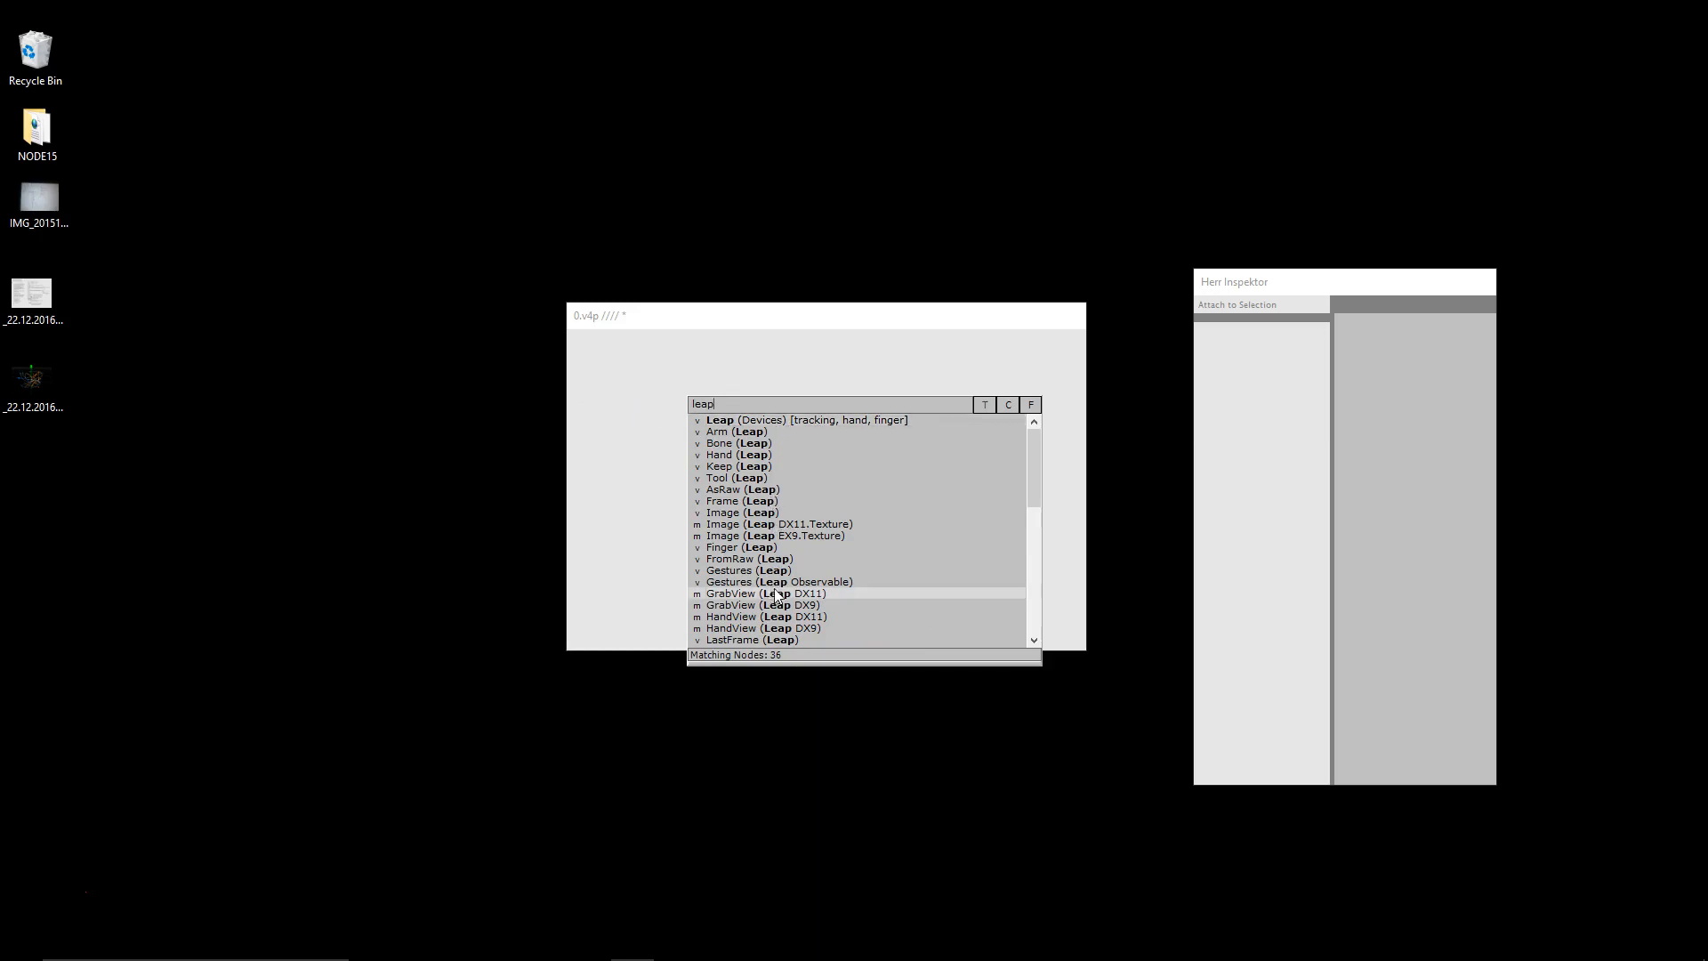
mouse_move(769, 509)
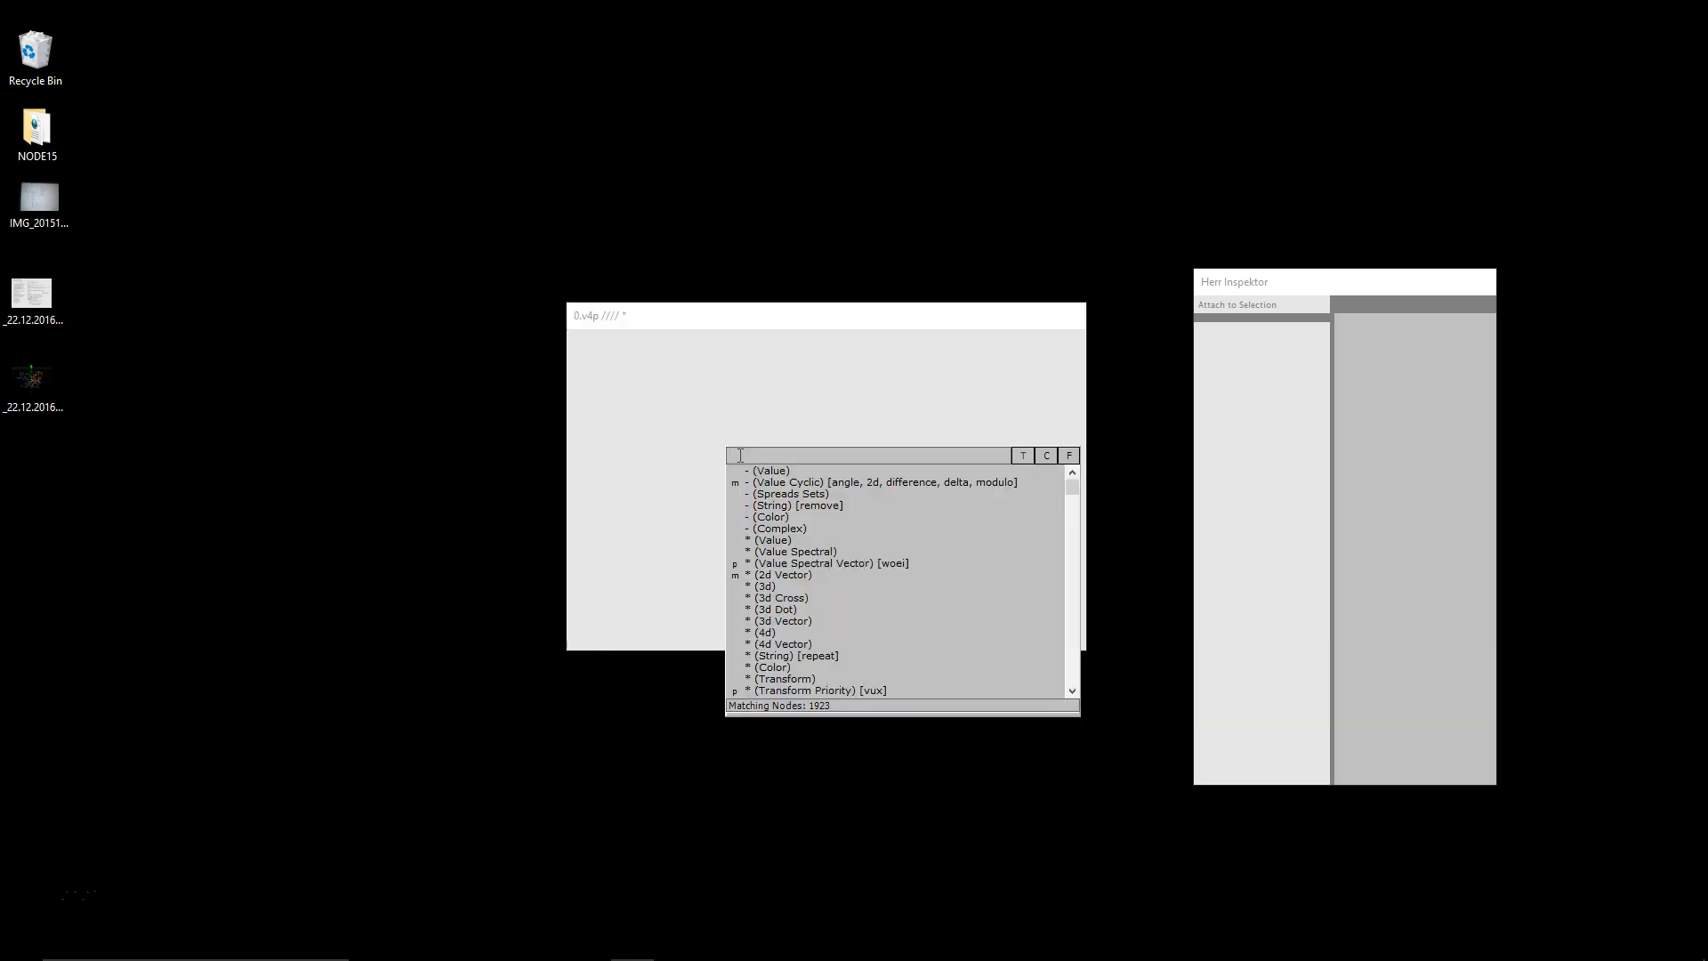
type("firma")
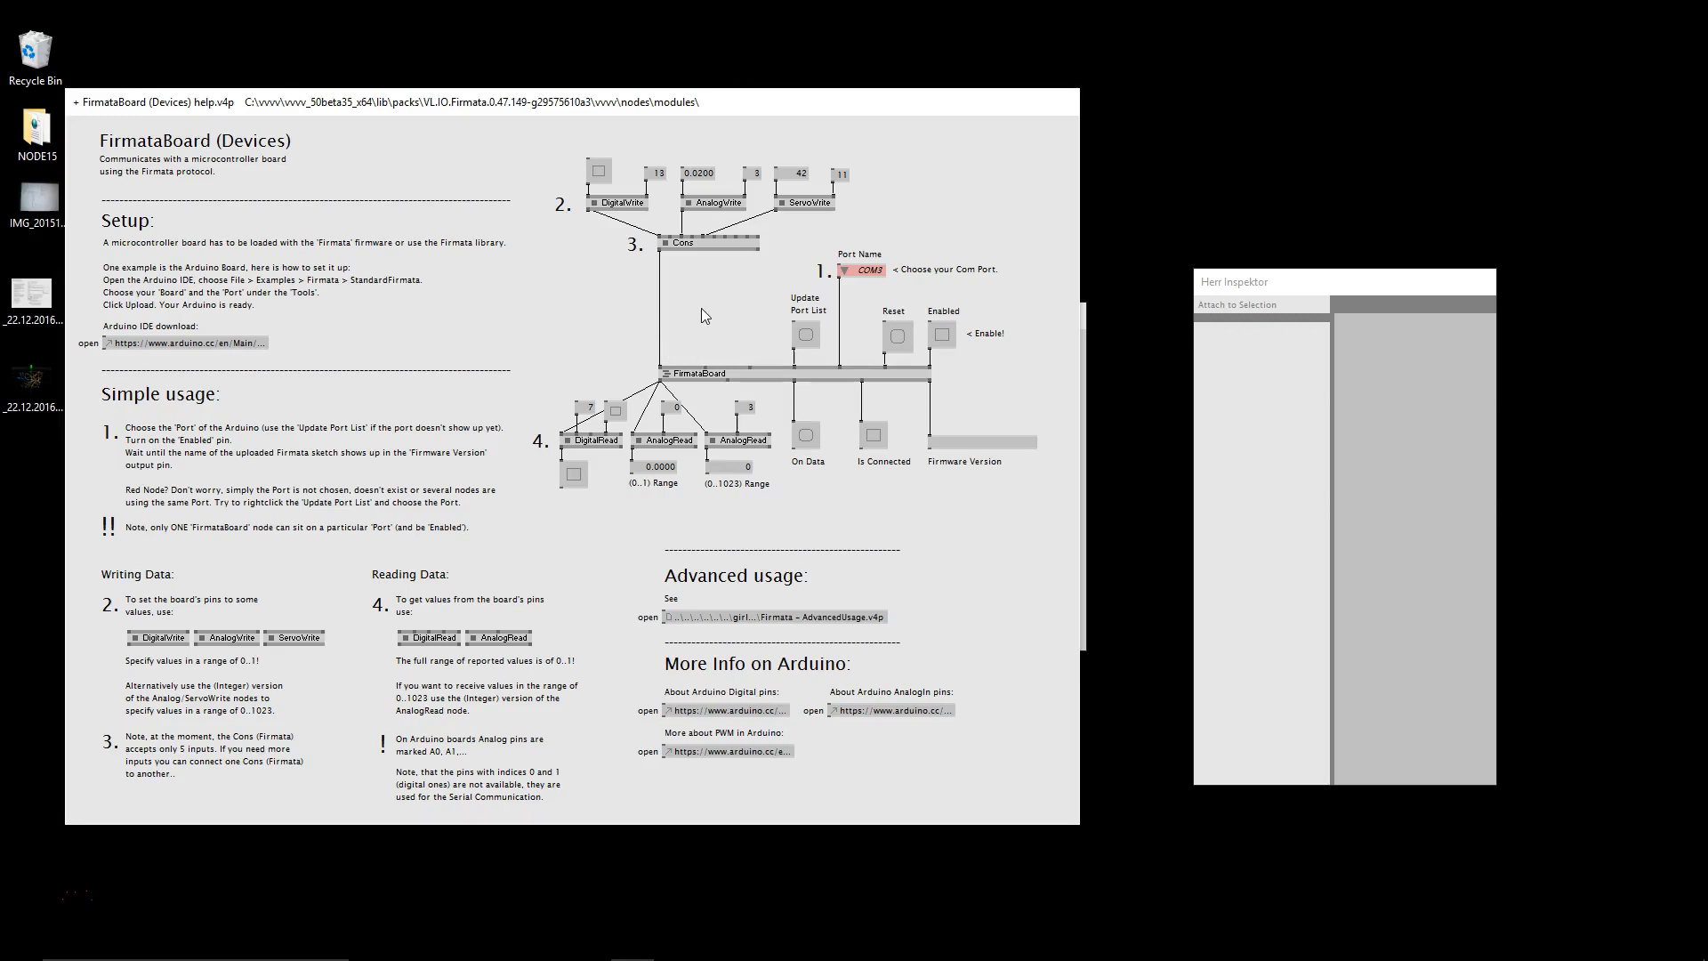
mouse_move(605, 333)
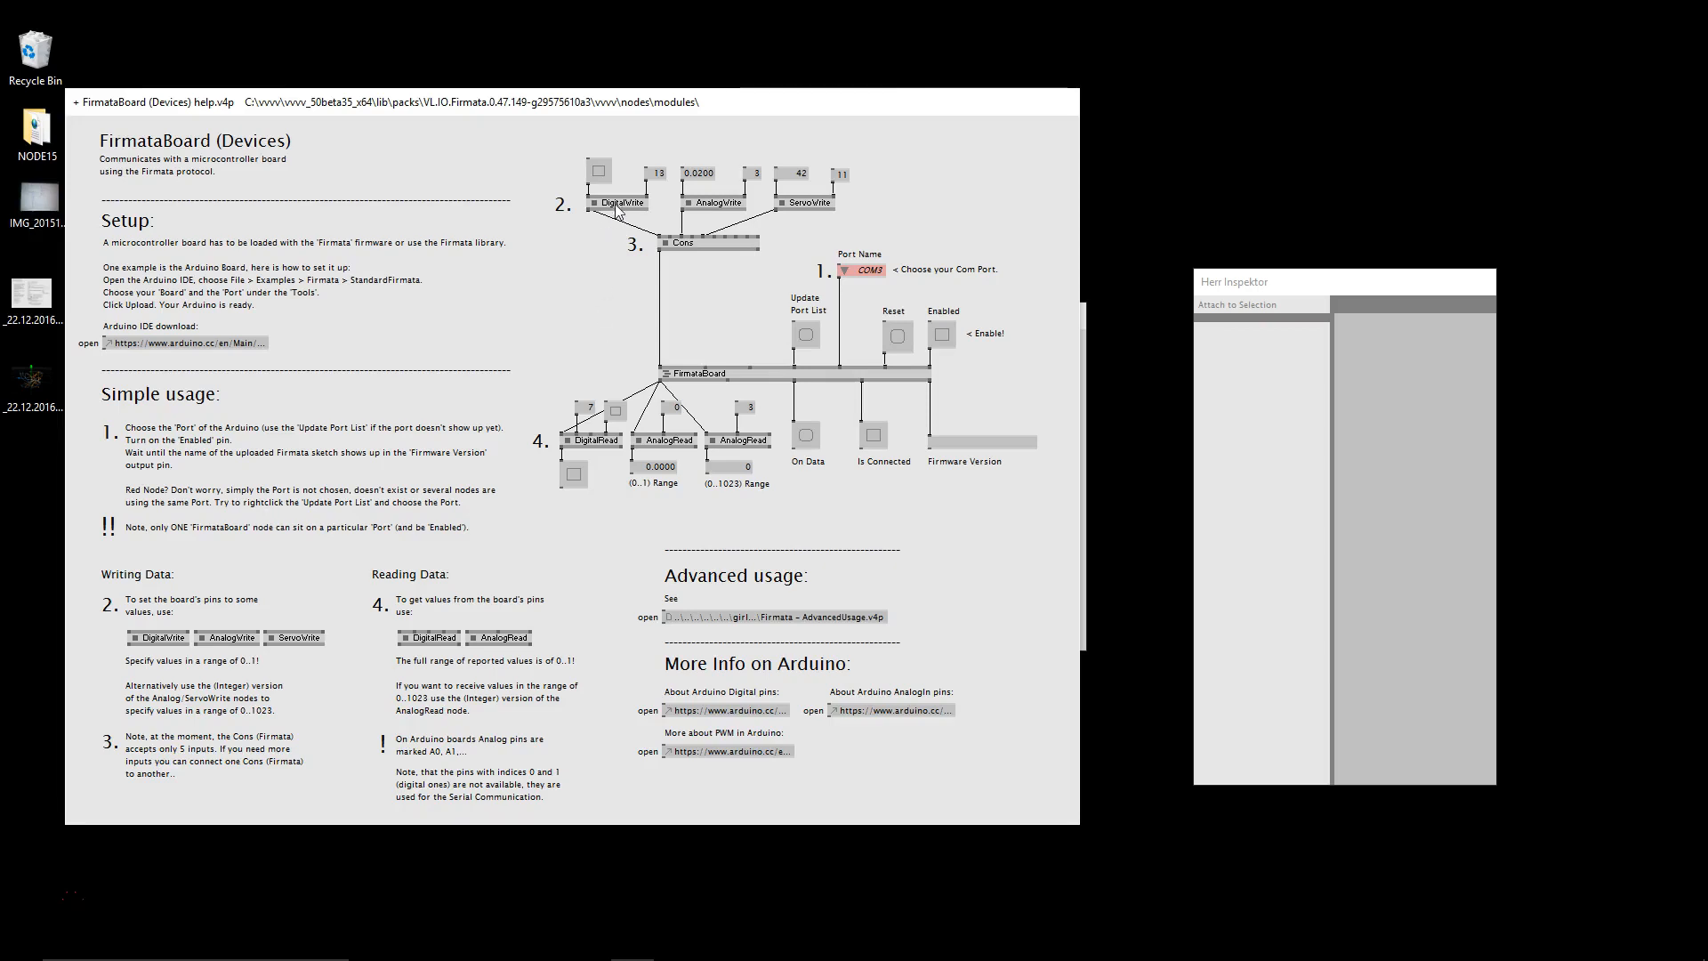
mouse_move(836, 217)
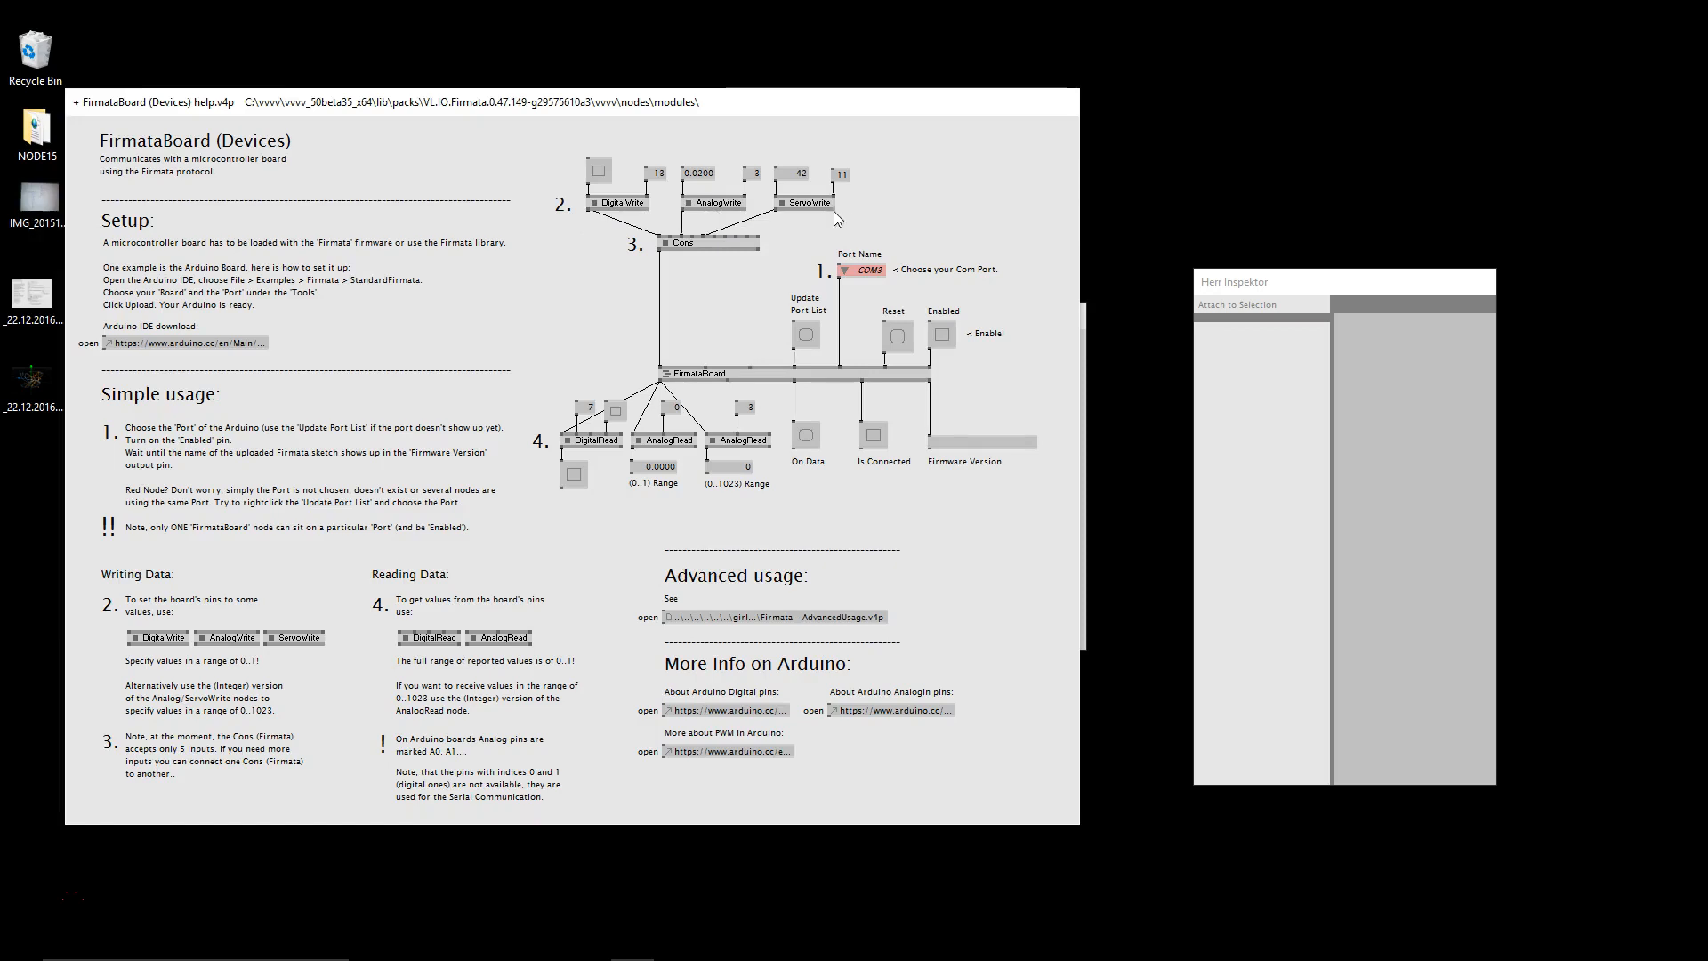
mouse_move(654, 249)
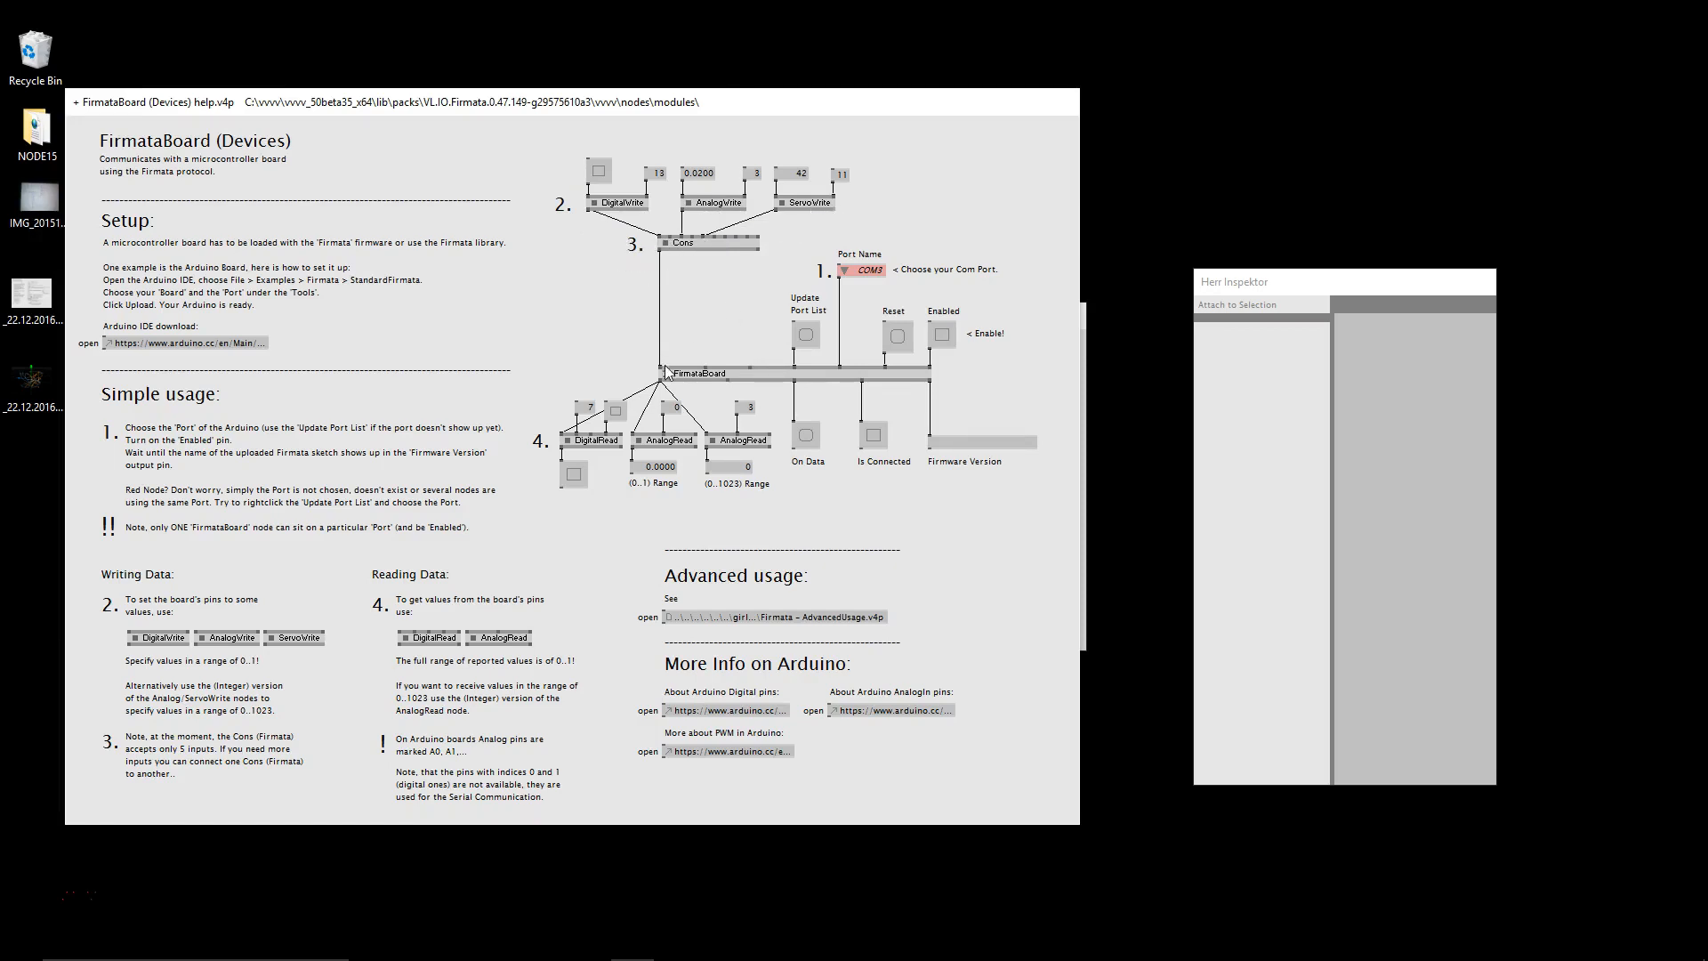
mouse_move(664, 381)
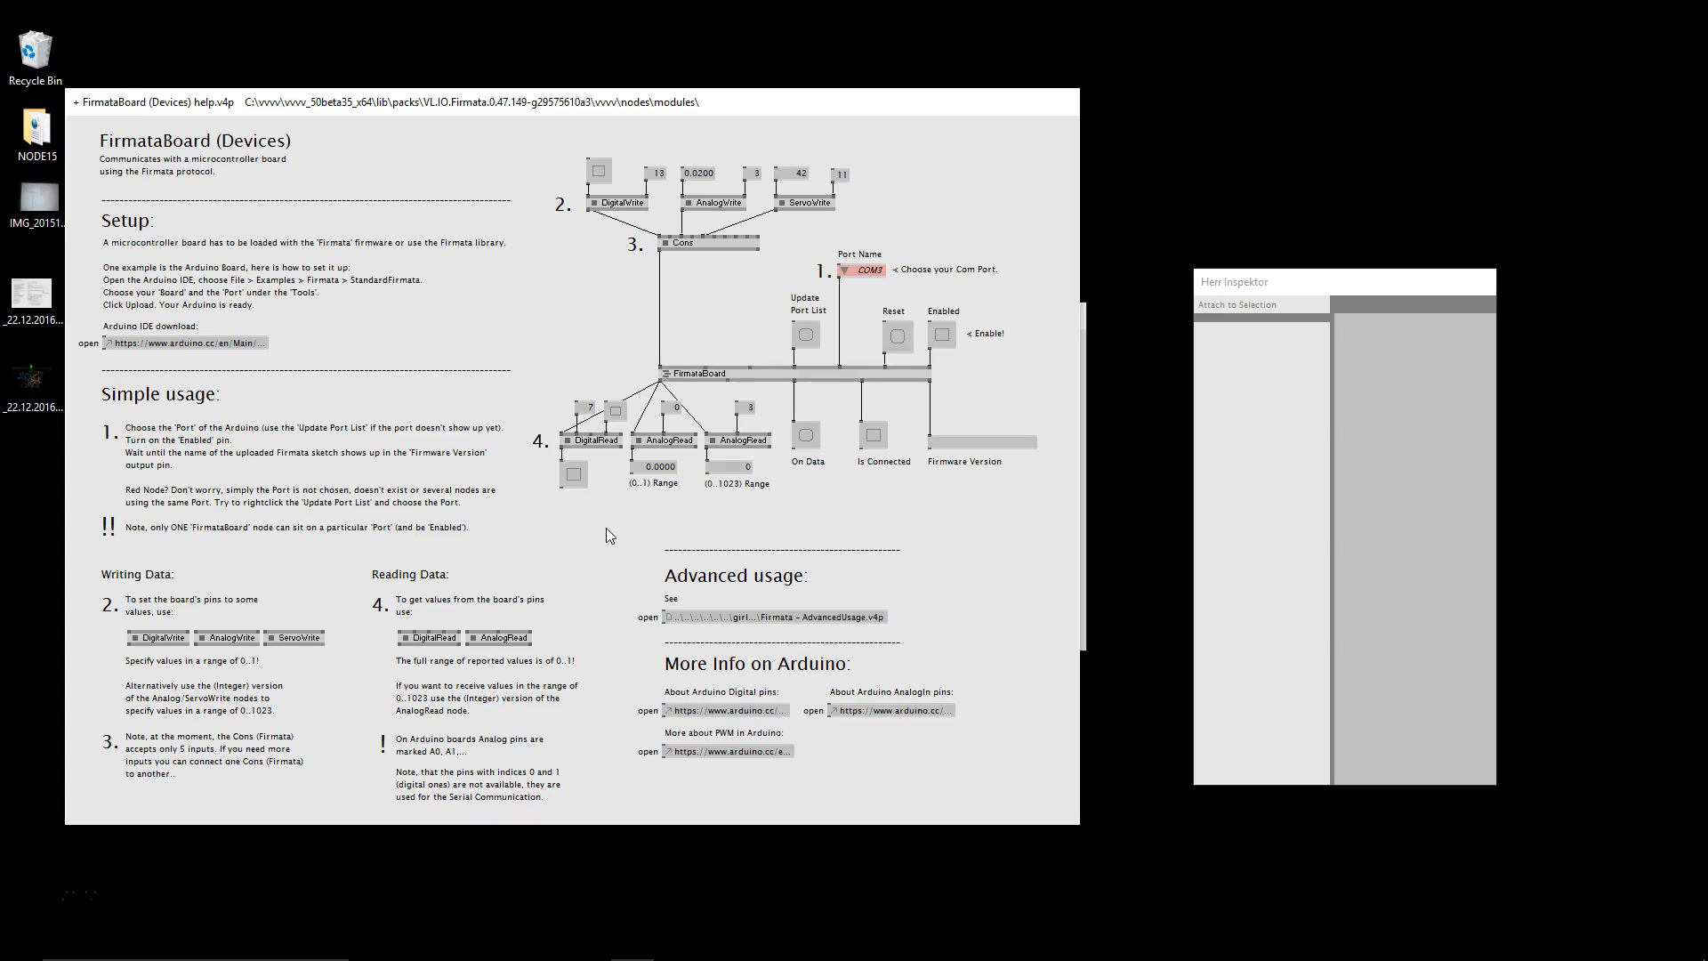
mouse_move(588, 459)
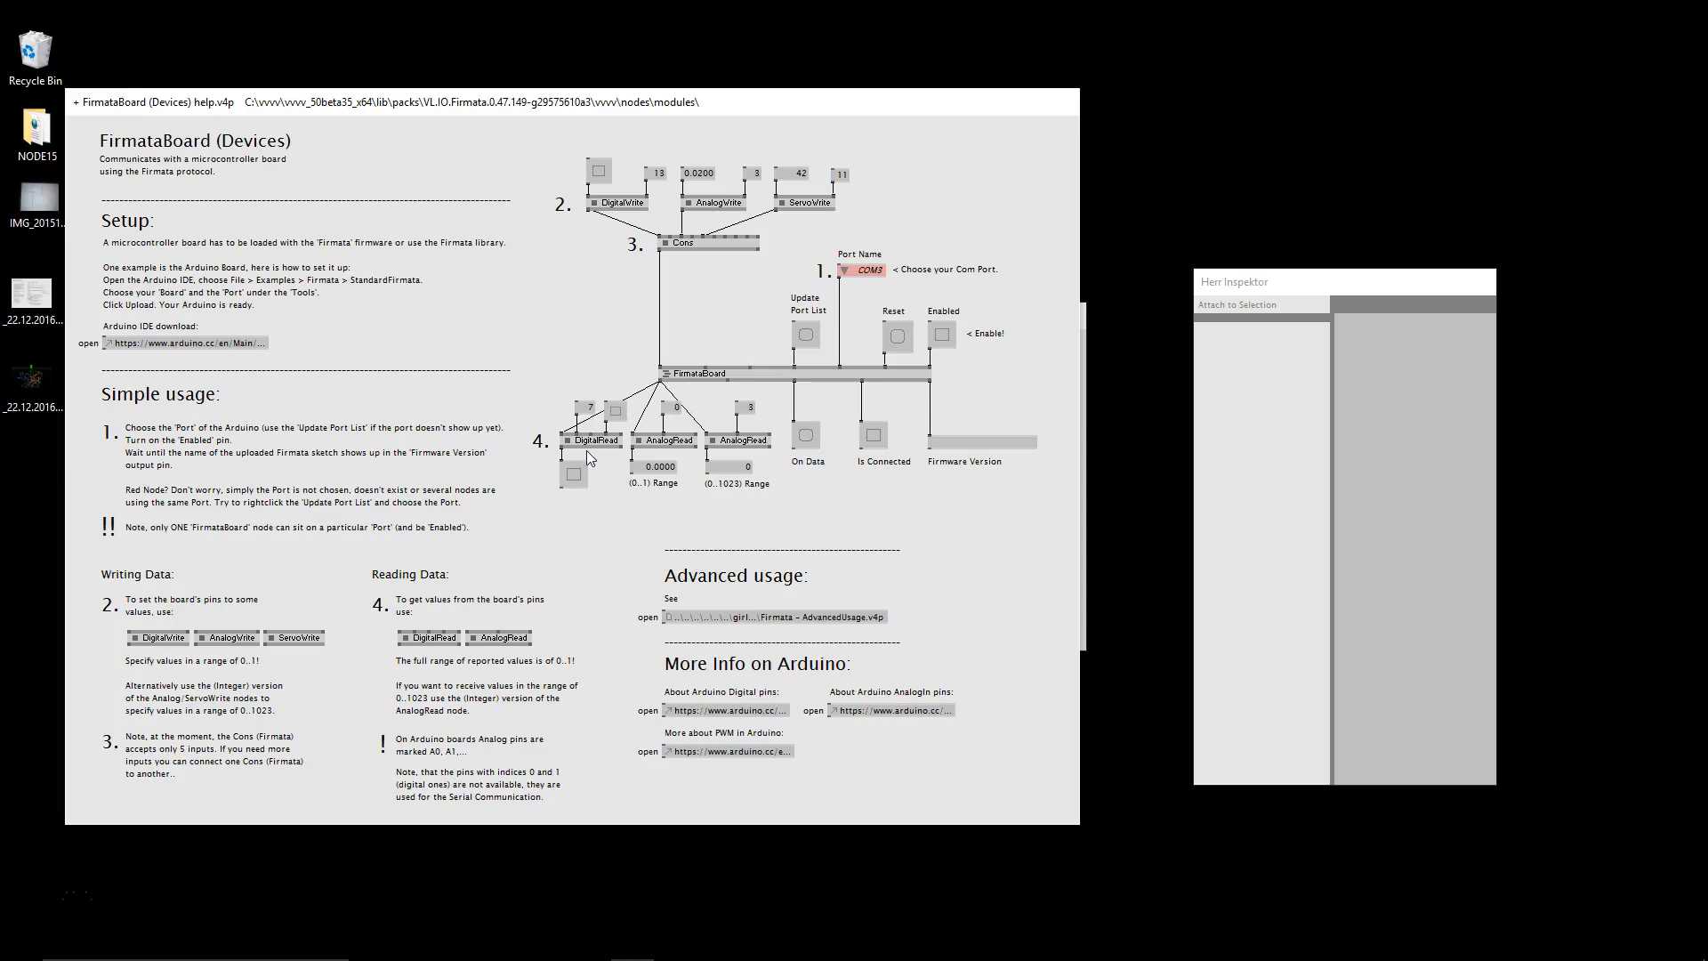
mouse_move(669, 452)
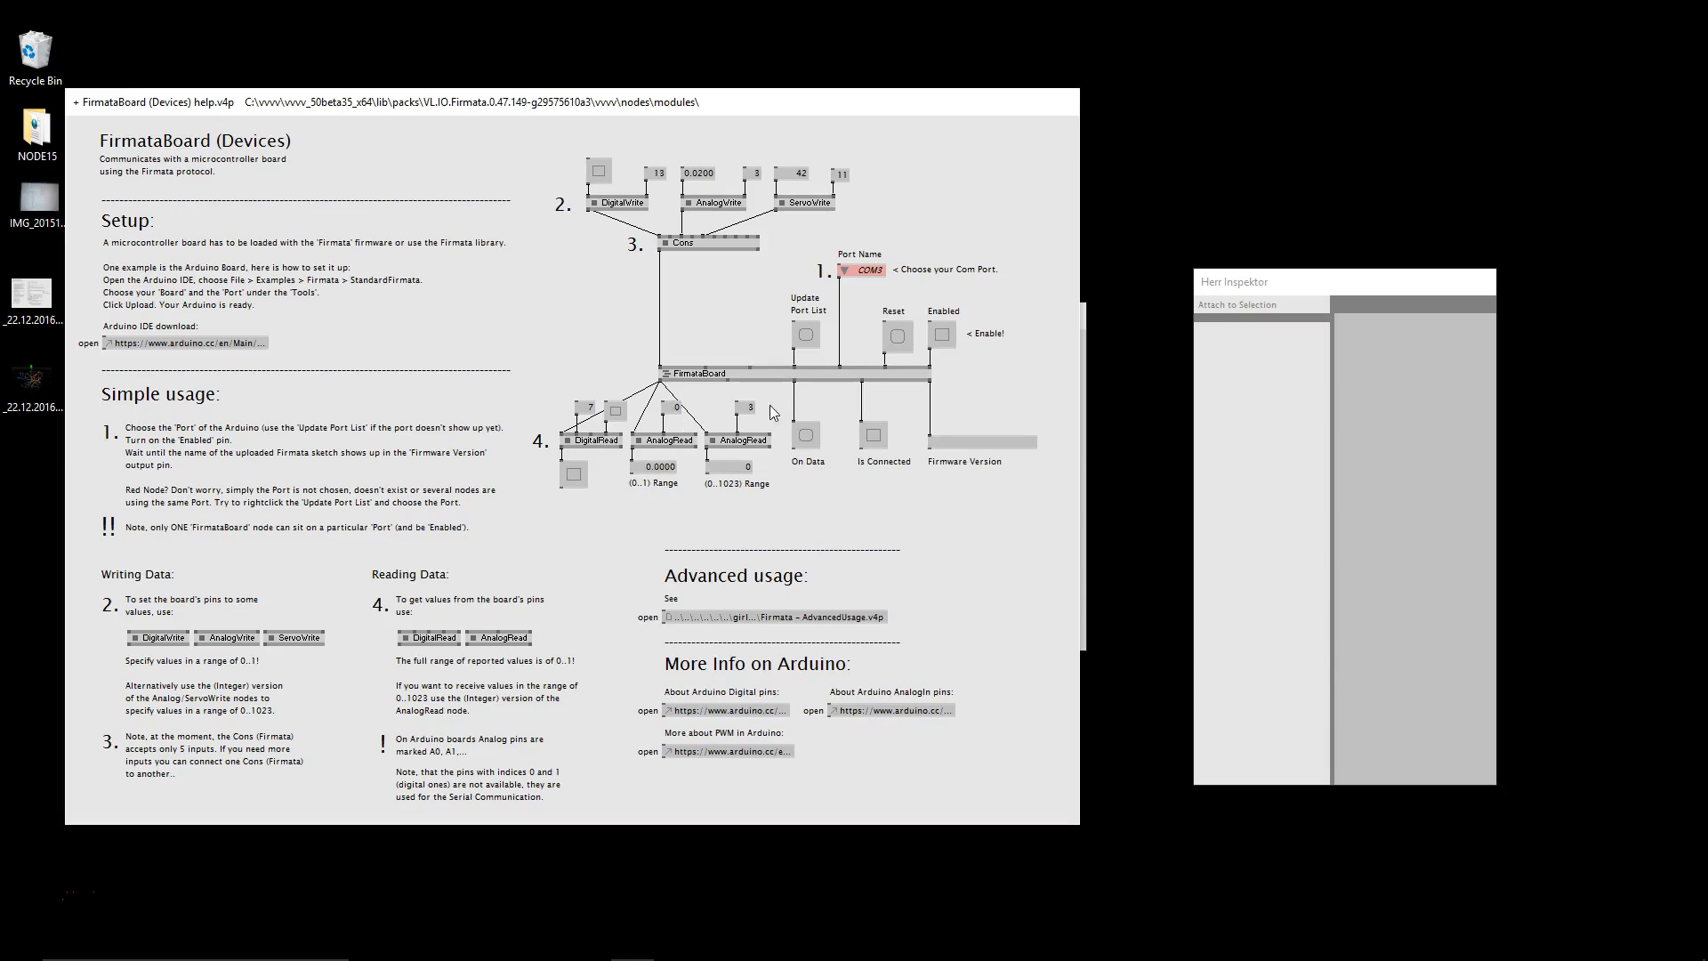
mouse_move(779, 424)
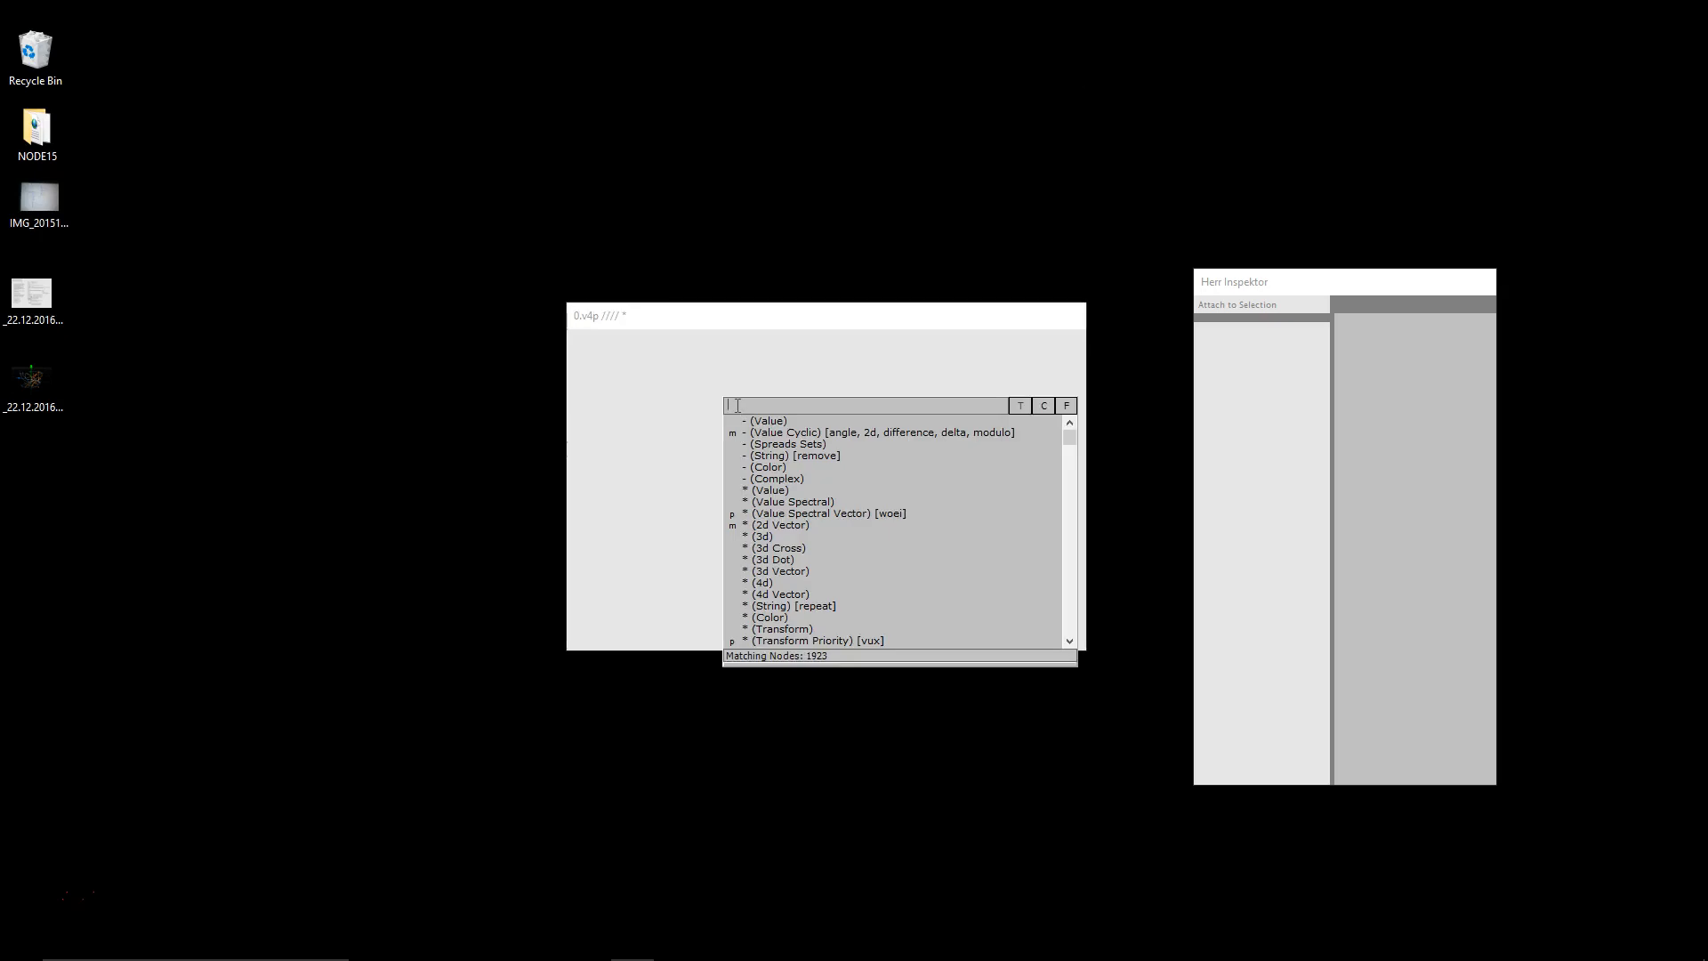
Add BezierEditor (2d) and BezierEditorView nodes to the new patch via 'bezier' searches.
type("b")
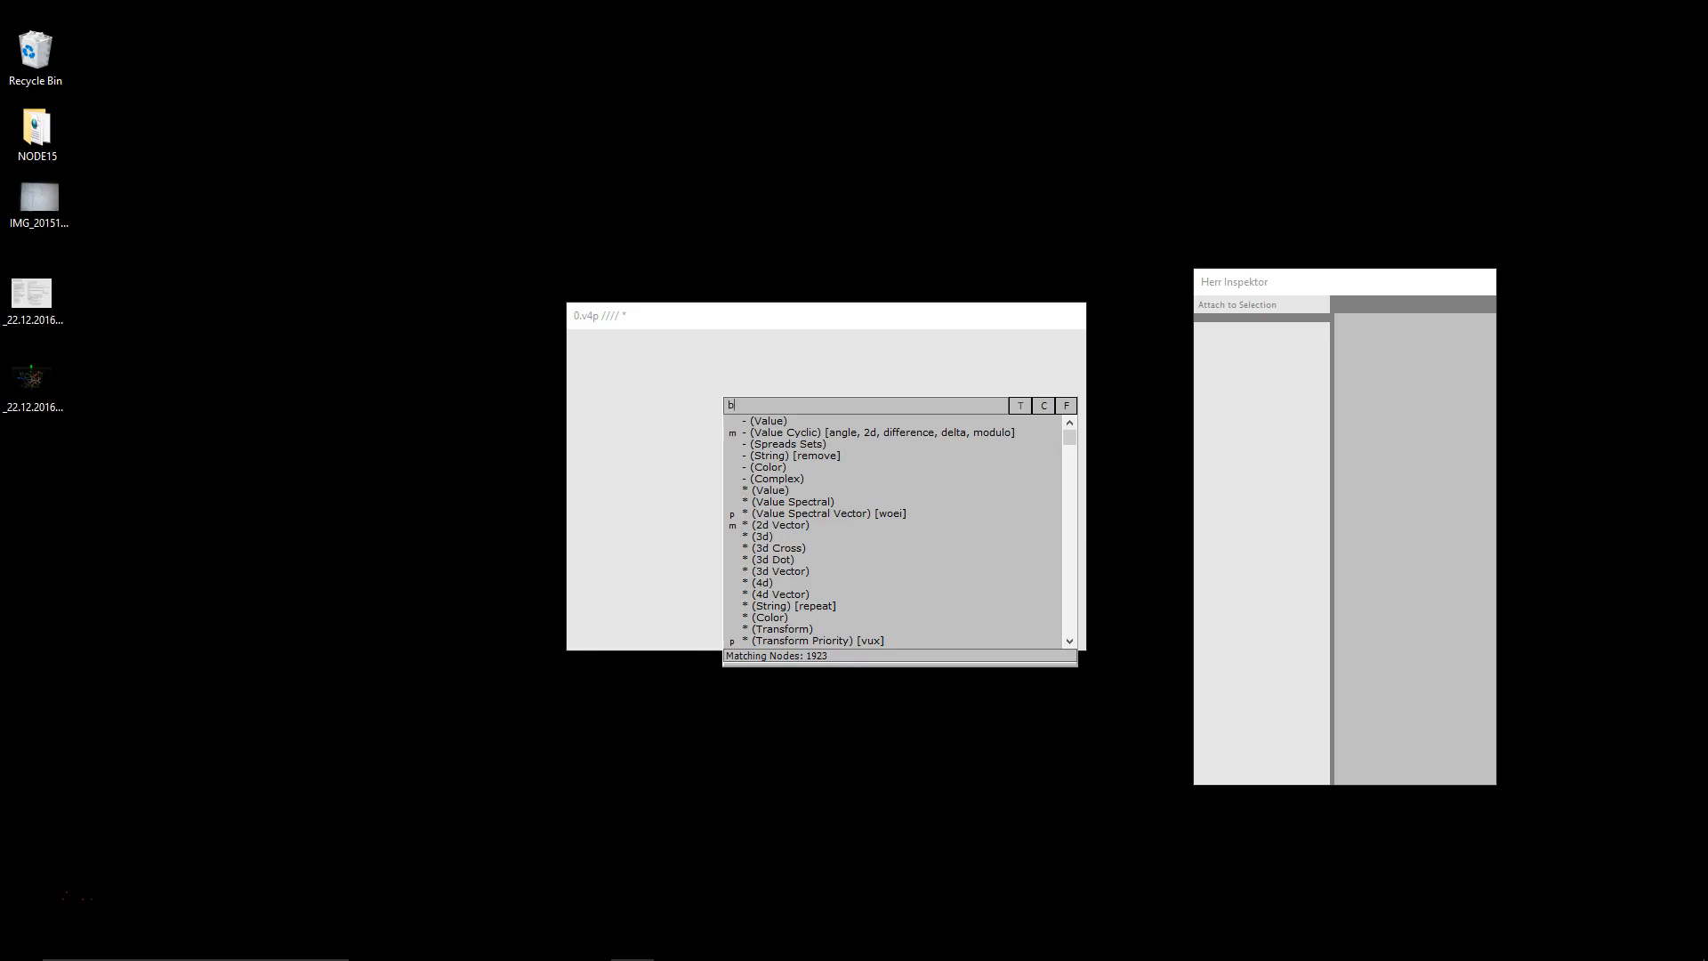
type("ezi")
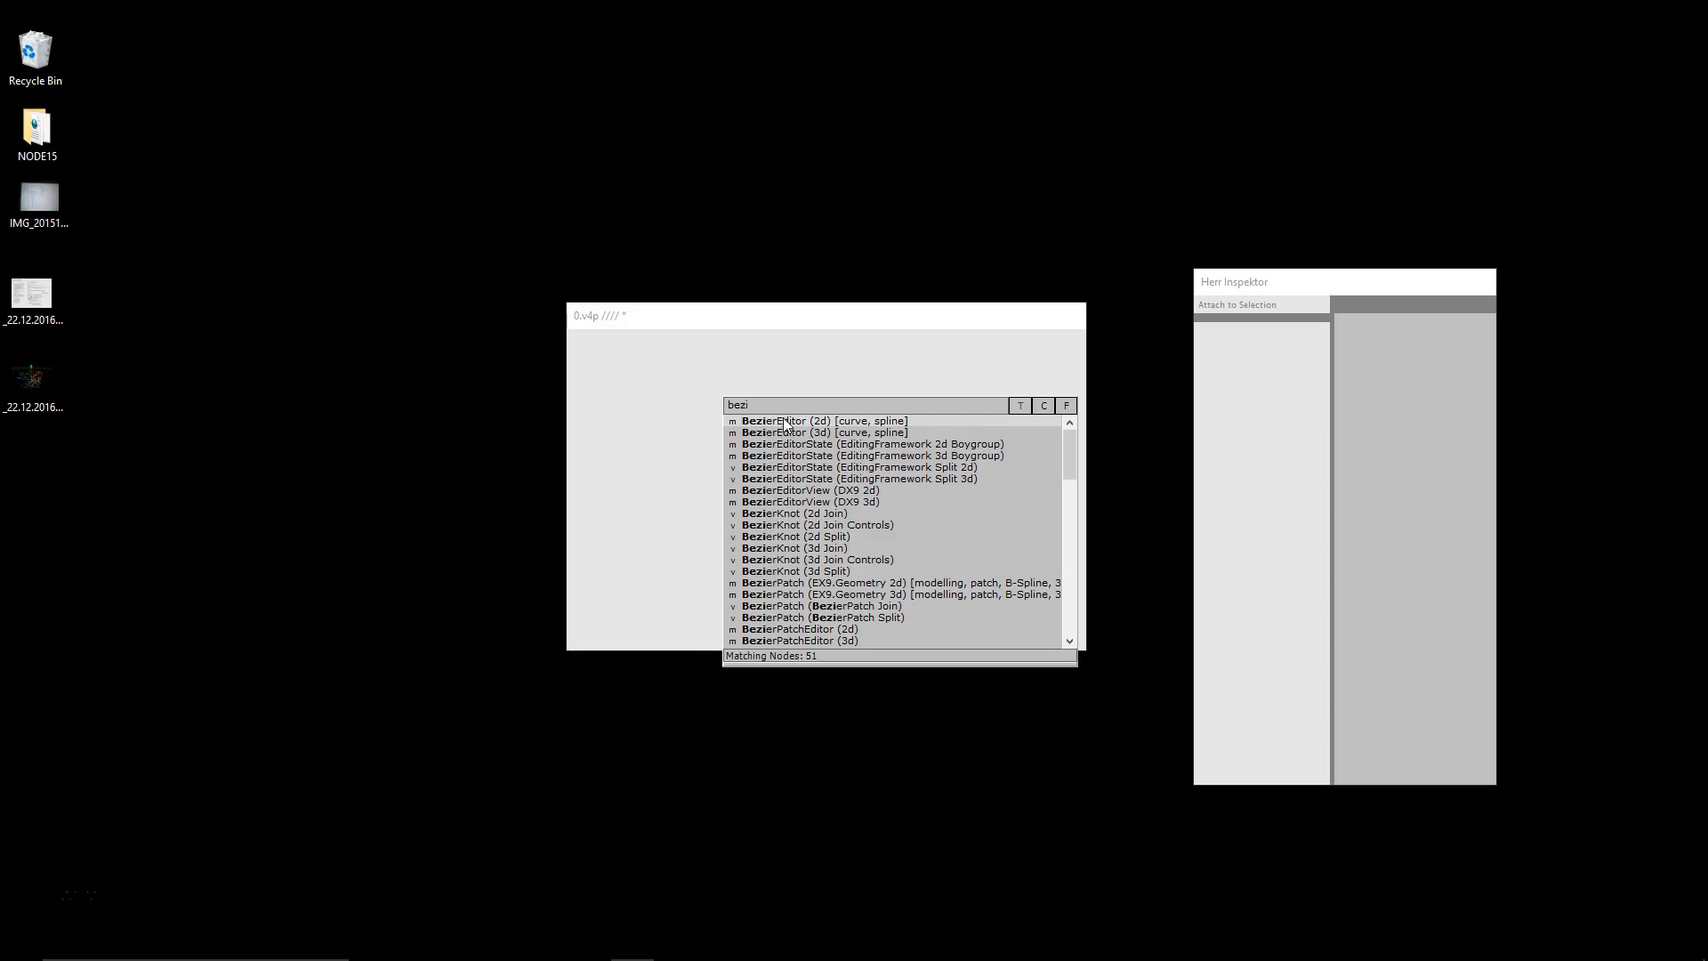
mouse_move(794, 443)
type("b")
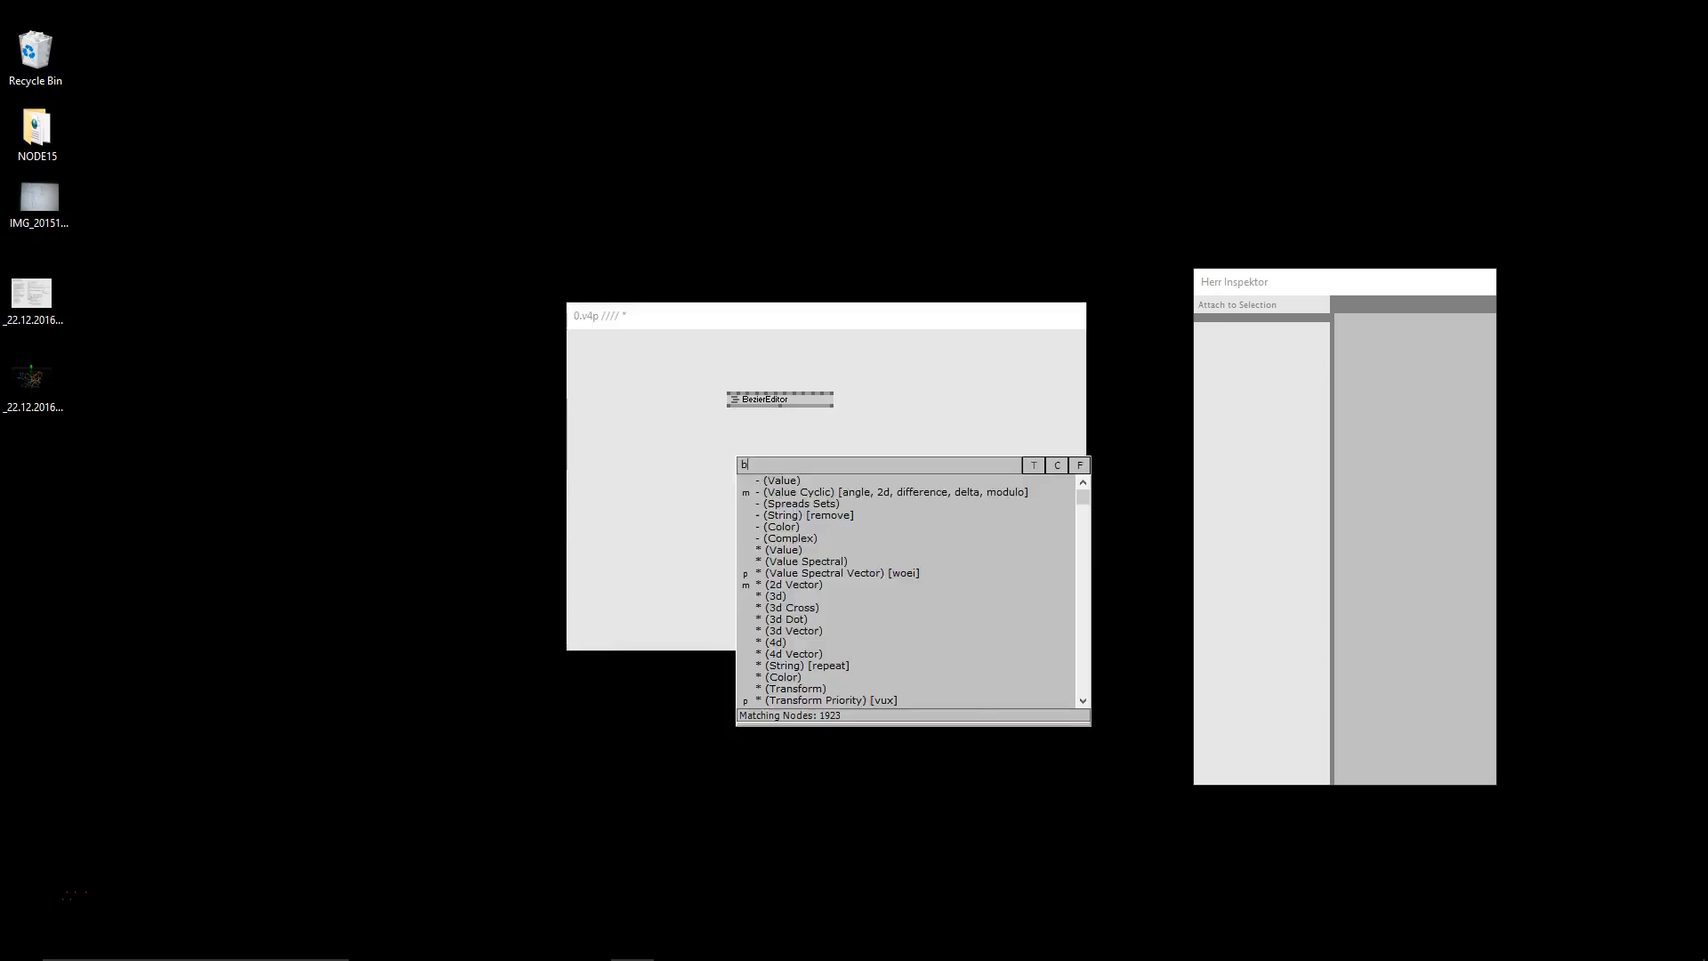
type("ezier")
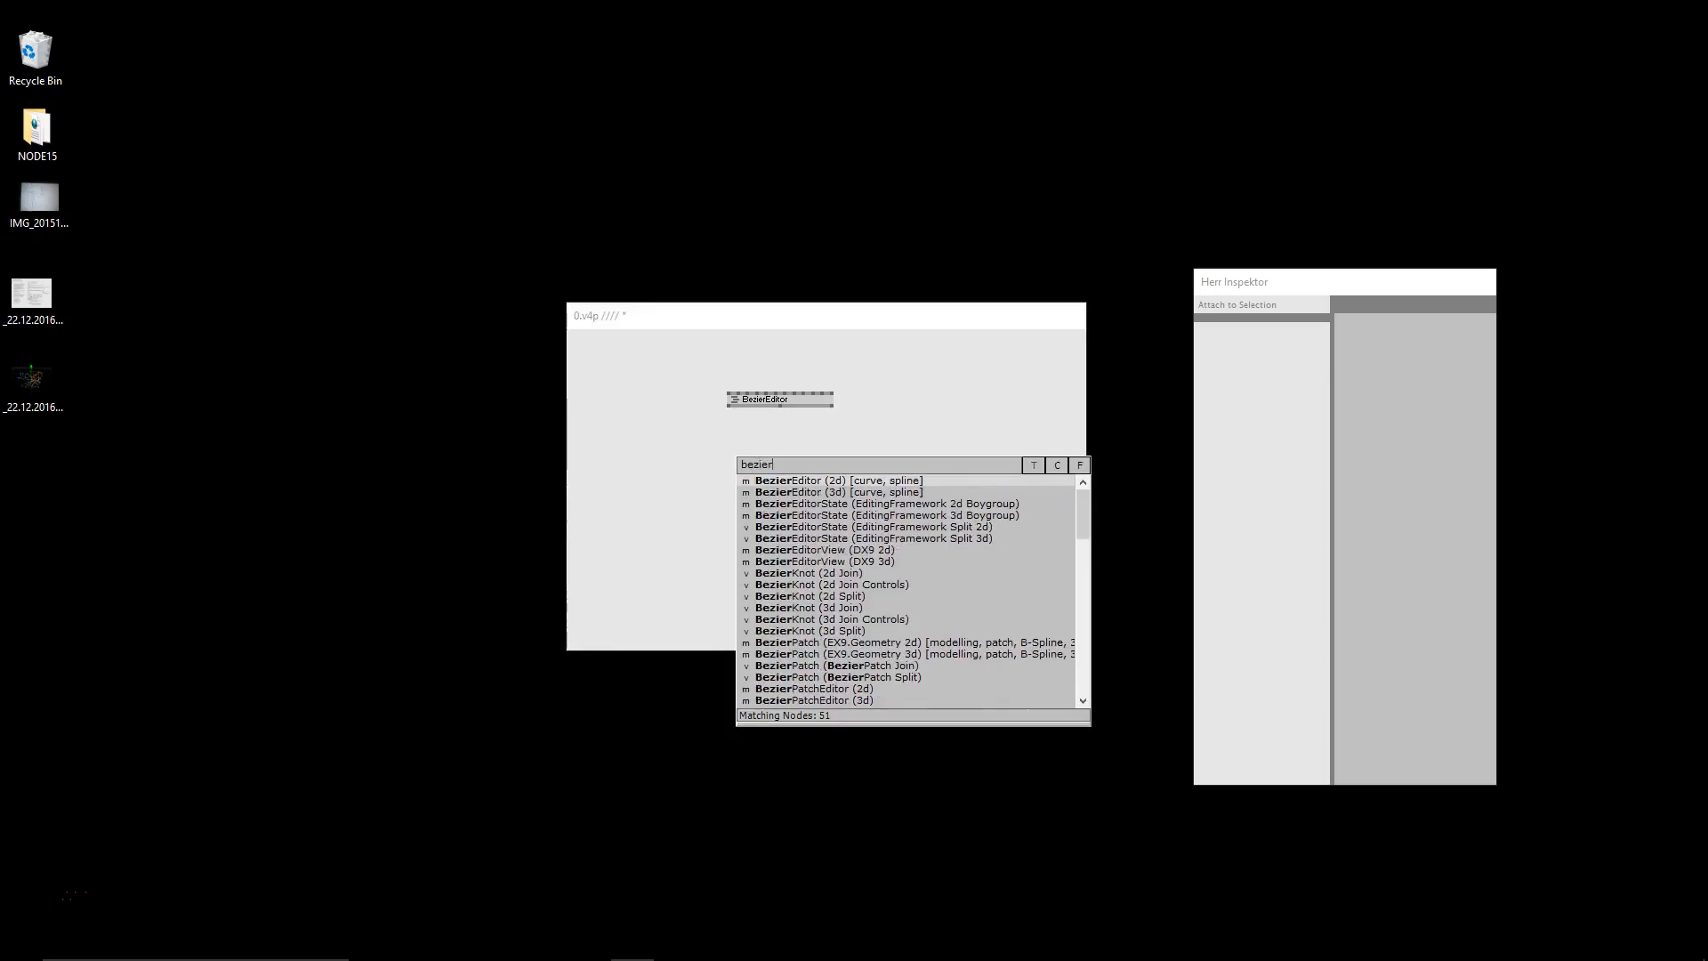
left_click(853, 549)
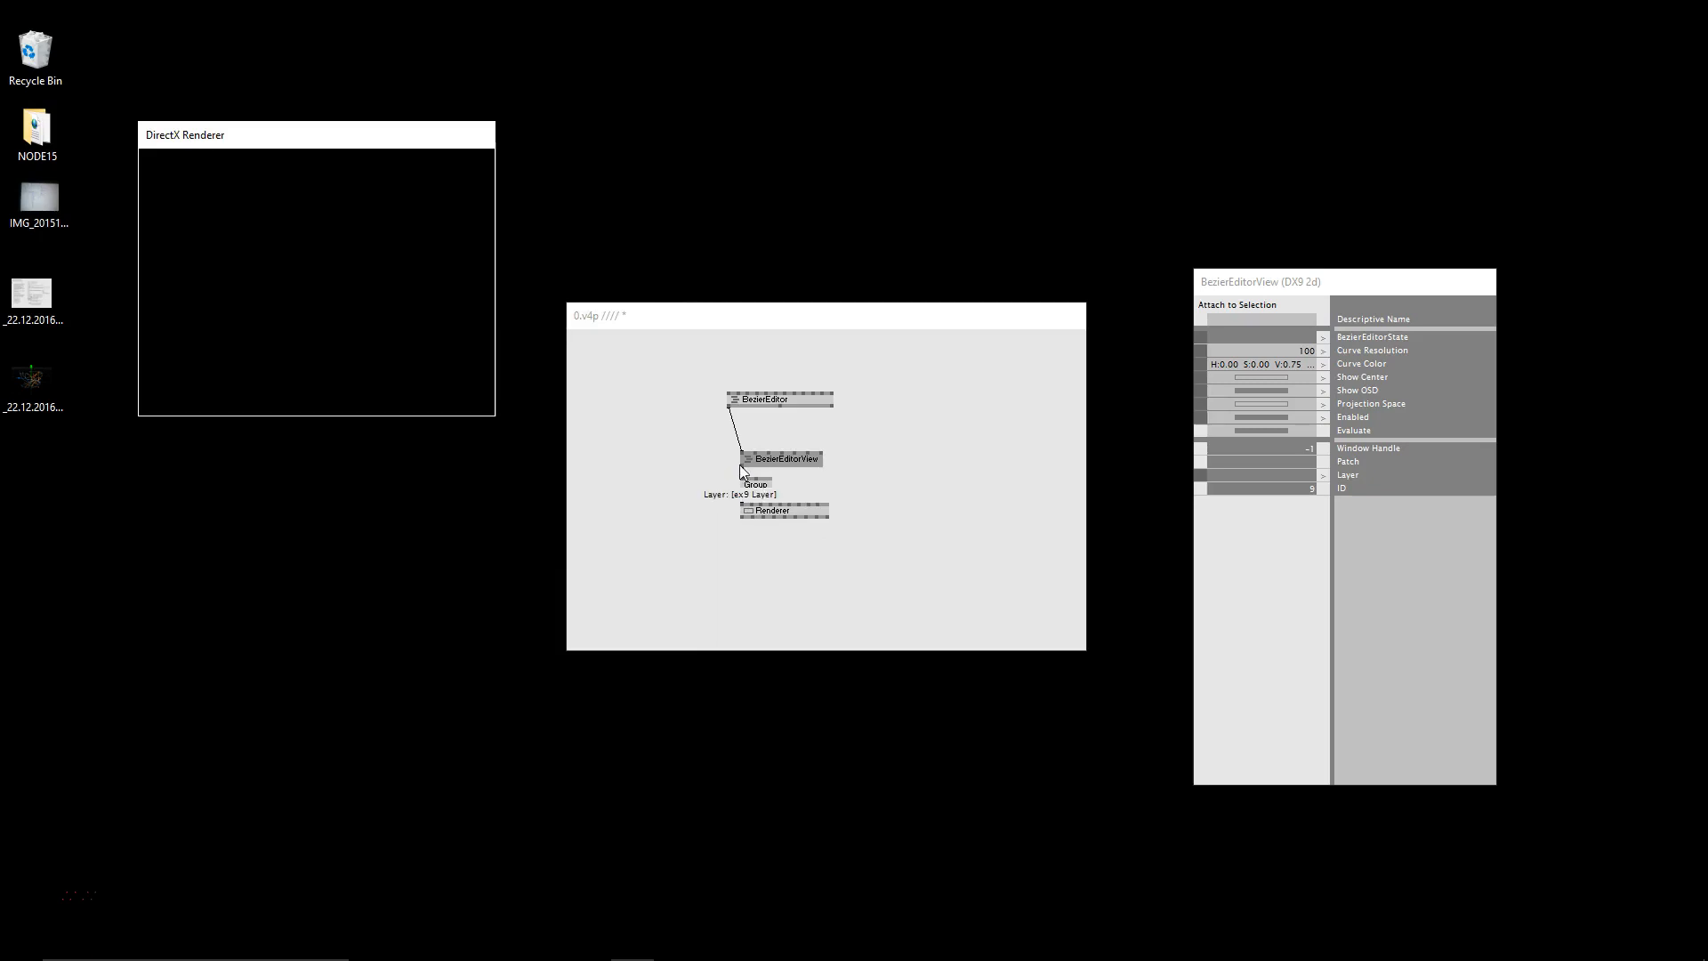
Wire BezierEditor into BezierEditorView with a Cursor node and place curve points in the renderer.
left_click_drag(755, 482, 754, 484)
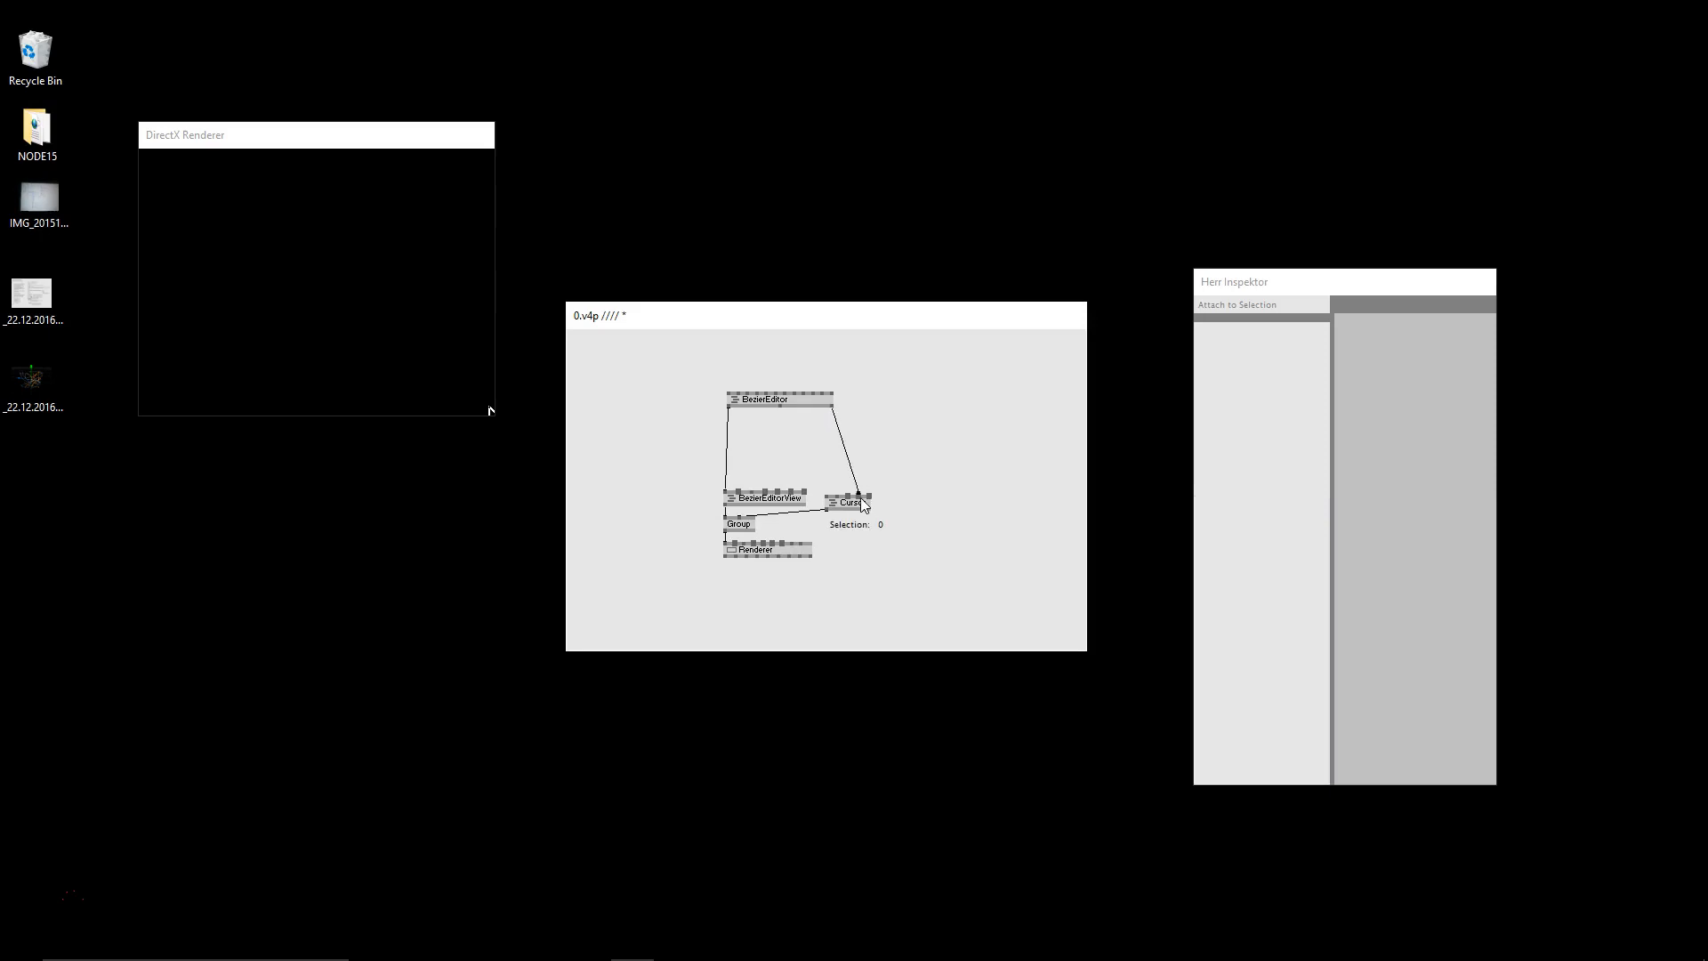
left_click(850, 502)
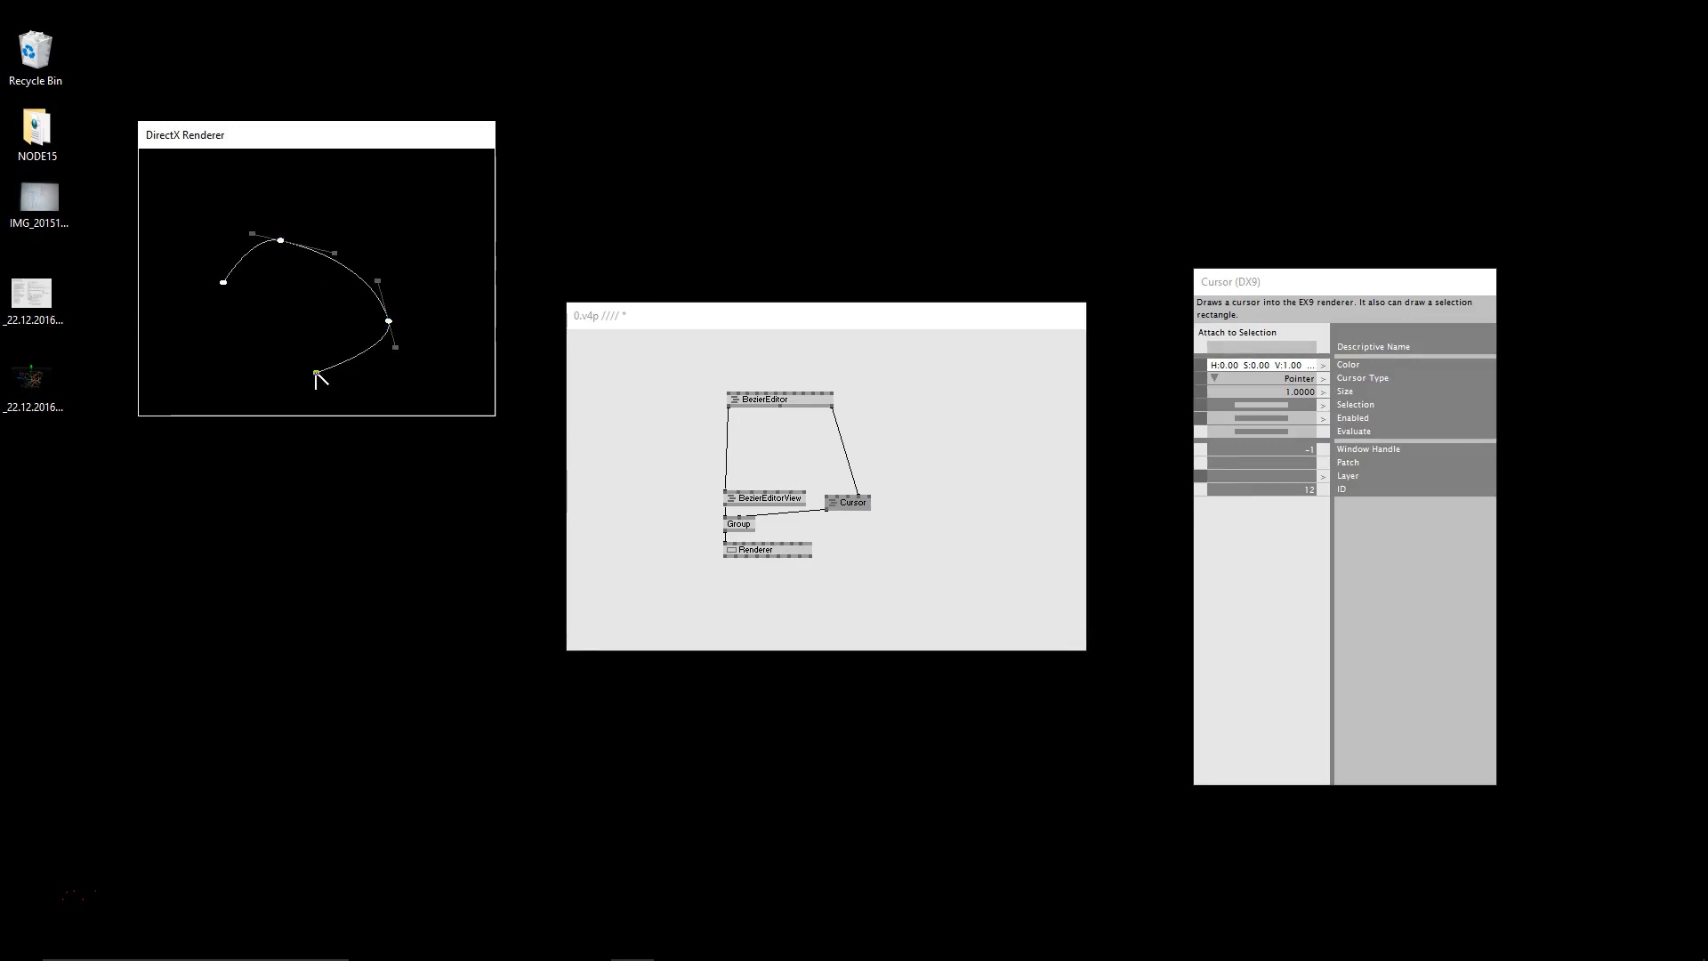
left_click_drag(319, 375, 237, 305)
type("Camera")
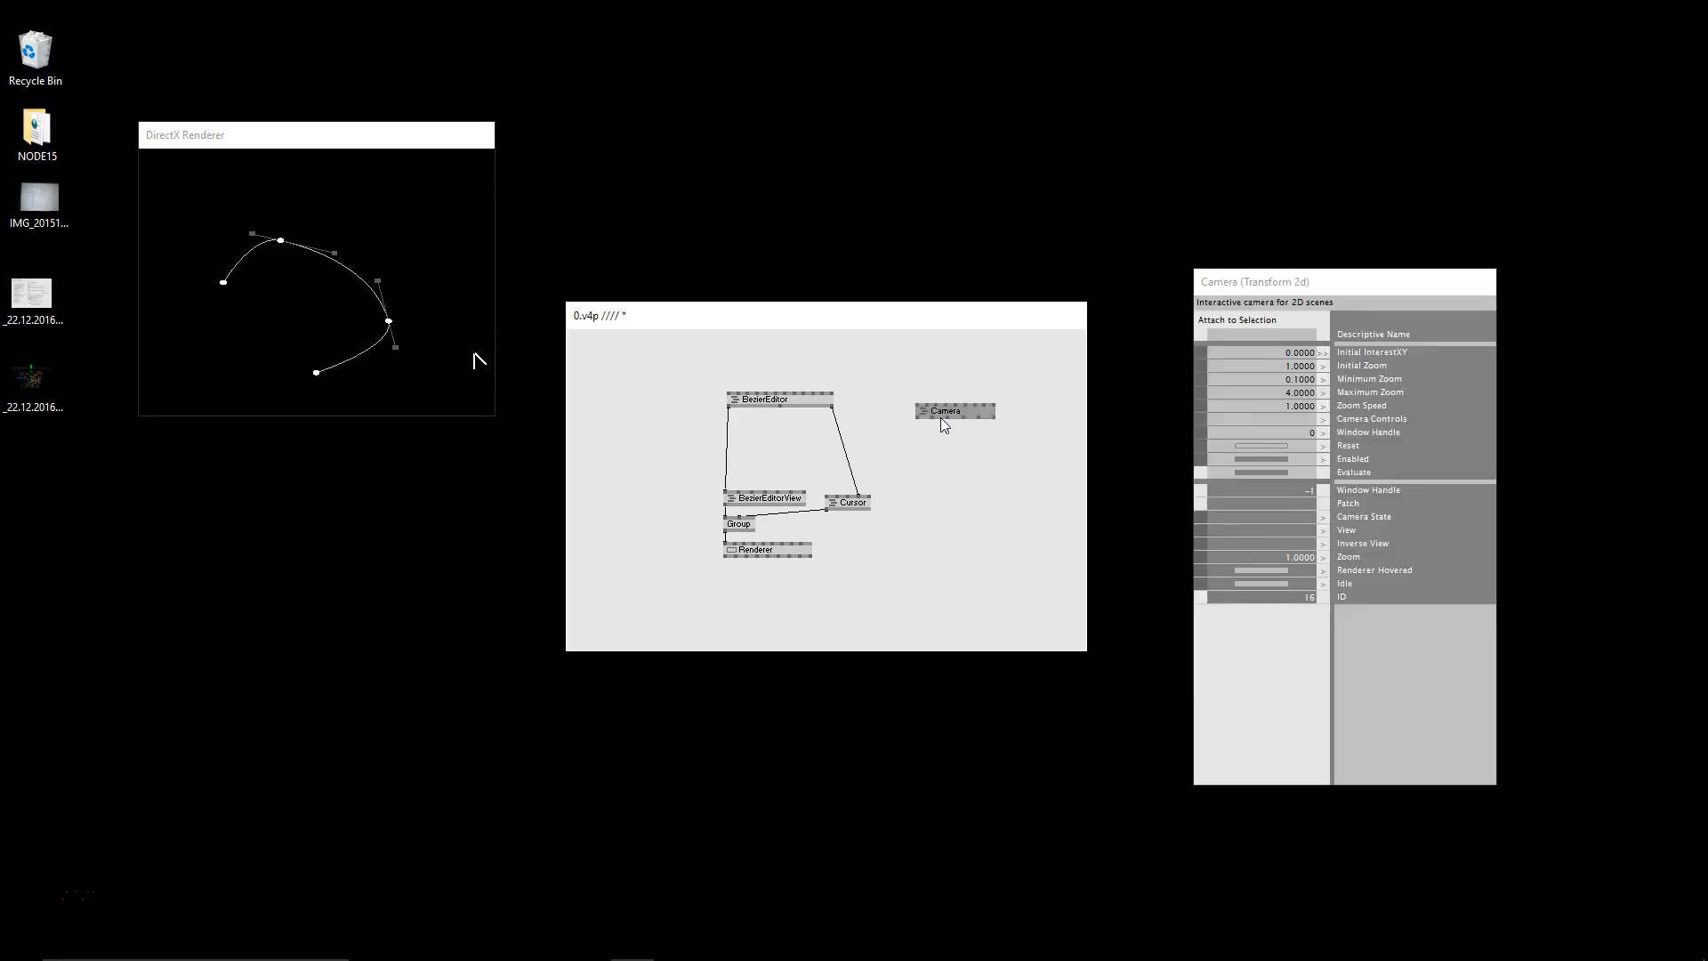
Wire the Camera state into BezierEditor and its view into Renderer, then extend the curve with more knots.
left_click_drag(951, 411, 942, 365)
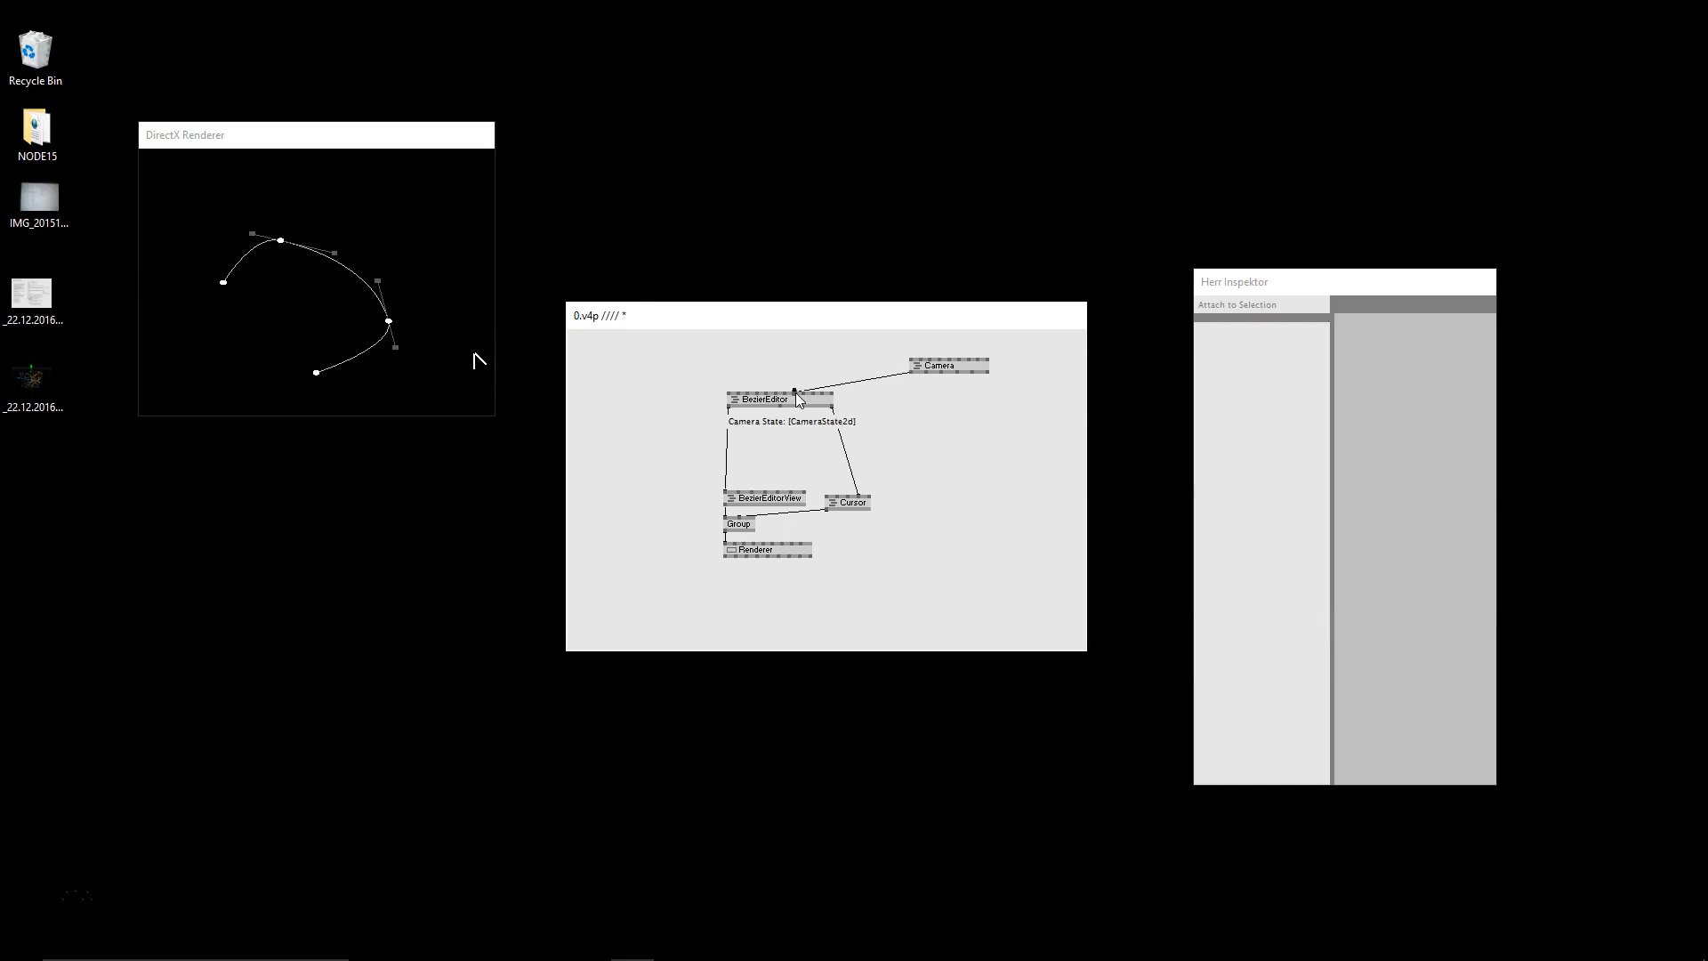
mouse_move(927, 377)
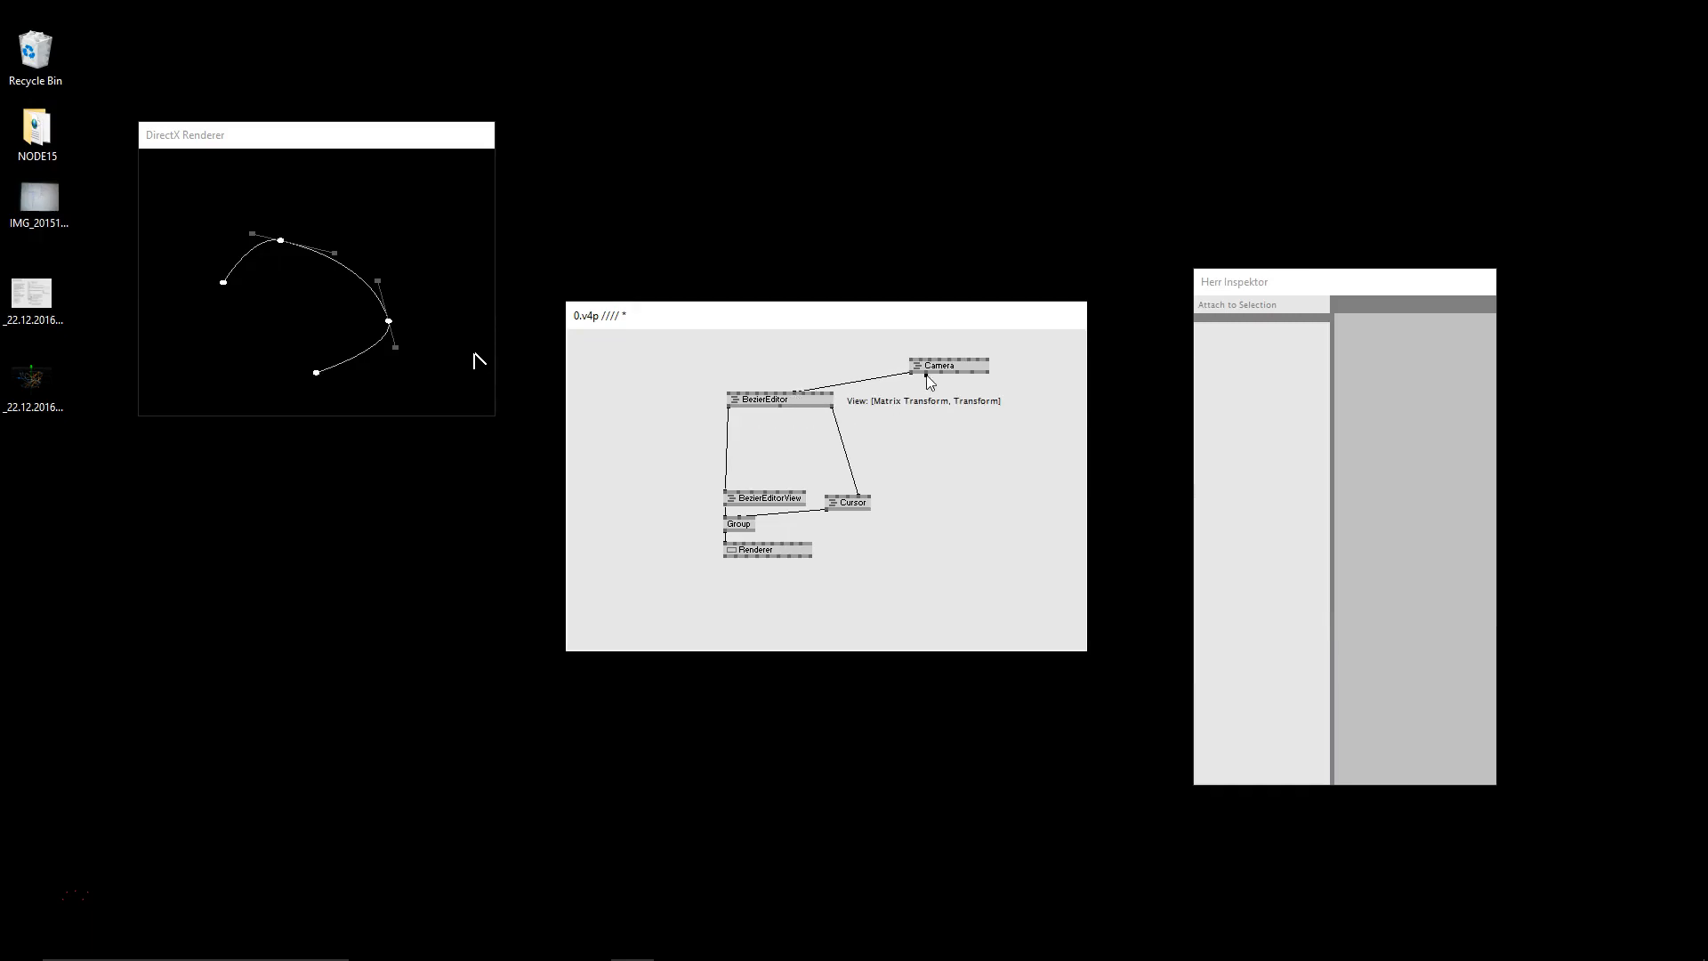
left_click(765, 548)
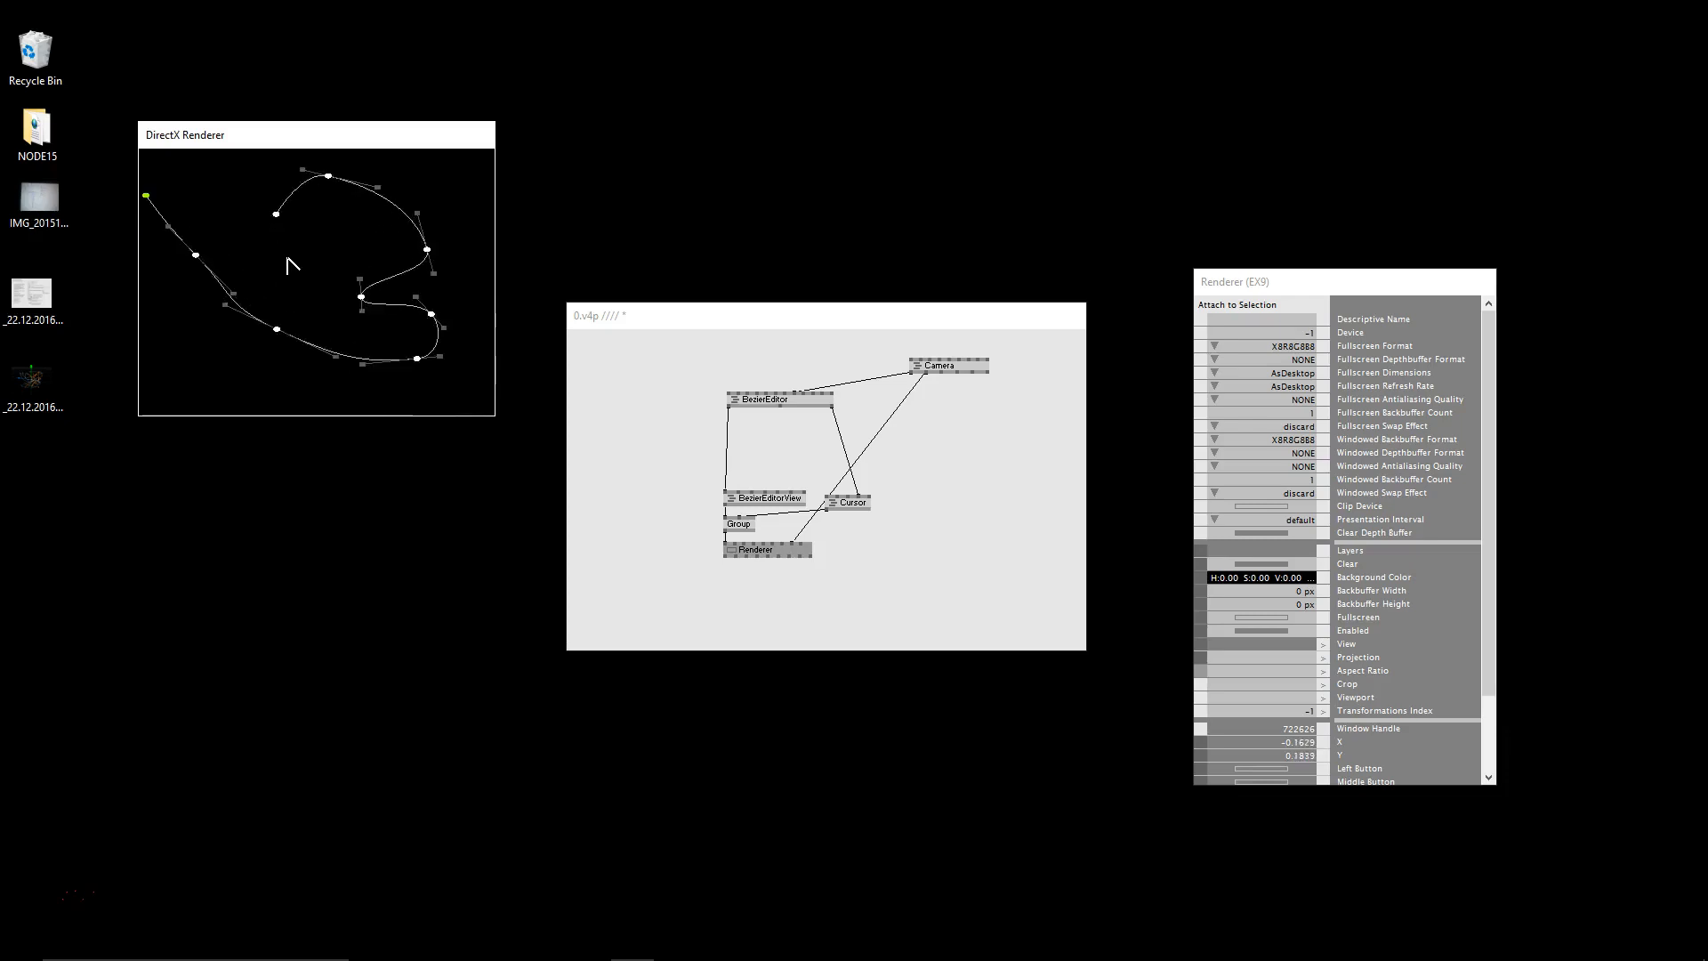
left_click_drag(144, 197, 240, 372)
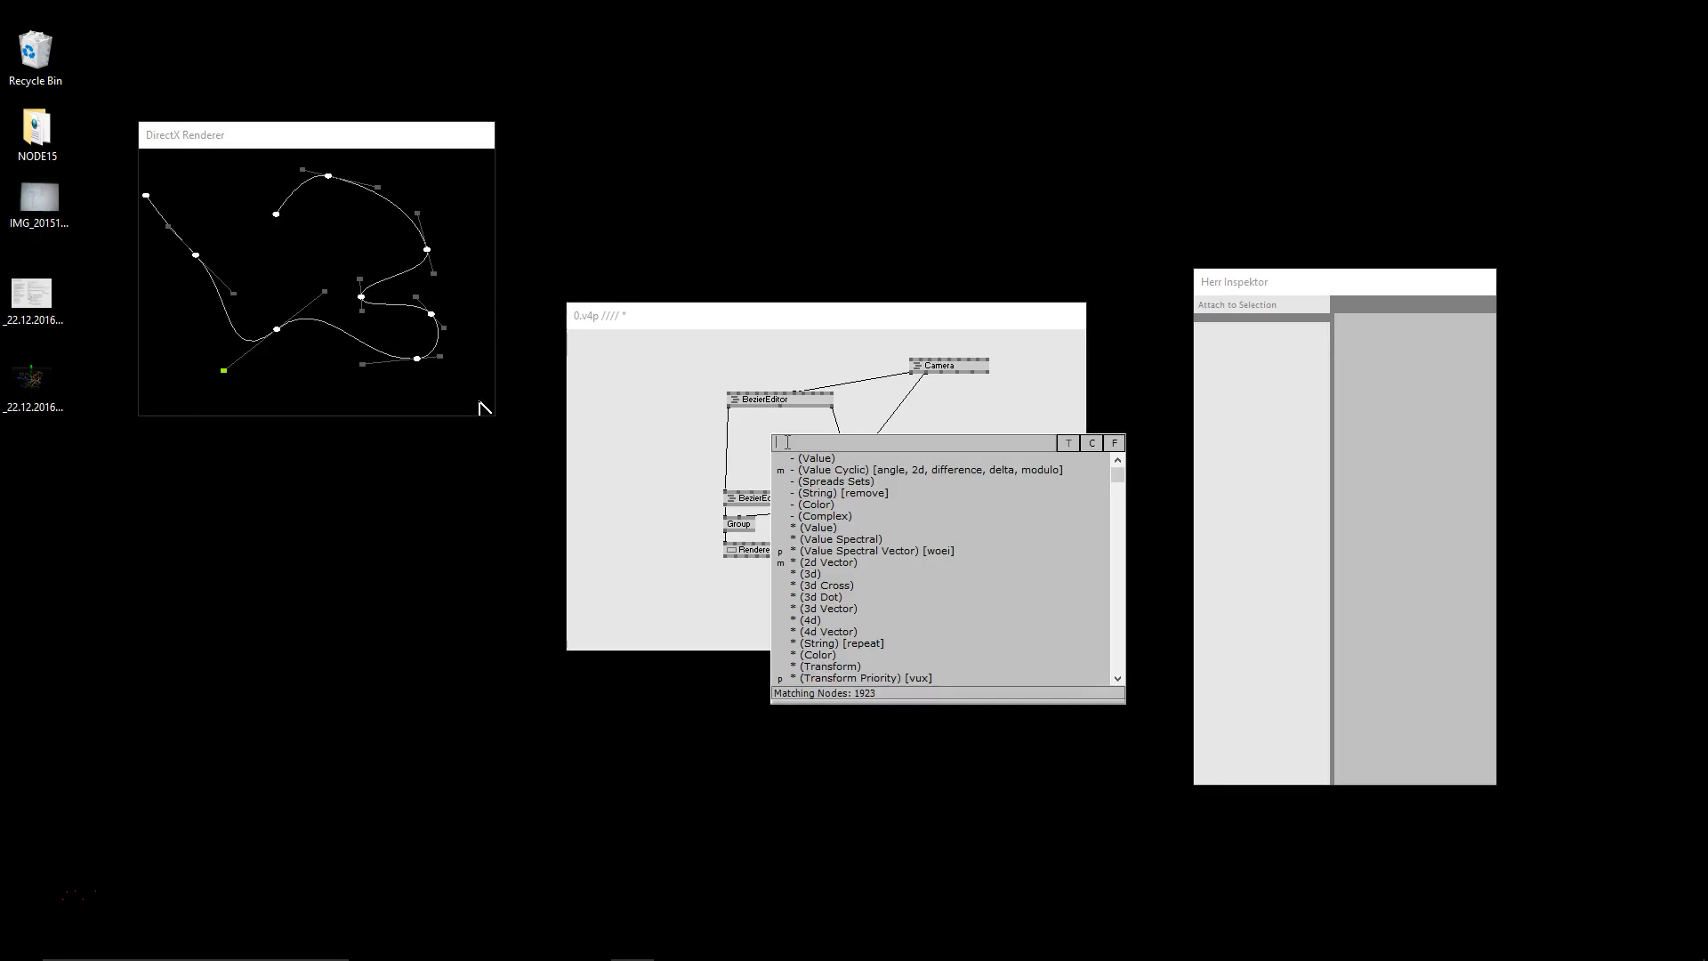
Add an ArcLength (2d BezierSpline) node fed by the curve, with an LFO driving its position.
type("arcl")
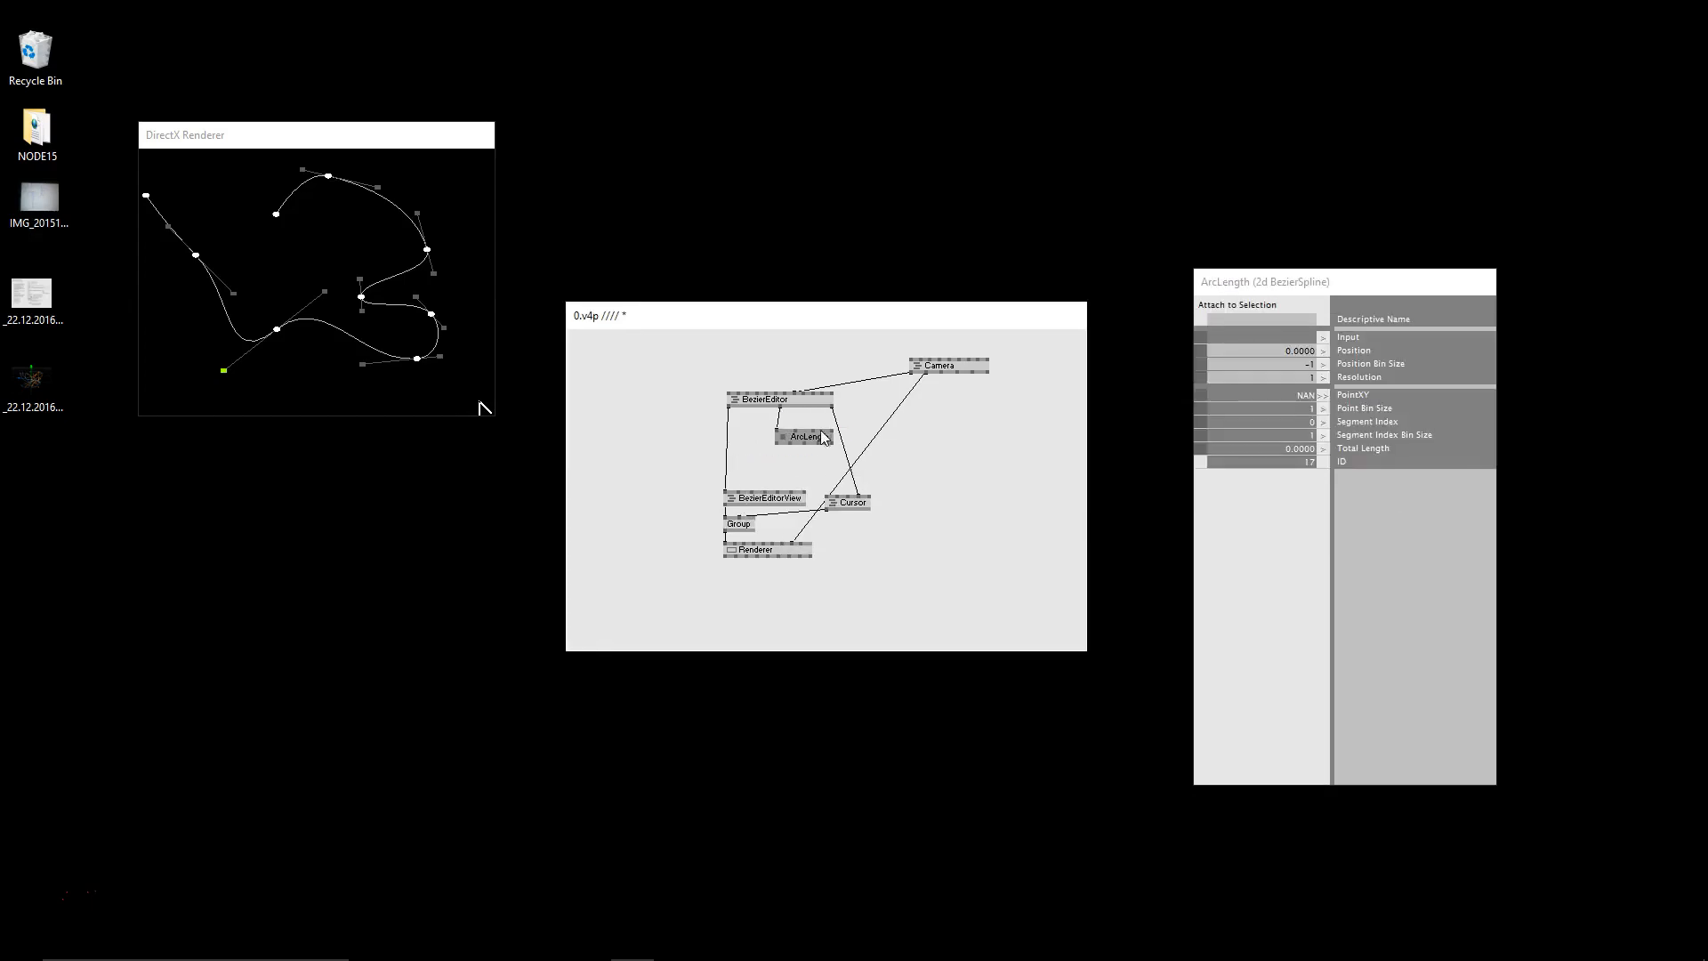
left_click_drag(801, 437, 940, 461)
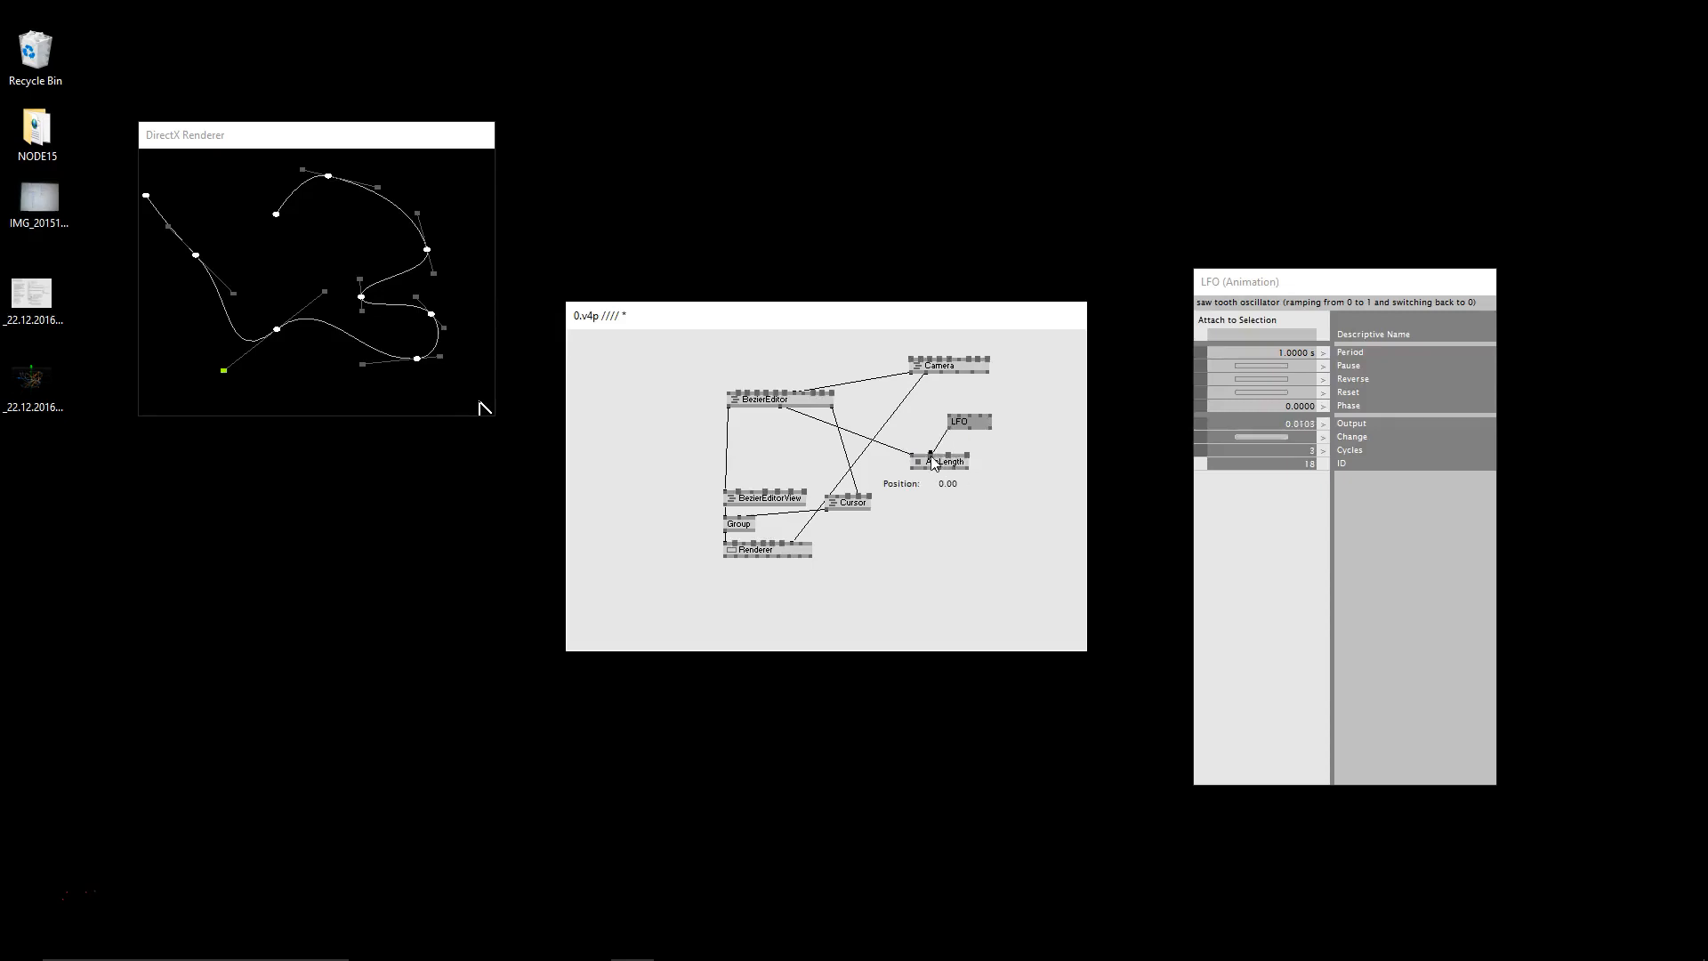
left_click(943, 461)
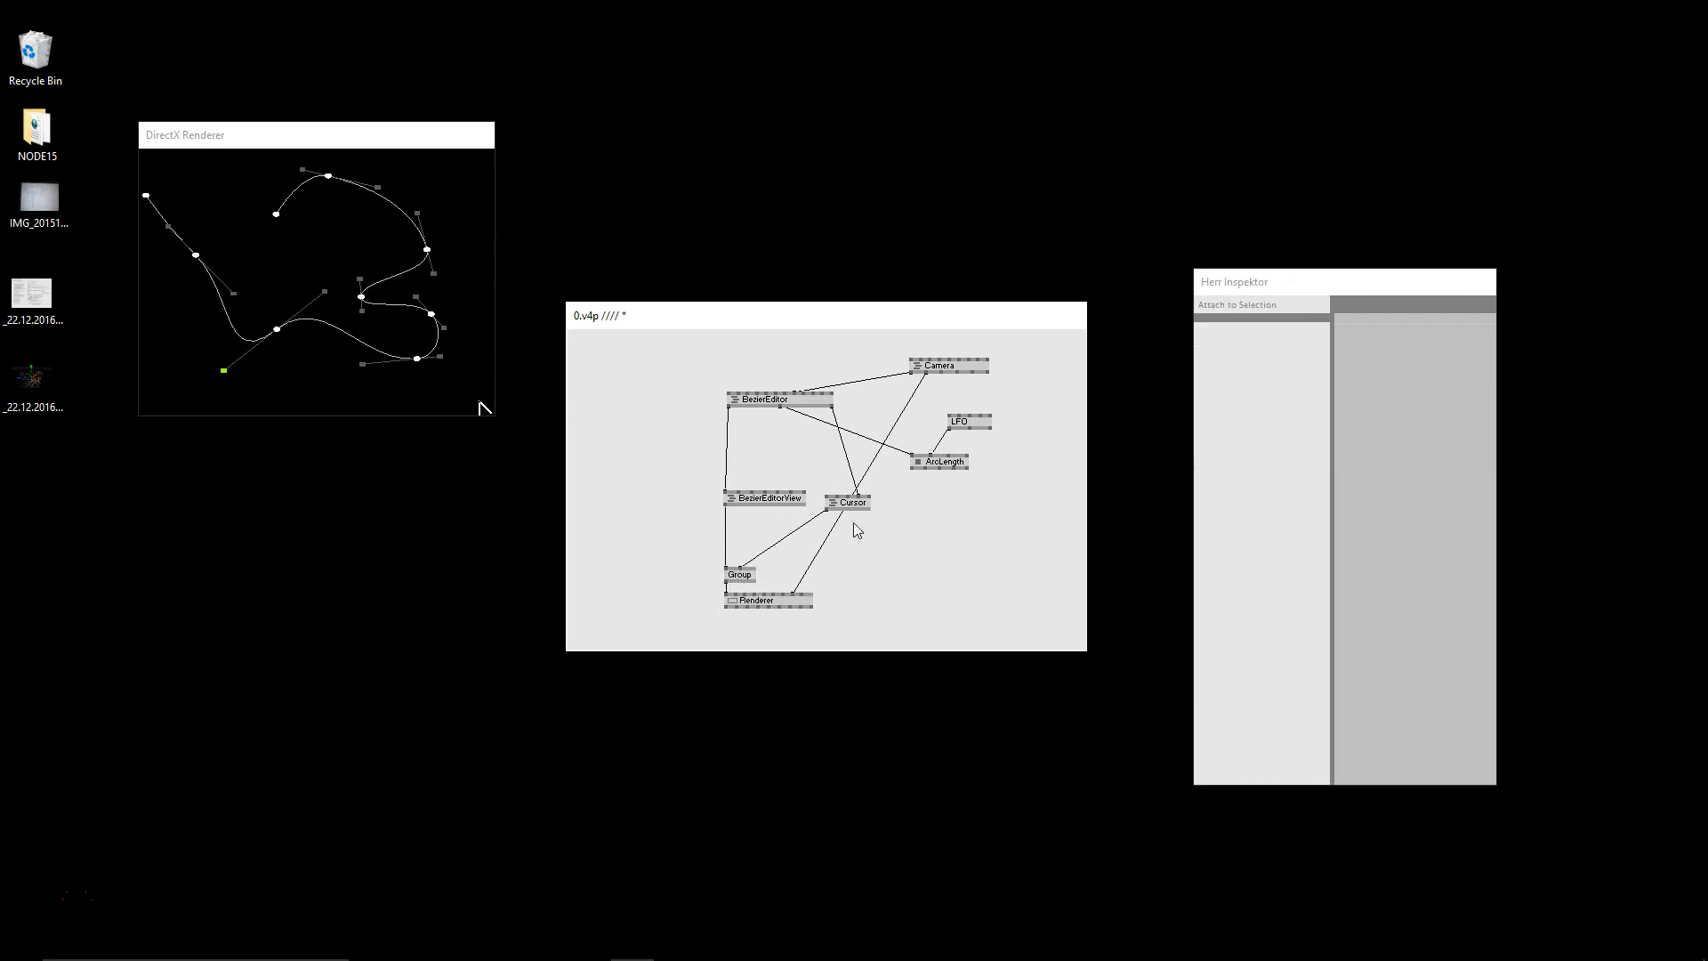
Add a Point (DX9 2d) node at the sampled curve position and plug its layer into the Group.
left_click(741, 573)
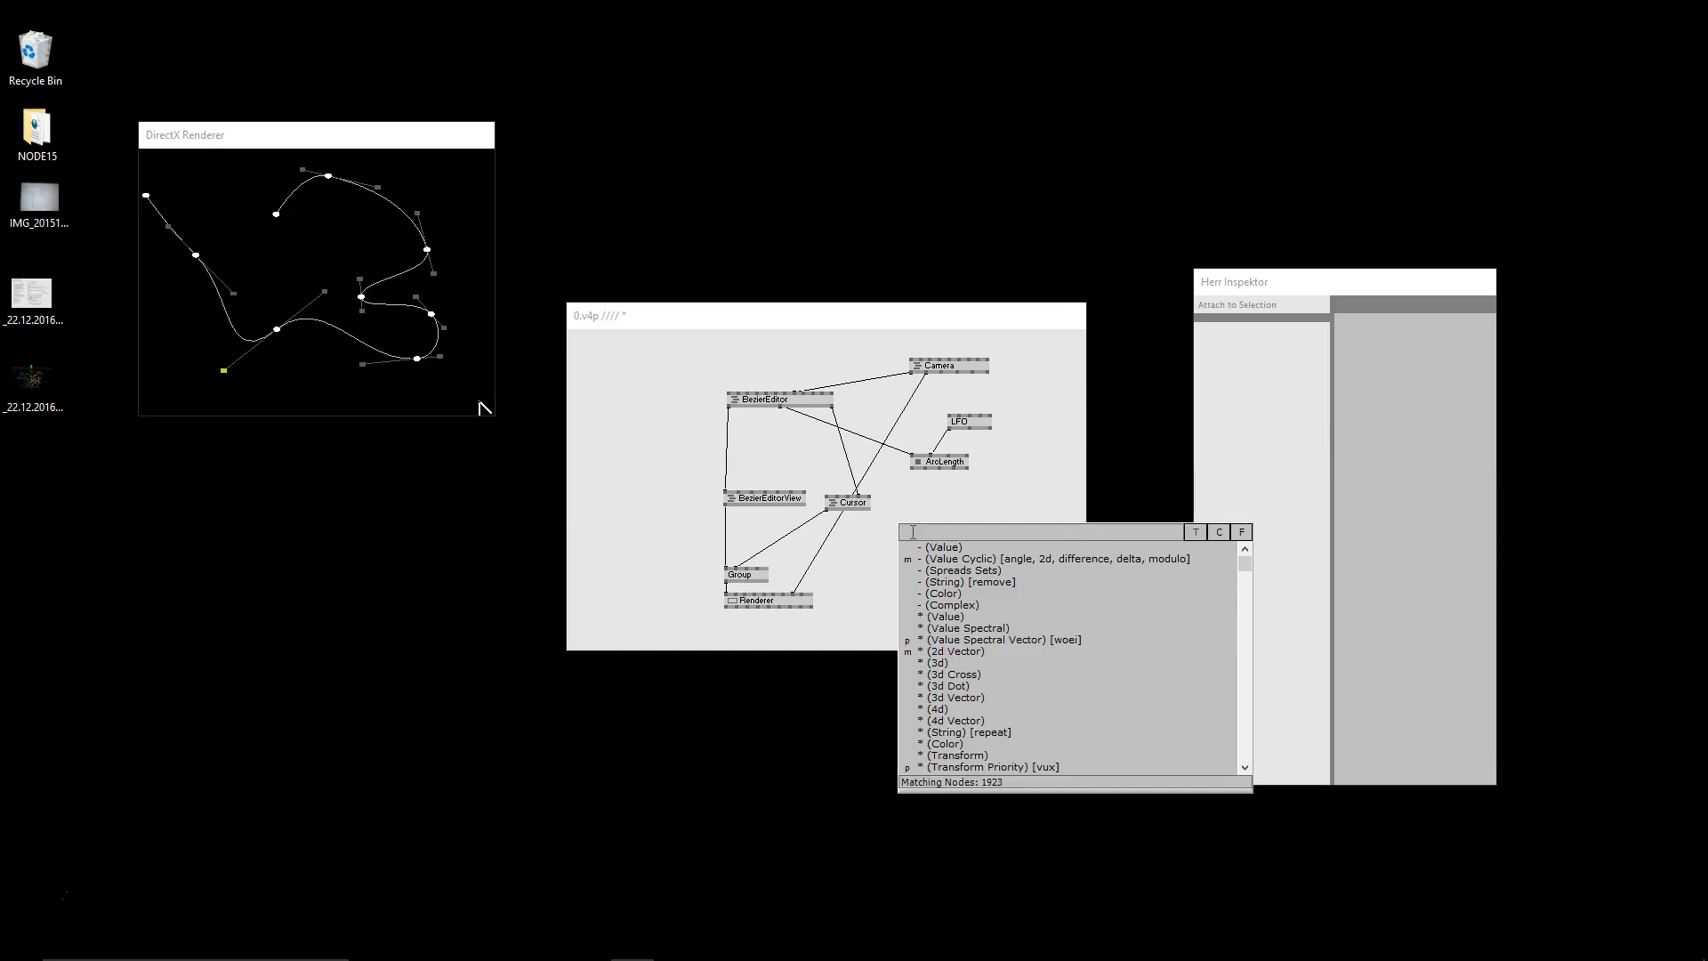
type("point")
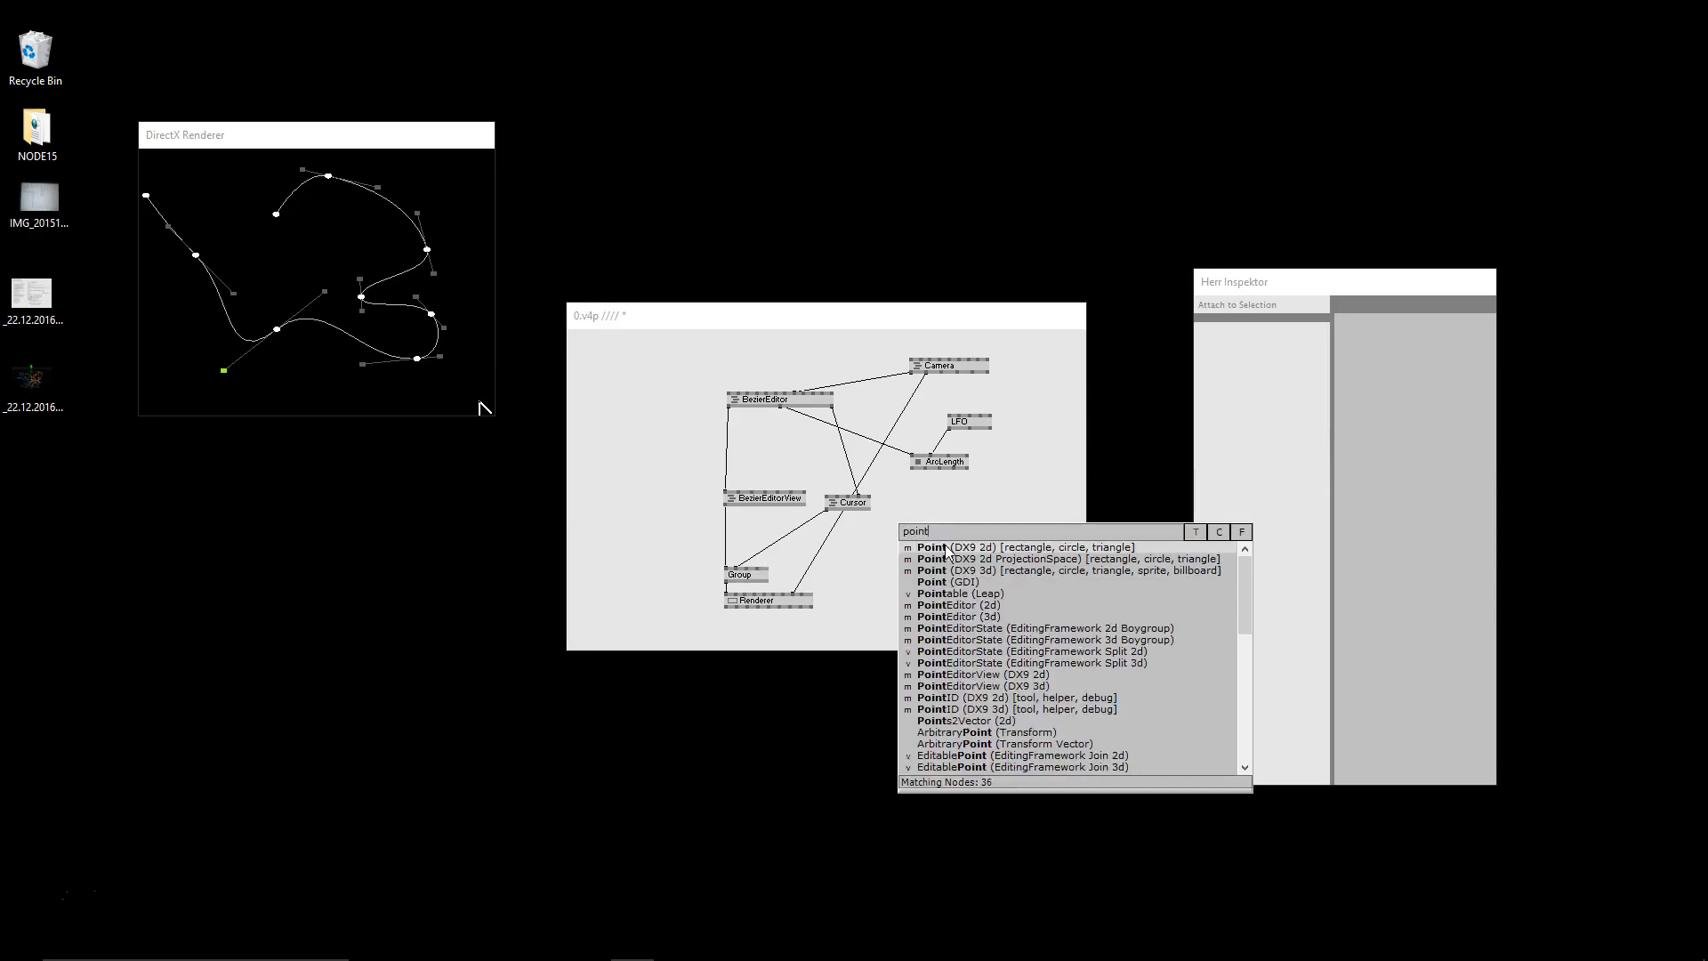
left_click(931, 548)
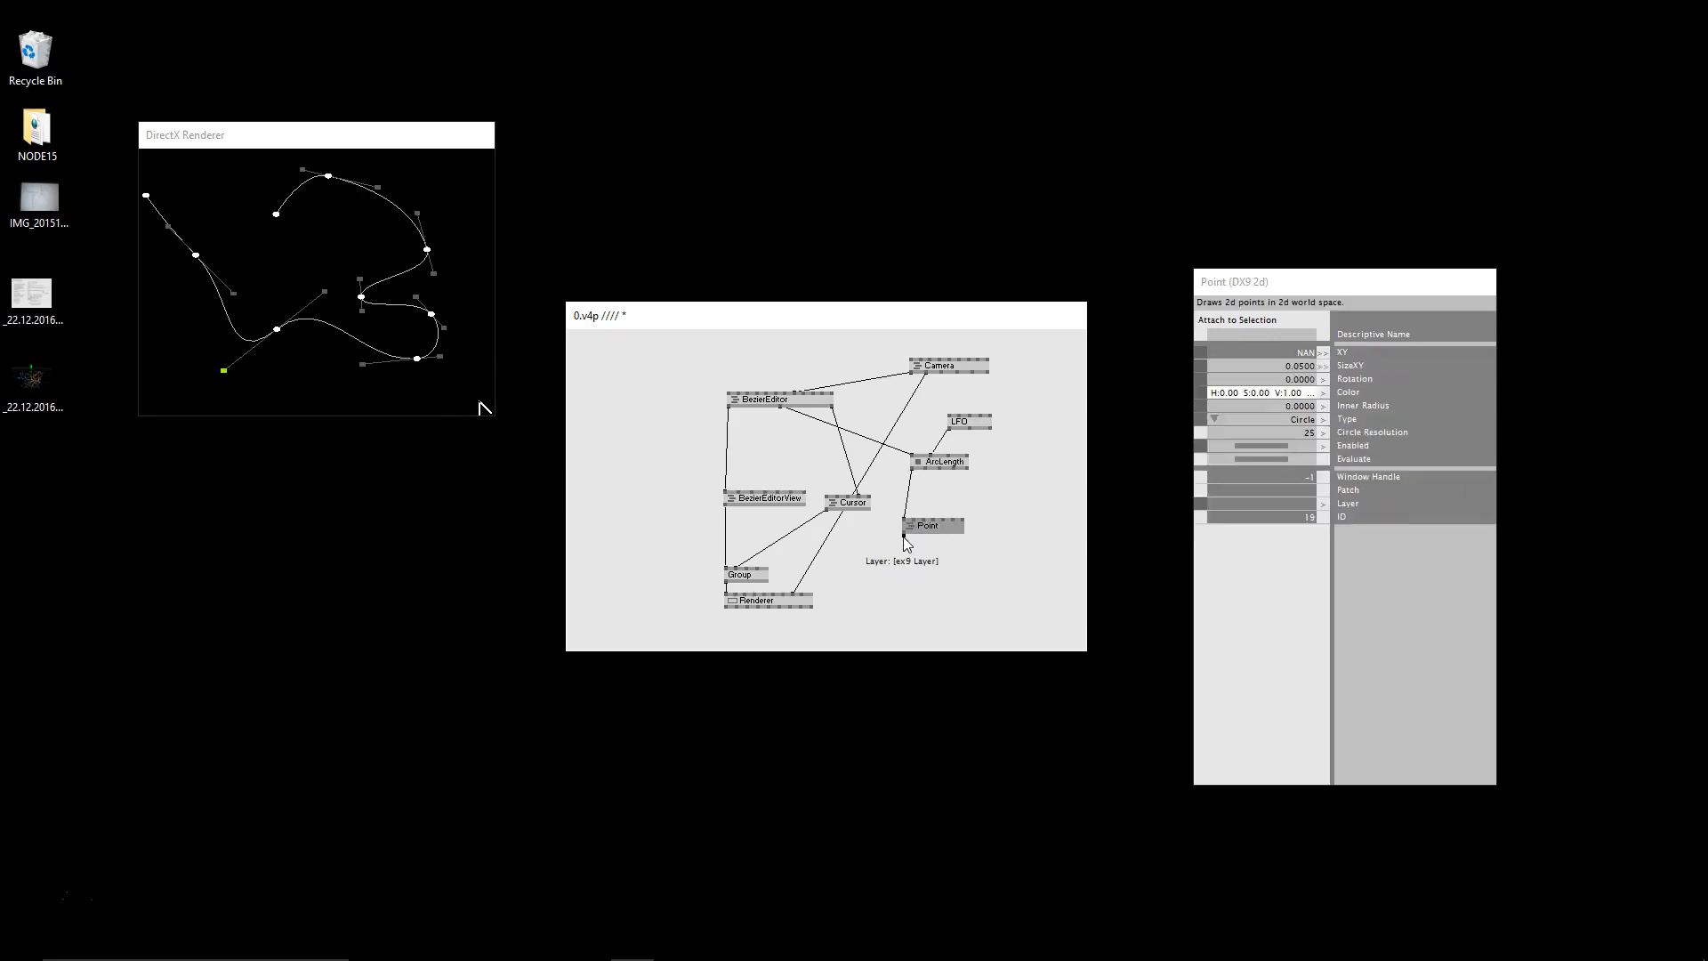
left_click(741, 573)
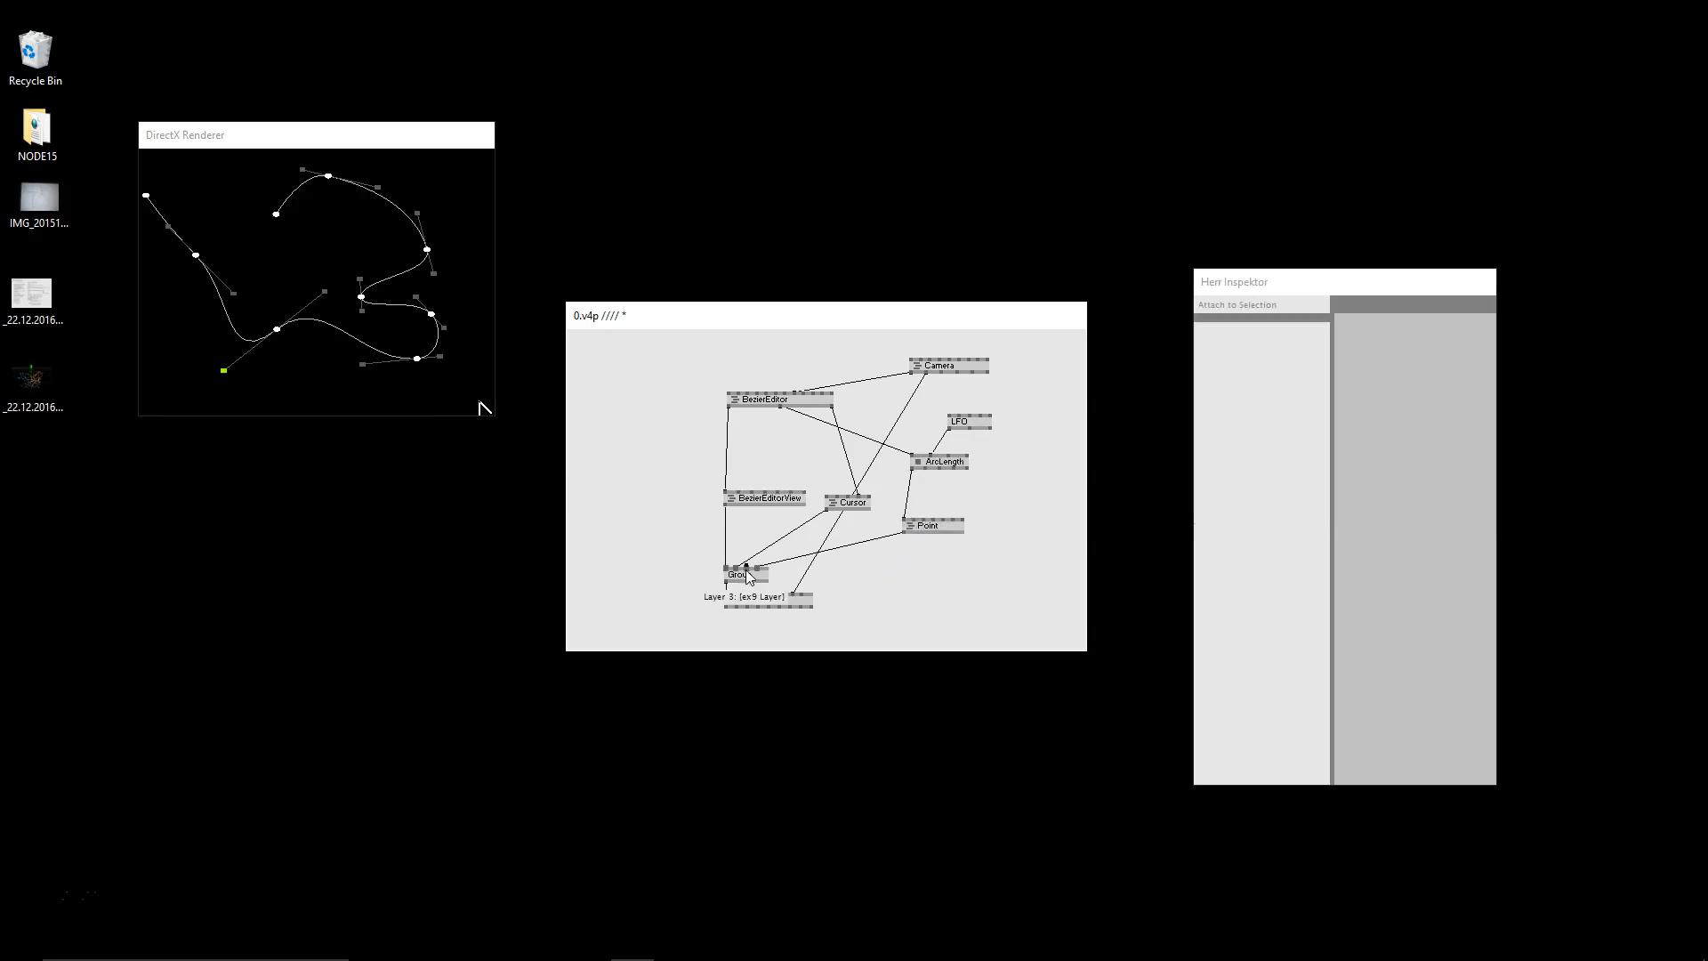
left_click(738, 573)
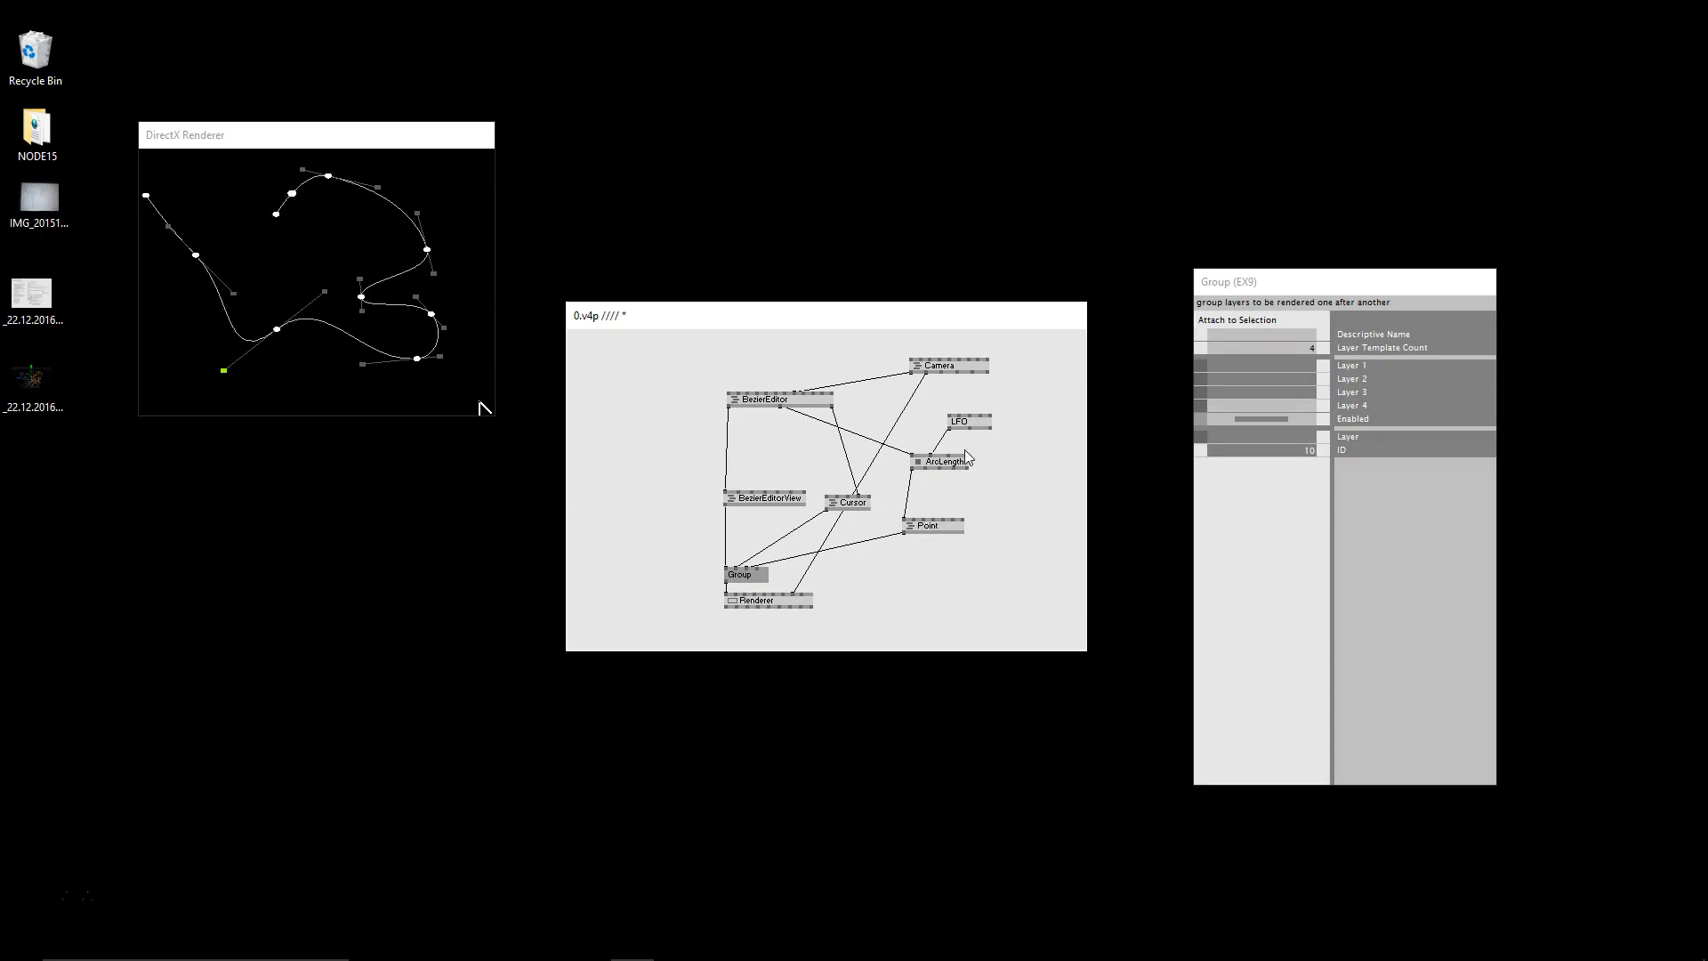
left_click(964, 419)
type("LinearSpread")
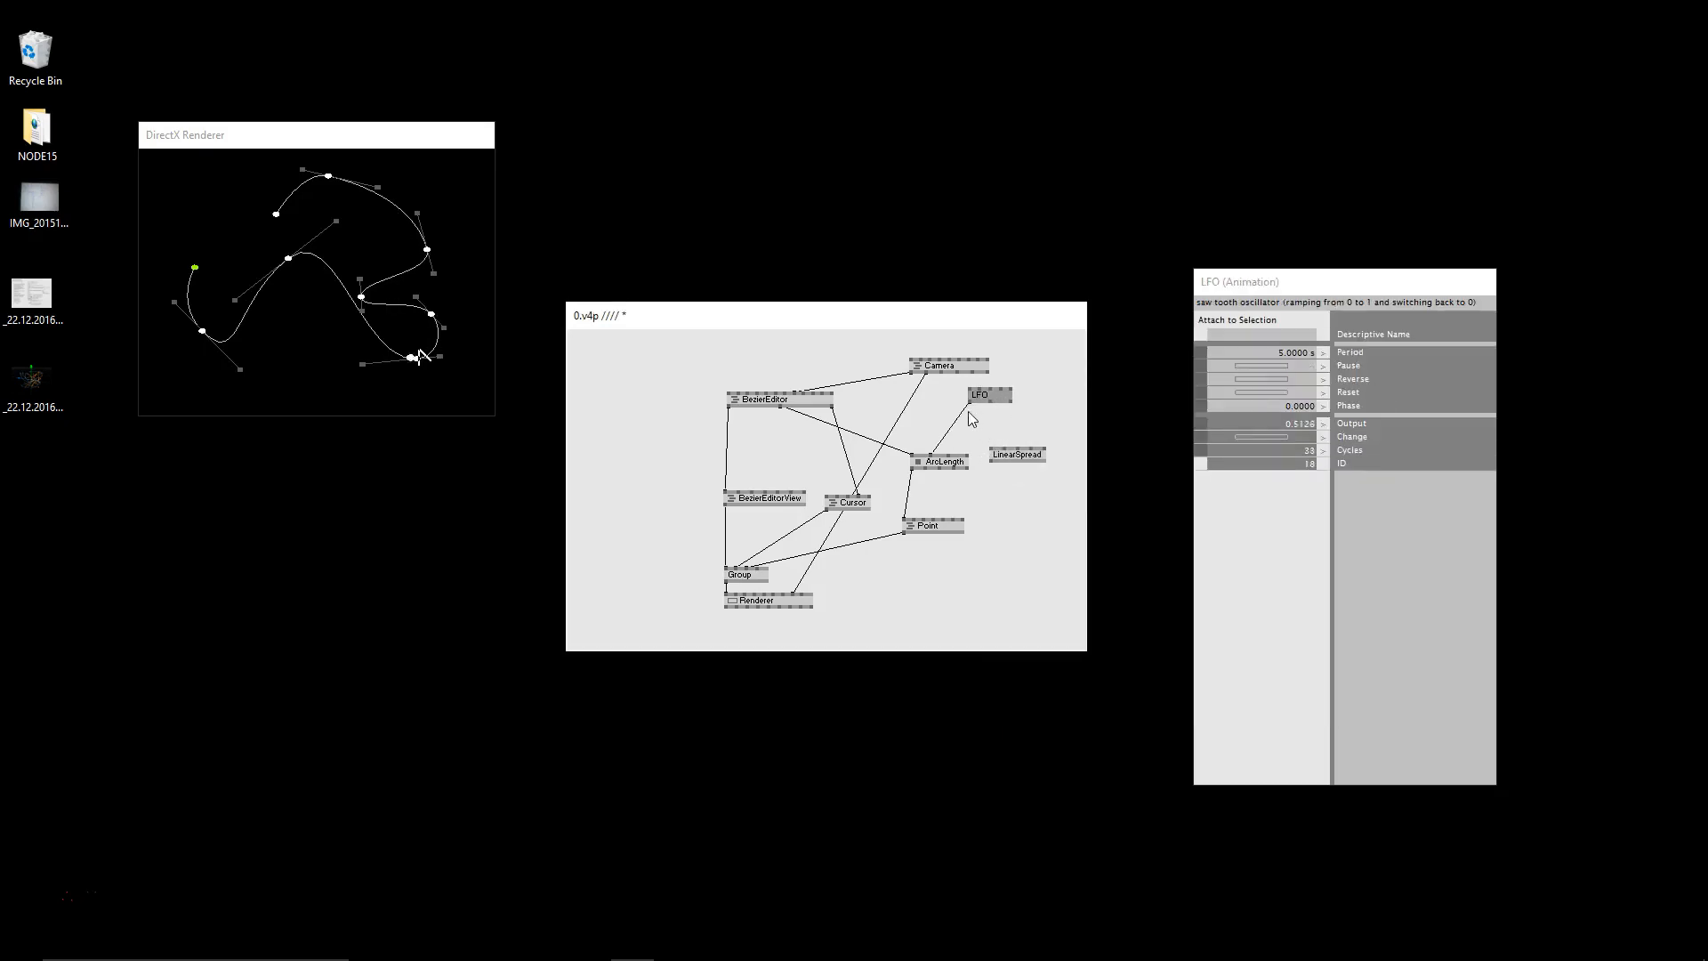
Insert a LinearSpread between the 5-second LFO and ArcLength so several dots travel the curve.
left_click(1016, 454)
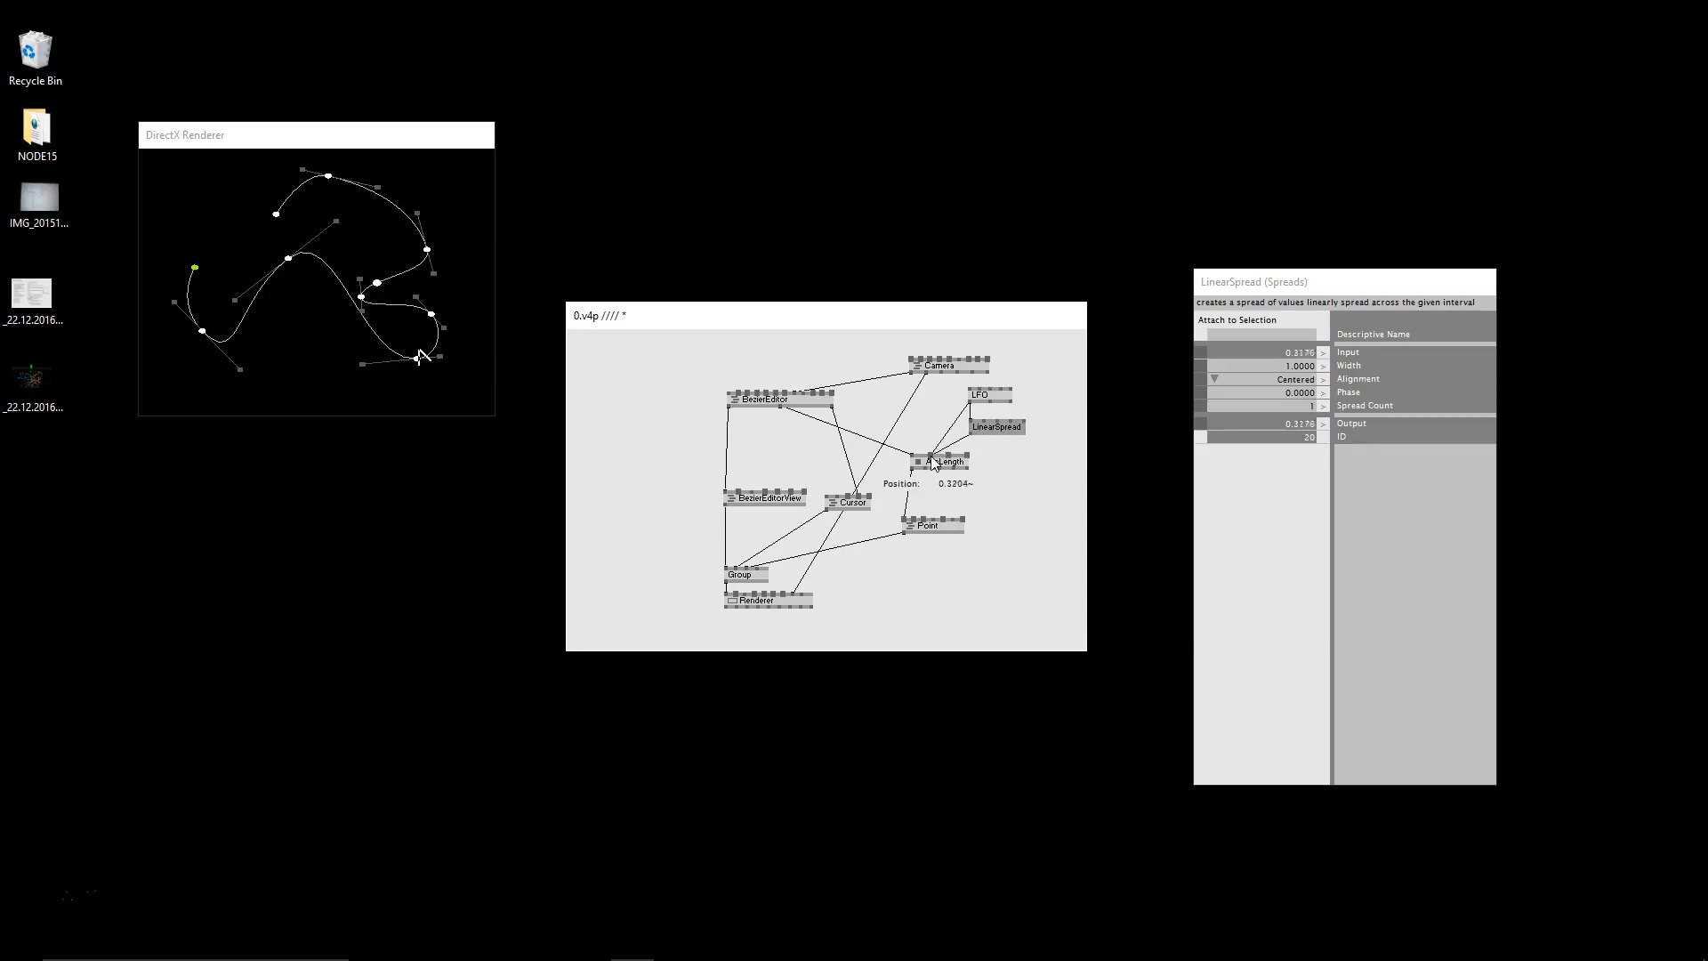
left_click(939, 461)
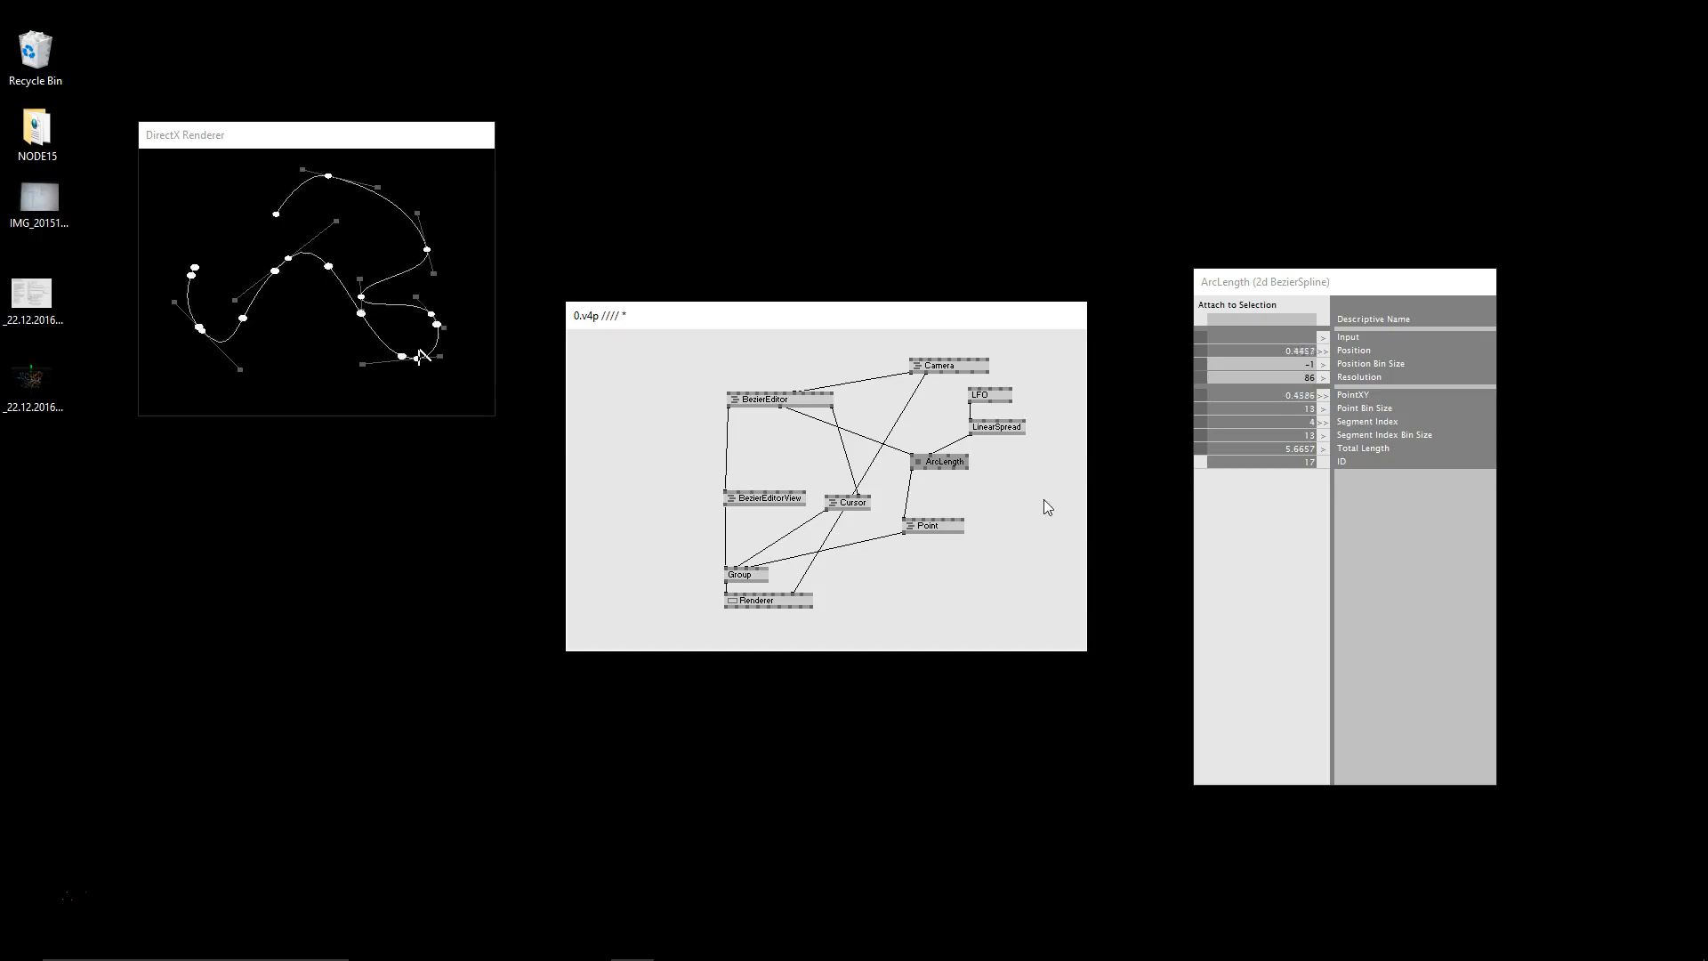
left_click(761, 398)
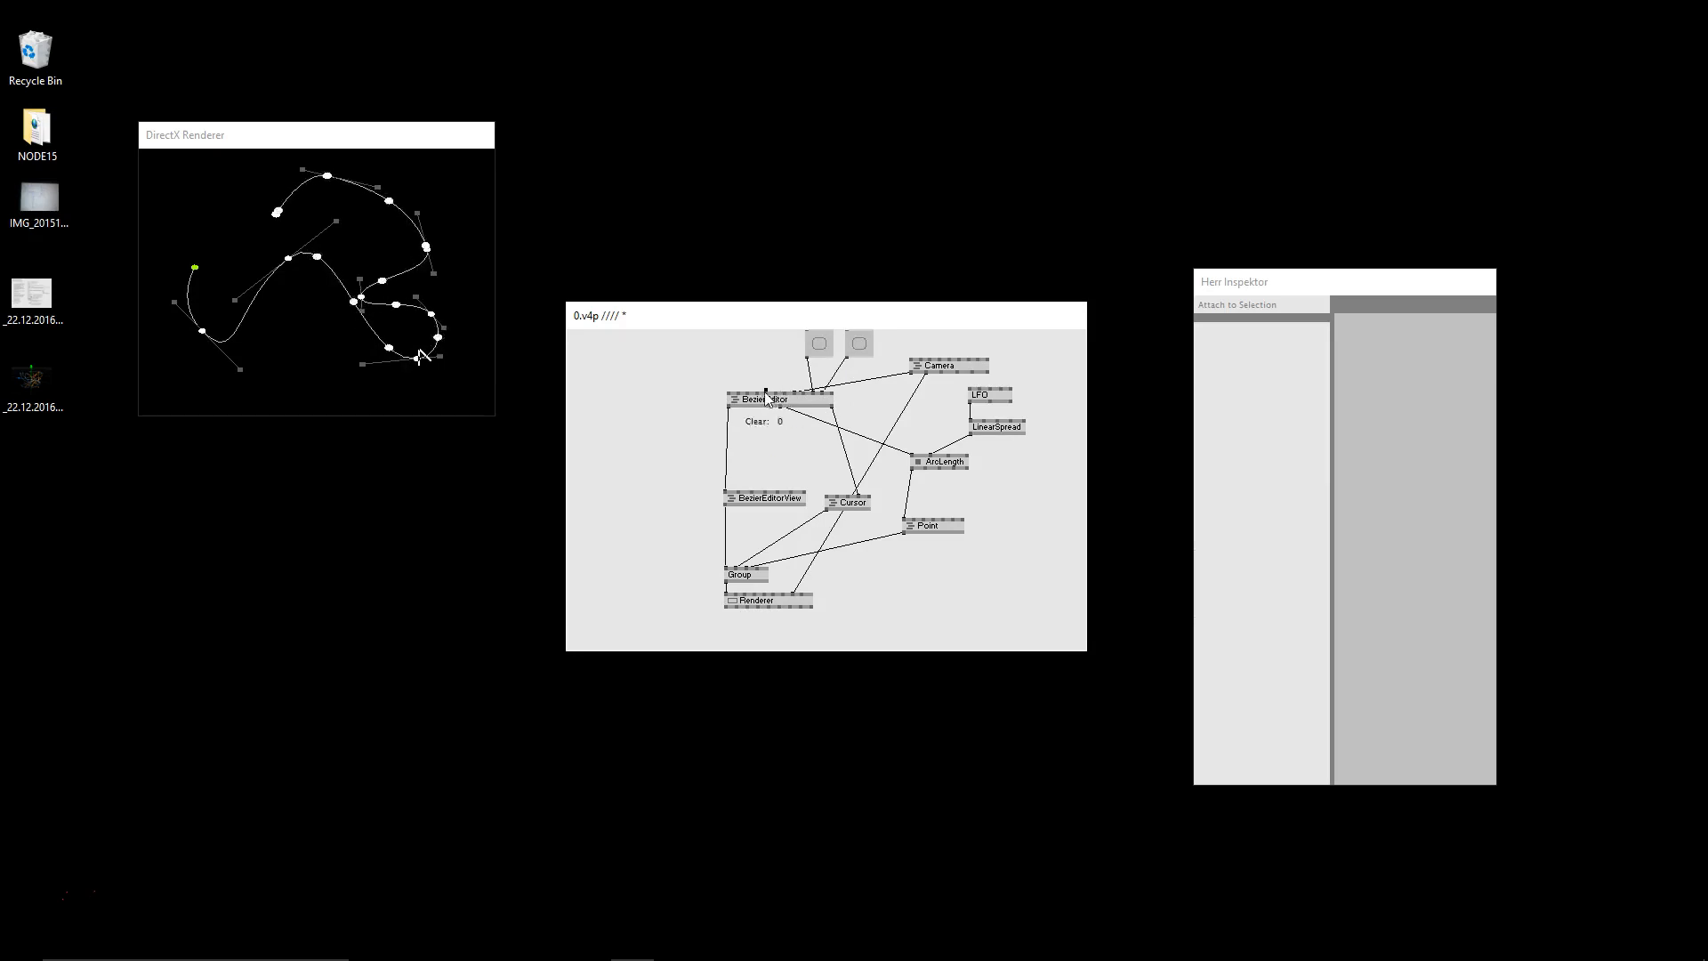
Wire a Bang button to BezierEditor's Clear pin, then review the change log's new node list in Firefox.
left_click(765, 395)
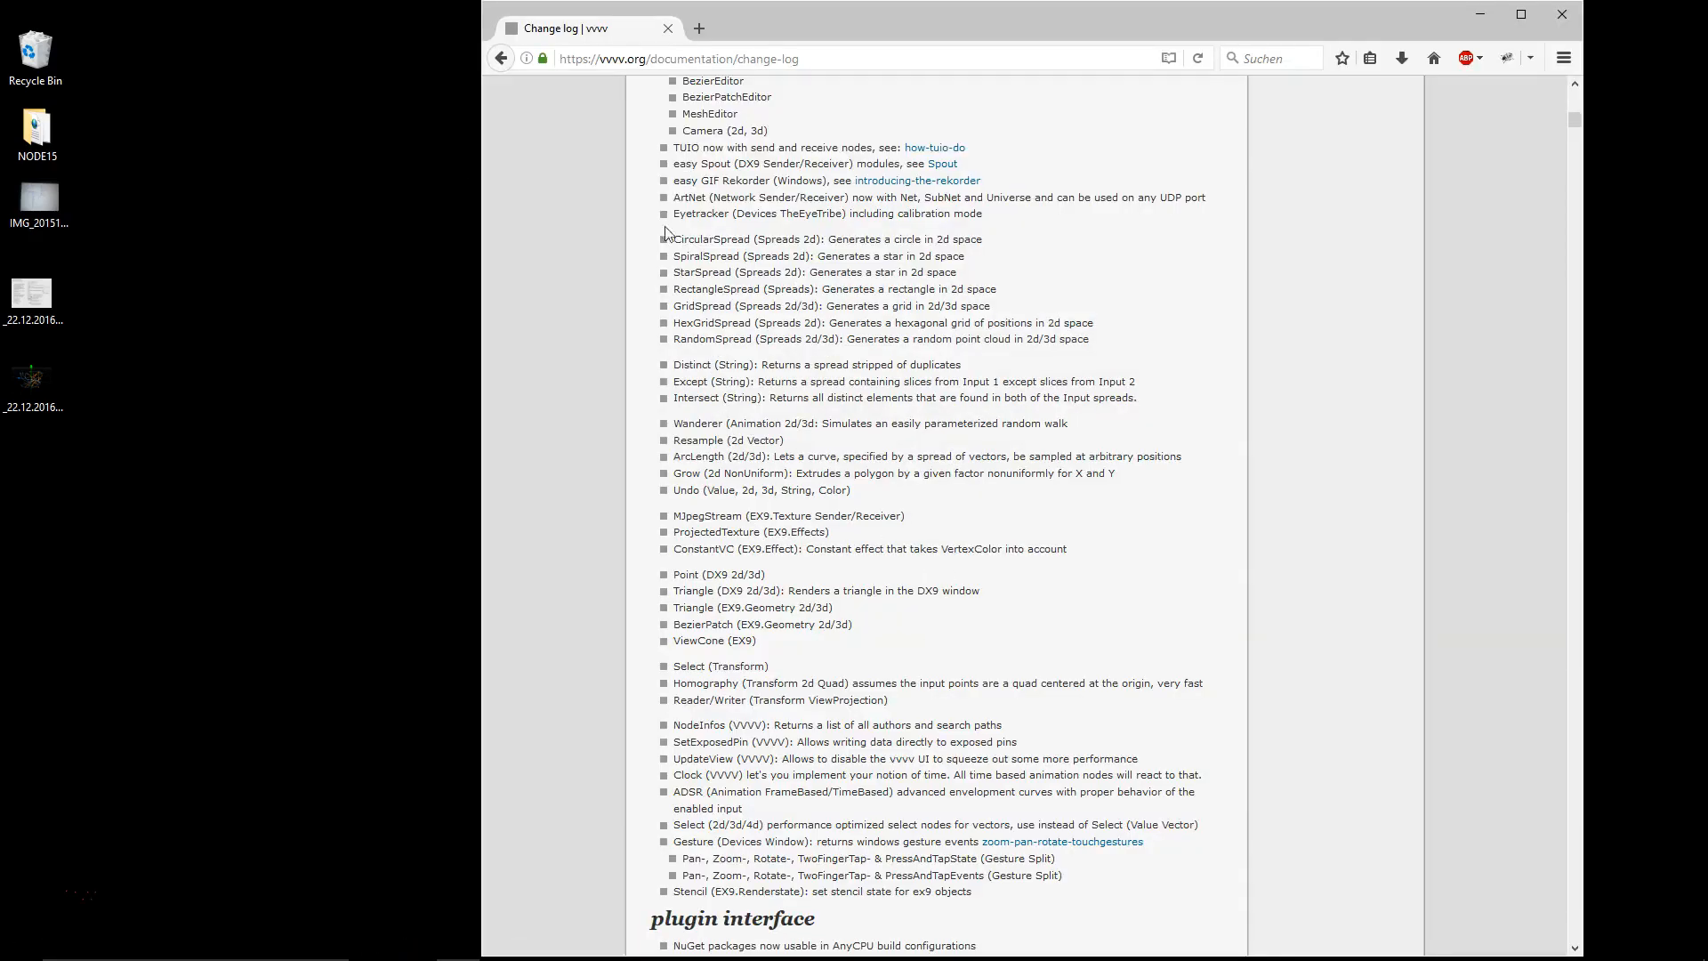
scroll("down", 3)
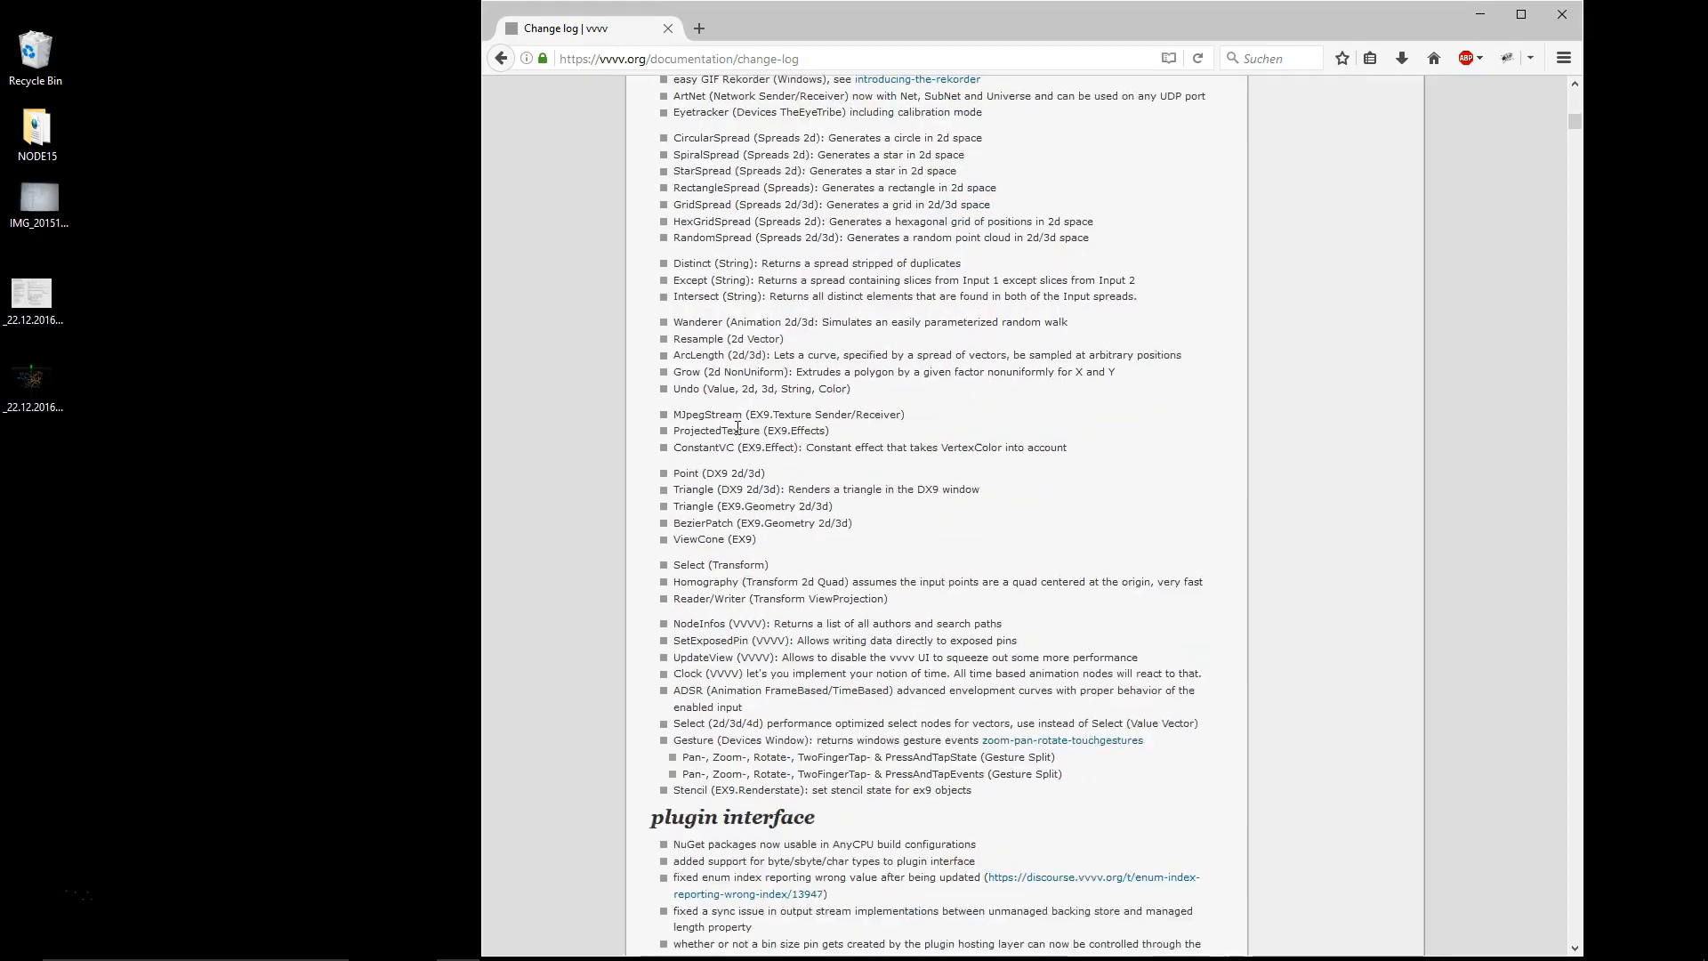